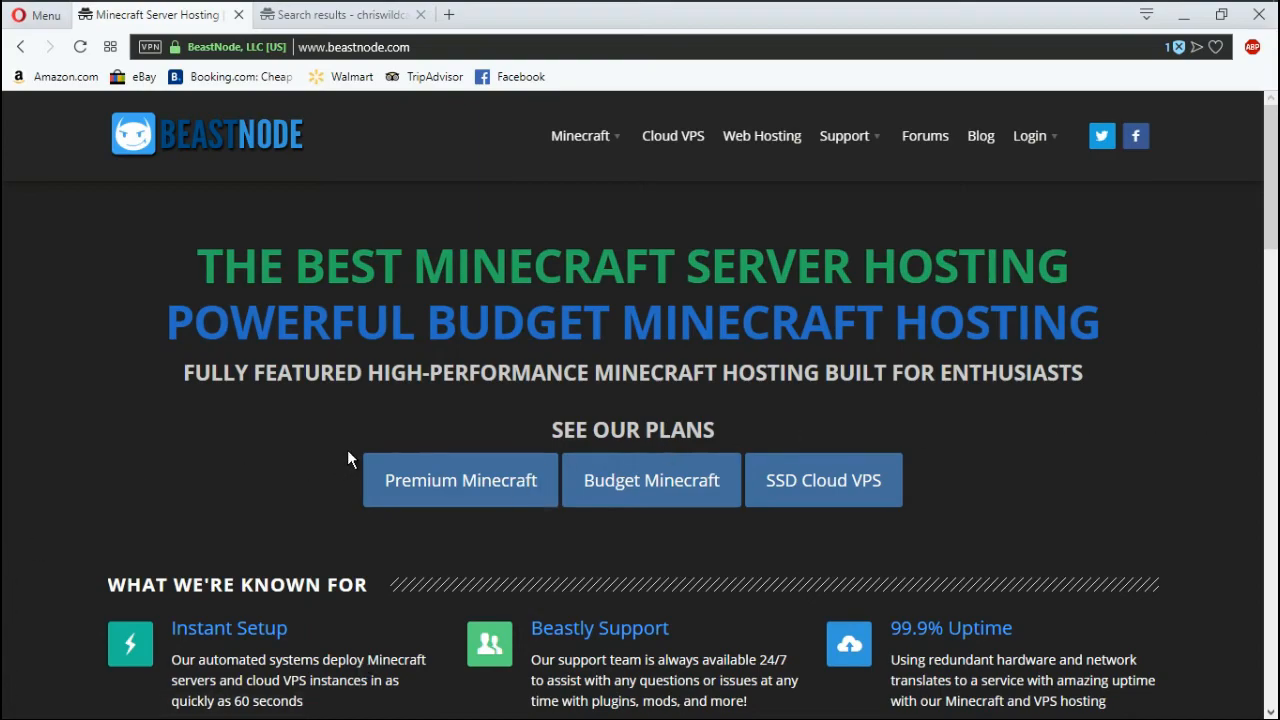
mouse_move(1160, 376)
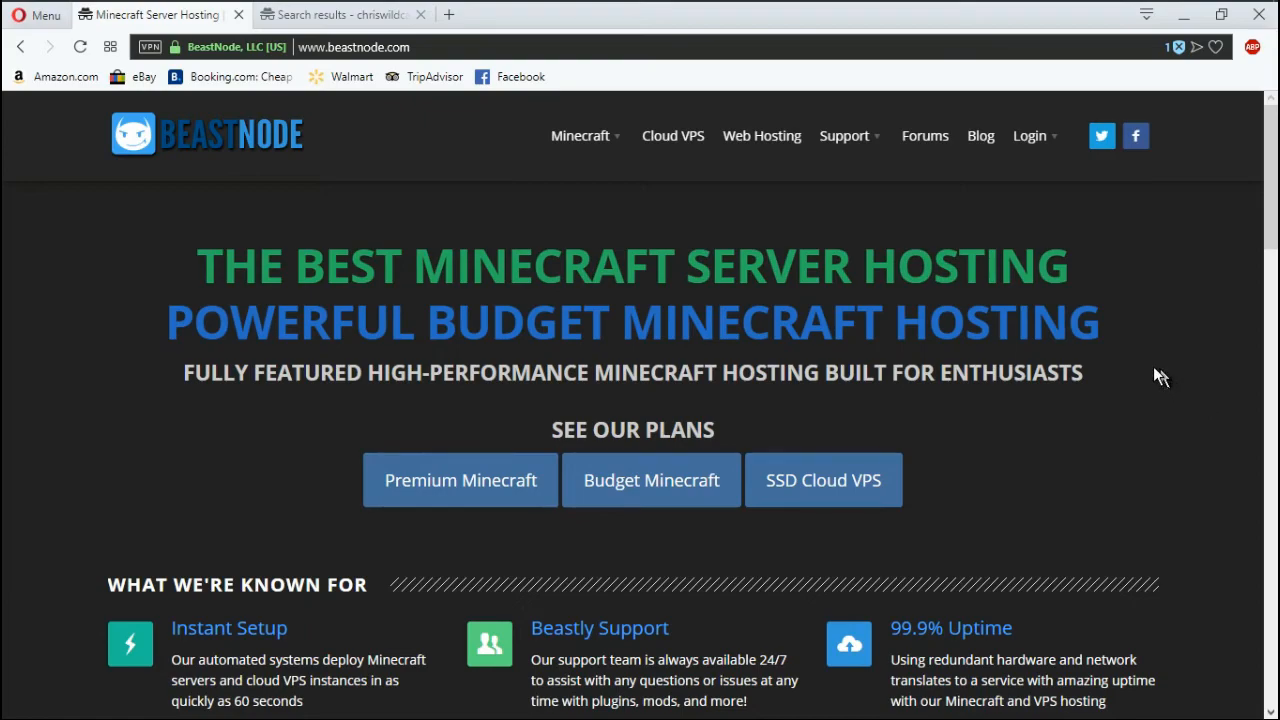
mouse_move(498, 380)
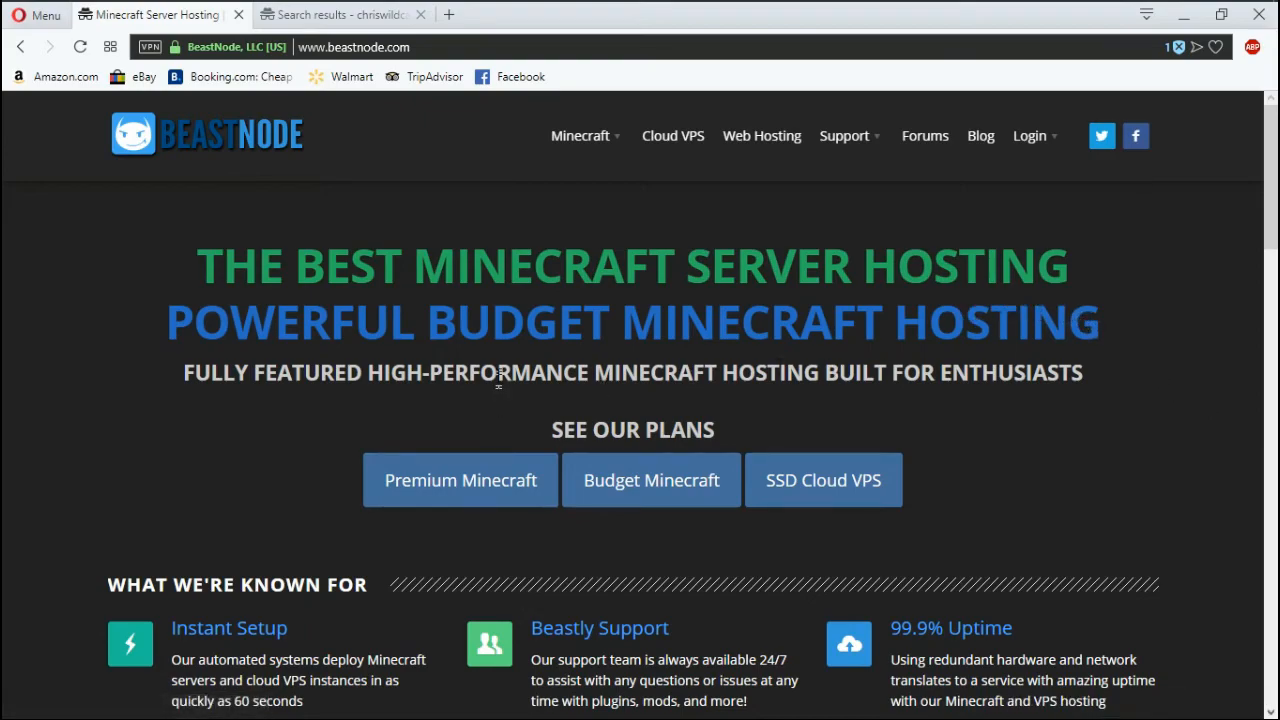
mouse_move(823, 496)
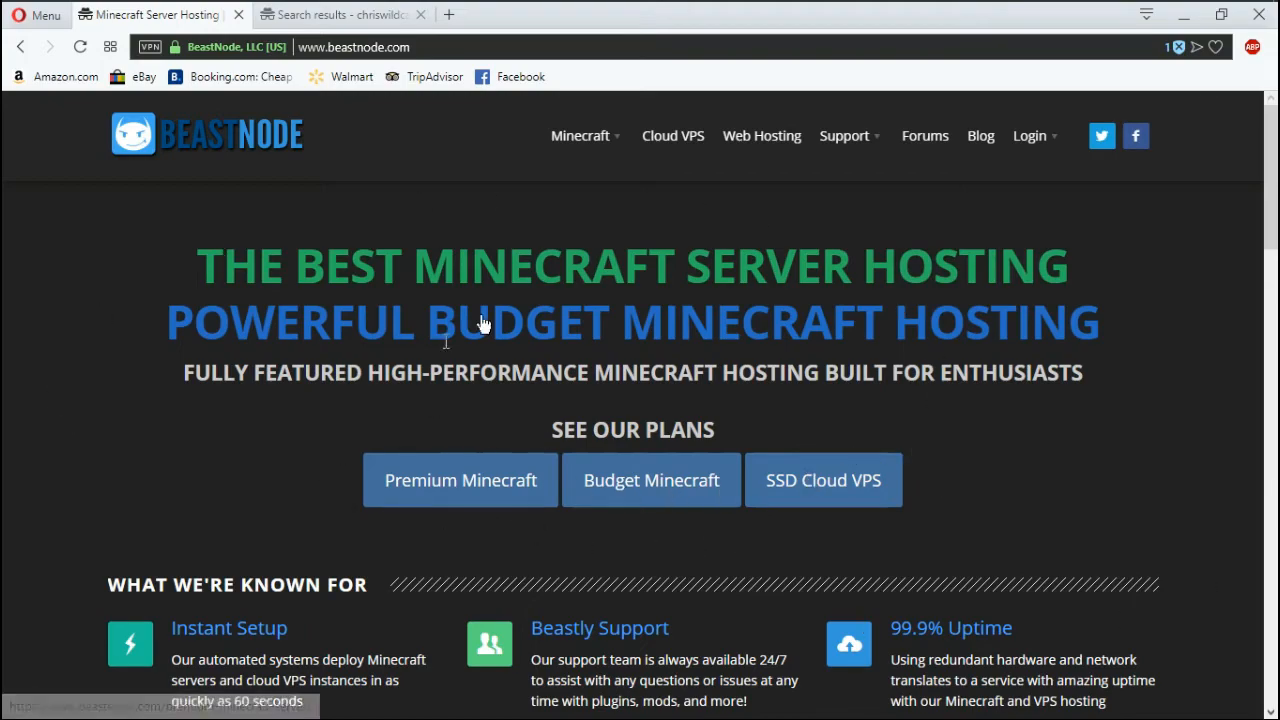
mouse_move(839, 485)
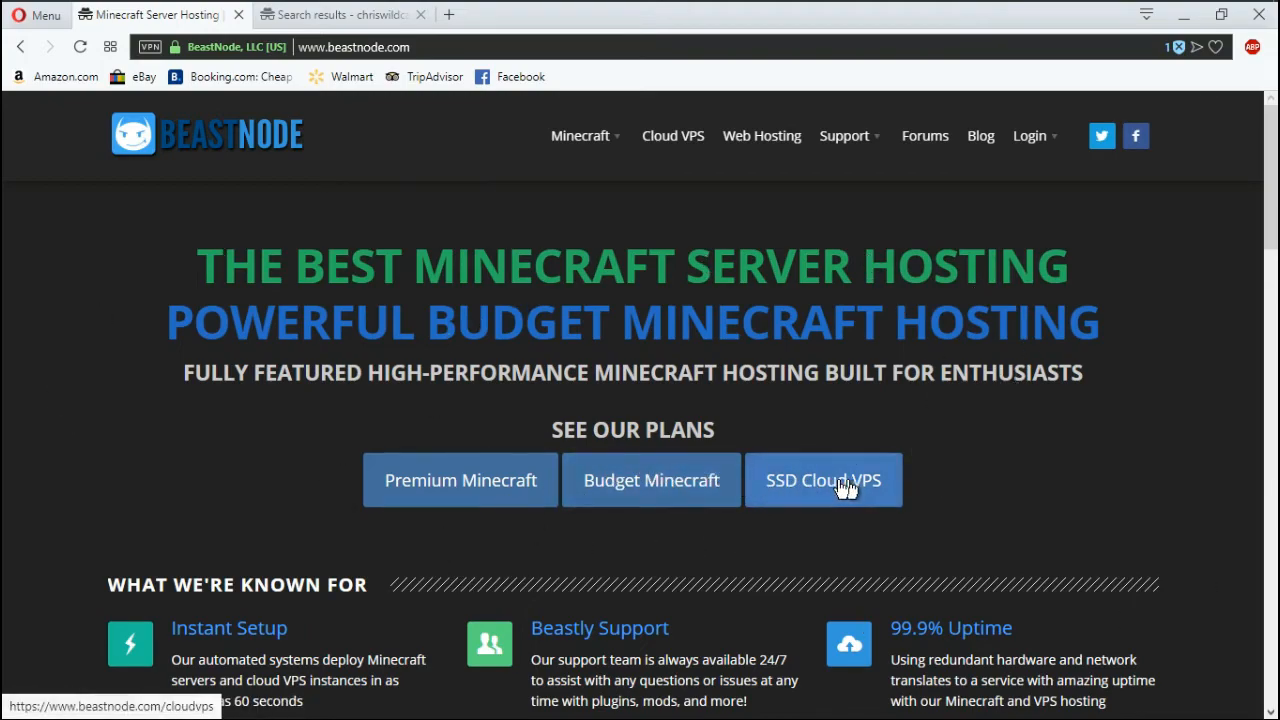
Step: Scroll the homepage down to the Phoenix, Chicago and Amsterdam server location map
scroll("down", 3)
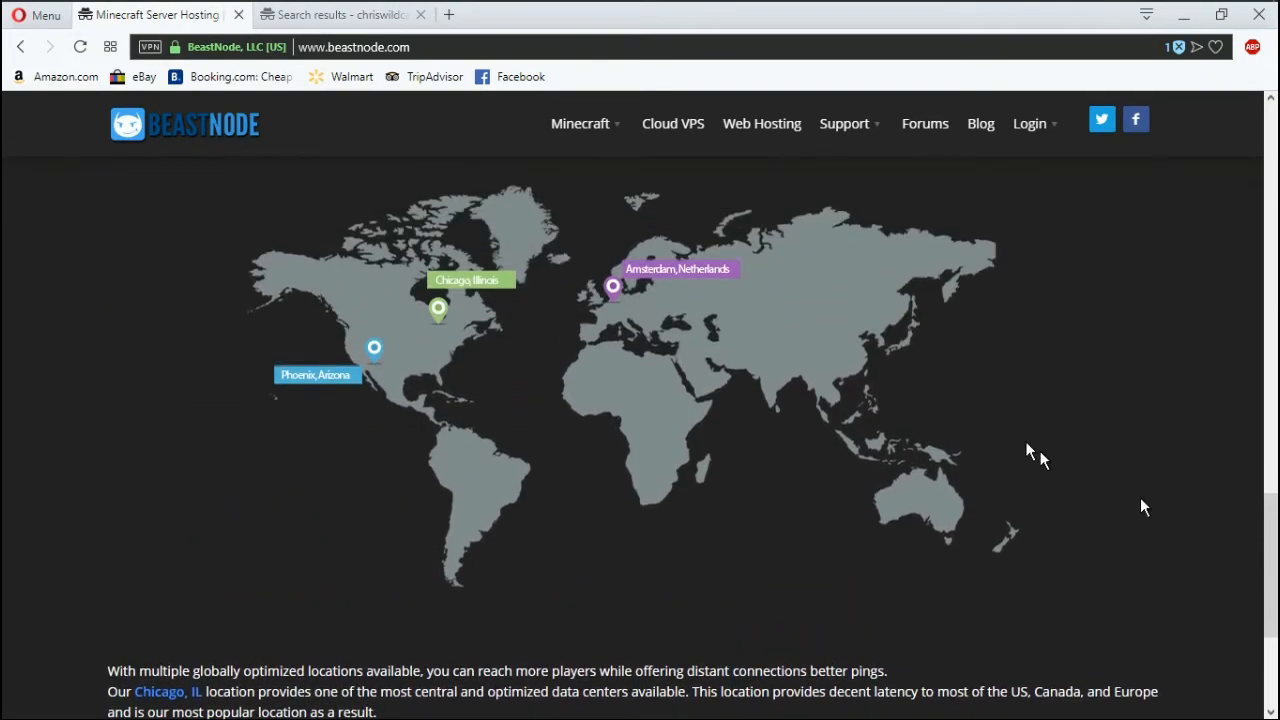
mouse_move(688, 292)
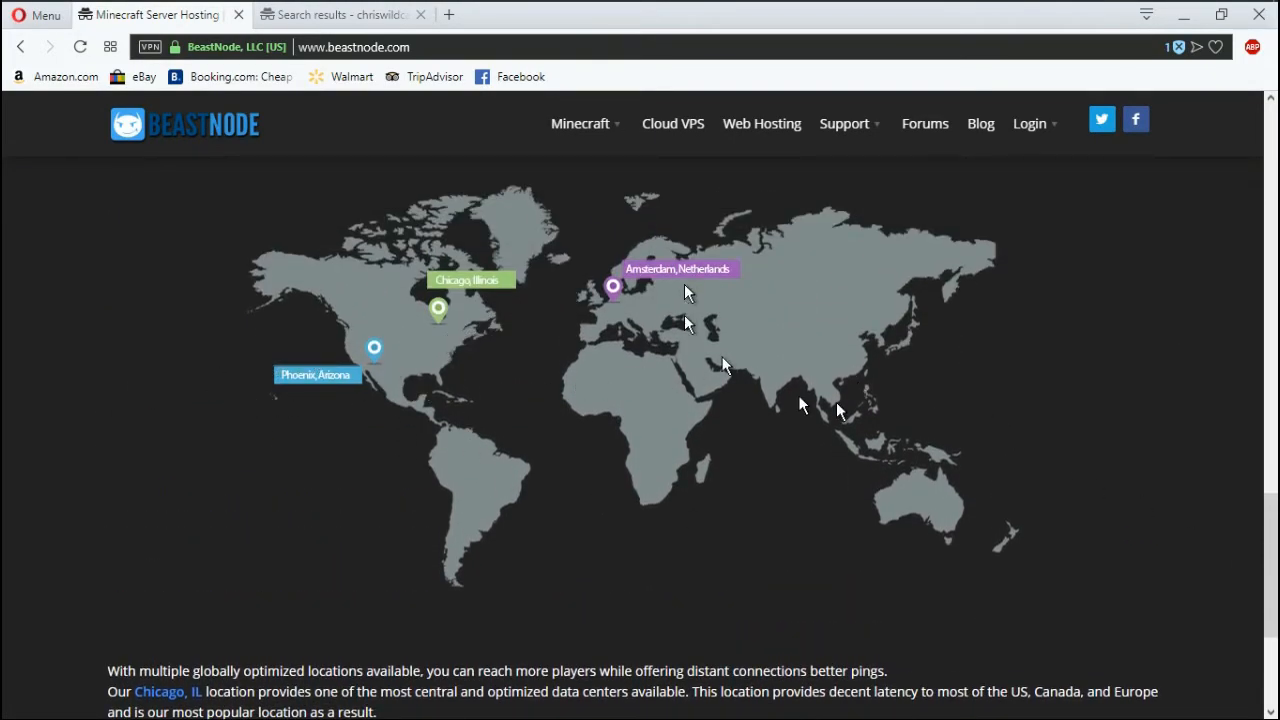
mouse_move(848, 410)
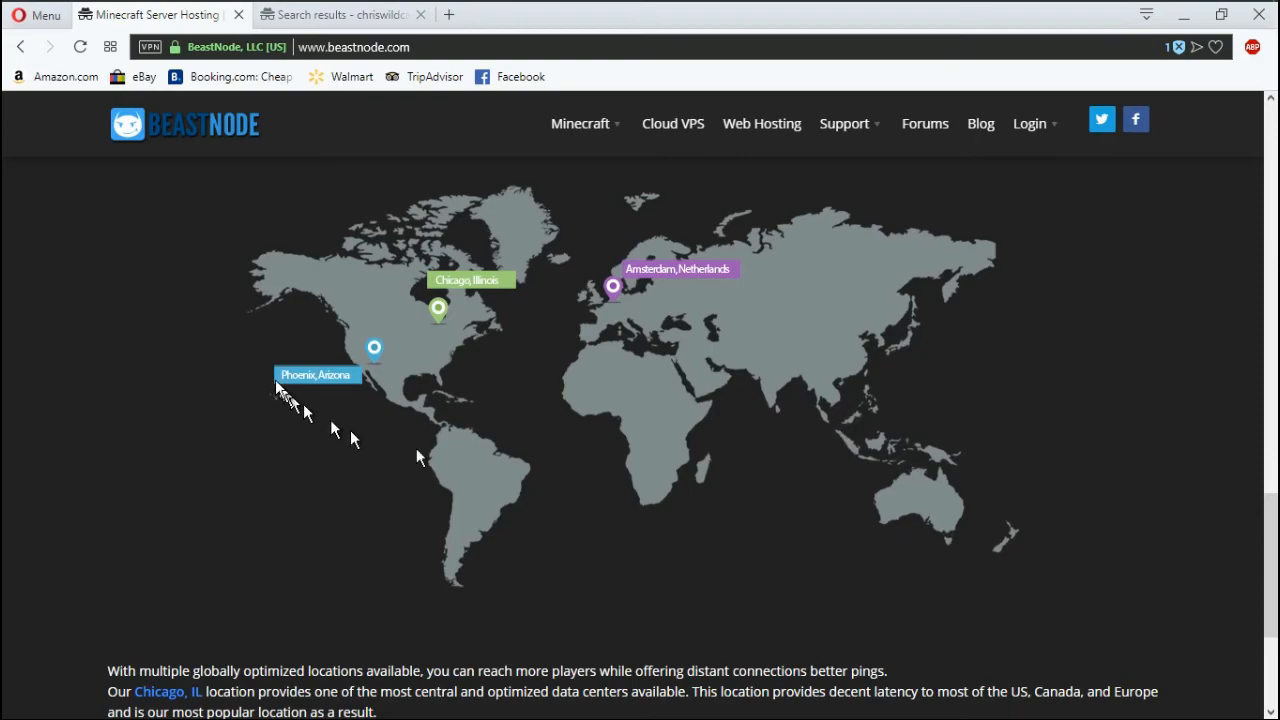
scroll("down", 3)
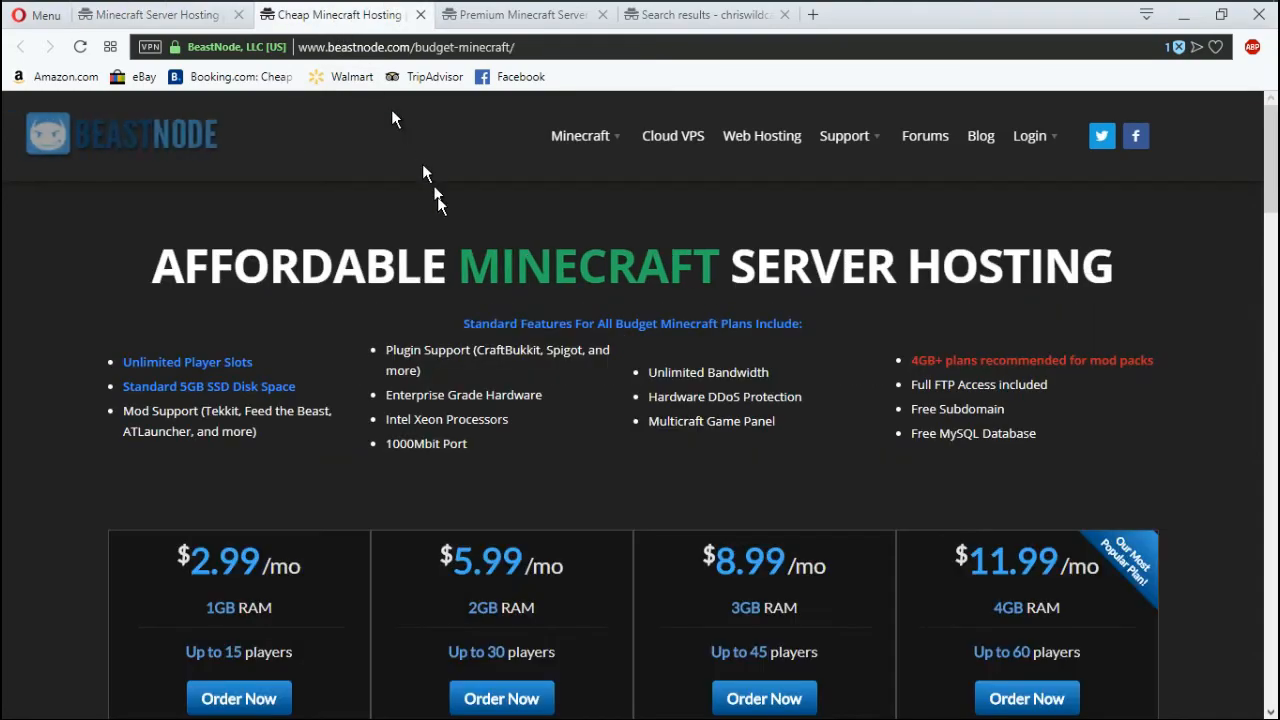
Step: Scroll through the budget plan grid up to the $17.99–$35.99 plans with 6–12GB RAM
scroll("down", 3)
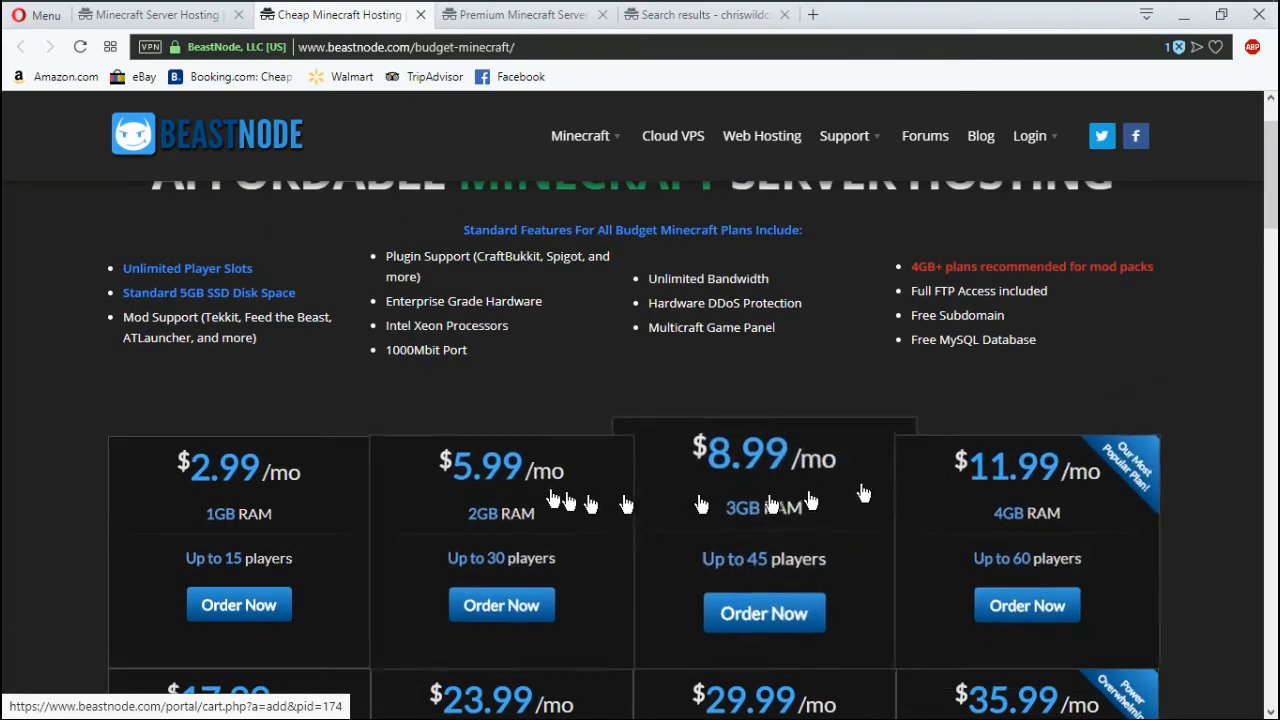
mouse_move(478, 490)
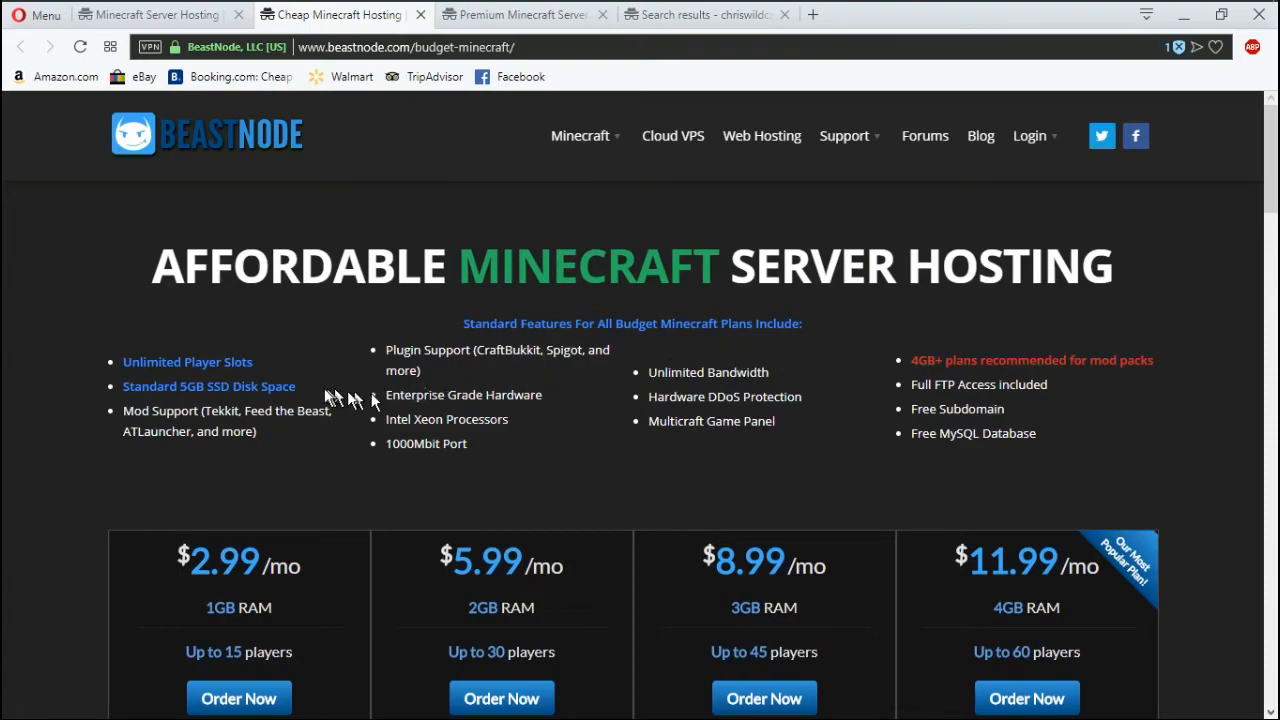
mouse_move(337, 396)
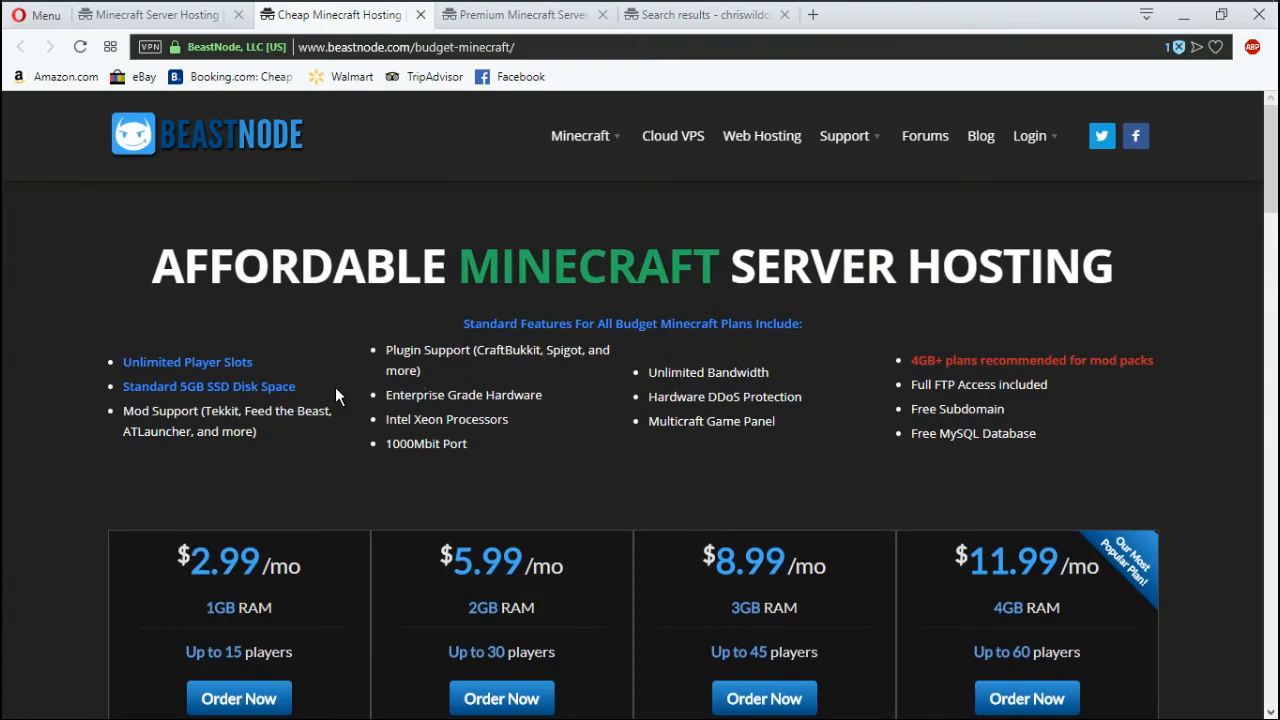
mouse_move(722, 448)
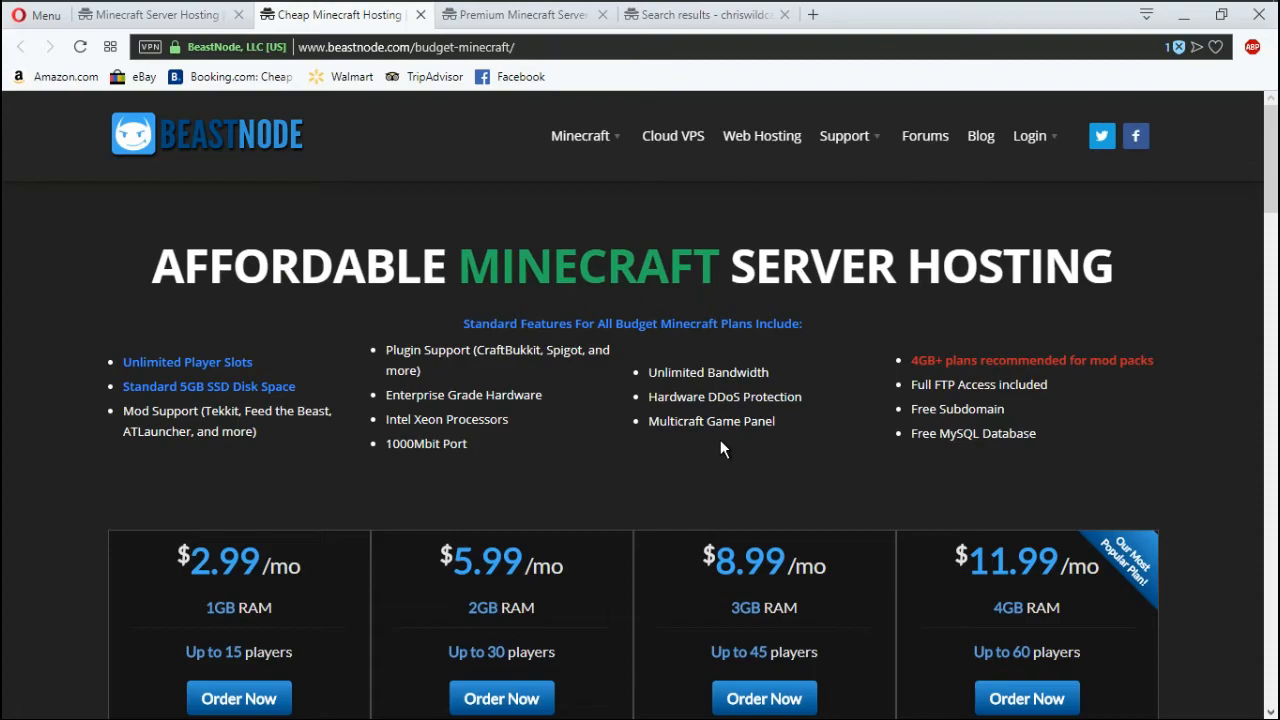
mouse_move(824, 370)
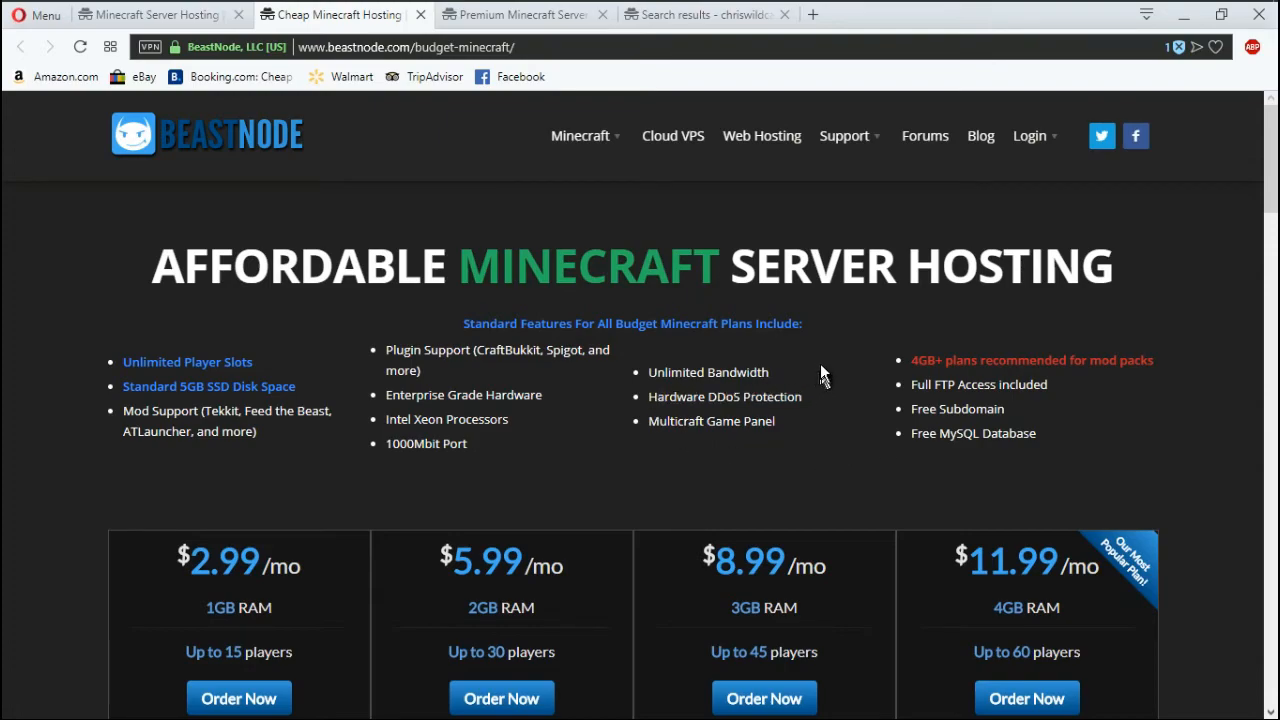
mouse_move(1008, 383)
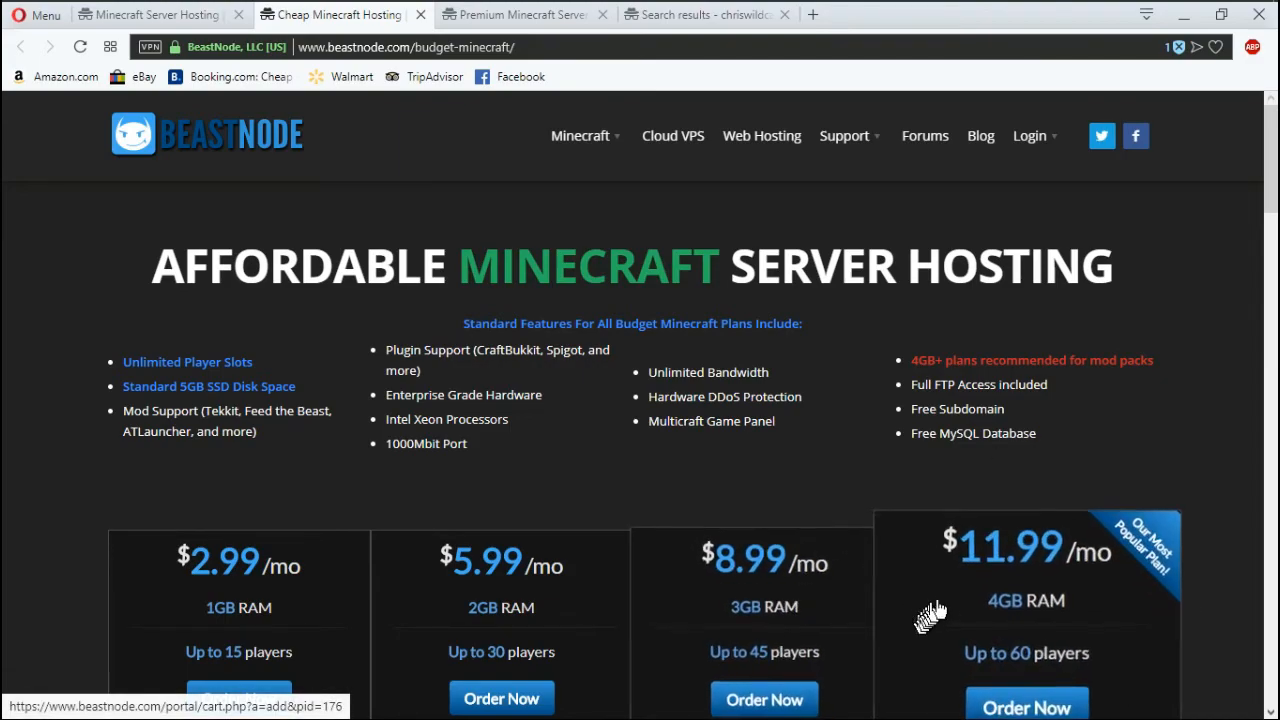
scroll("down", 3)
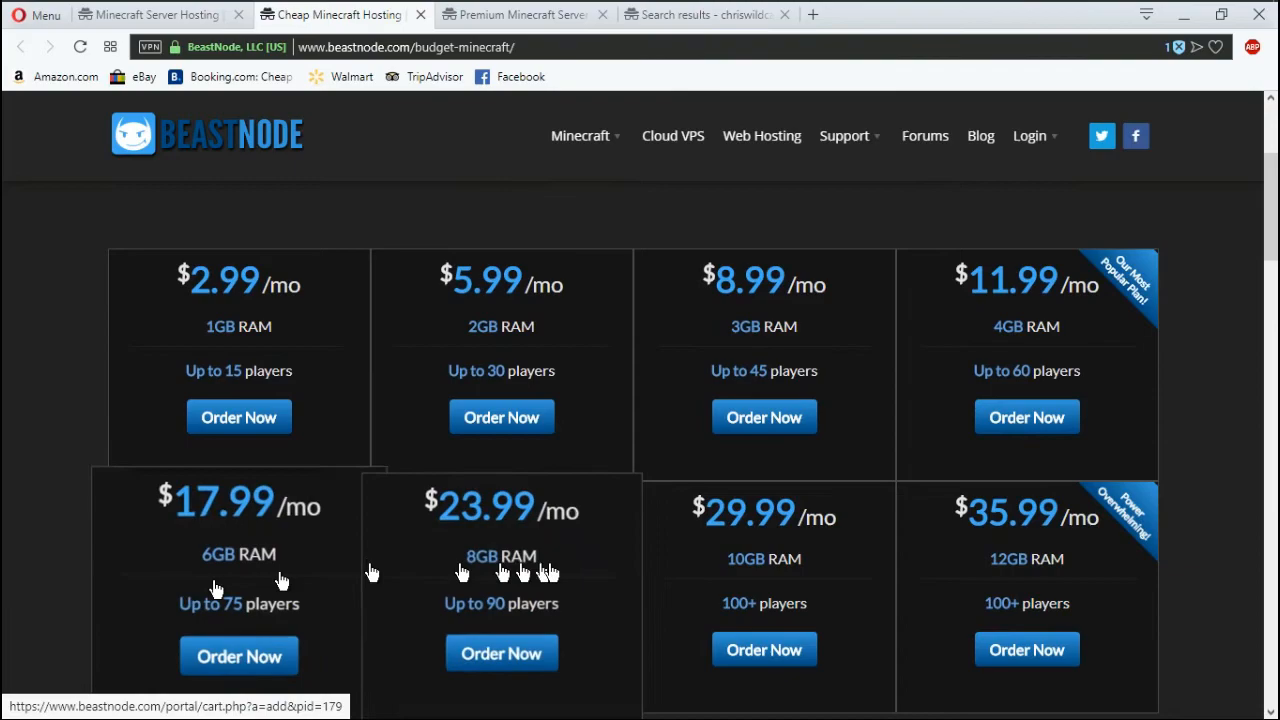
scroll("down", 3)
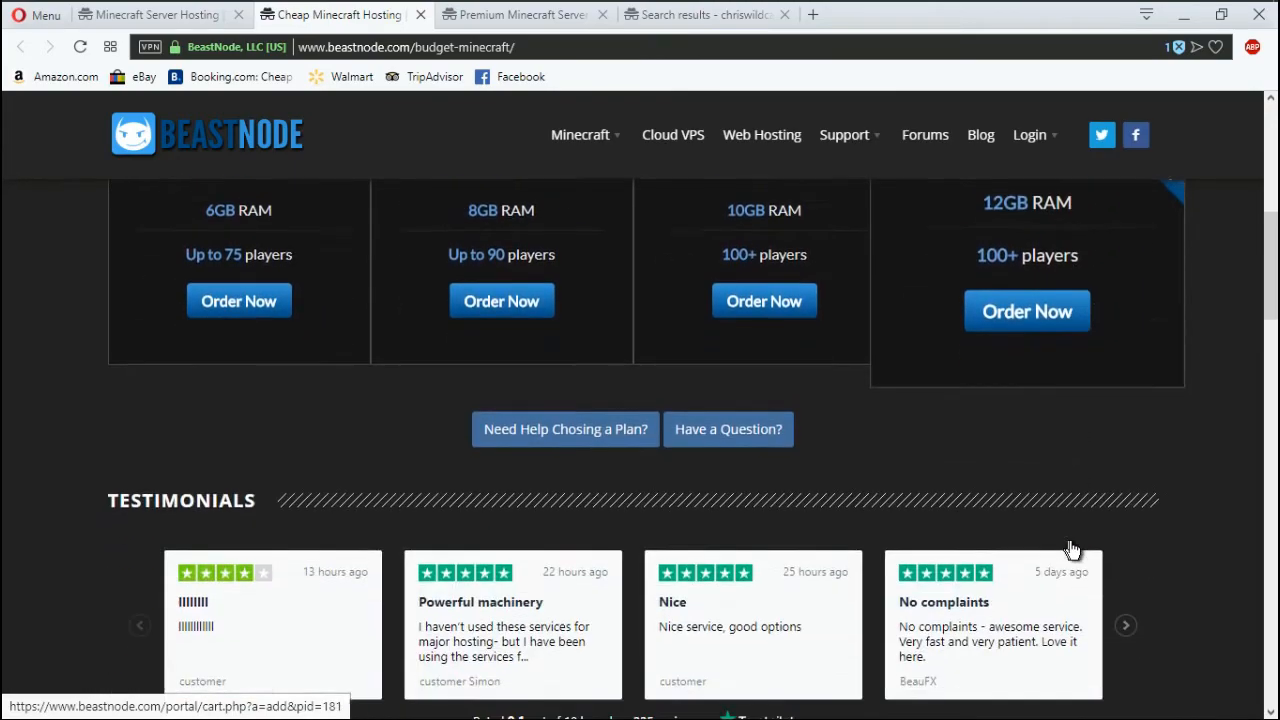
scroll("up", 3)
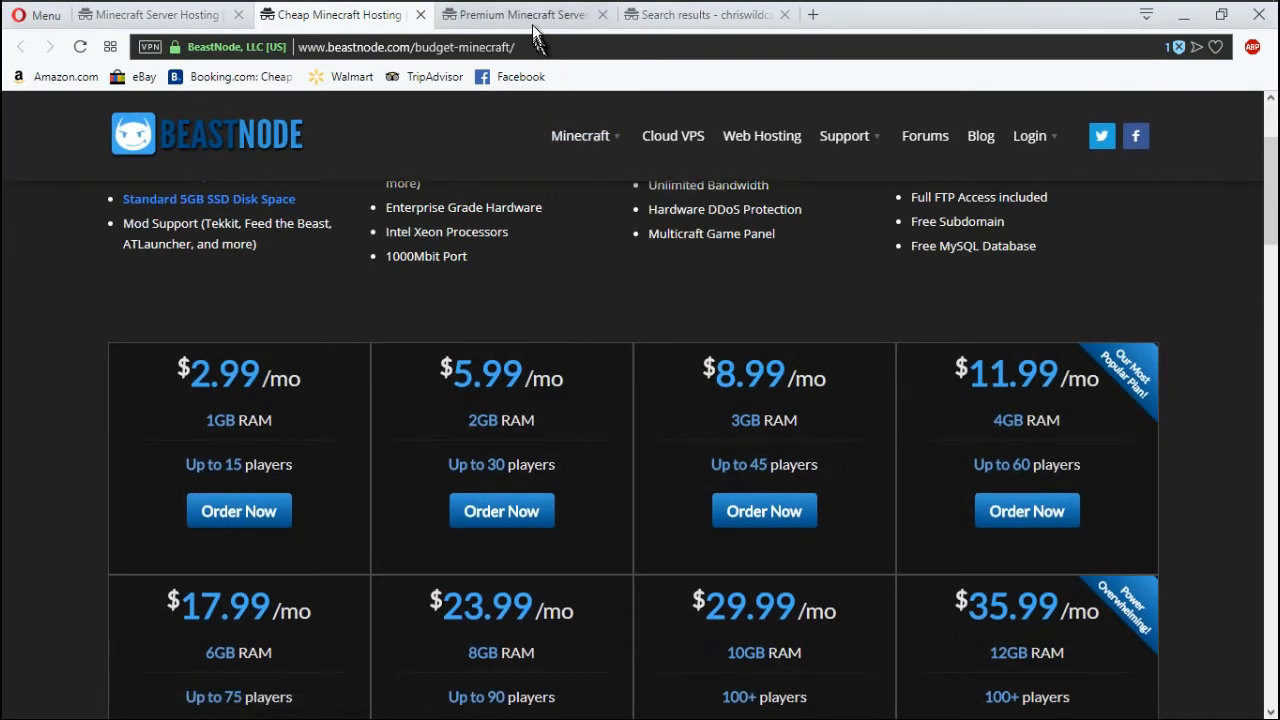
Step: Switch to the Premium Minecraft Servers page and scroll to its $5–$60 pricing grid
left_click(520, 15)
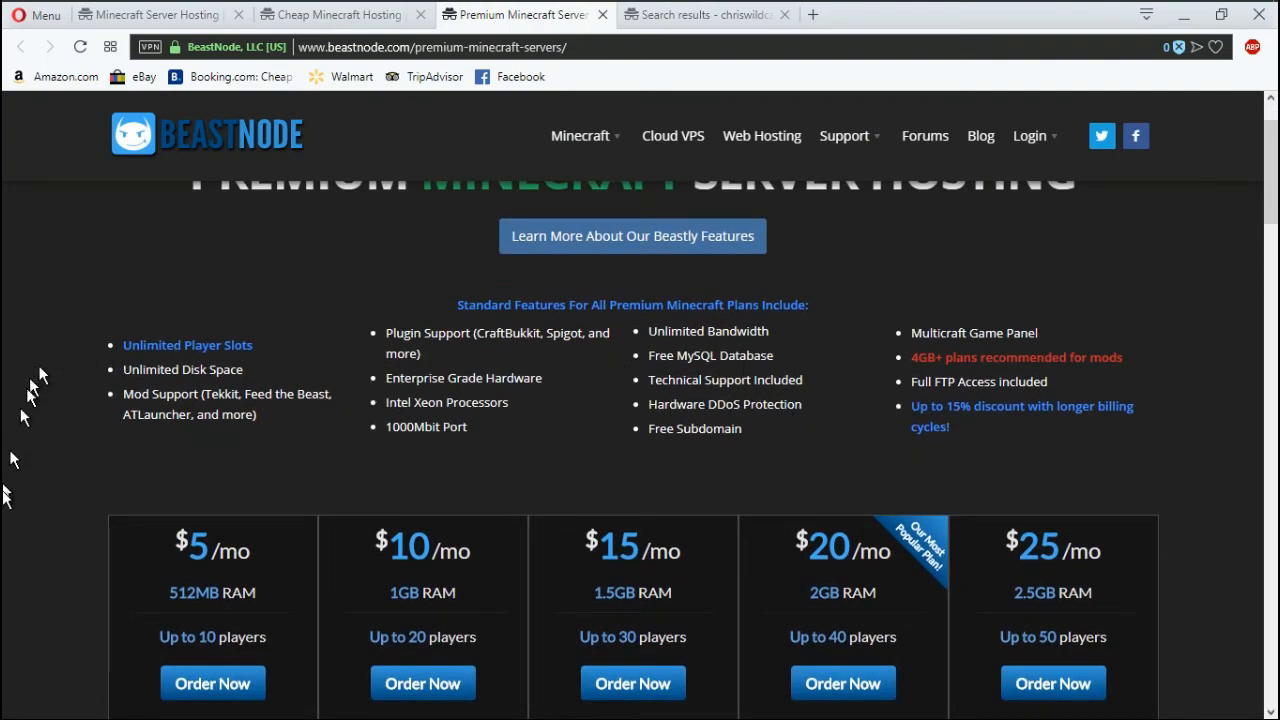
scroll("down", 3)
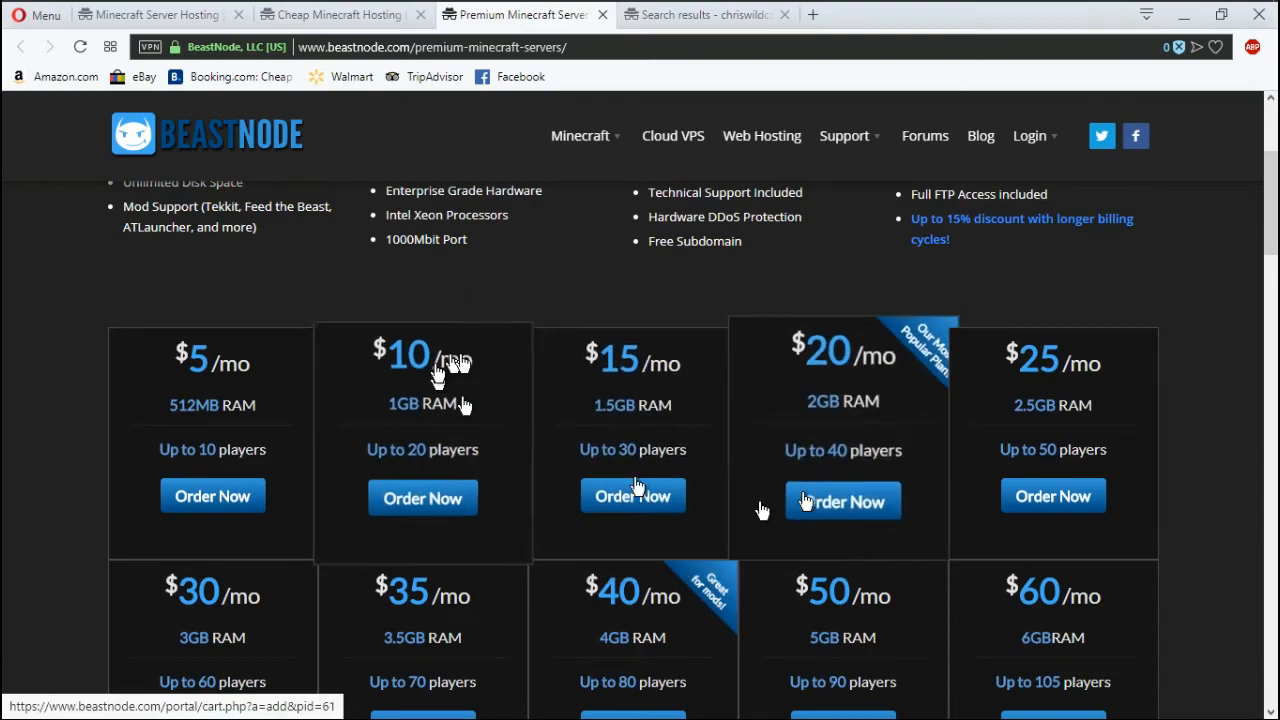
mouse_move(720, 453)
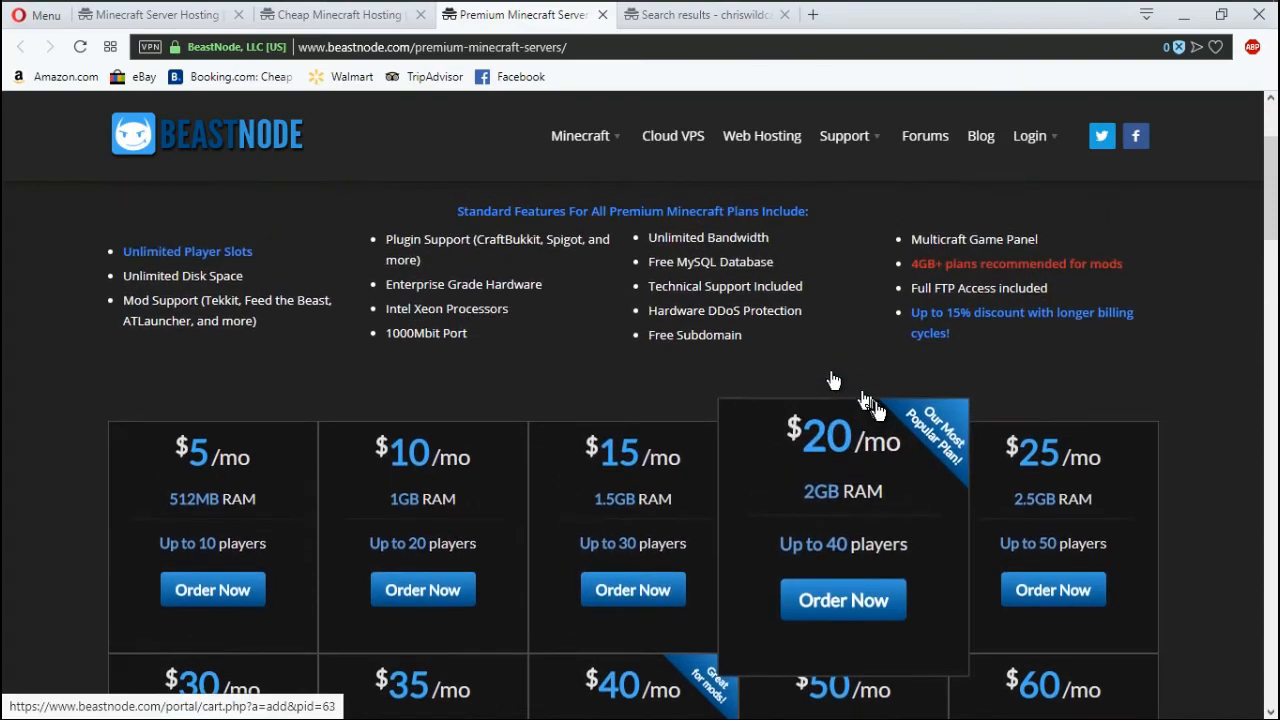
mouse_move(546, 352)
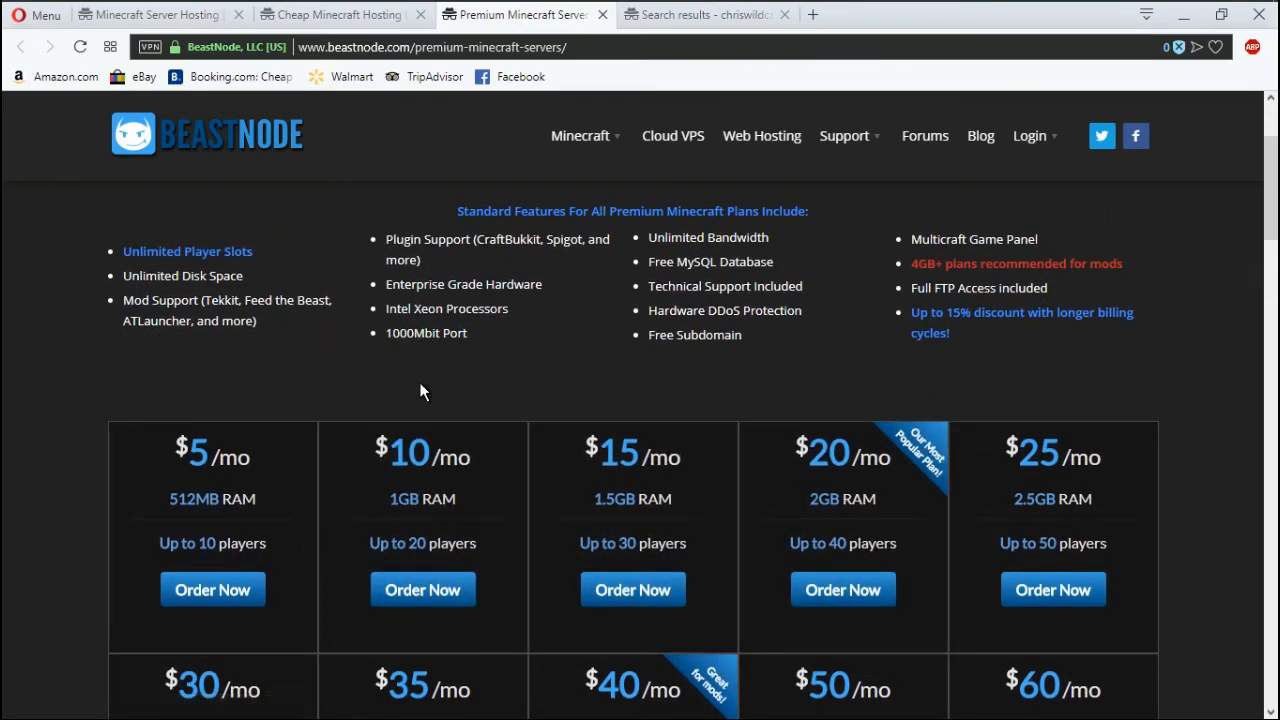
scroll("down", 3)
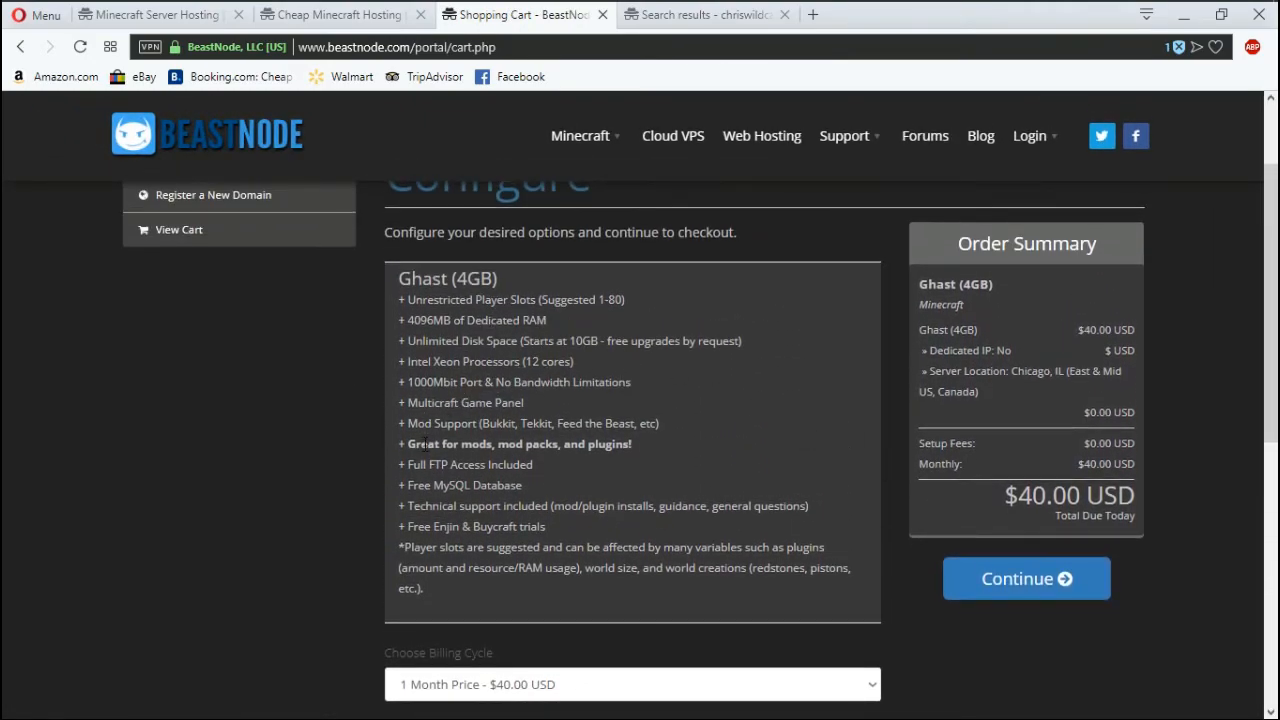
mouse_move(567, 429)
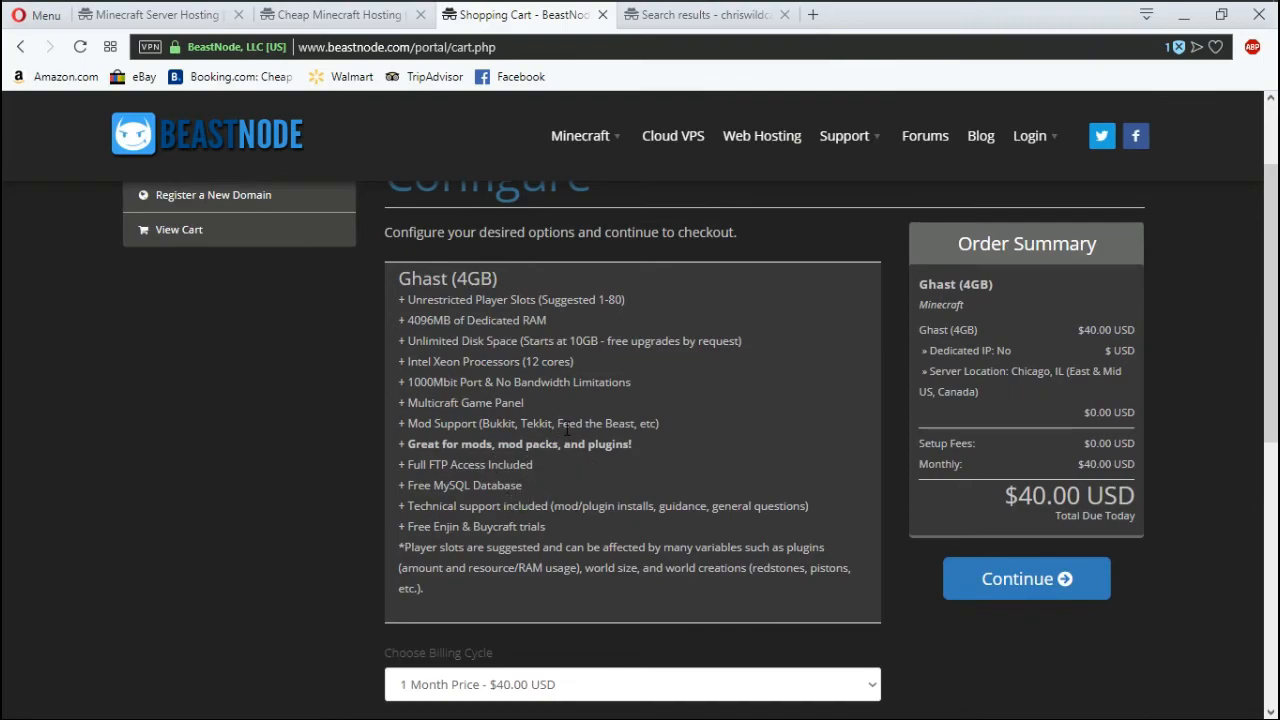
mouse_move(618, 401)
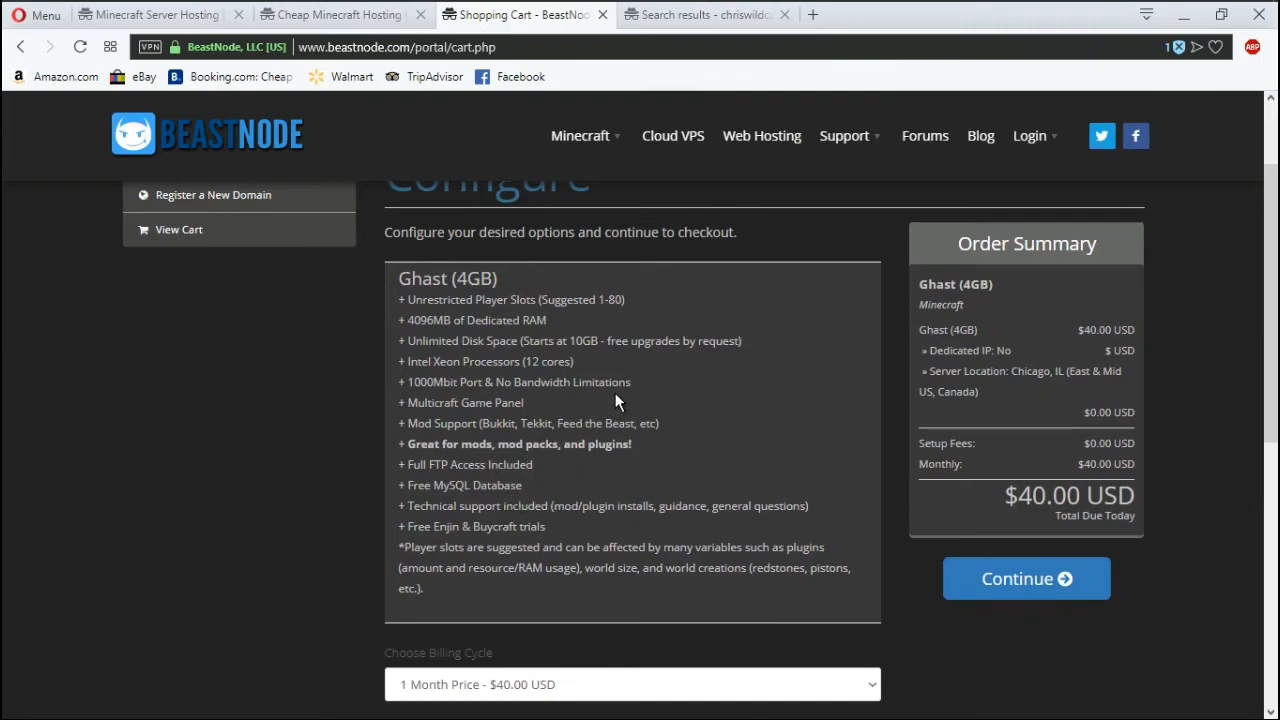
mouse_move(913, 415)
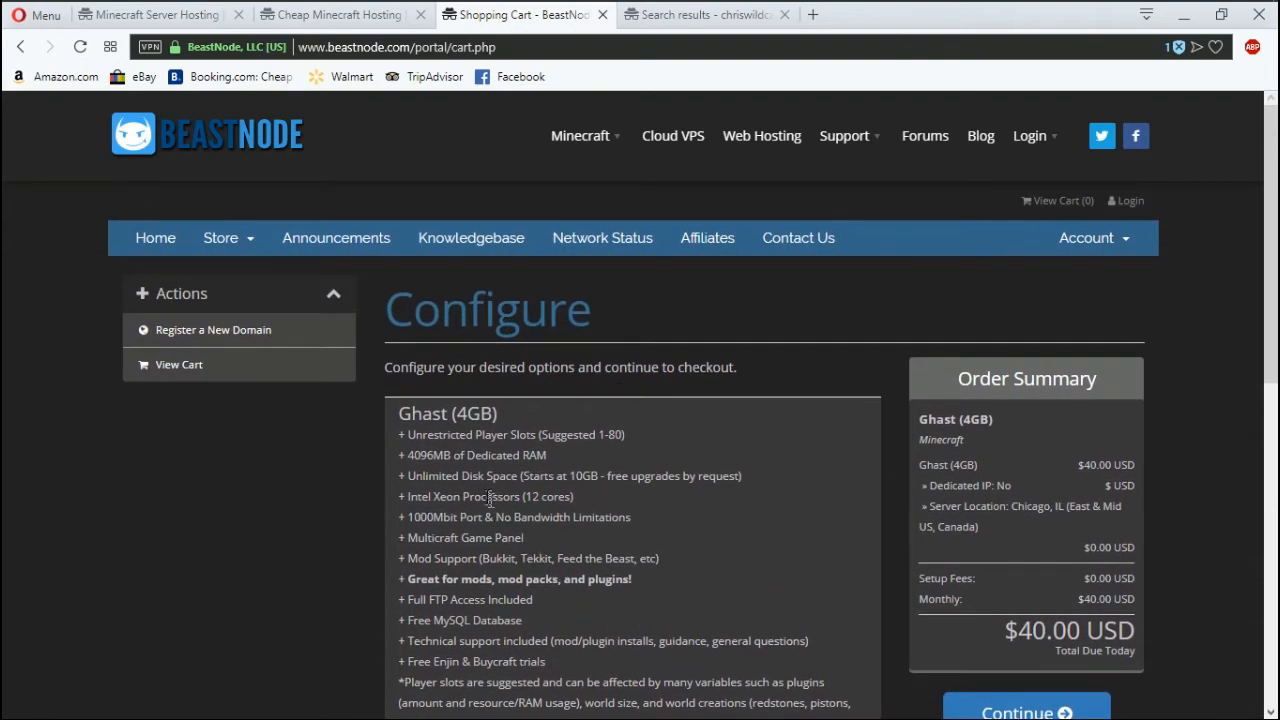
mouse_move(613, 464)
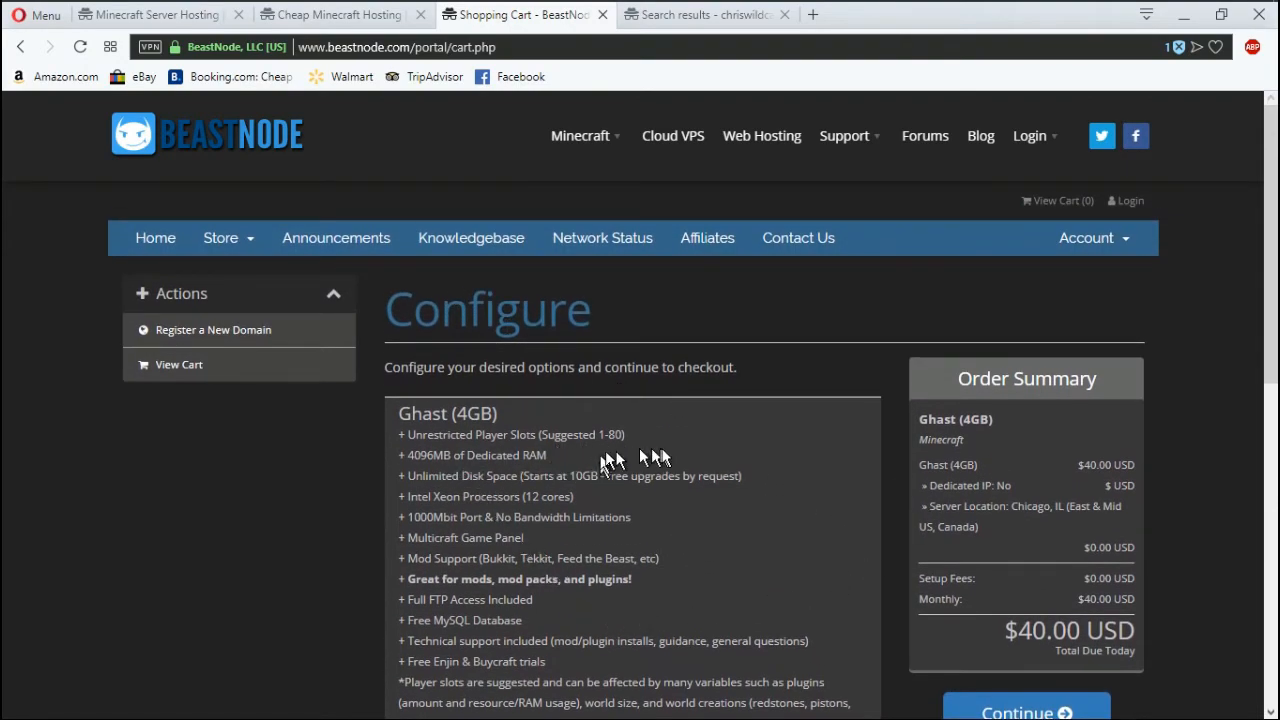
mouse_move(541, 455)
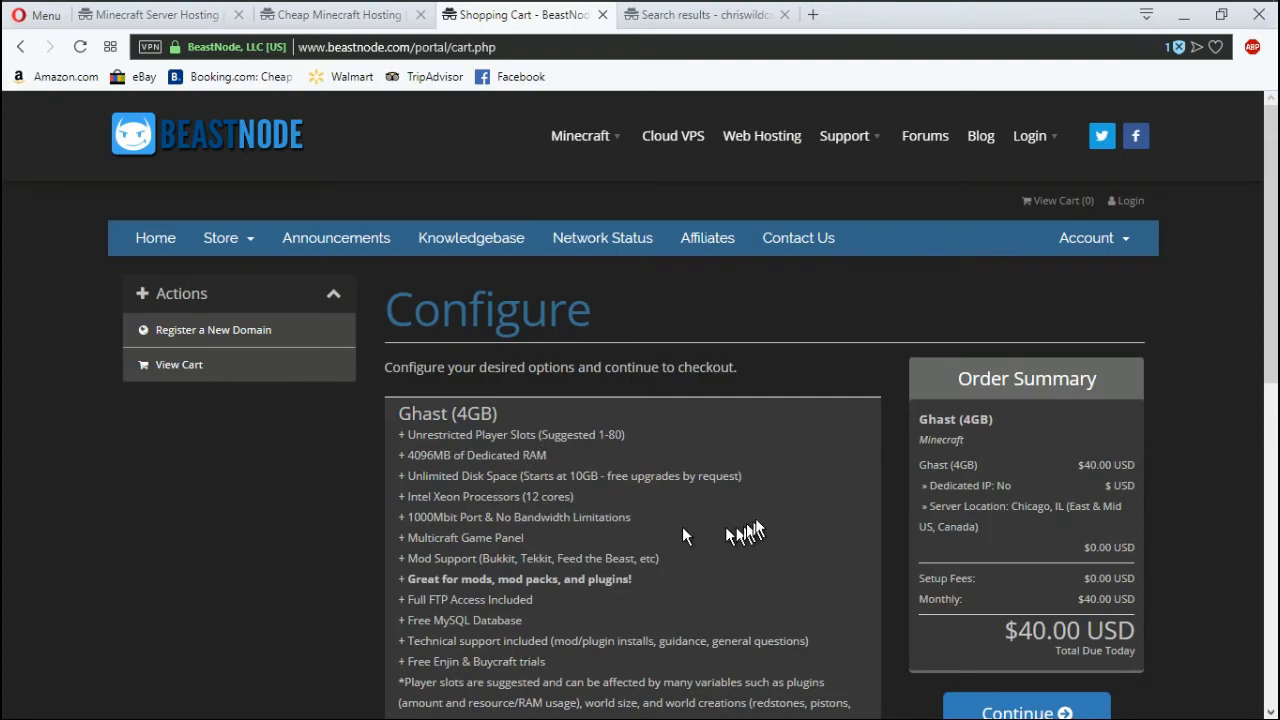
mouse_move(612, 496)
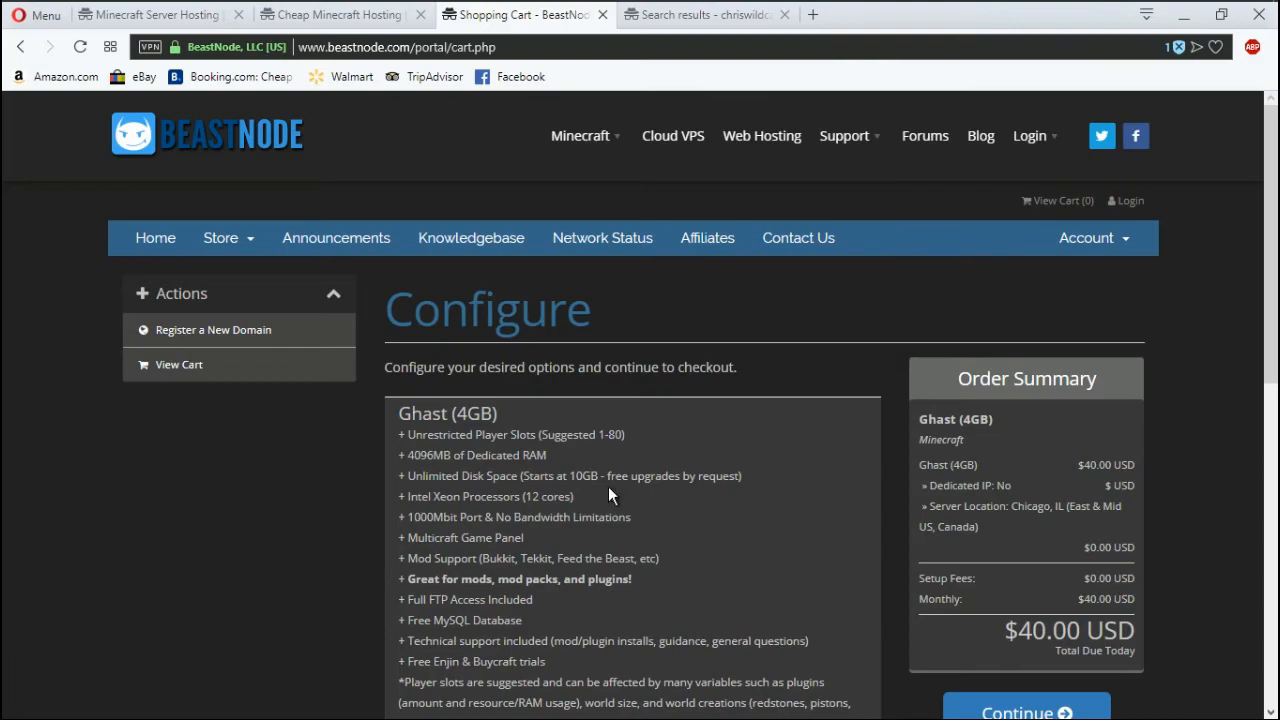
mouse_move(604, 504)
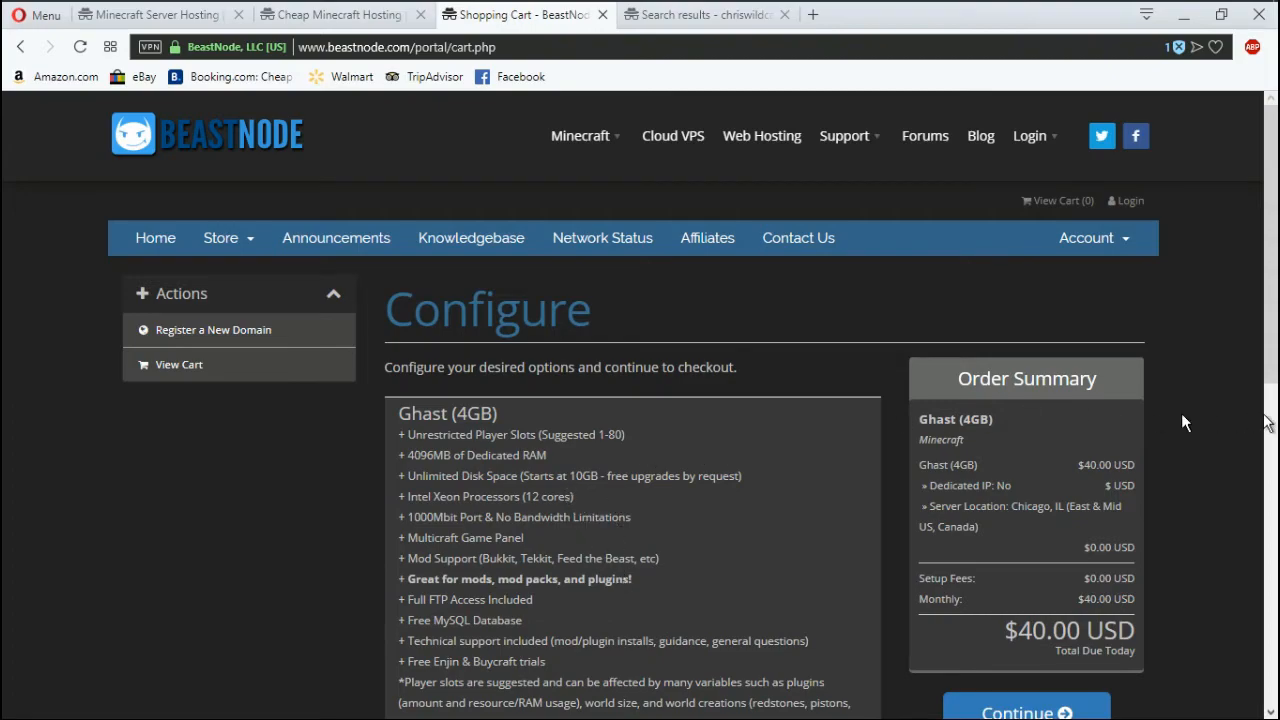
mouse_move(475, 580)
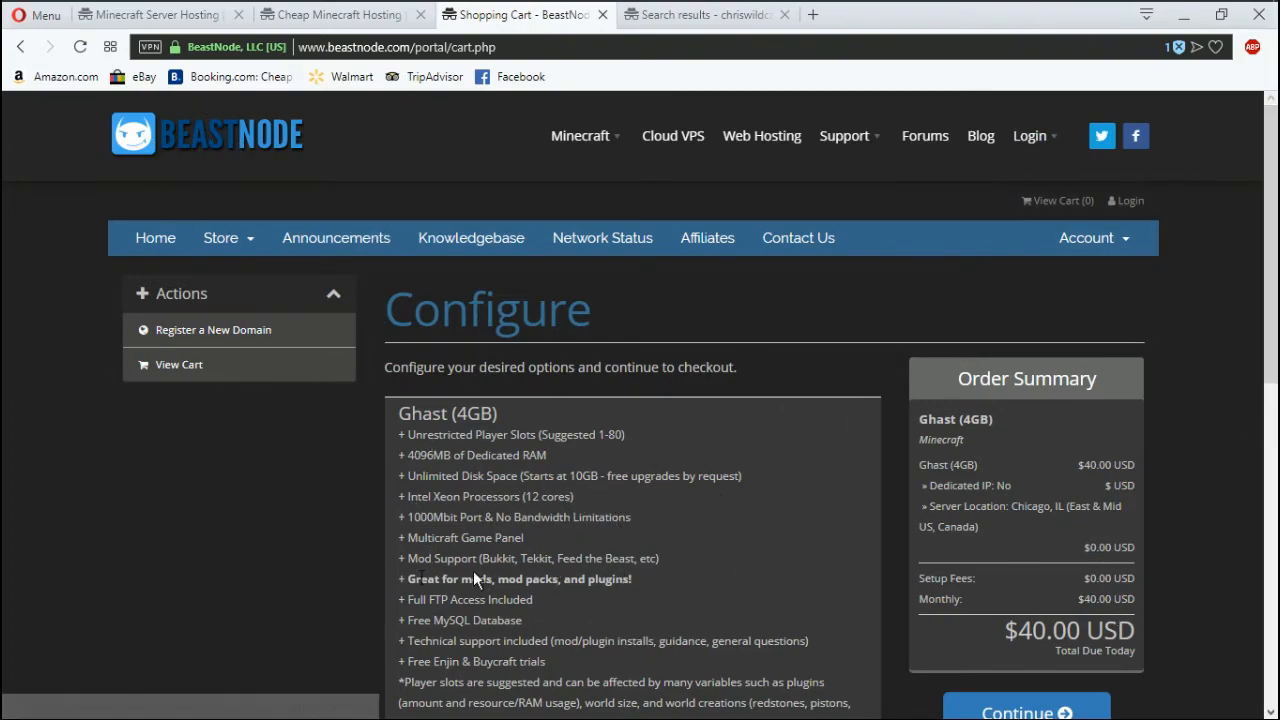
mouse_move(633, 420)
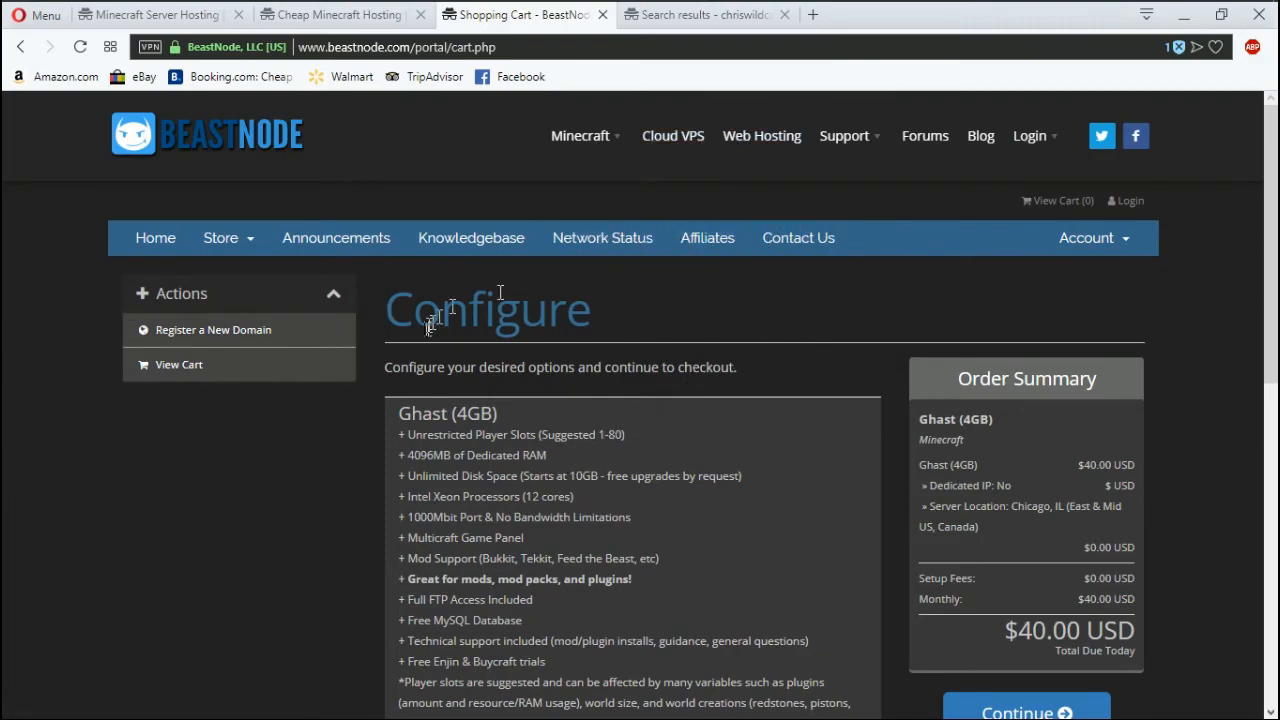
Step: Scroll through the Ghast (4GB) configure options and continue the order
scroll("down", 3)
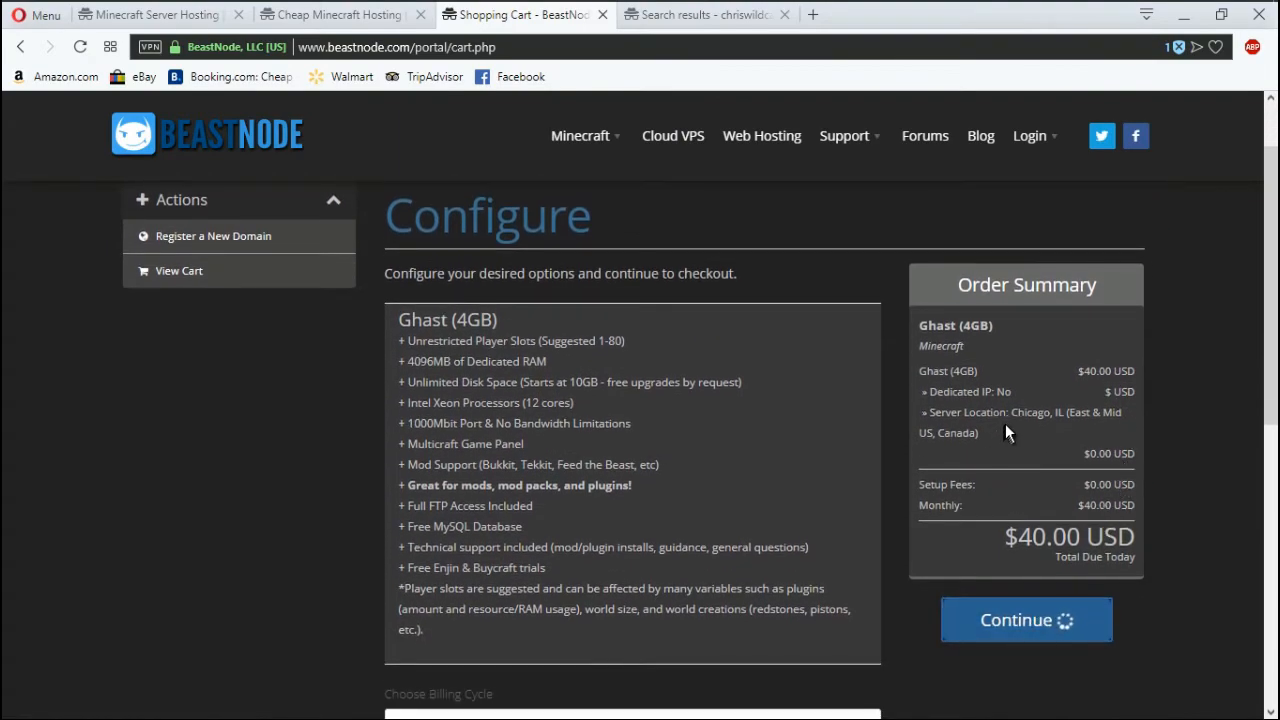
left_click(1025, 619)
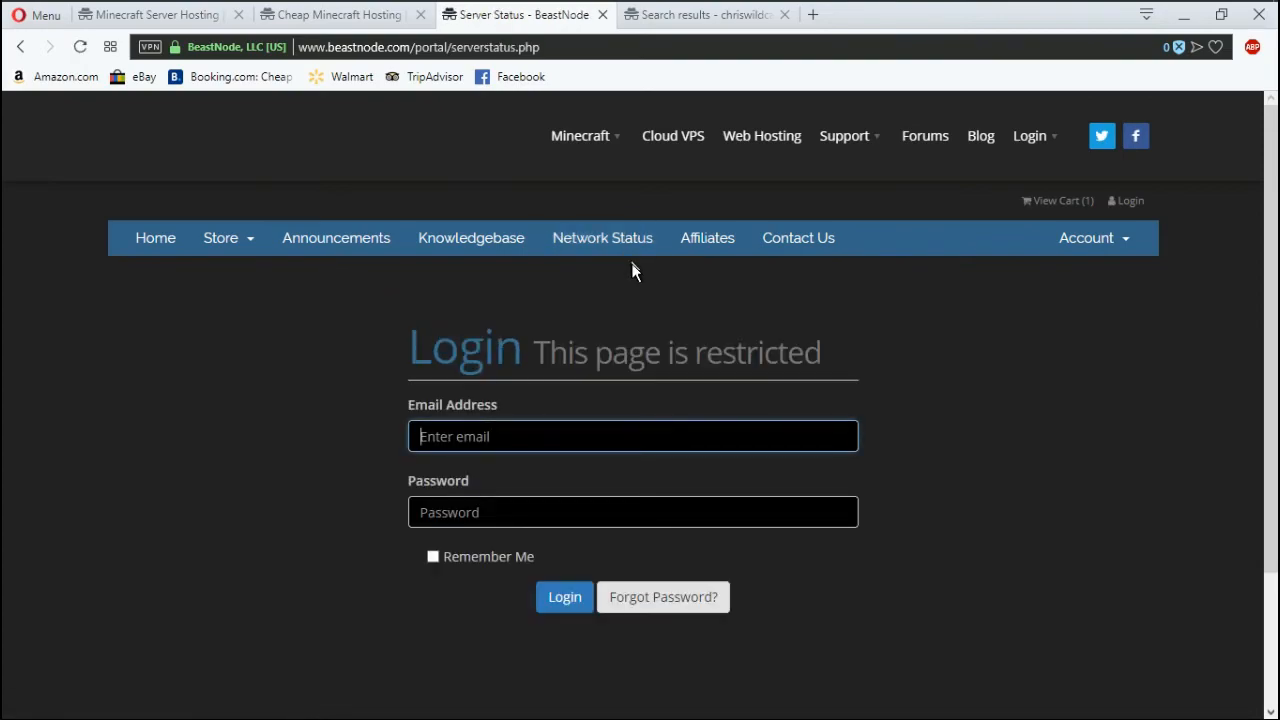
Step: Fill in the saved email and submit a first login attempt, which fails
type("c")
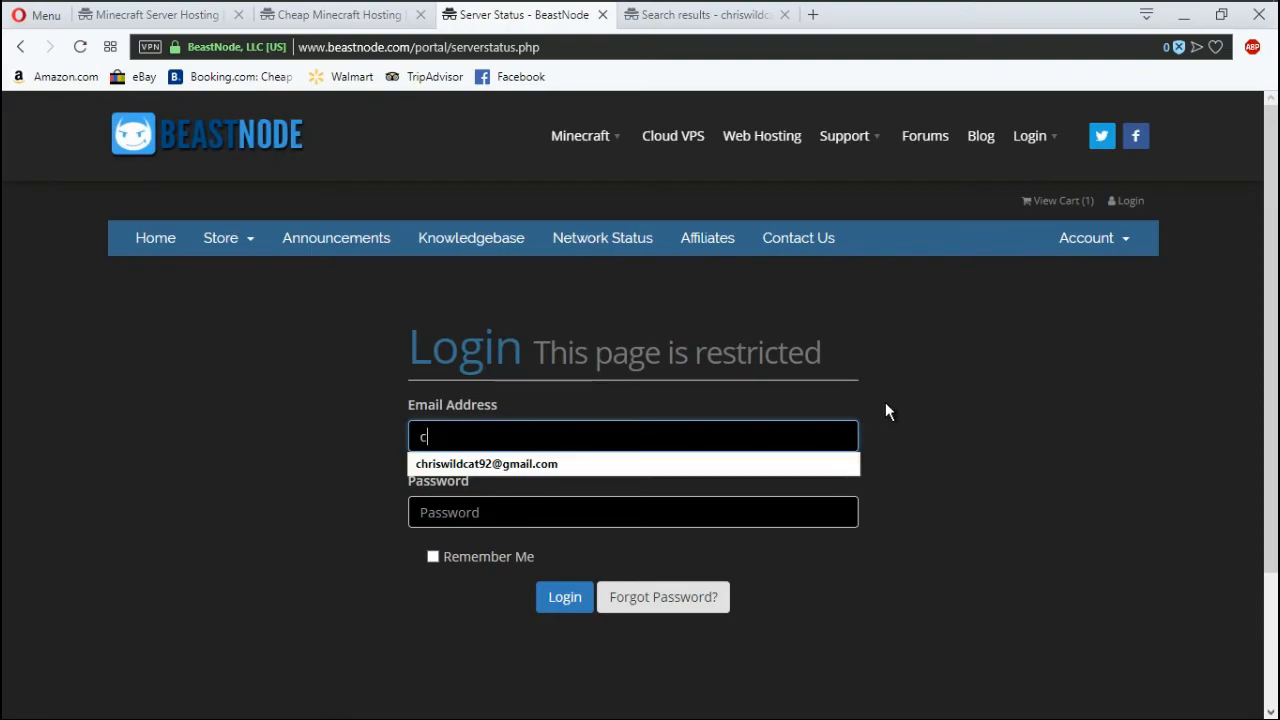
left_click(486, 463)
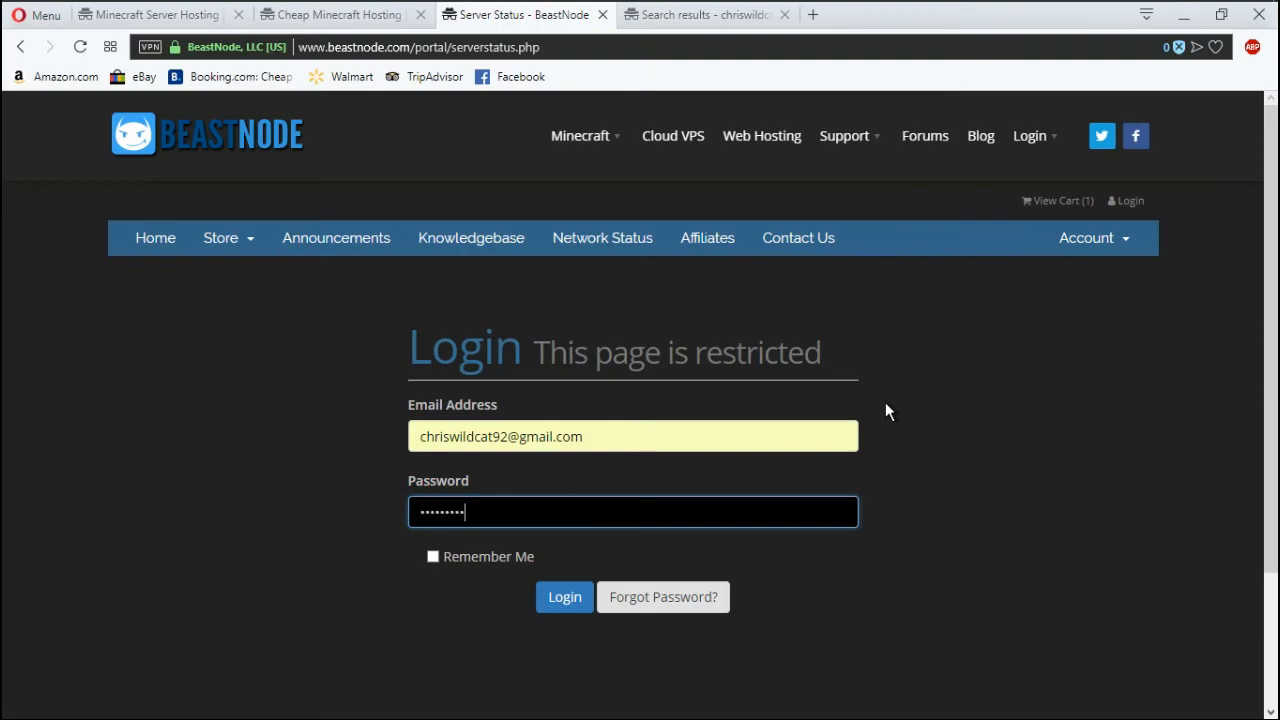
left_click(564, 597)
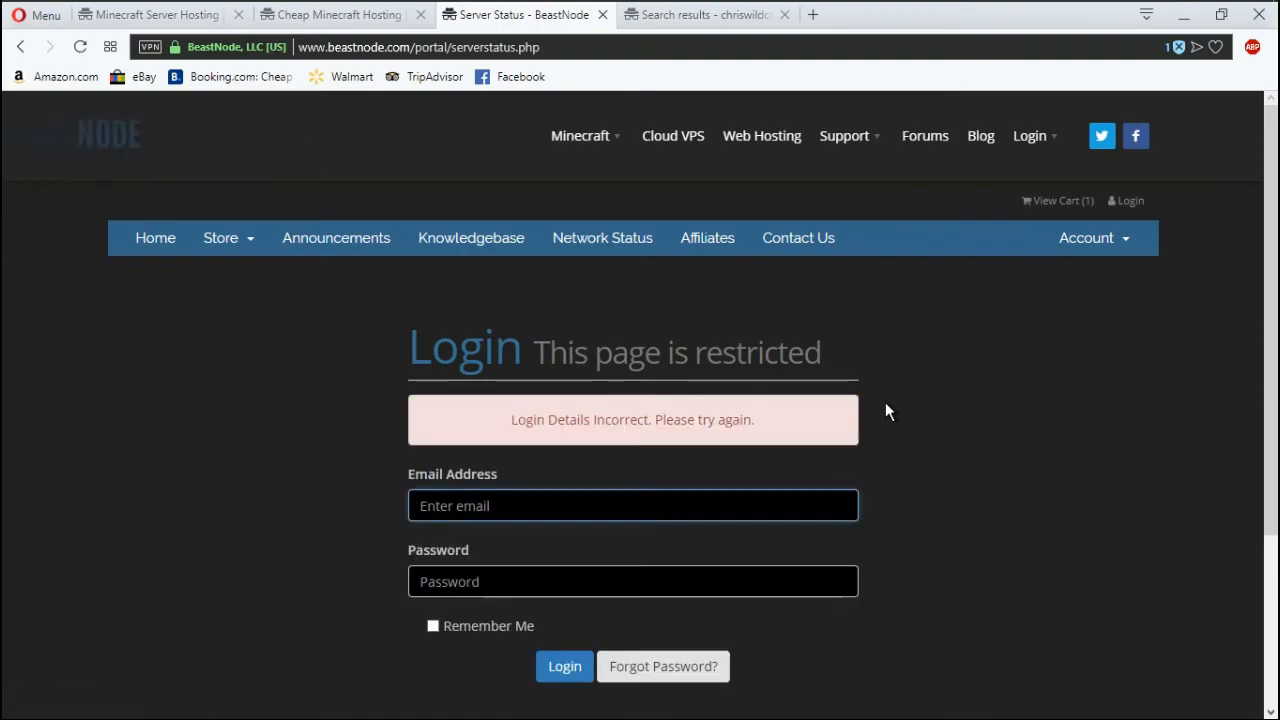
Step: Re-enter the saved account email and password and sign in successfully
left_click(632, 505)
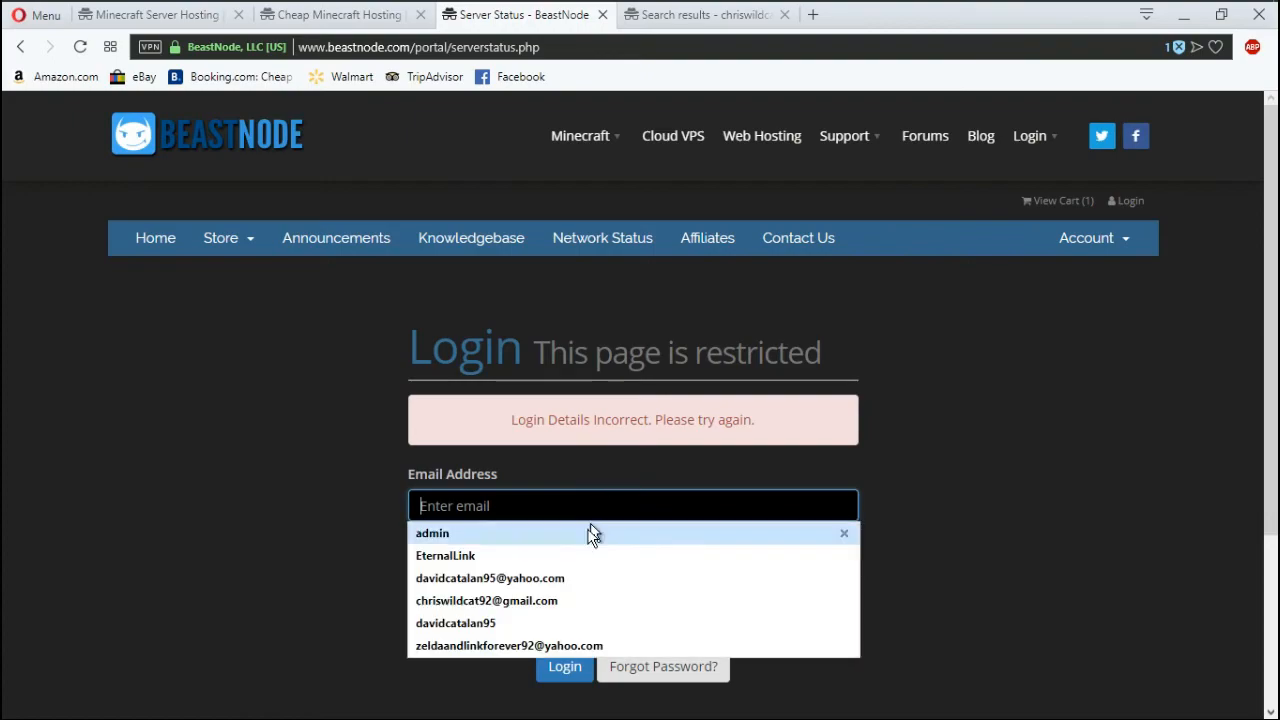
left_click(486, 600)
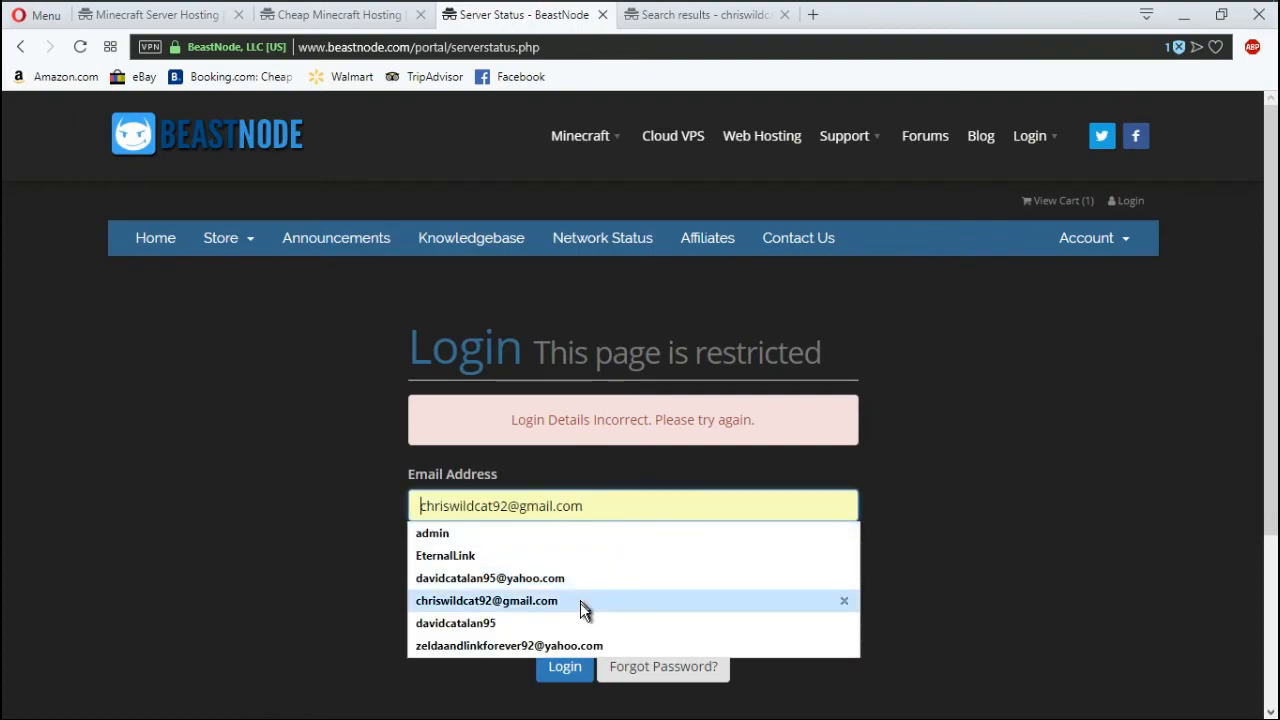
left_click(486, 600)
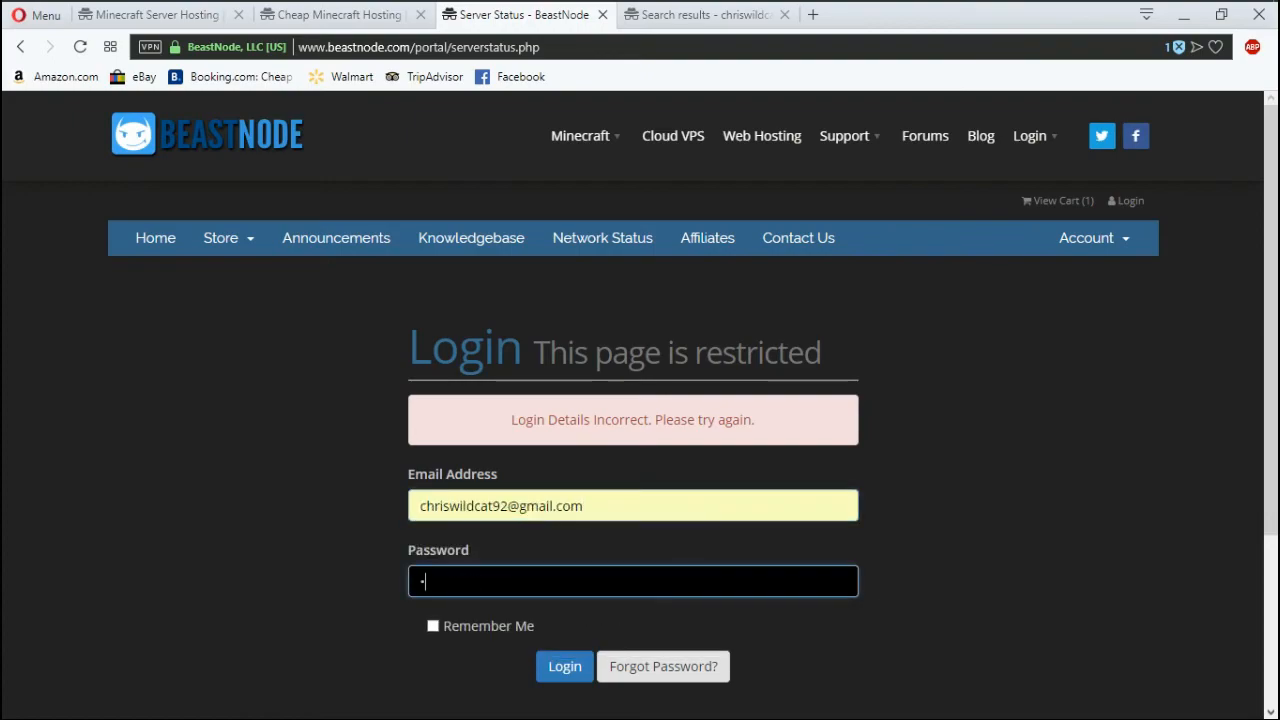
type("password")
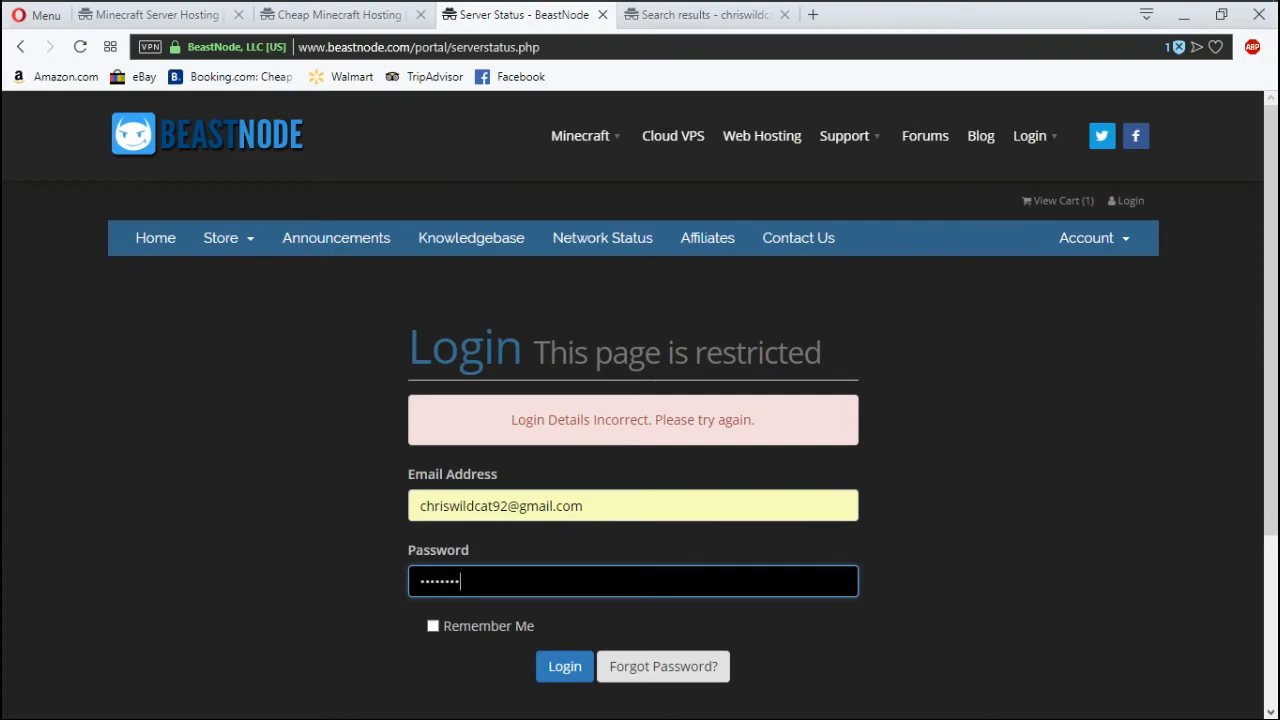
left_click(564, 666)
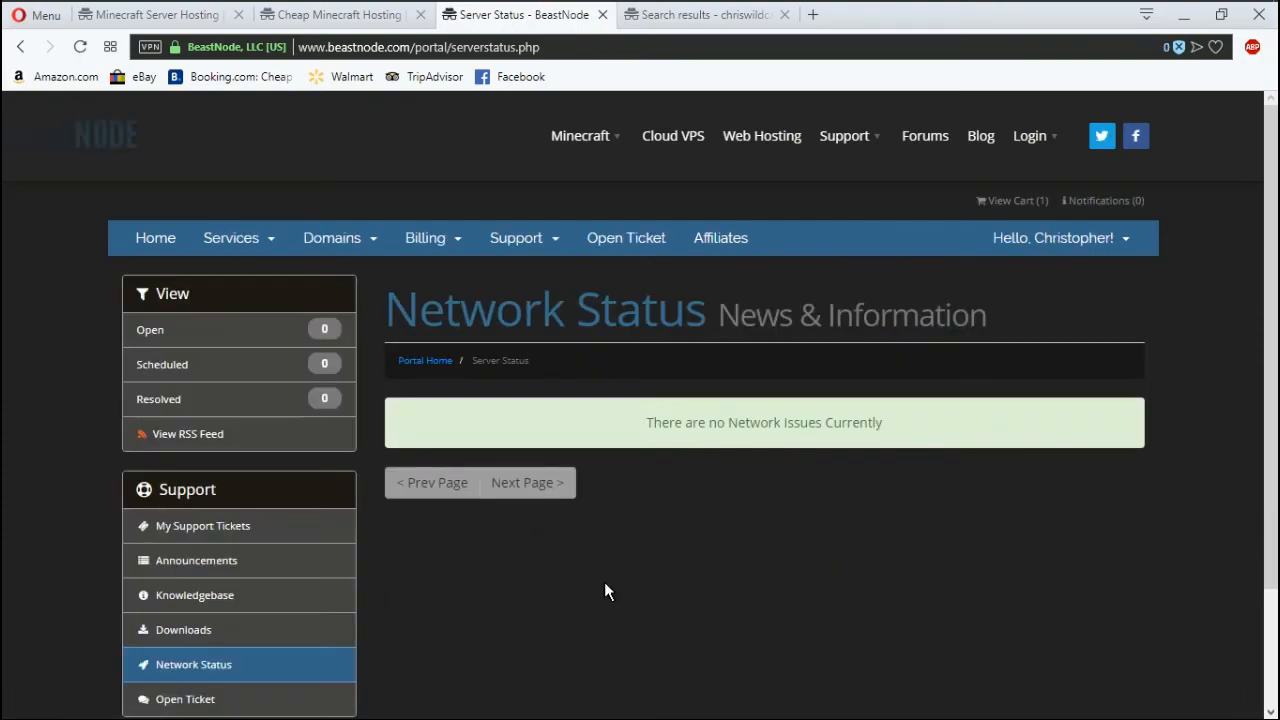
scroll("down", 3)
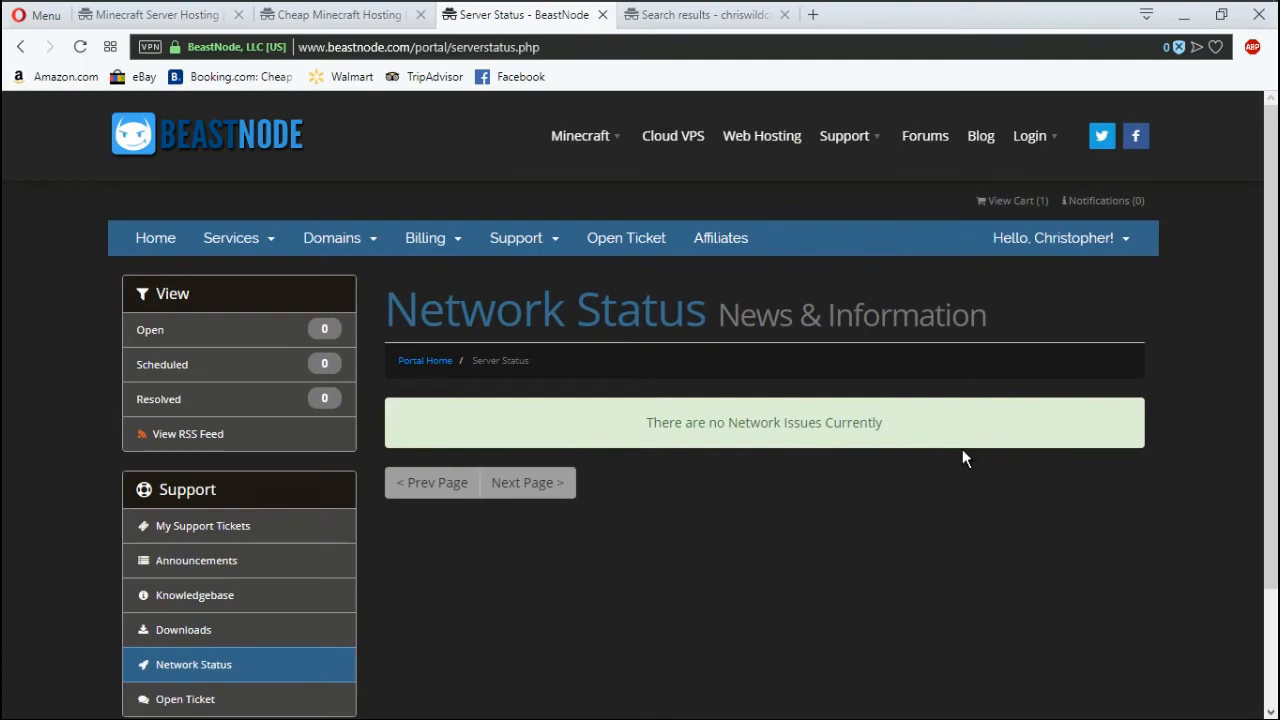
mouse_move(950, 458)
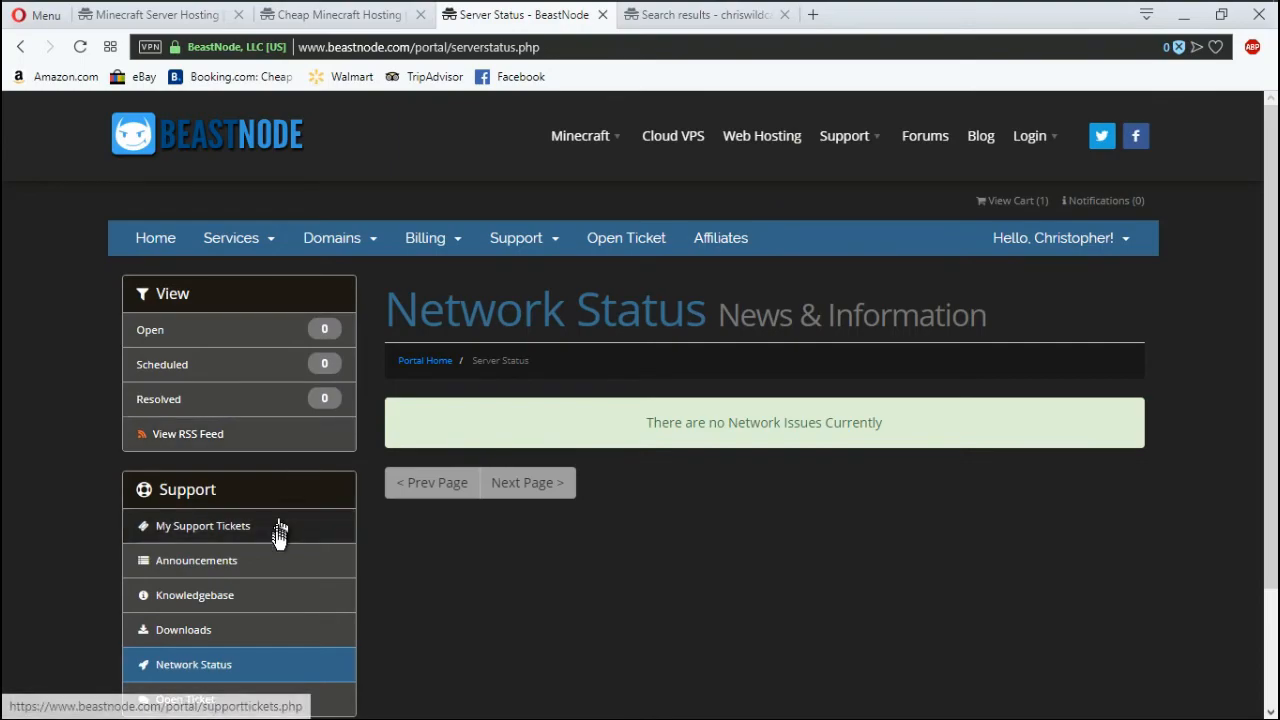
Step: Scroll the client area welcome page, then visit the budget hosting tab and return
scroll("down", 3)
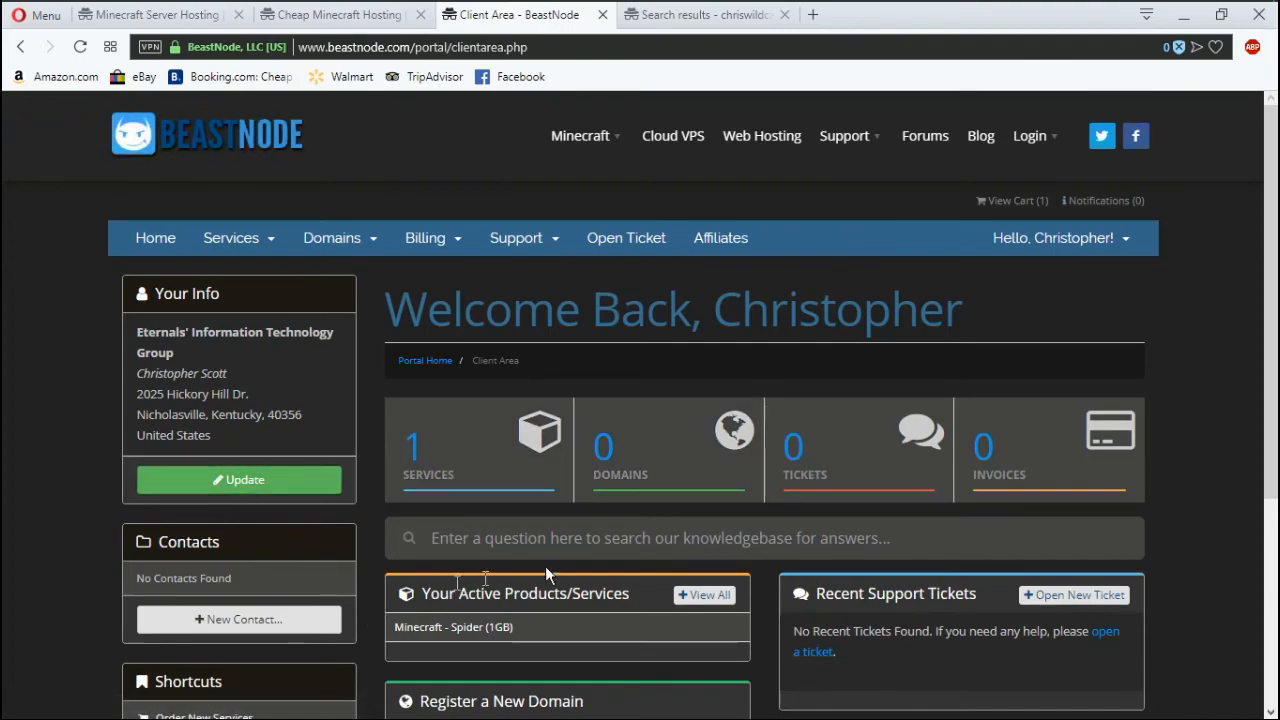
scroll("down", 3)
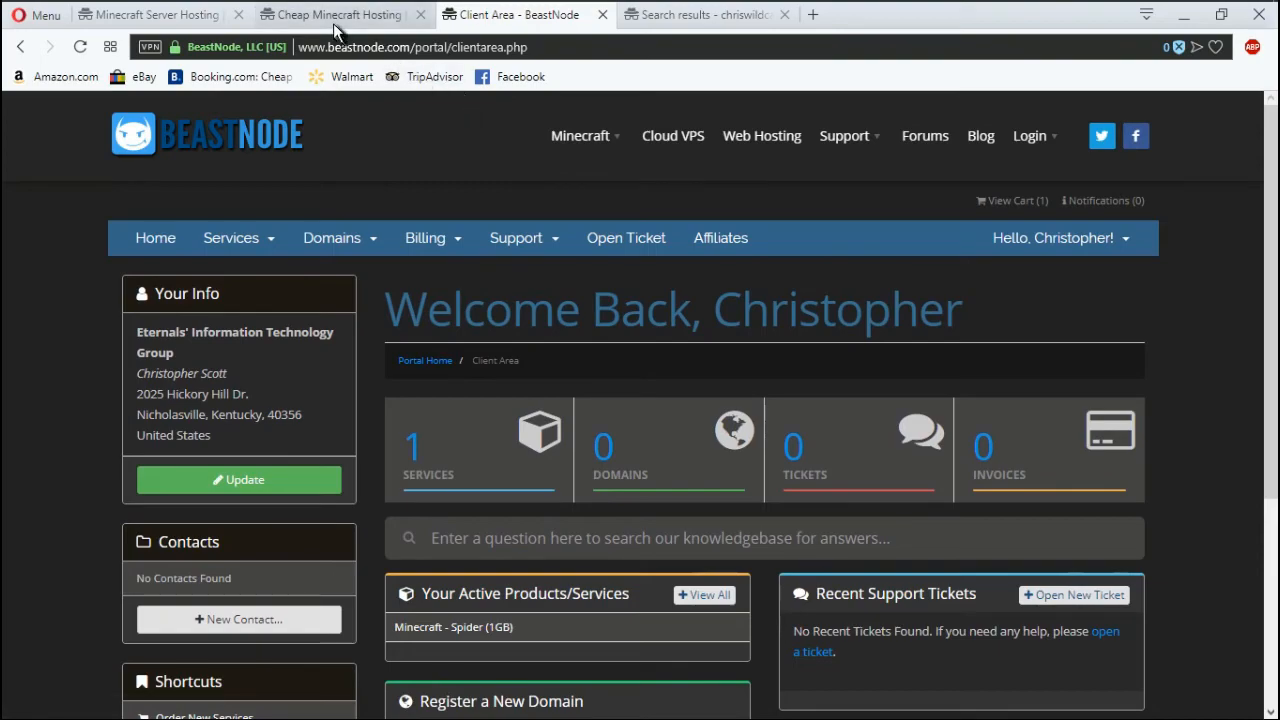
left_click(340, 14)
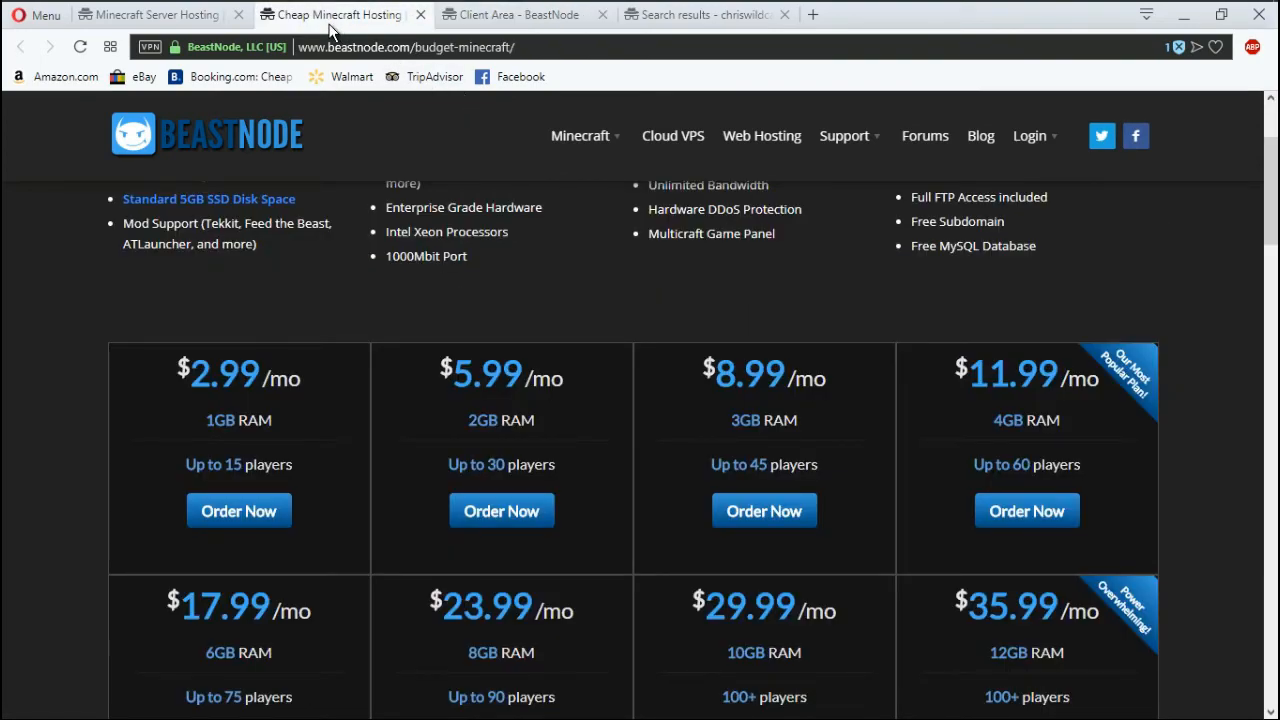
left_click(513, 14)
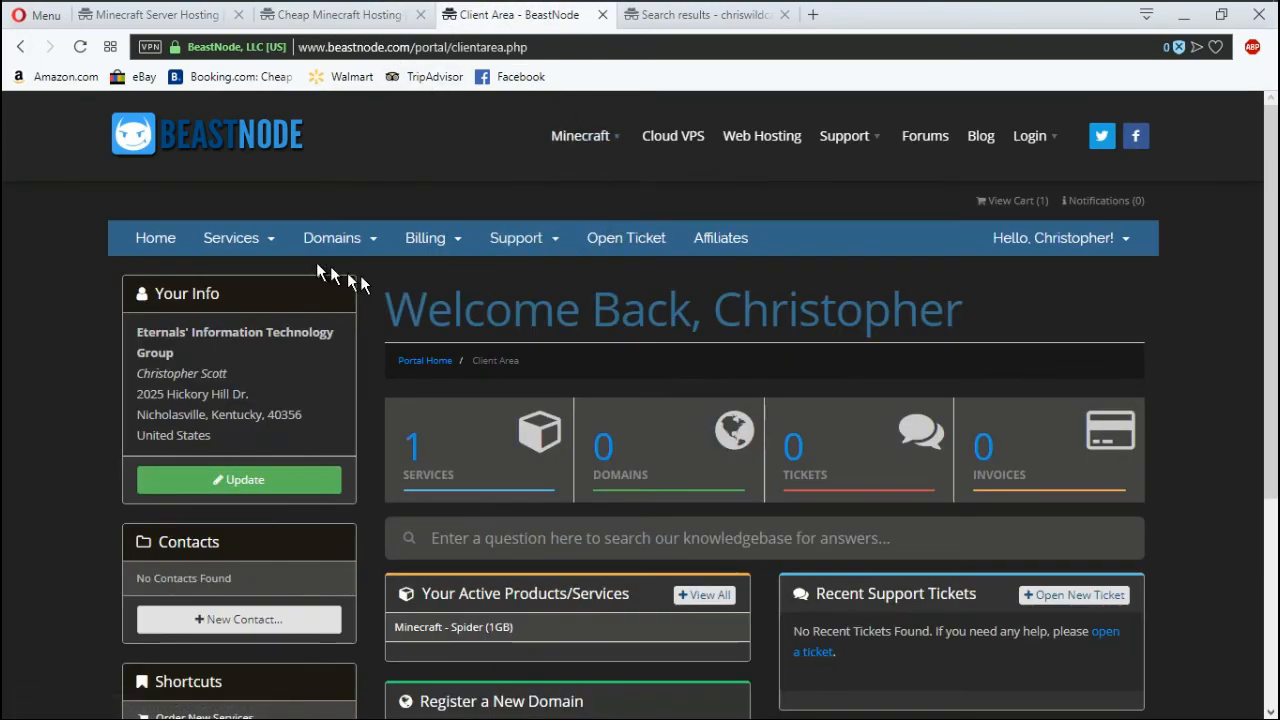
mouse_move(673, 135)
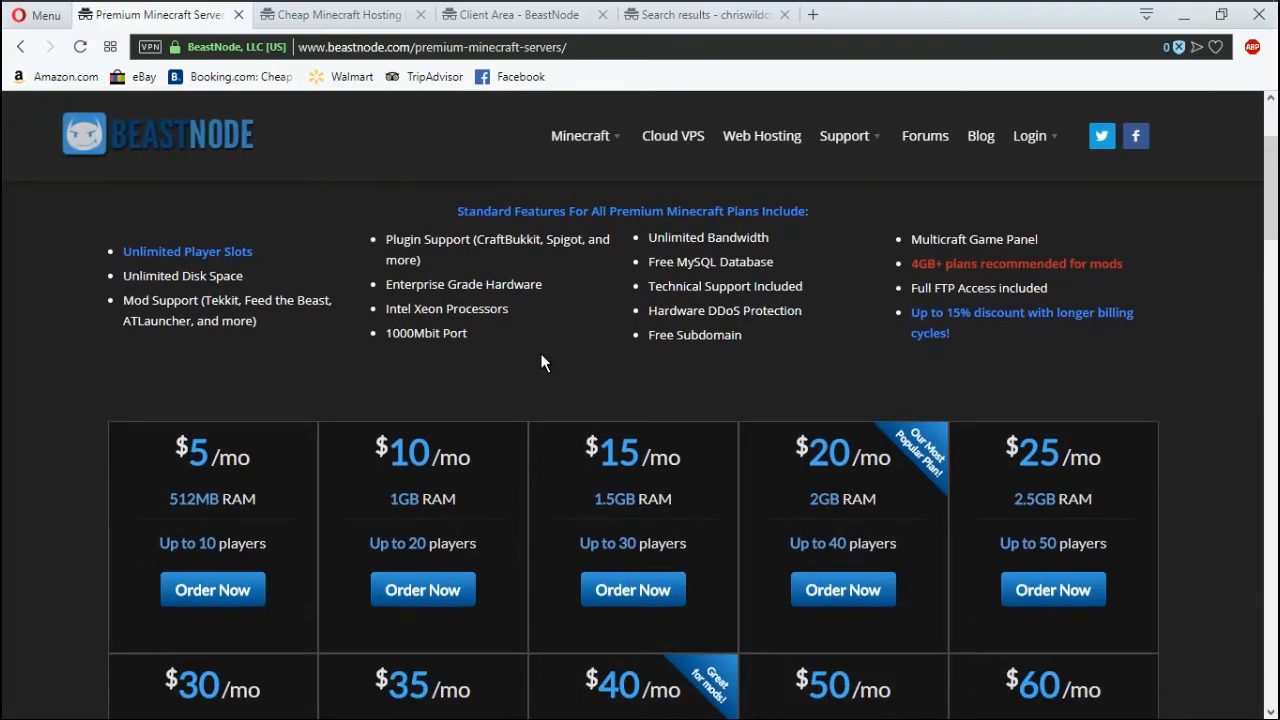
Step: Order the Spider (1GB) plan and scroll to its one-month billing cycle, $10.00 total
left_click(422, 589)
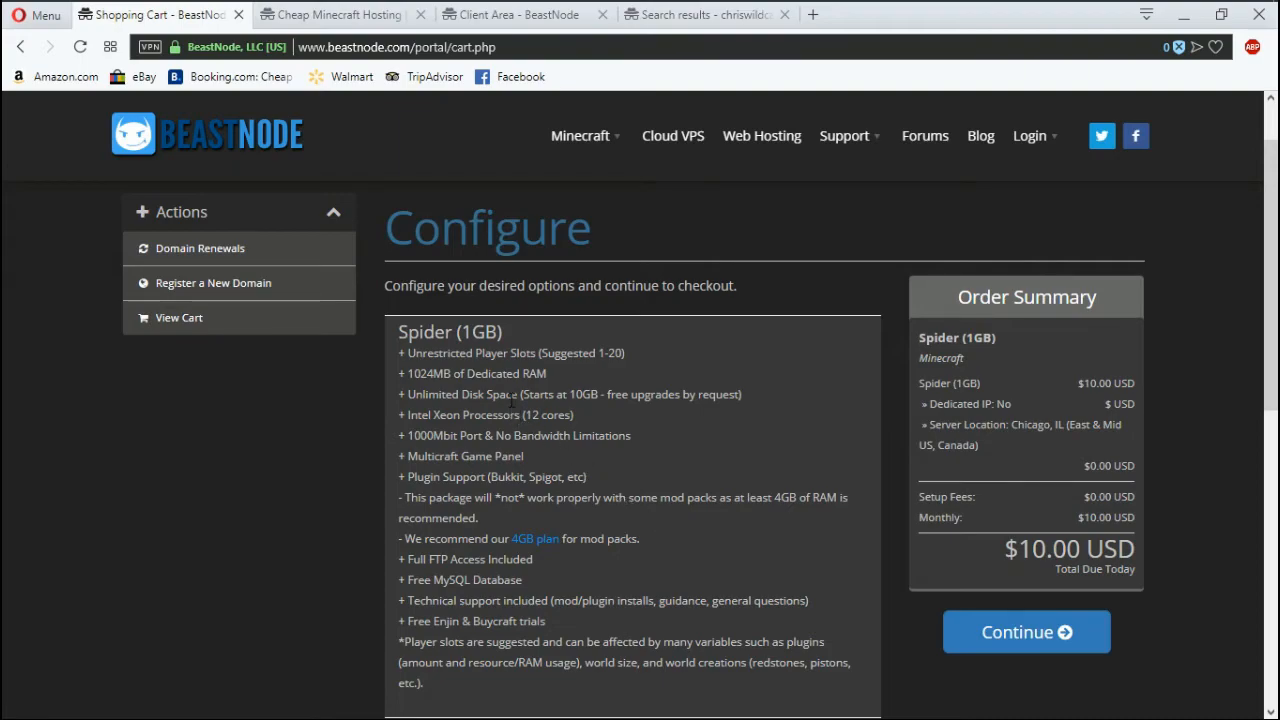
mouse_move(575, 412)
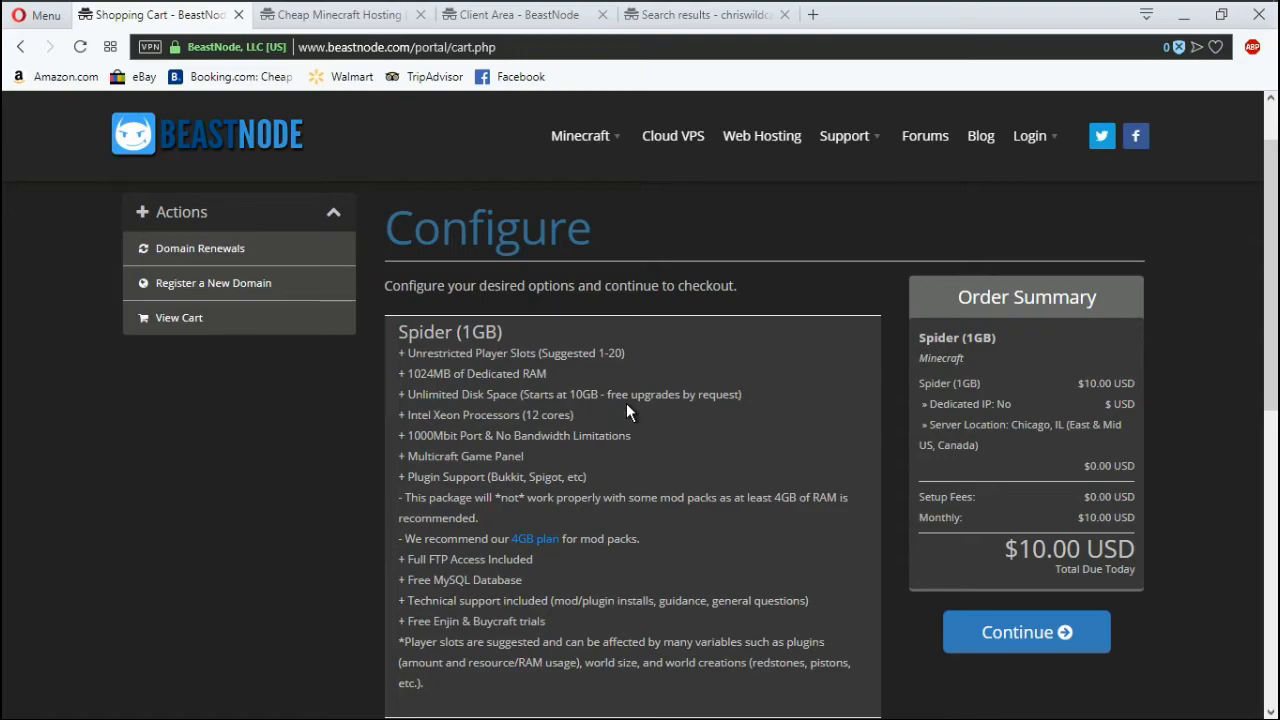
mouse_move(430, 430)
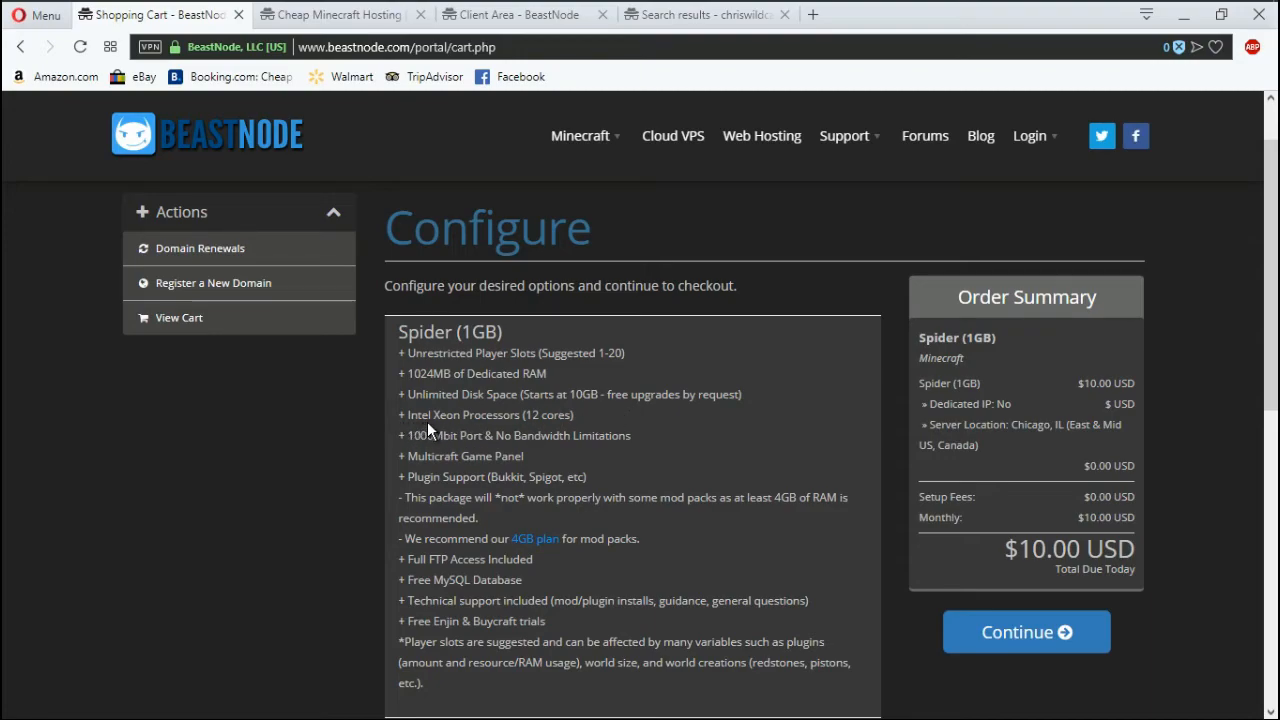
mouse_move(343, 517)
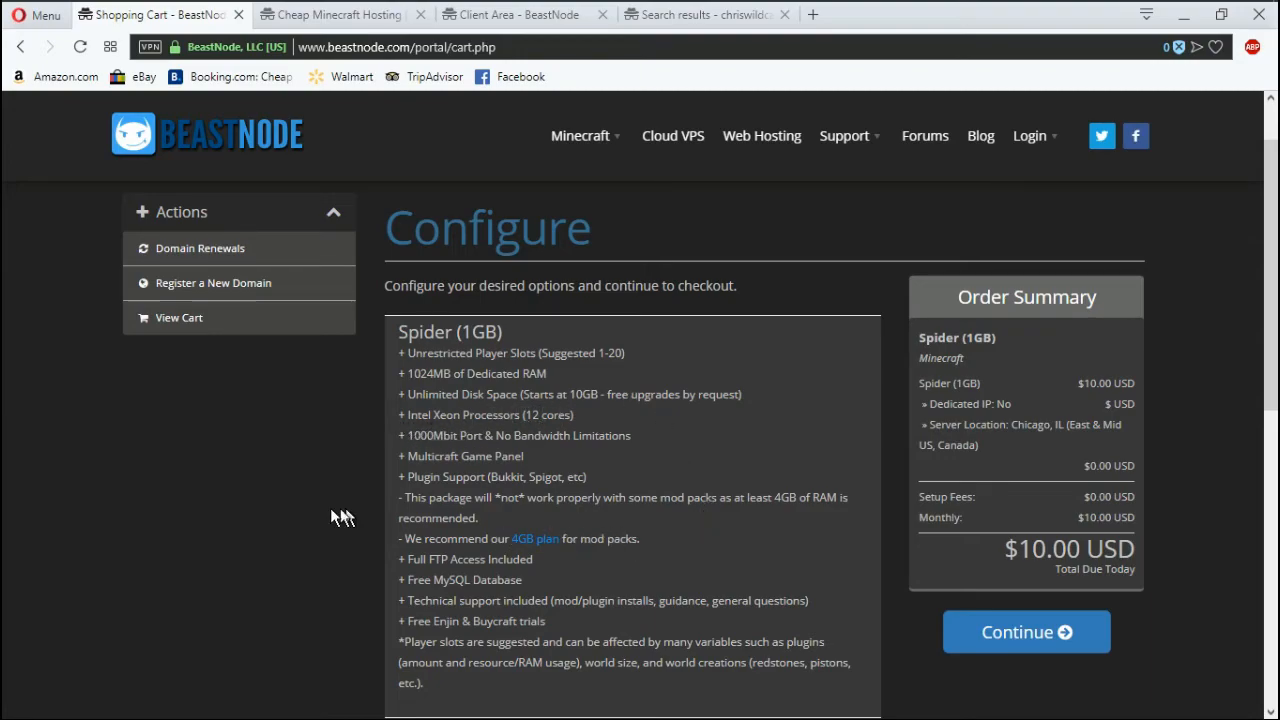
scroll("down", 3)
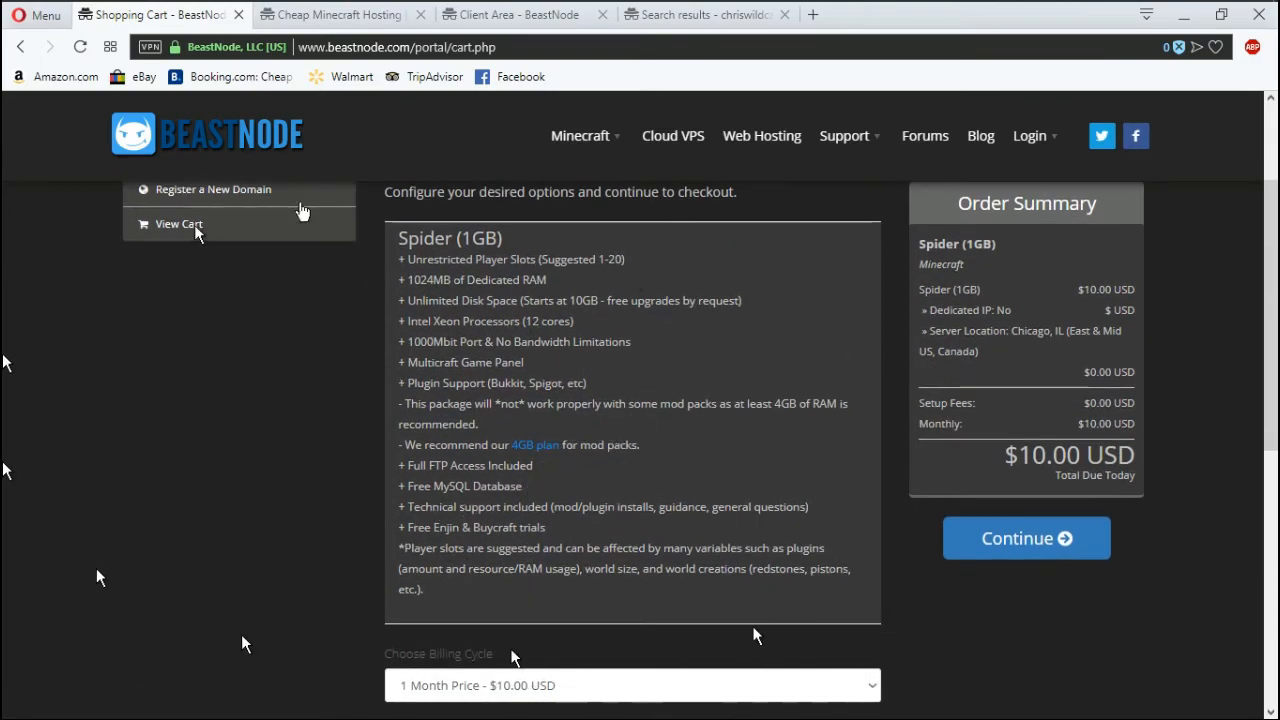
mouse_move(490, 362)
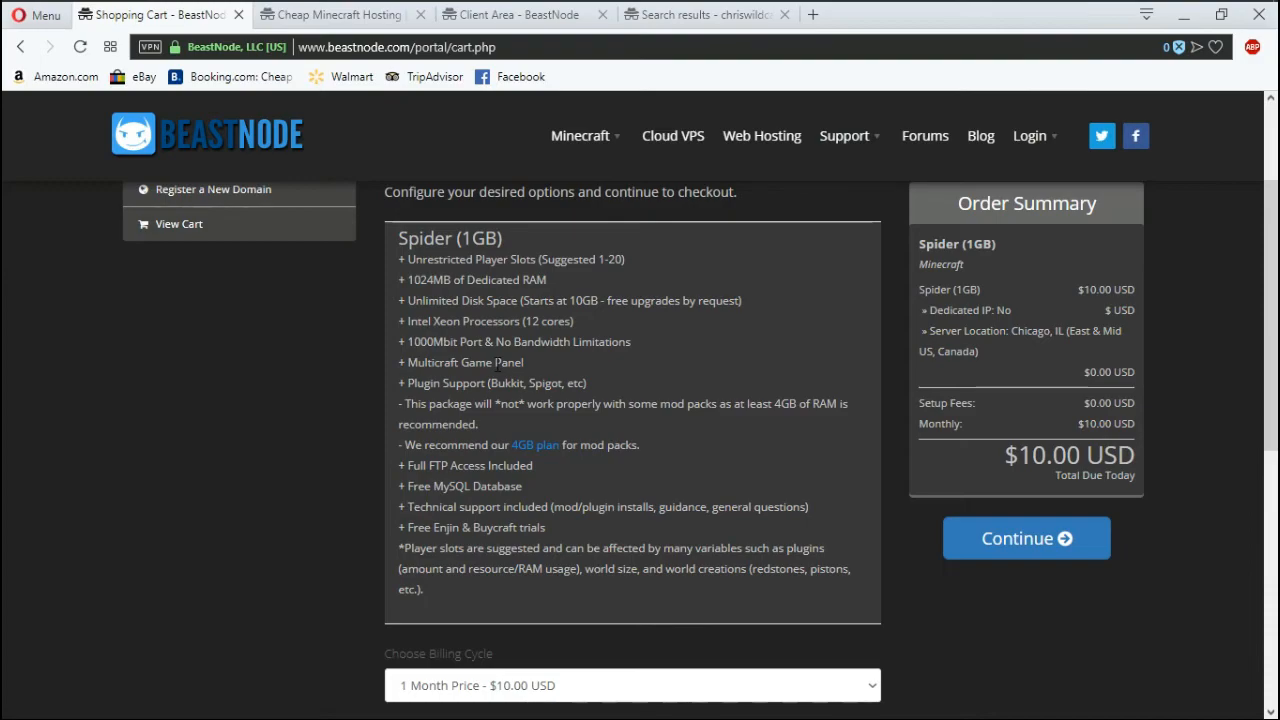
mouse_move(489, 340)
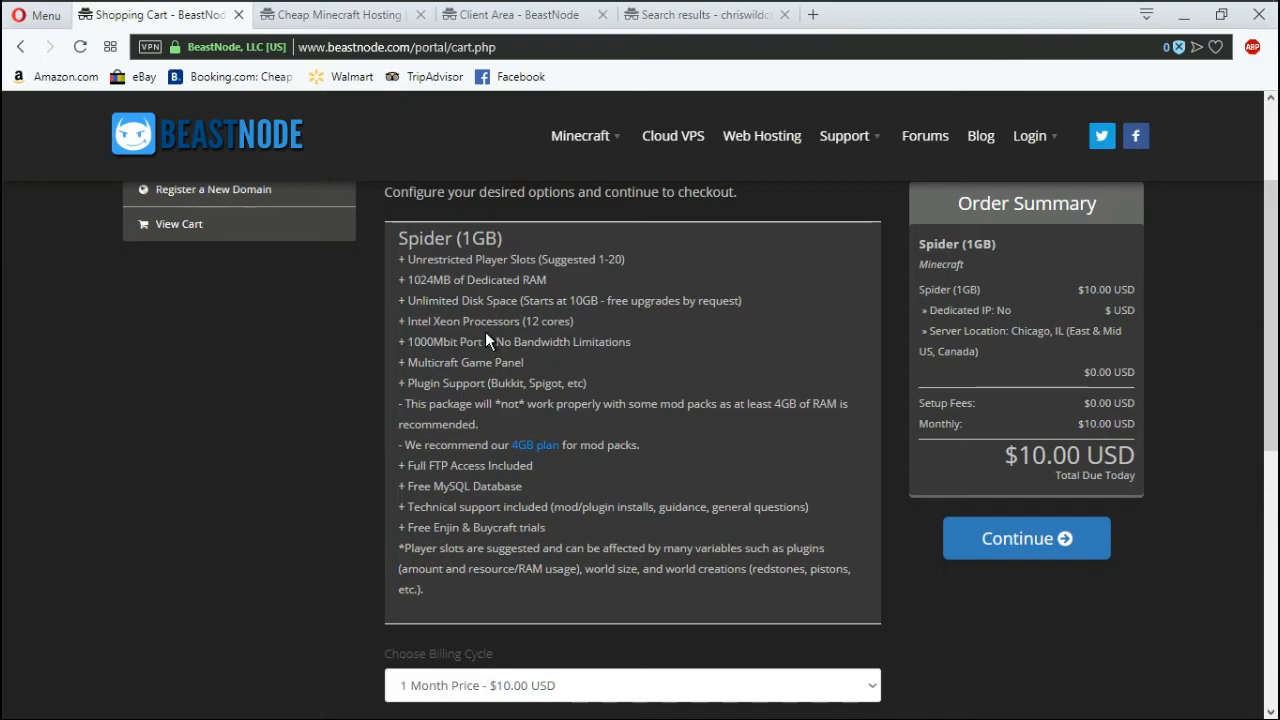
mouse_move(715, 243)
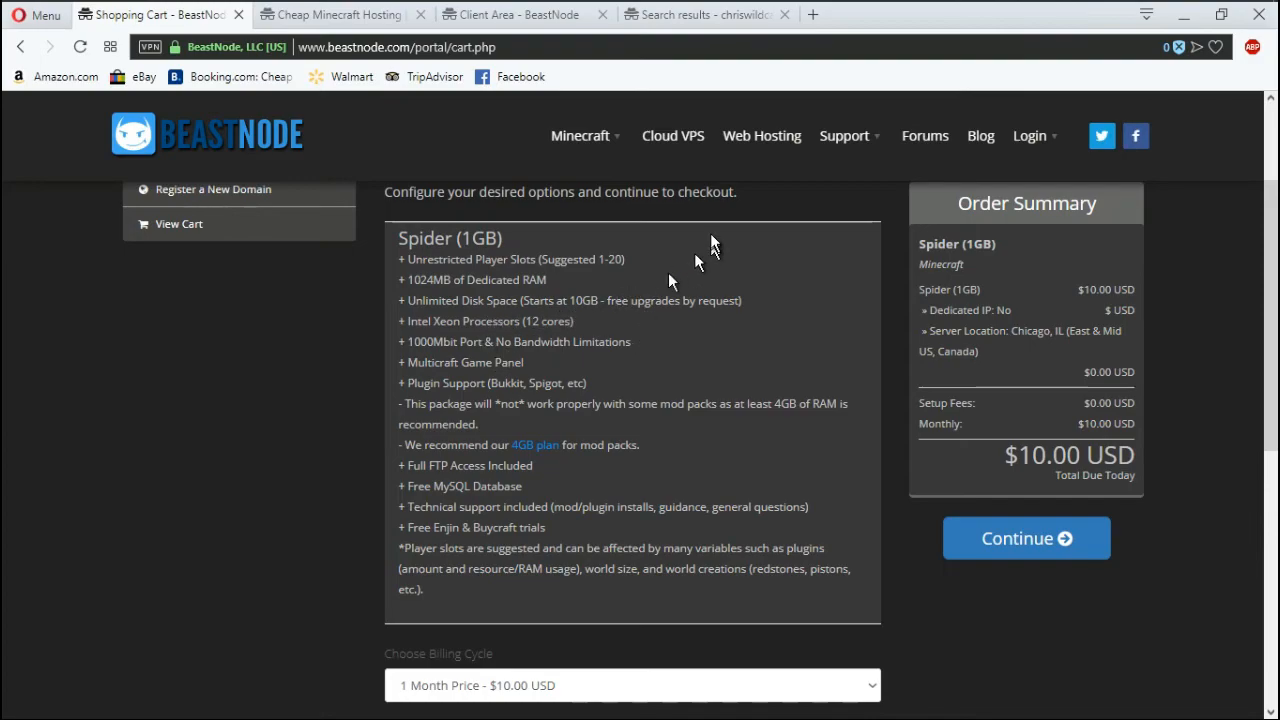
mouse_move(446, 620)
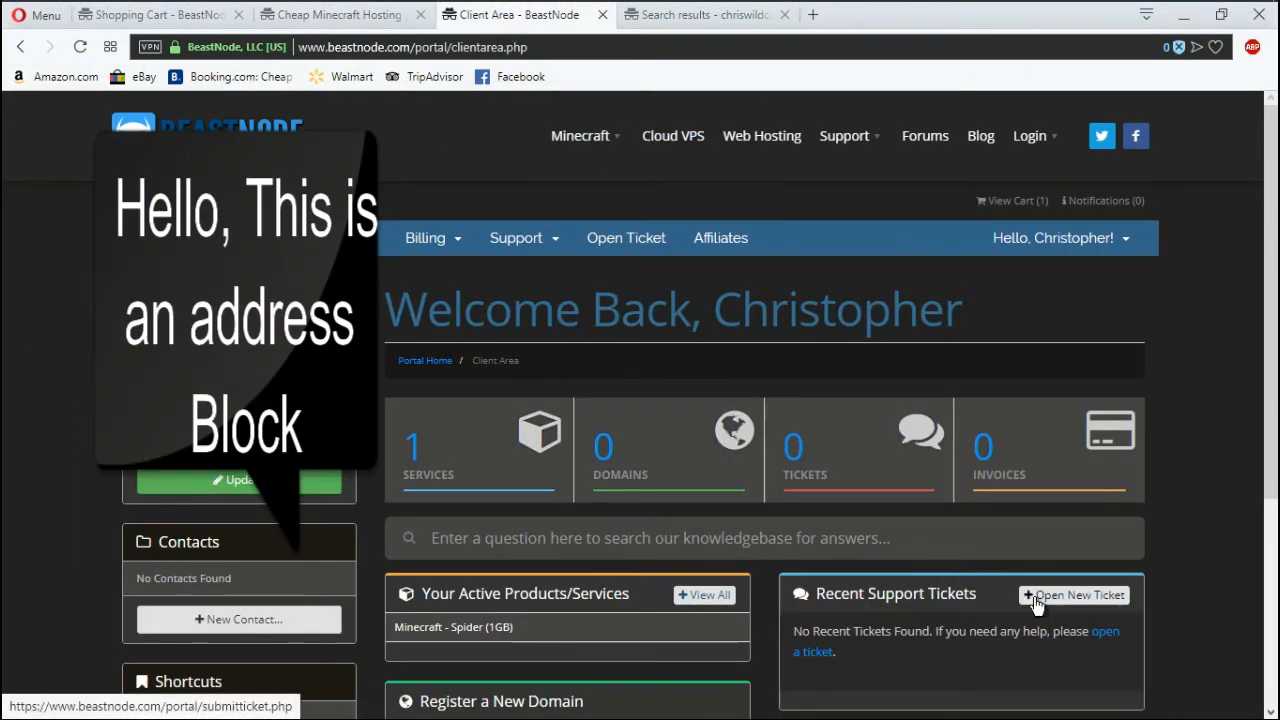
scroll("down", 3)
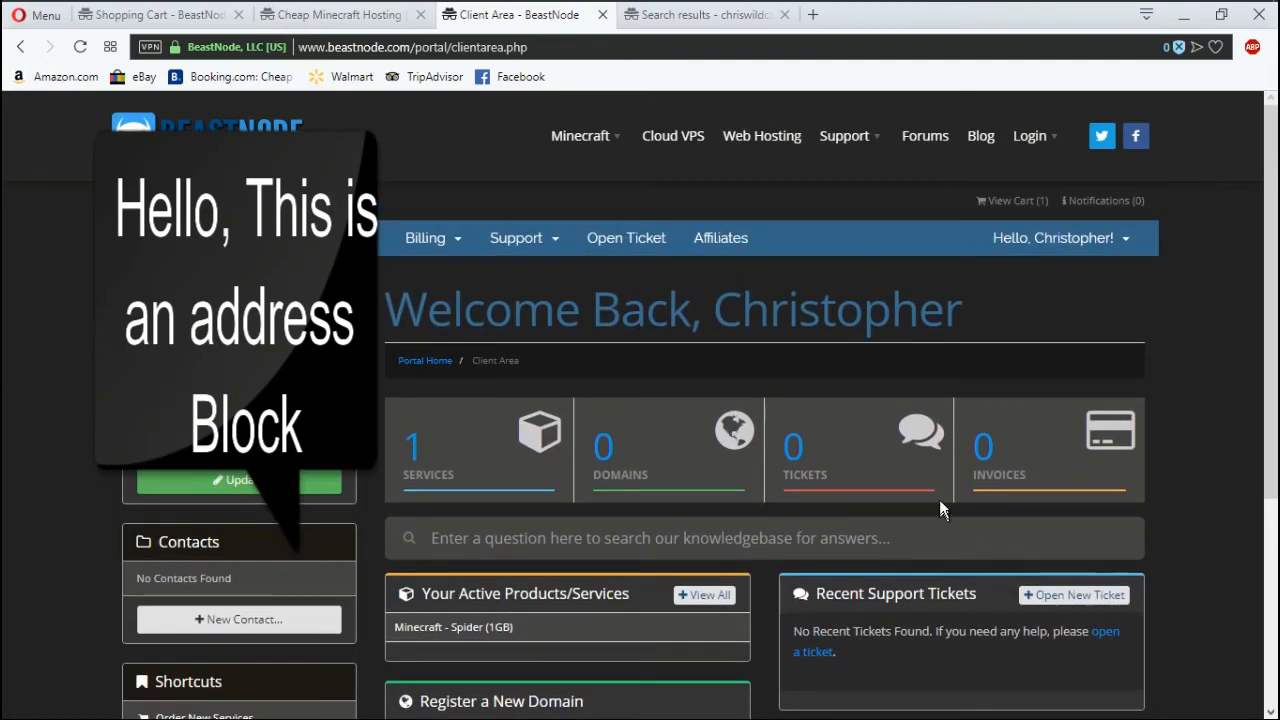
mouse_move(583, 483)
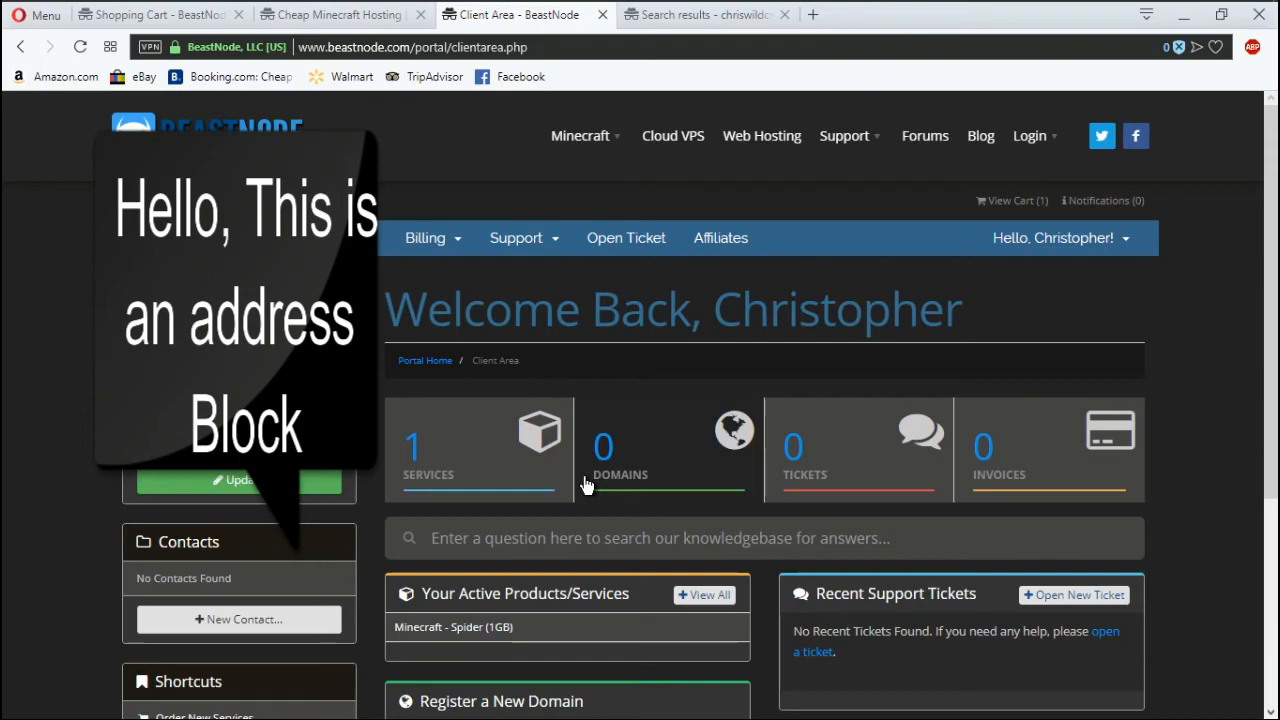
mouse_move(1015, 460)
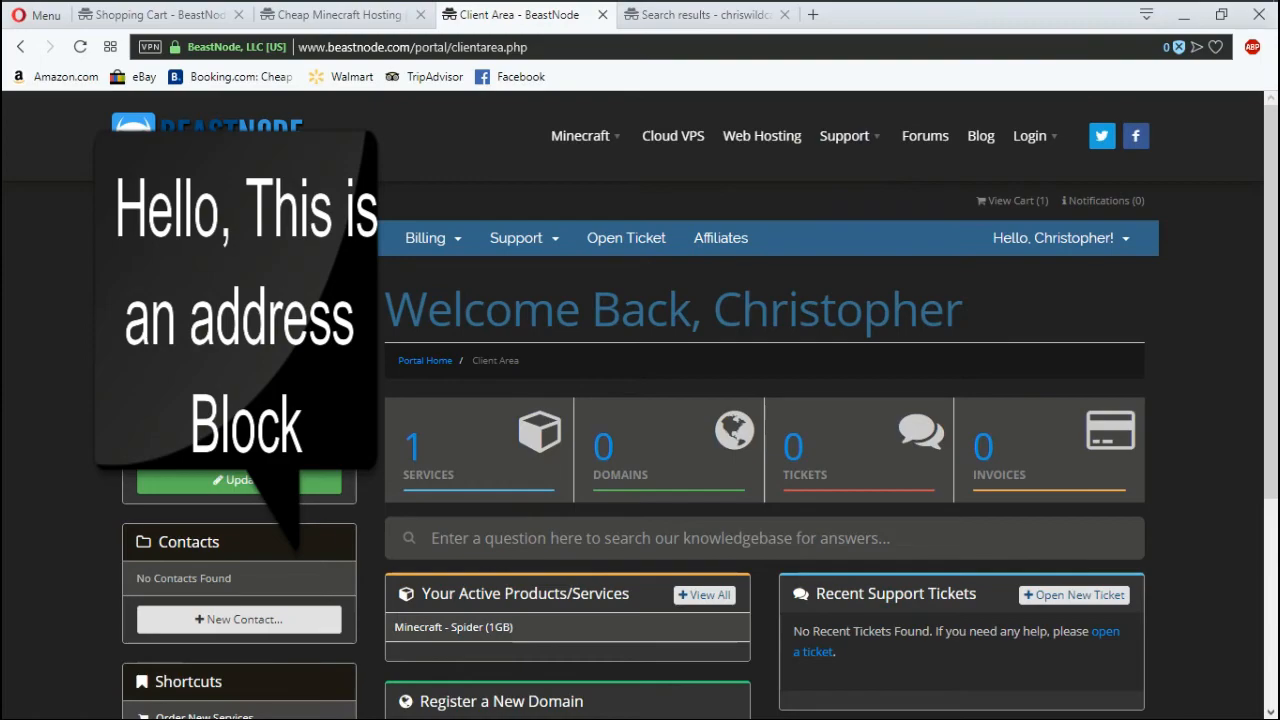
mouse_move(687, 457)
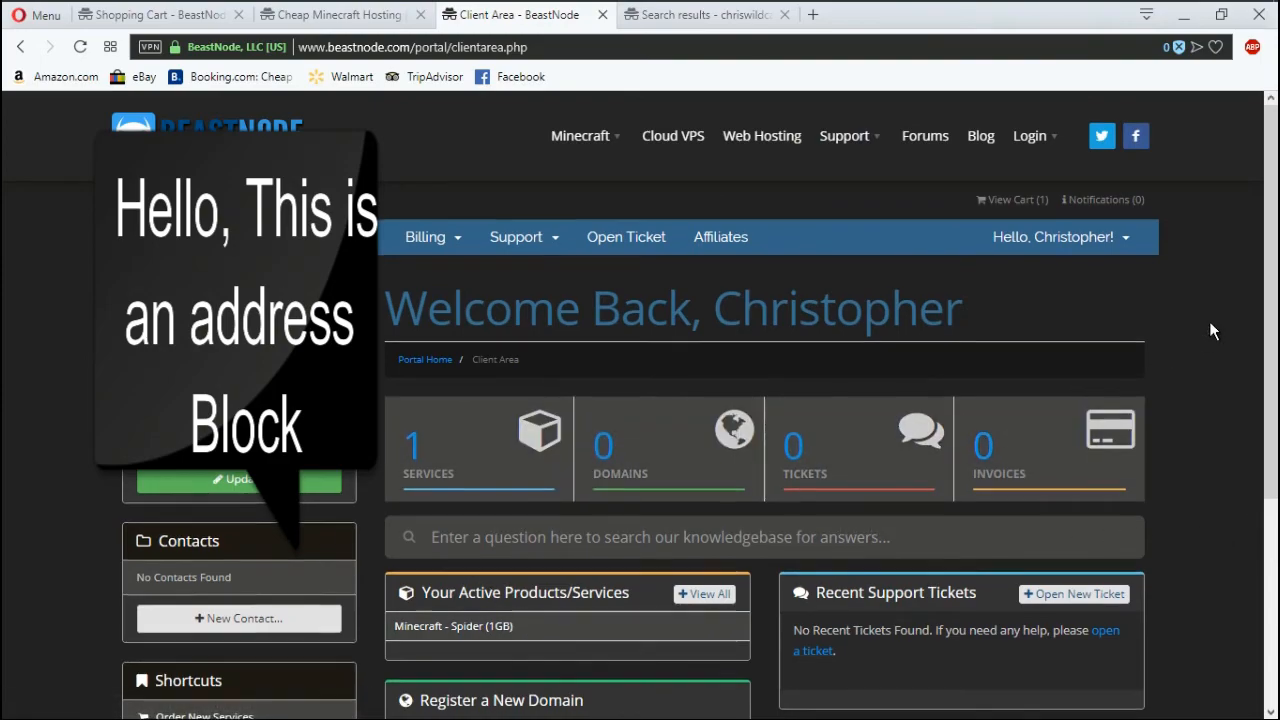
scroll("down", 3)
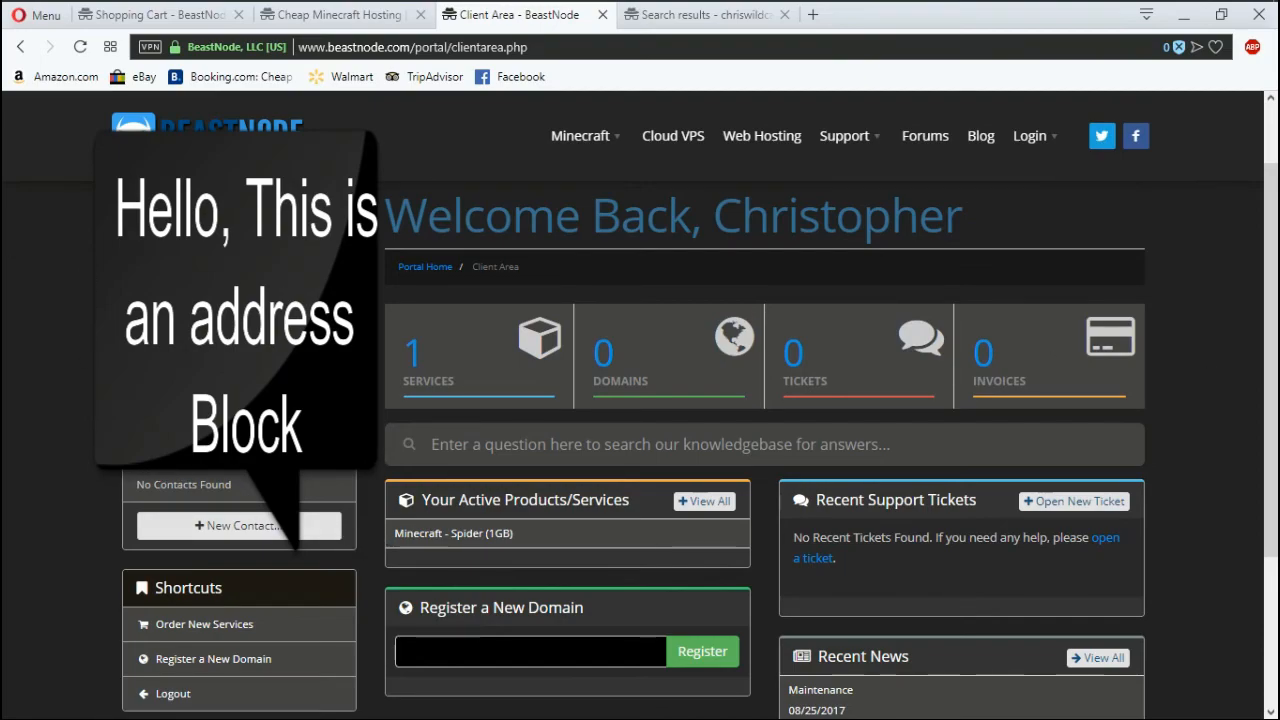
mouse_move(58, 538)
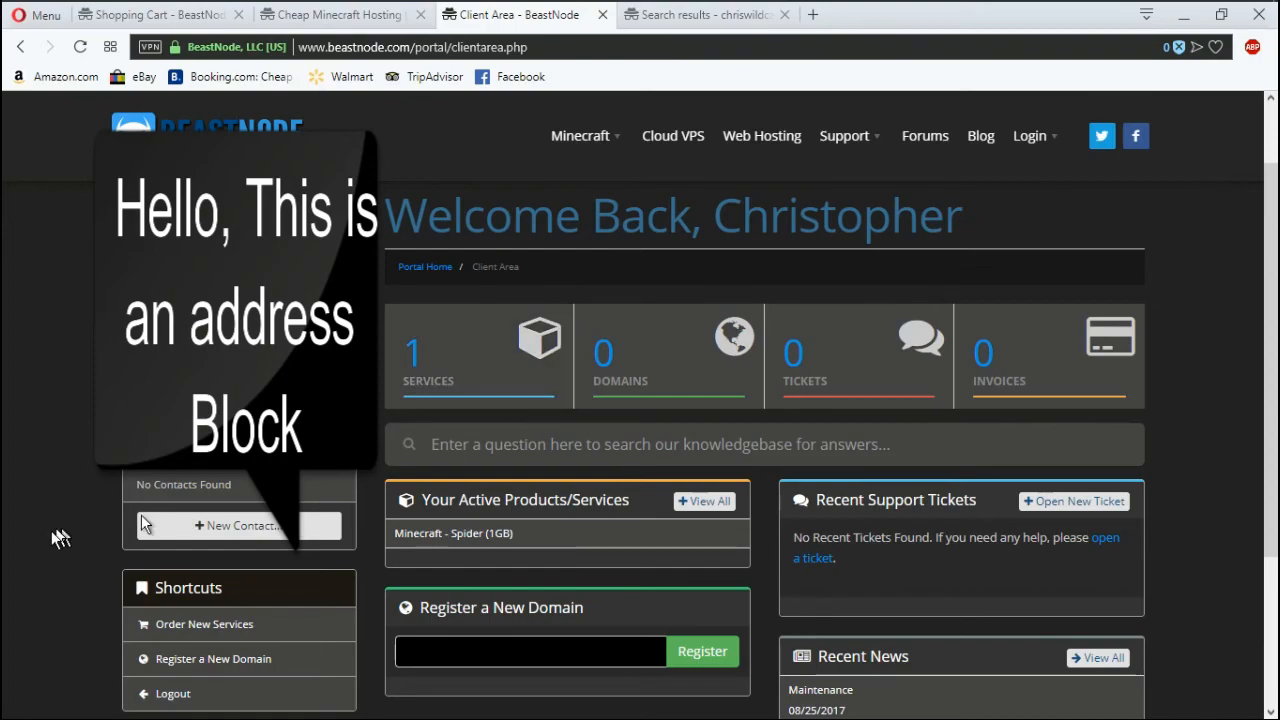
mouse_move(33, 477)
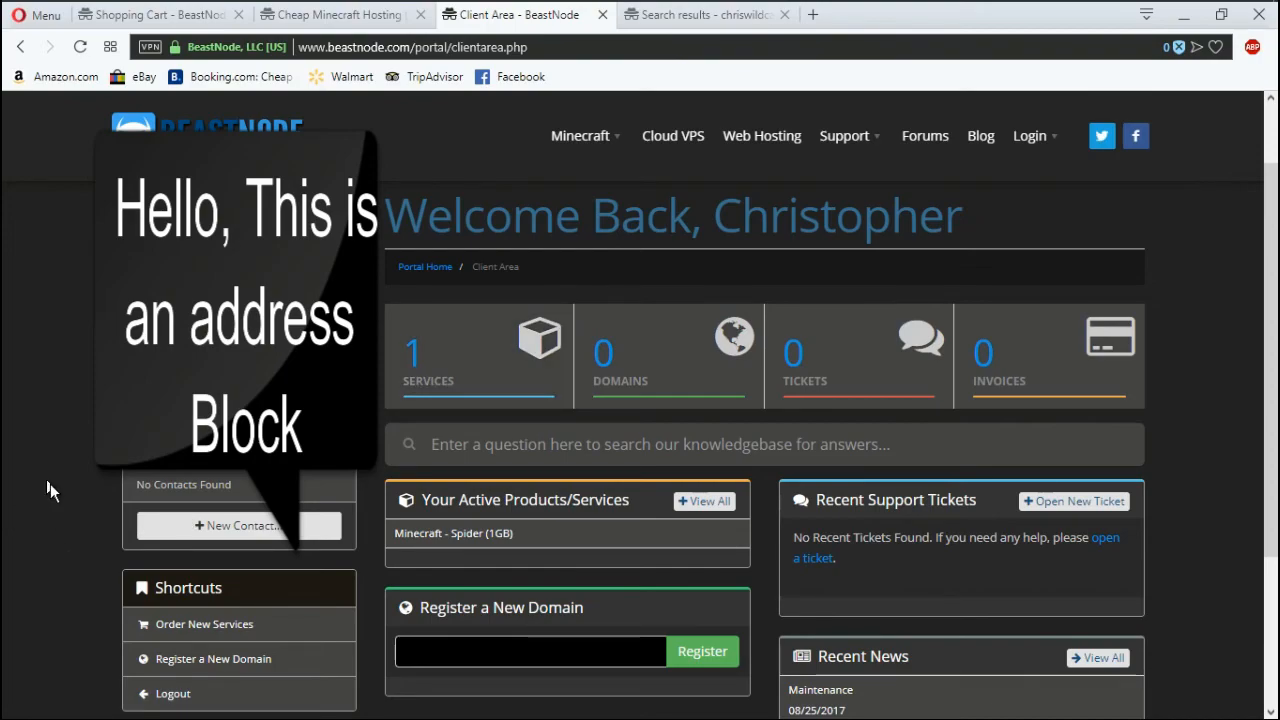
mouse_move(126, 512)
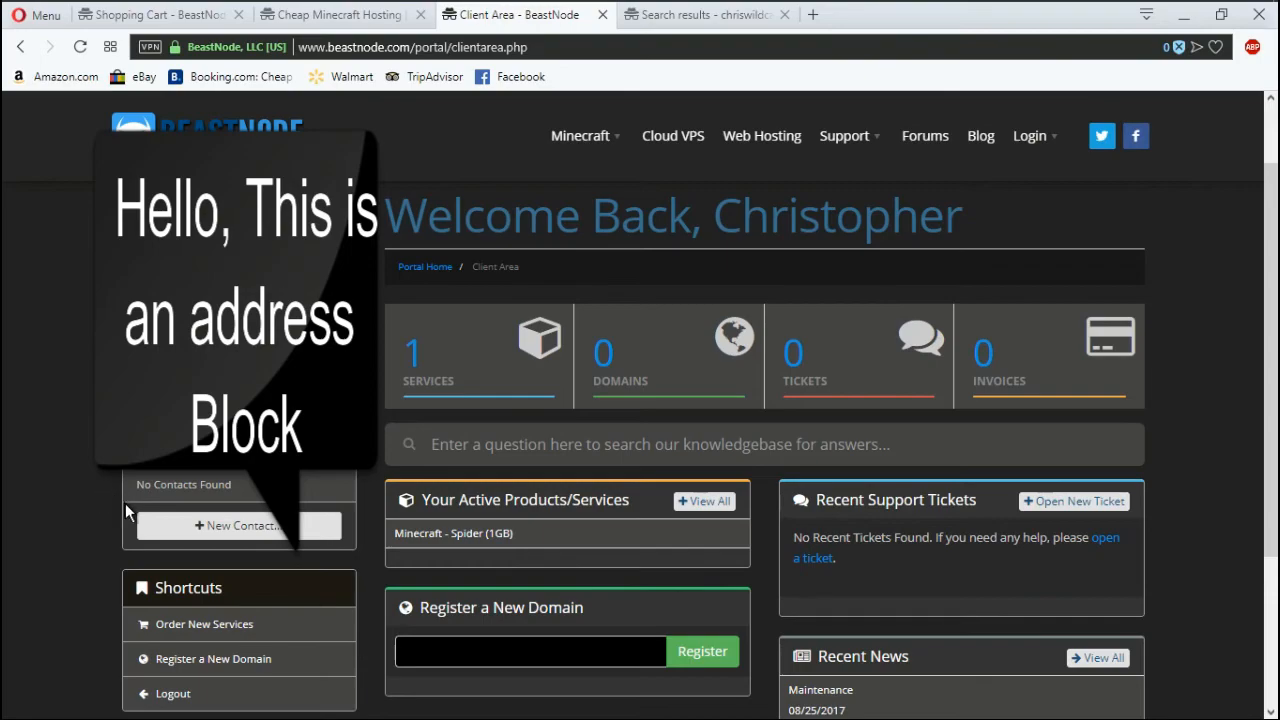
scroll("down", 3)
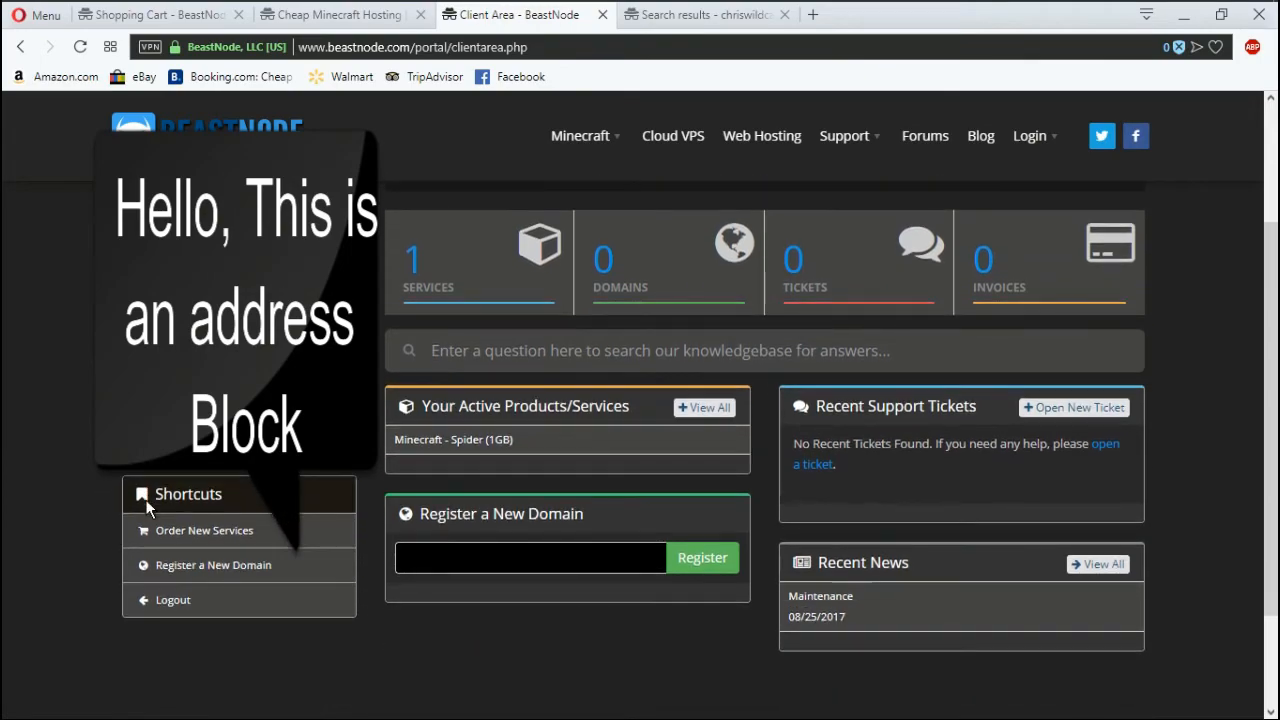
mouse_move(835, 622)
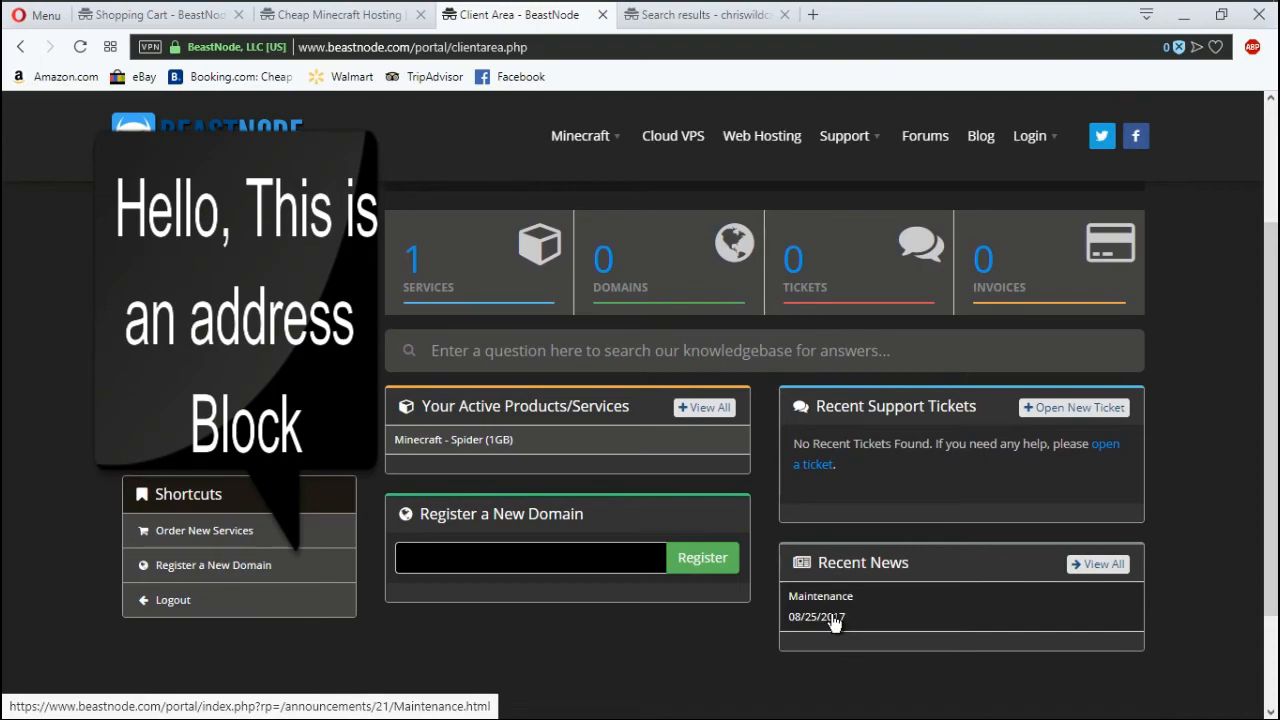
mouse_move(838, 623)
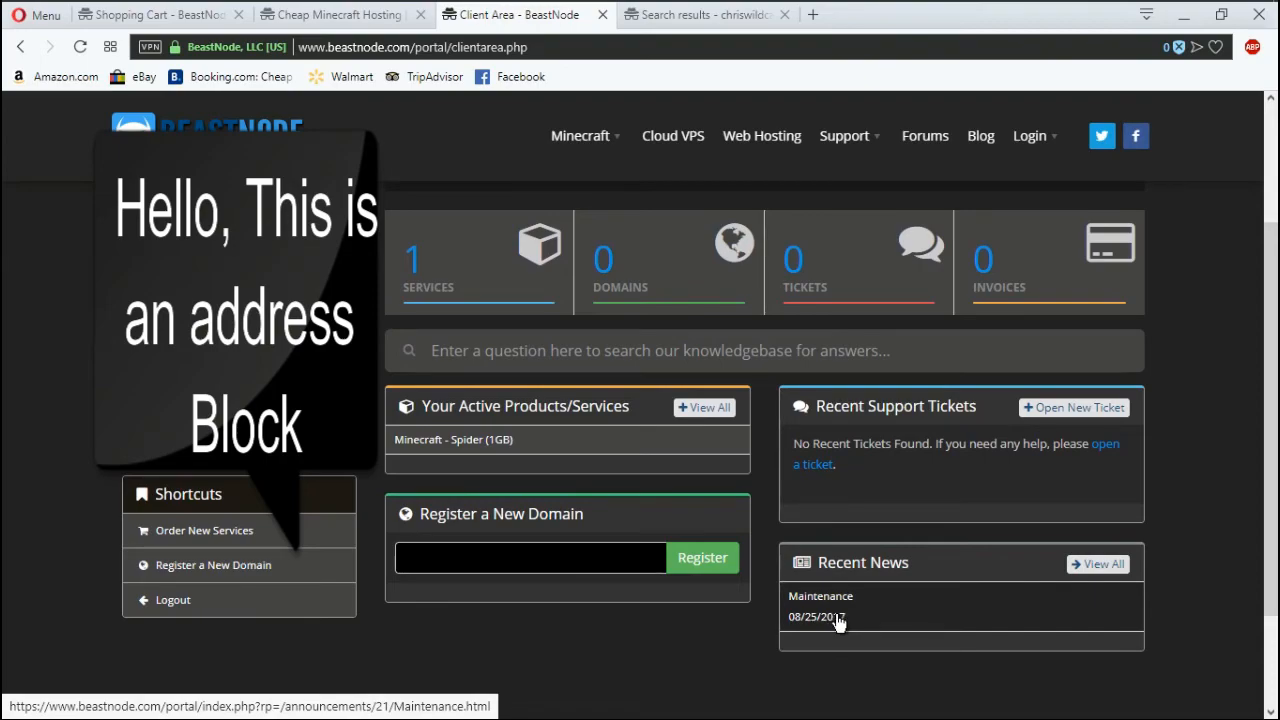
Step: Open the August 25, 2017 Maintenance announcement under Recent News
left_click(820, 595)
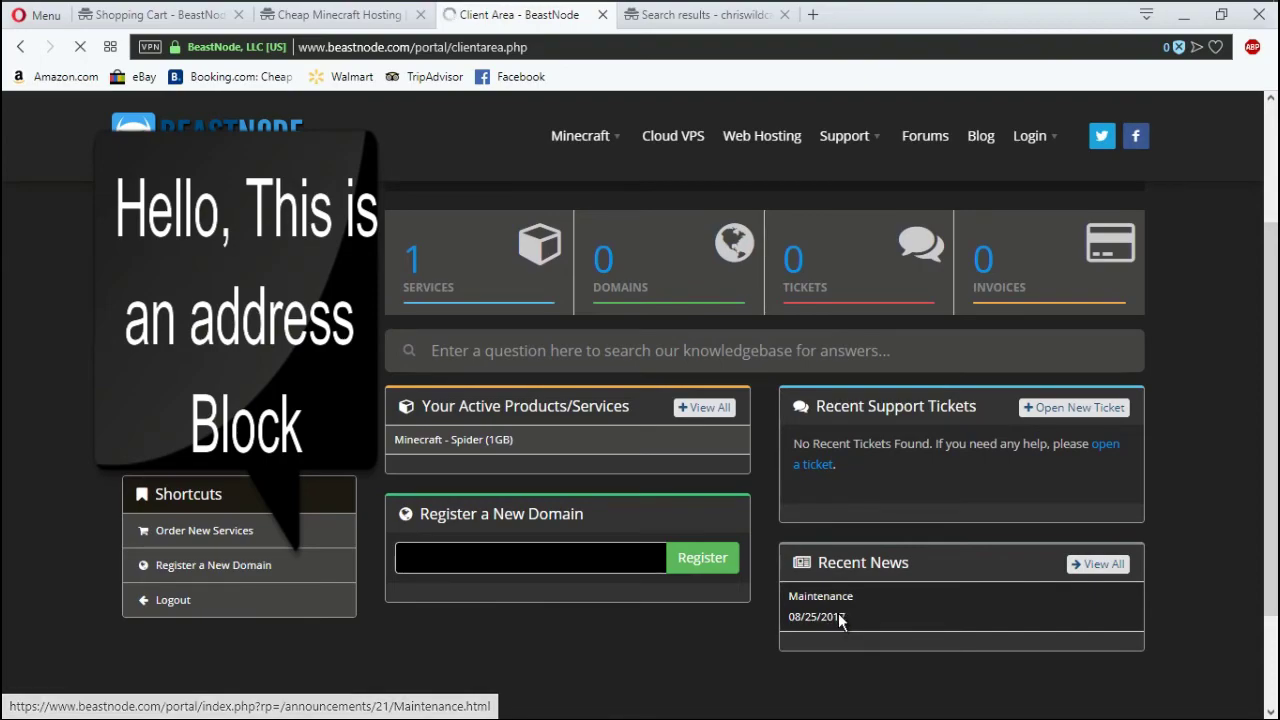
left_click(820, 595)
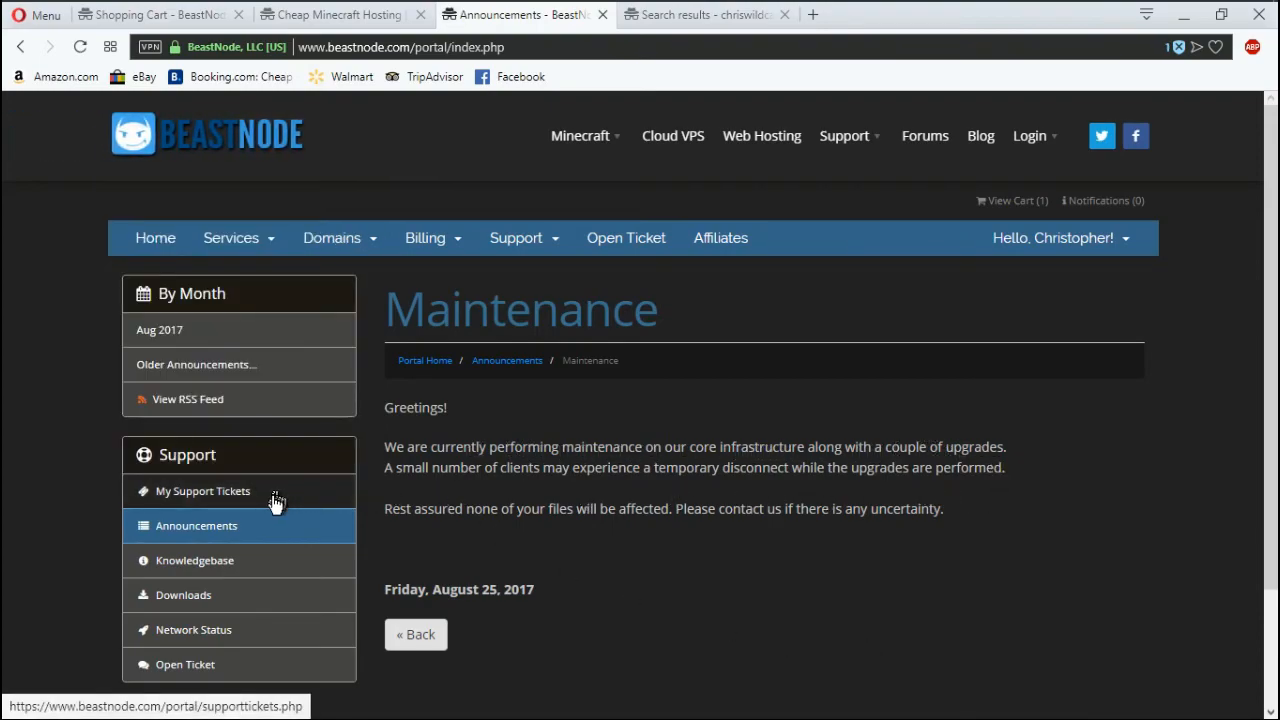
mouse_move(371, 403)
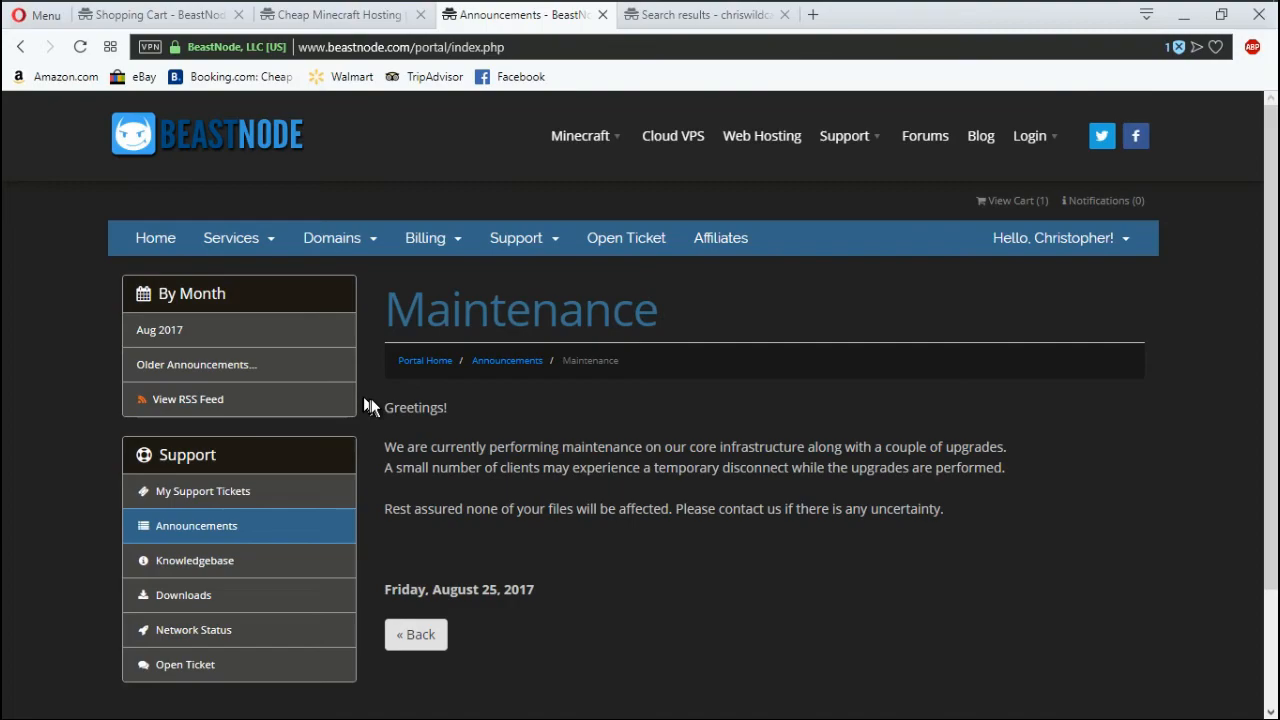
mouse_move(378, 405)
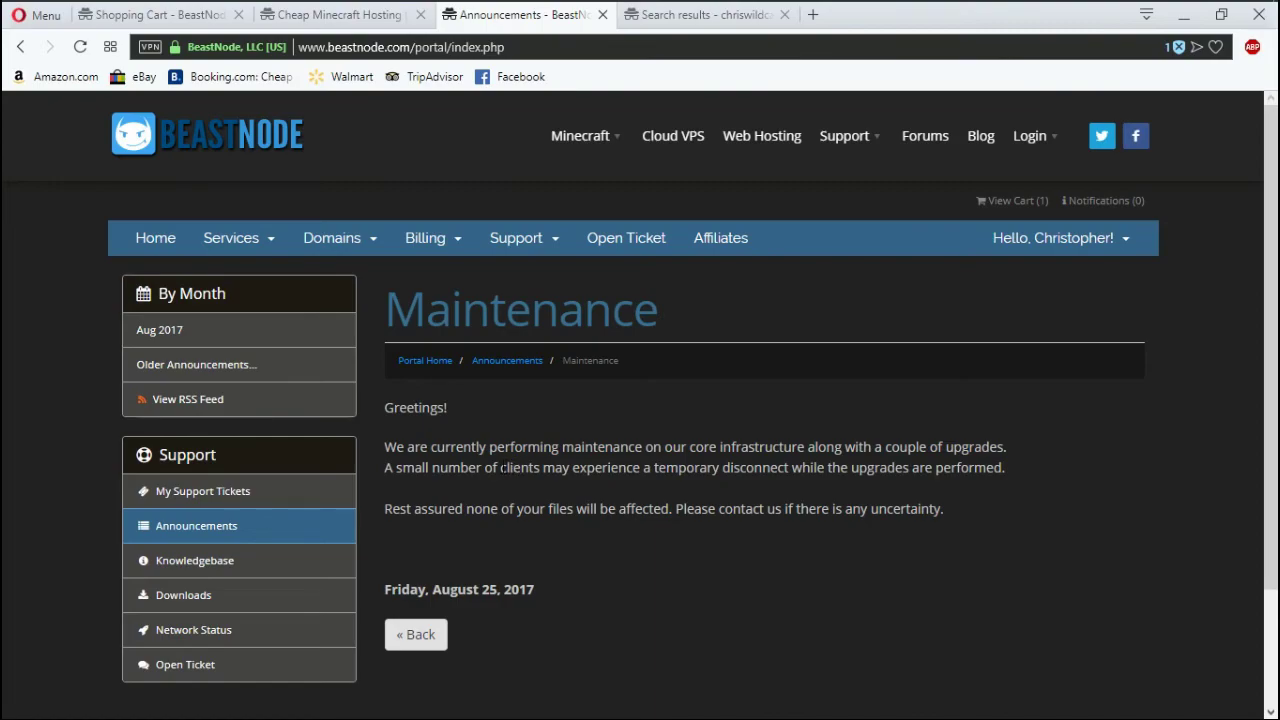
mouse_move(732, 508)
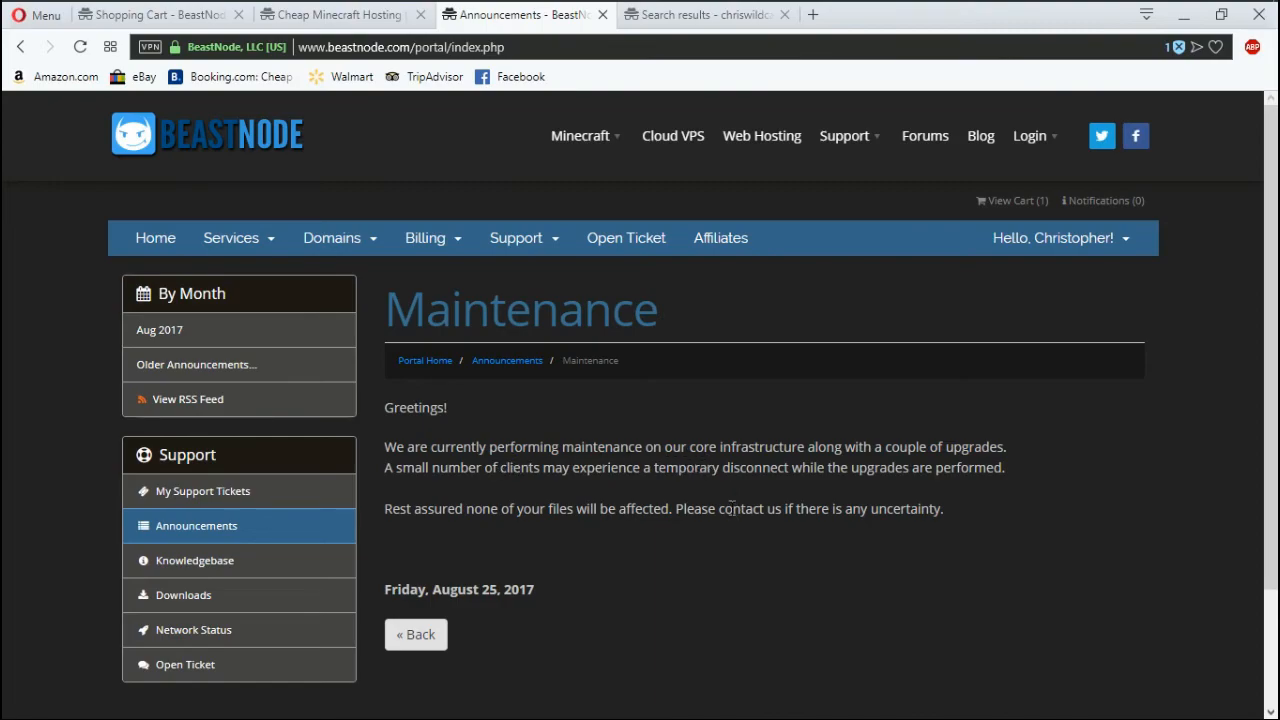
mouse_move(702, 33)
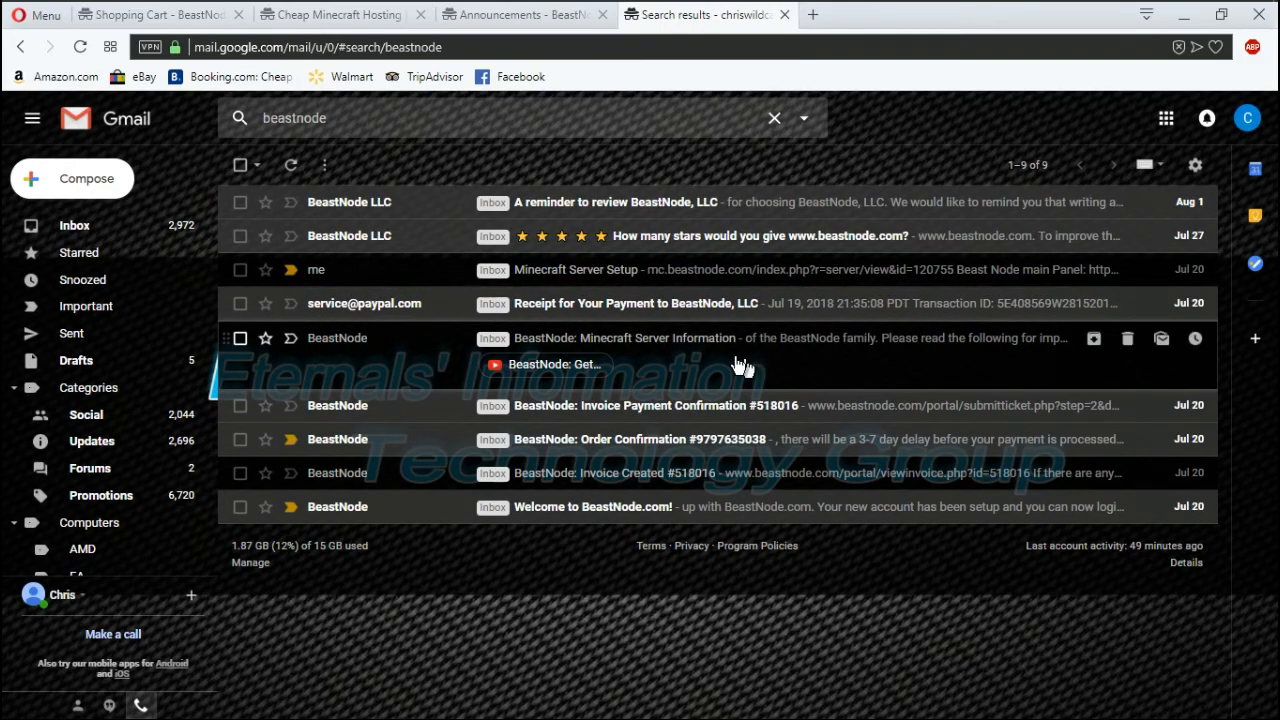
Step: Open the 'BeastNode: Minecraft Server Information' email and follow its mc.beastnode.com link
left_click(624, 337)
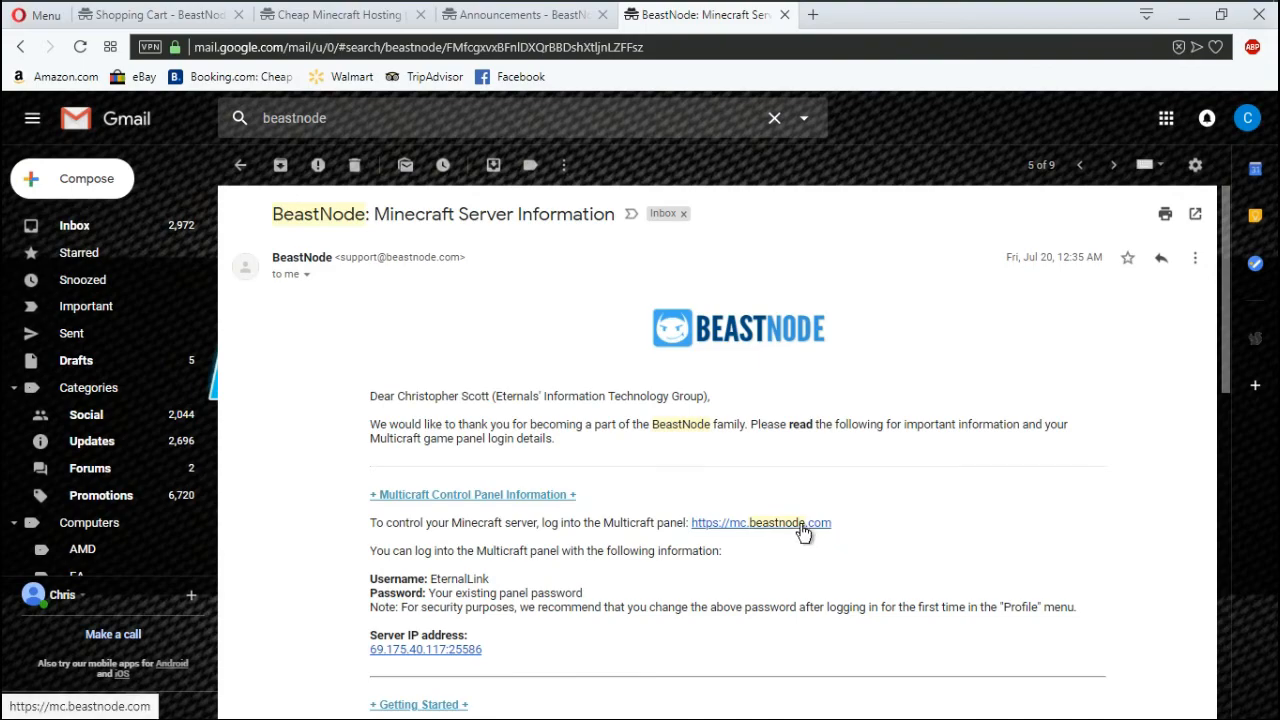
left_click(760, 522)
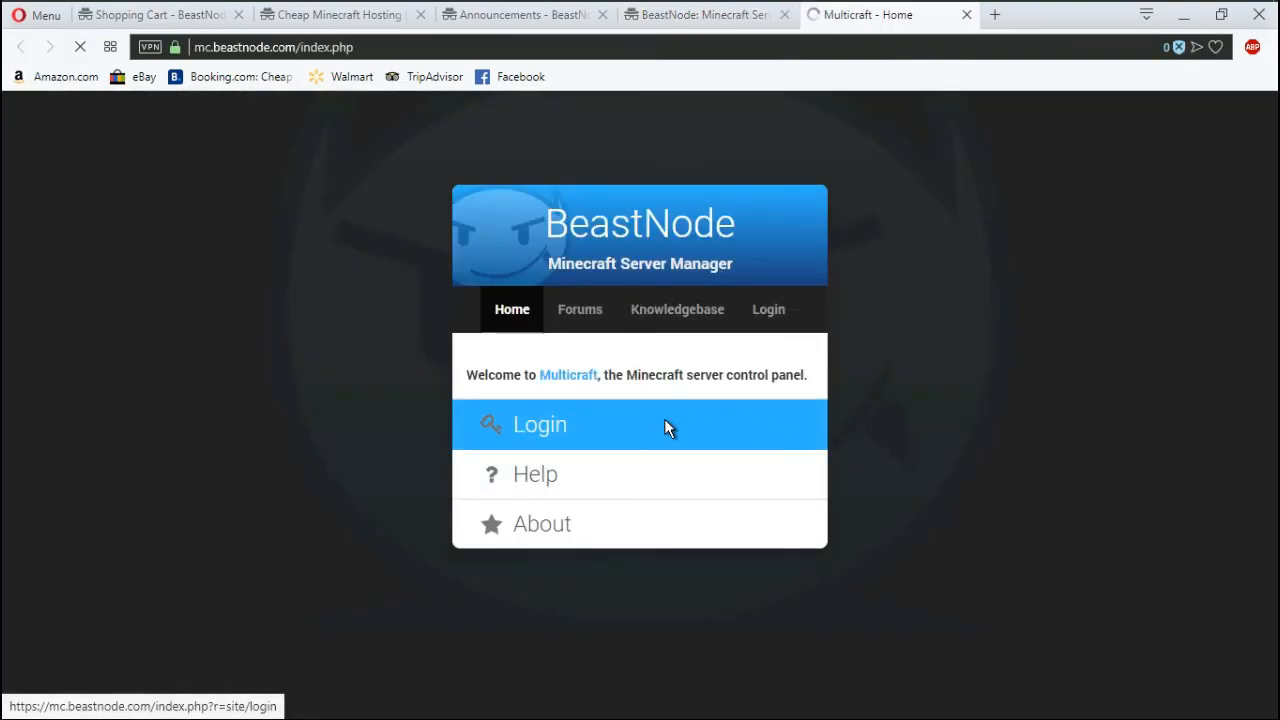
Step: Log into the Multicraft panel as EternalLion with the account password
left_click(540, 424)
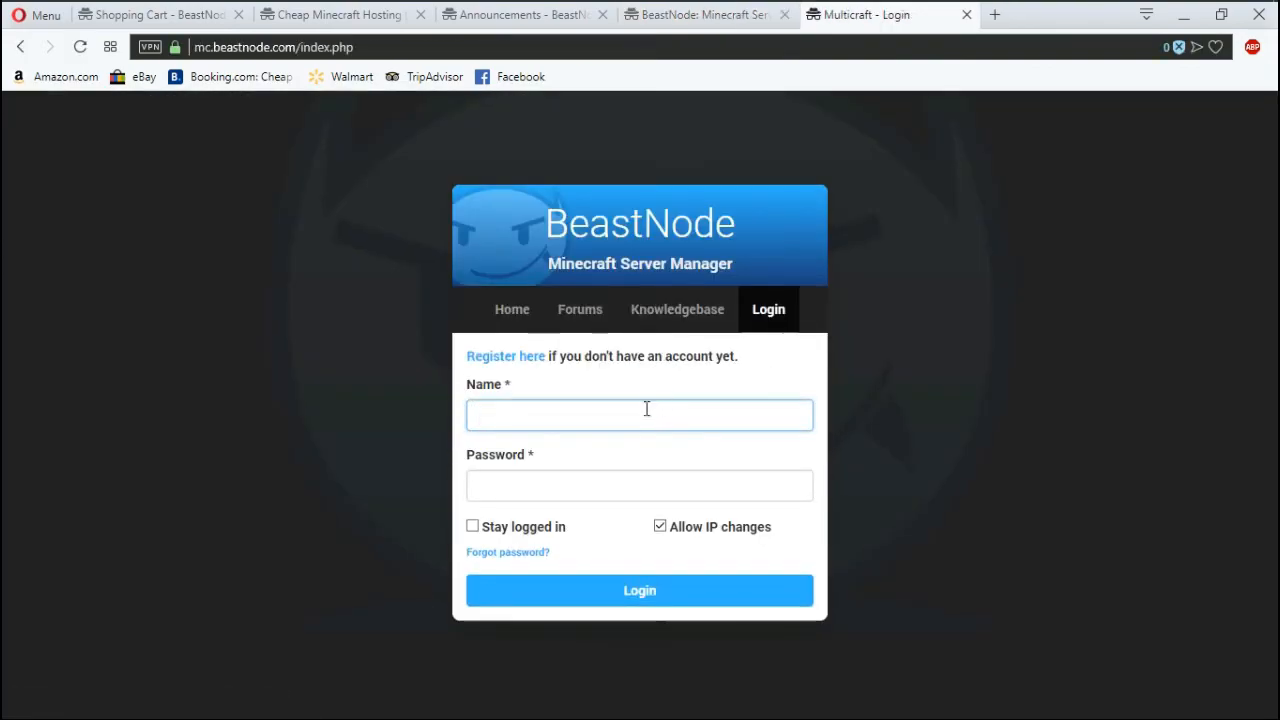
left_click(639, 415)
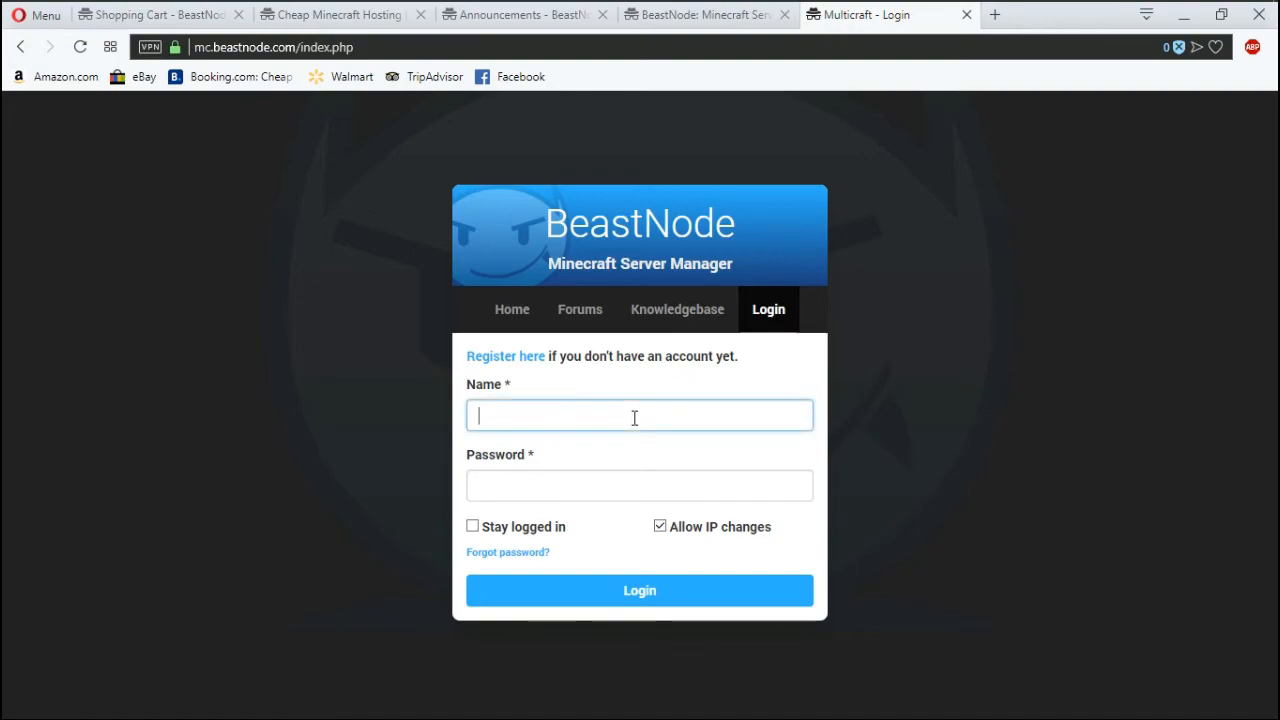
type("EternalLionk")
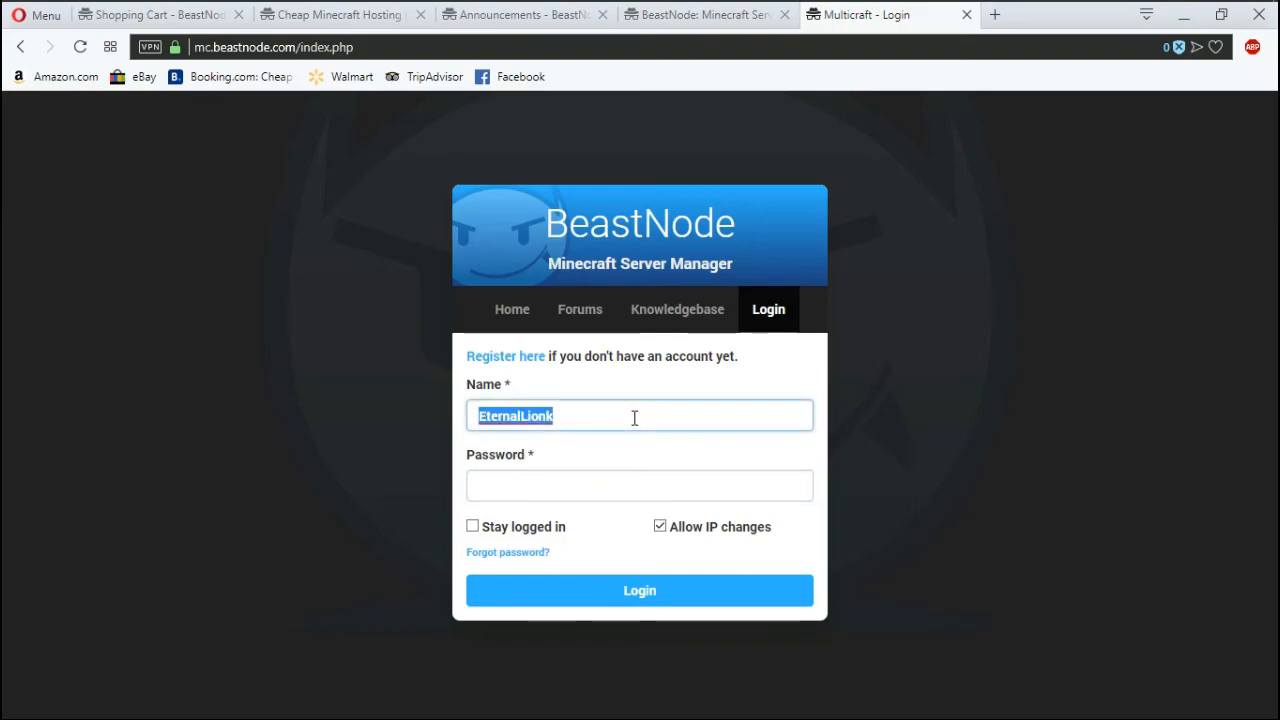
left_click(639, 485)
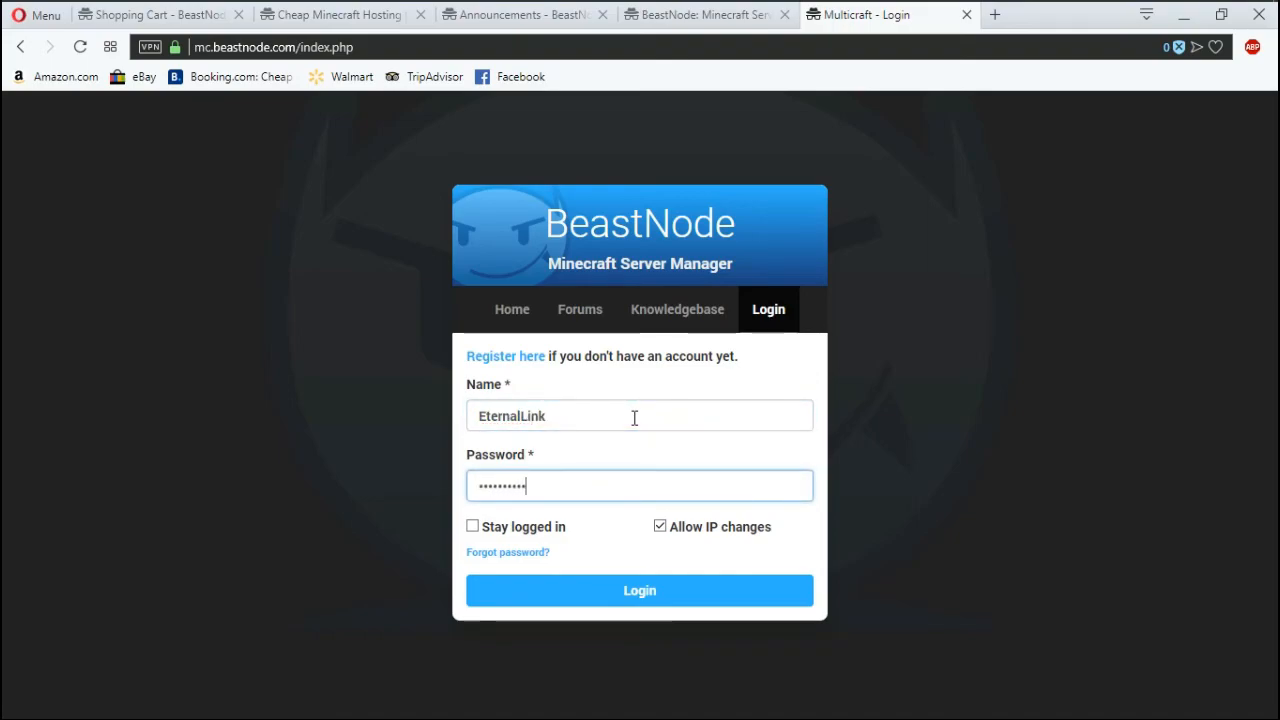
left_click(639, 590)
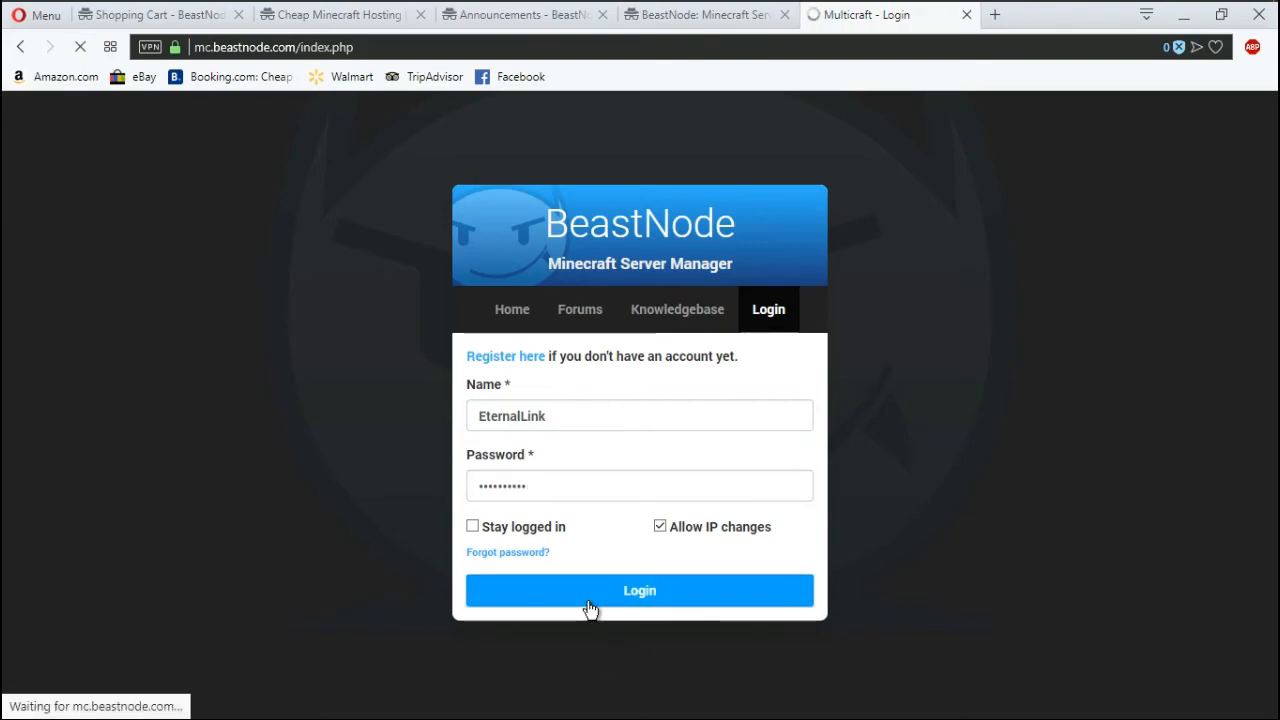
left_click(639, 590)
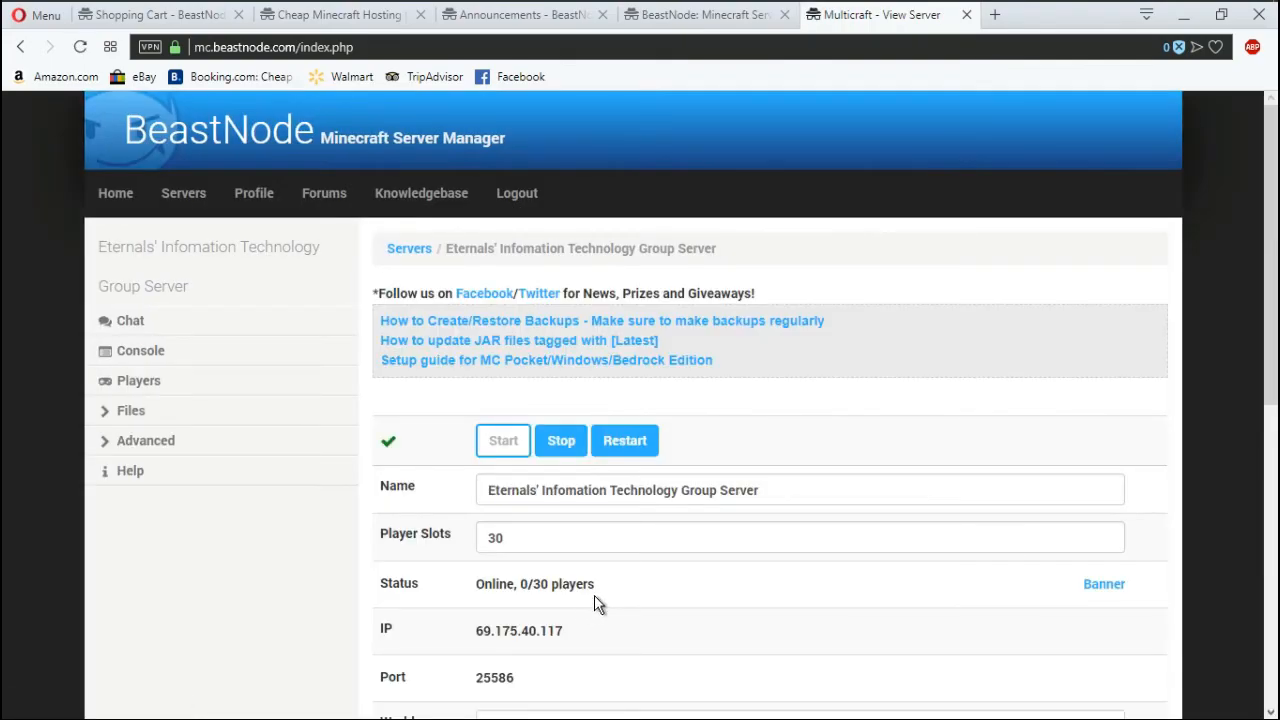
mouse_move(570, 556)
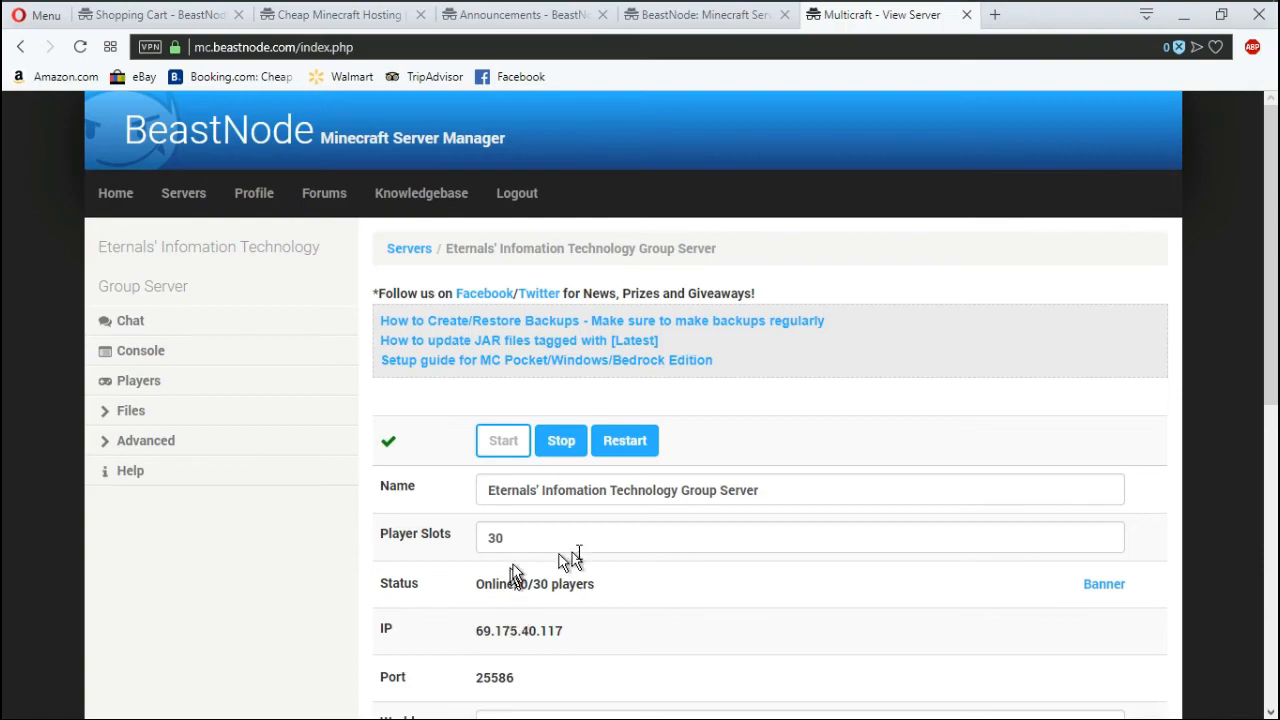
left_click(764, 490)
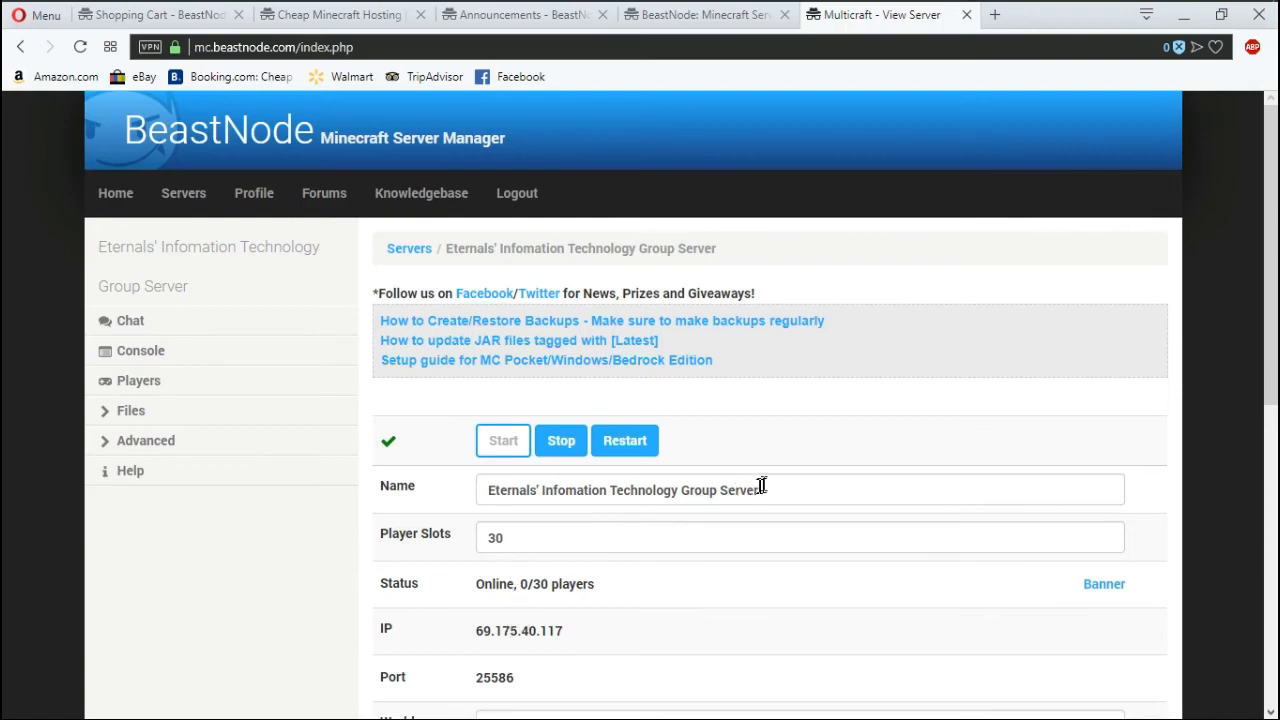
mouse_move(764, 478)
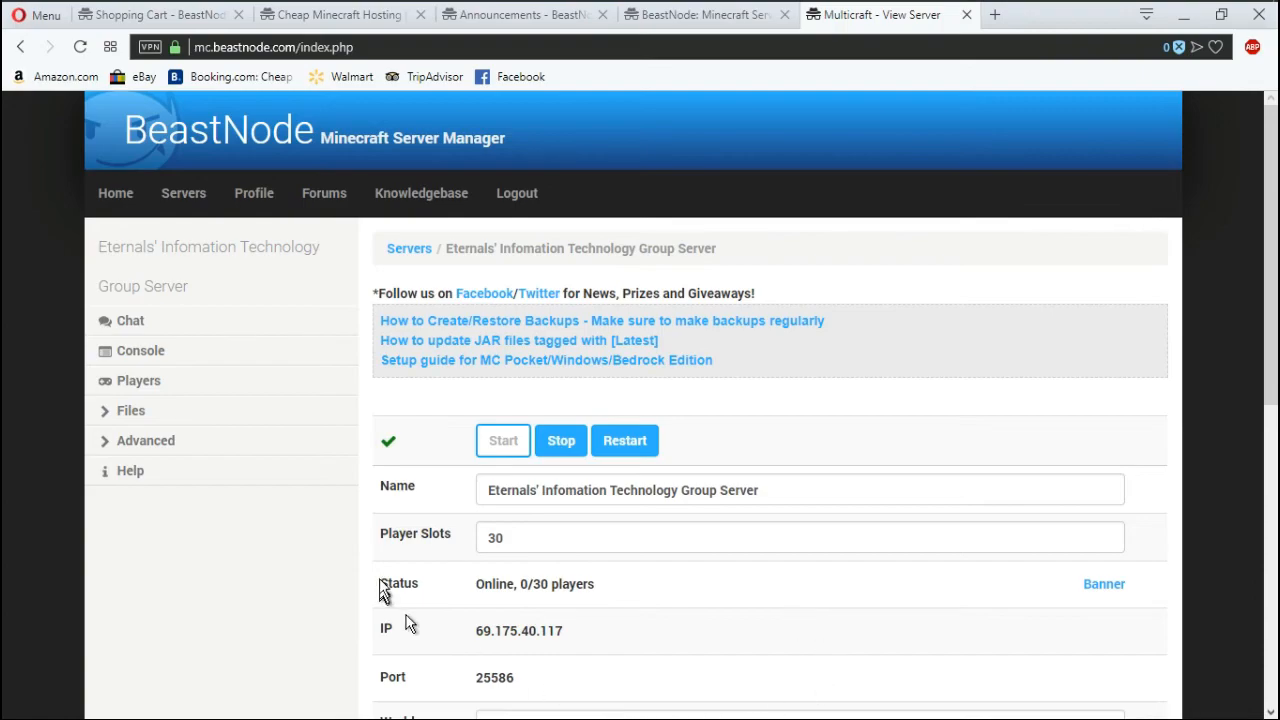
scroll("down", 3)
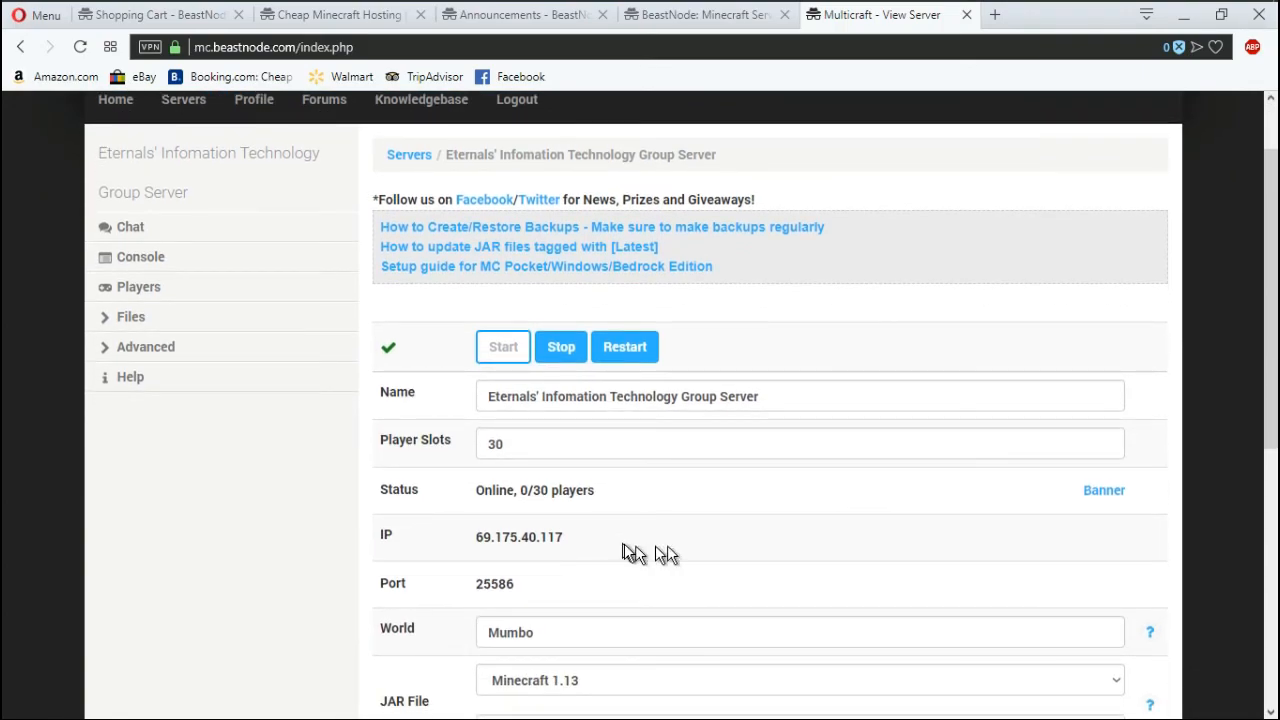
scroll("down", 3)
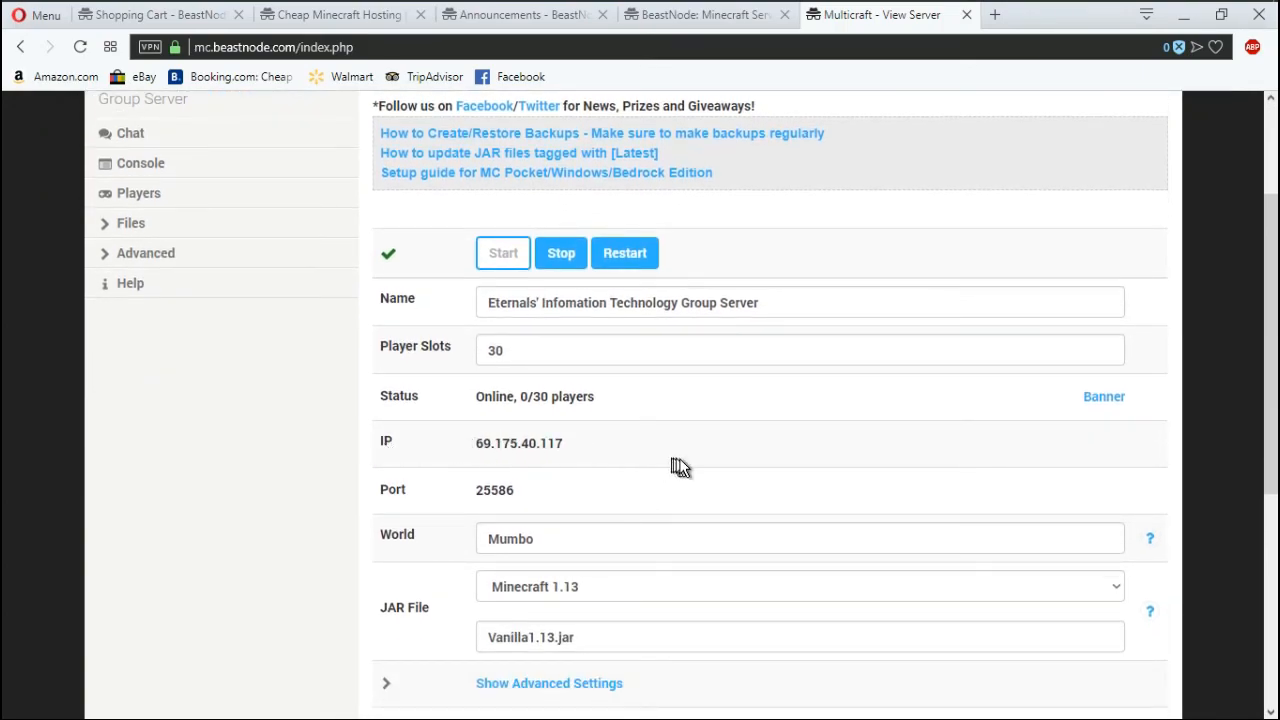
mouse_move(700, 675)
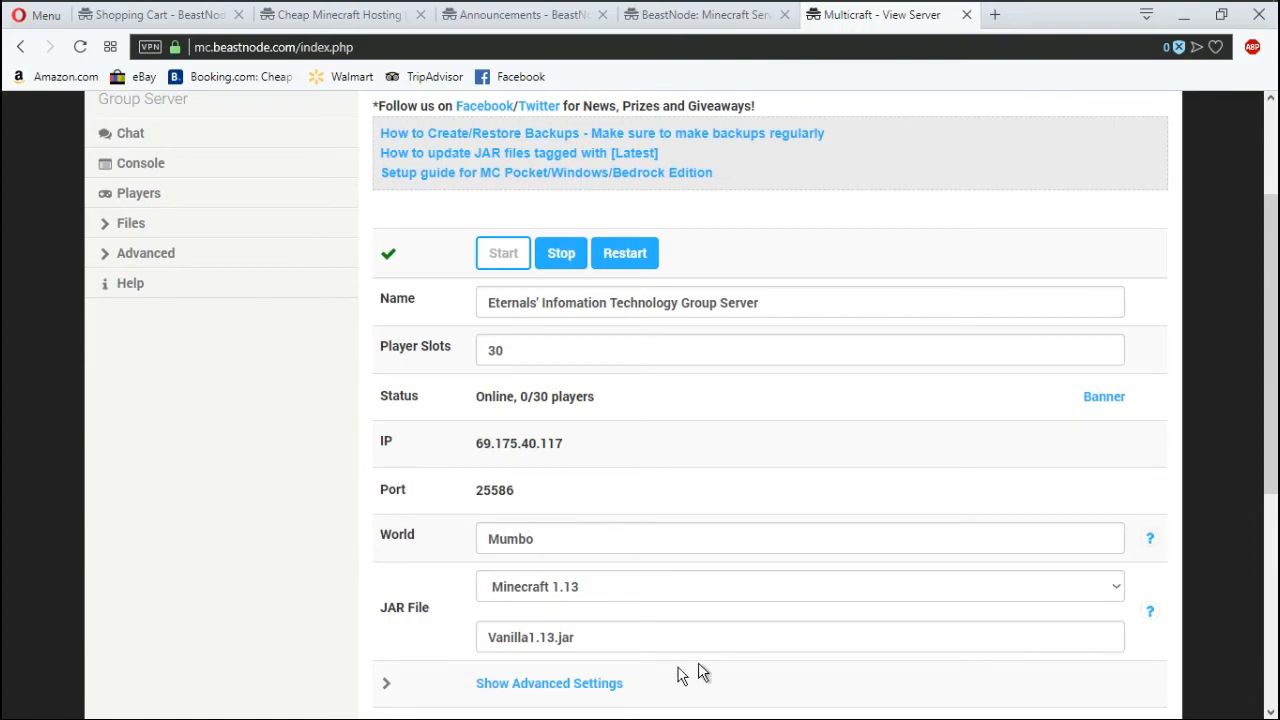
mouse_move(845, 263)
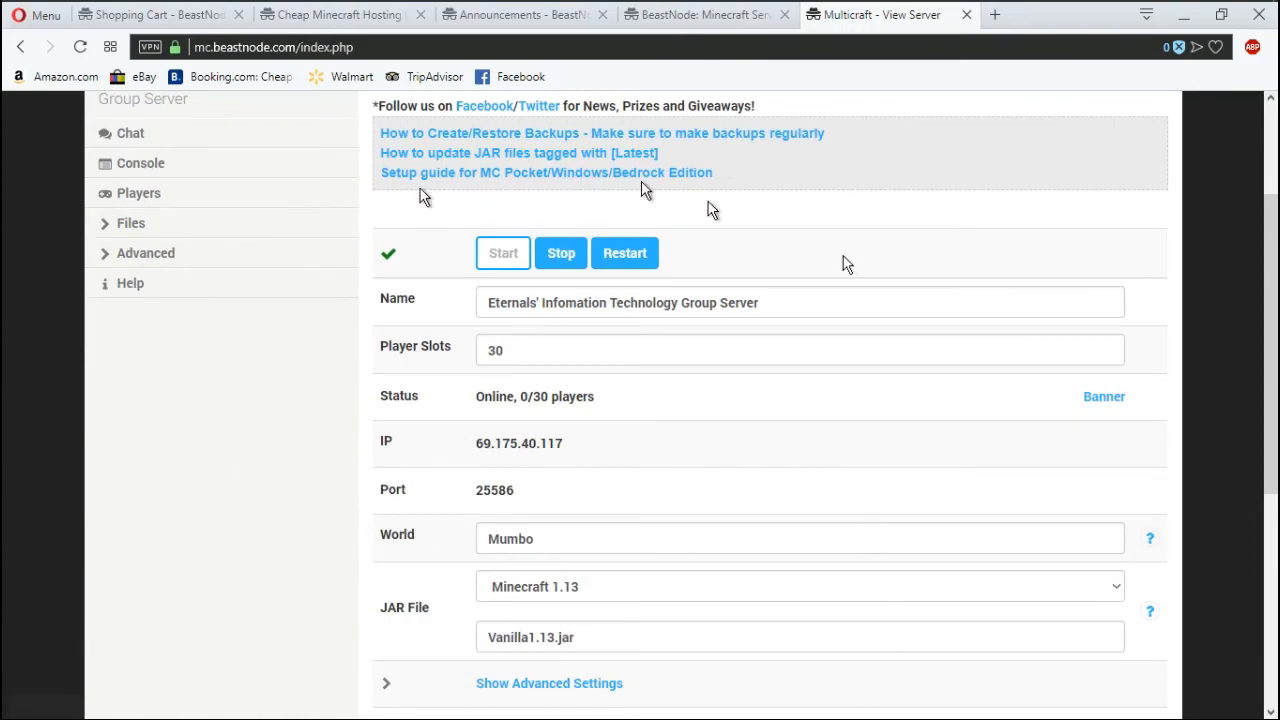
mouse_move(520, 492)
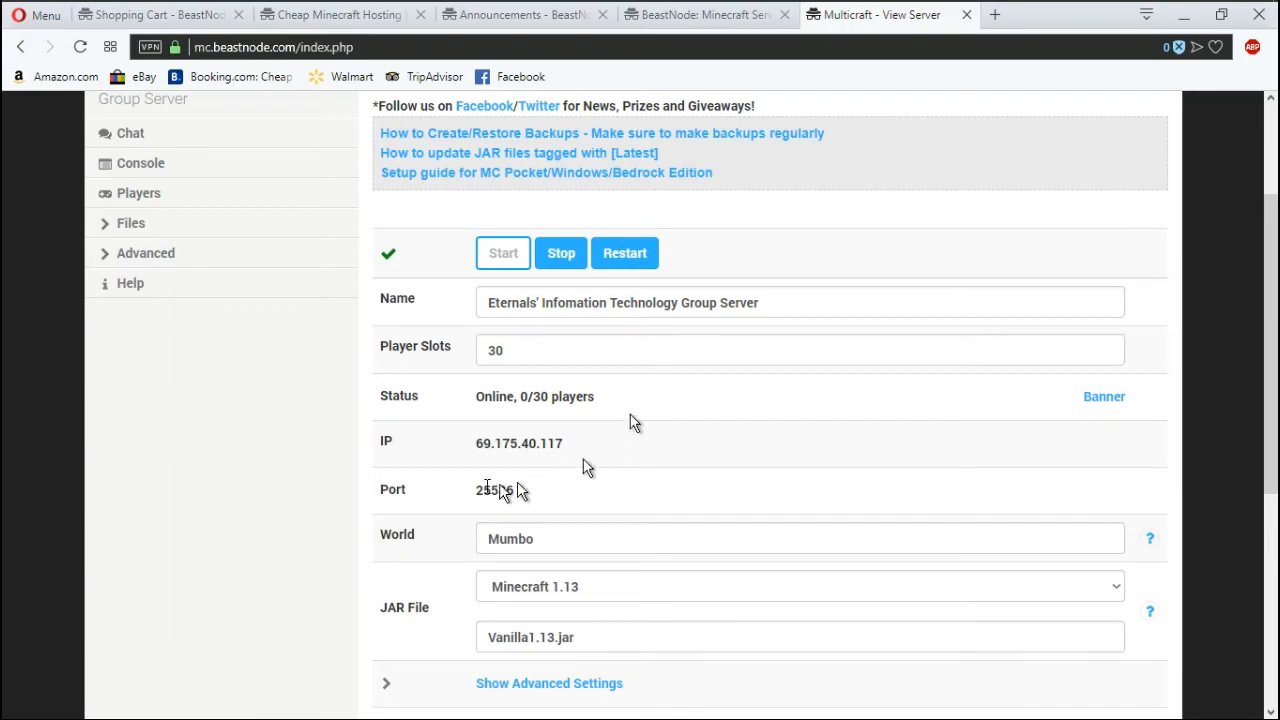
scroll("down", 3)
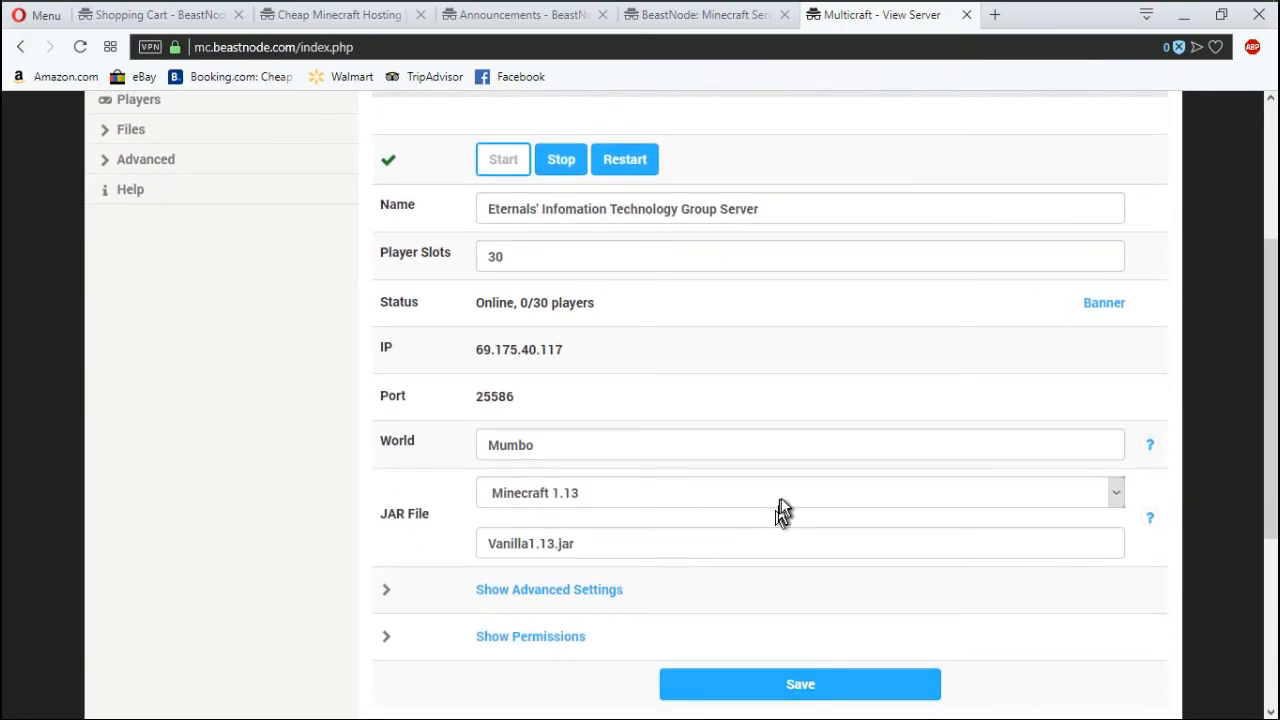
left_click(800, 493)
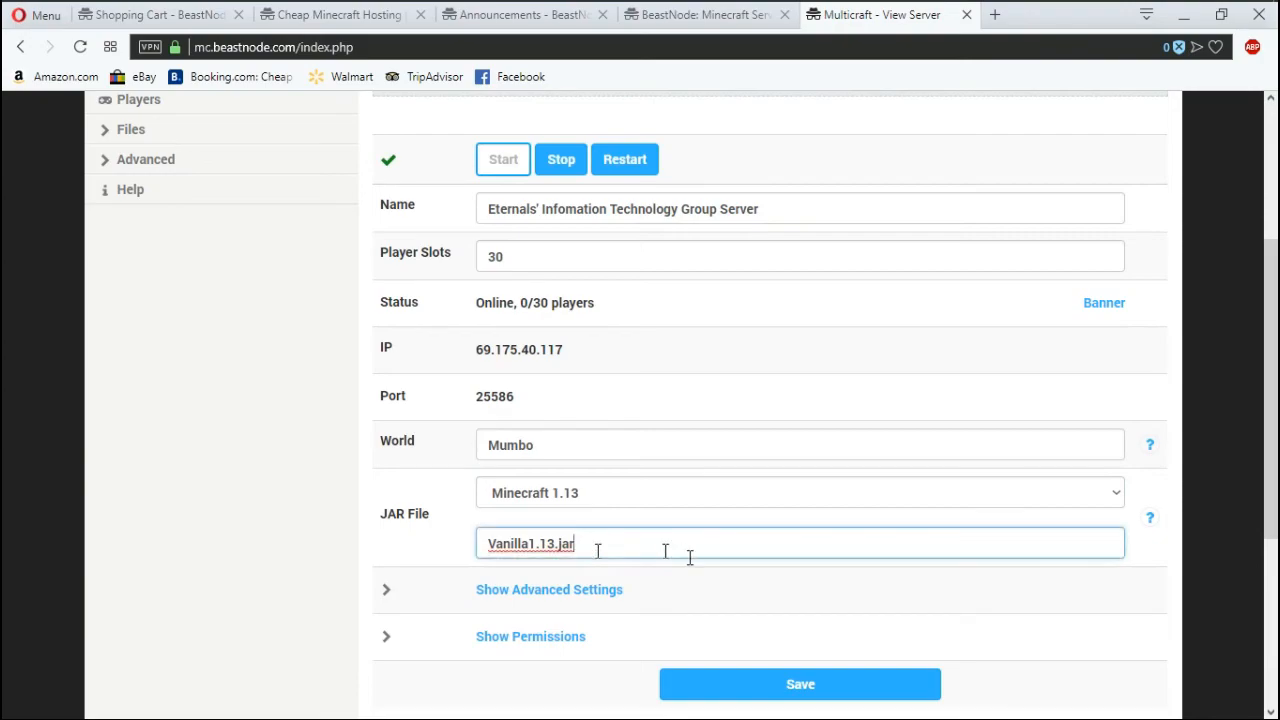
mouse_move(465, 600)
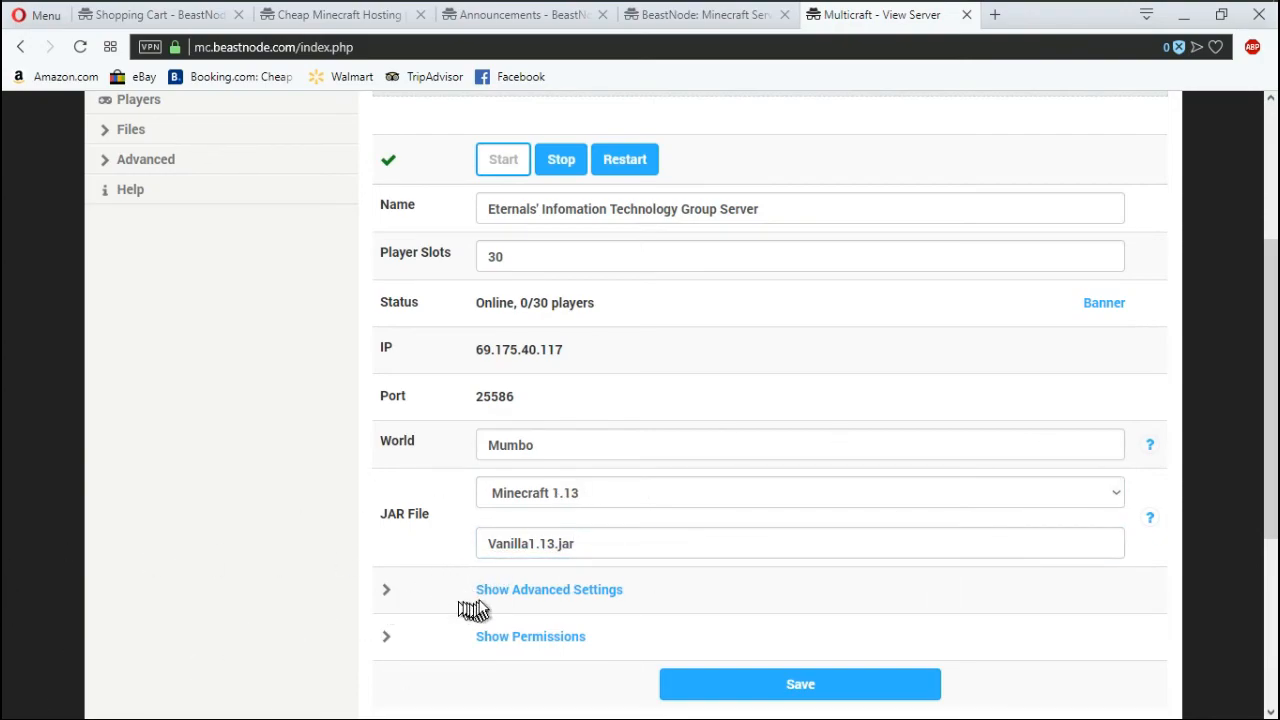
Step: Turn on Announce World Save in the advanced server settings and save
left_click(549, 590)
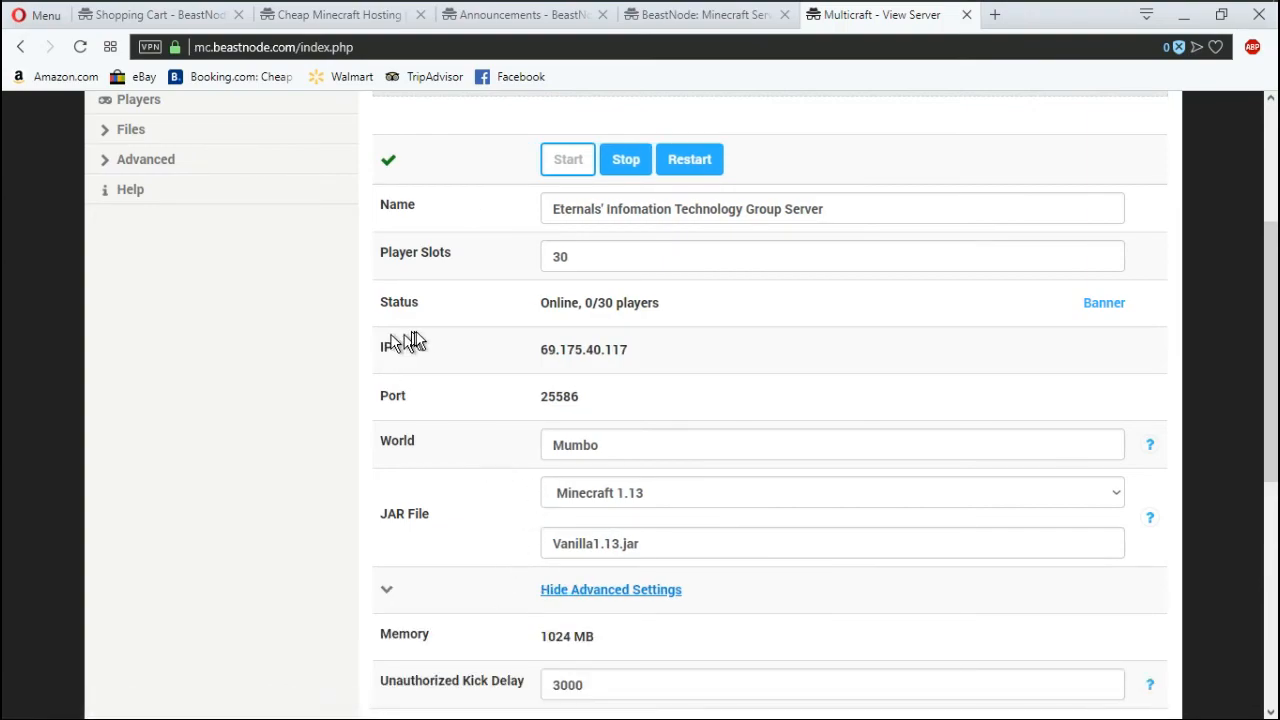
scroll("down", 3)
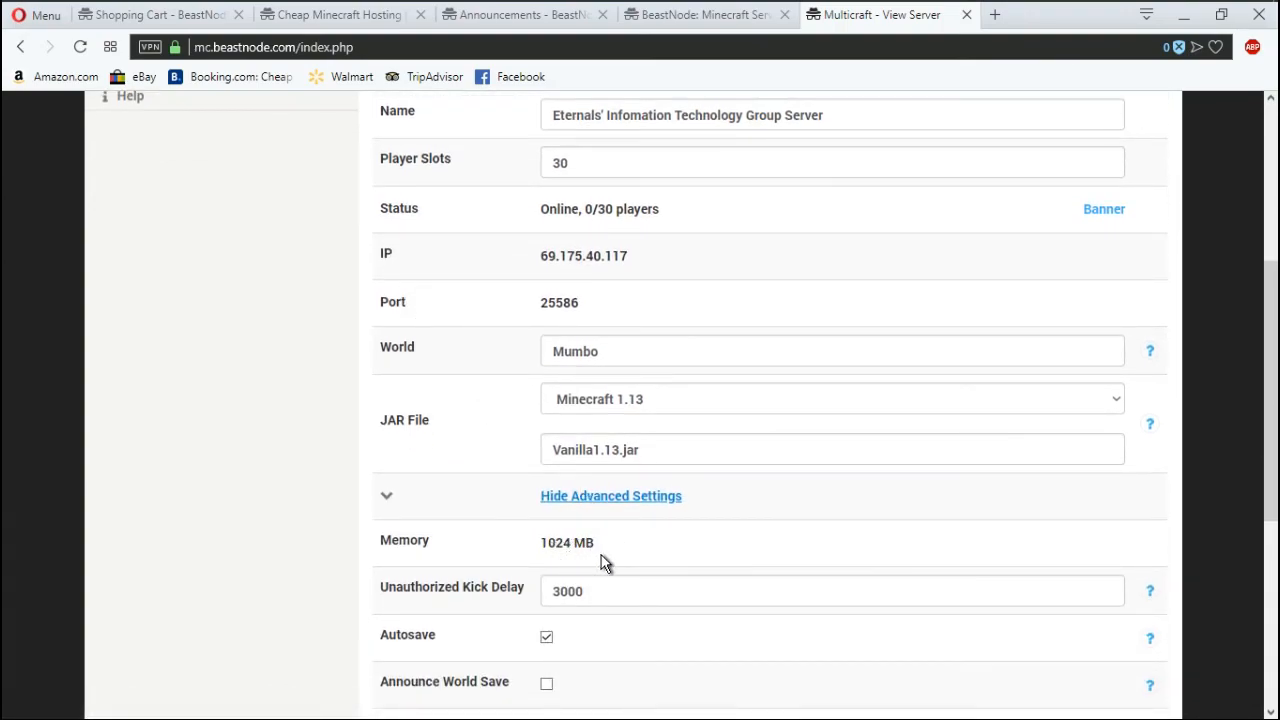
mouse_move(616, 565)
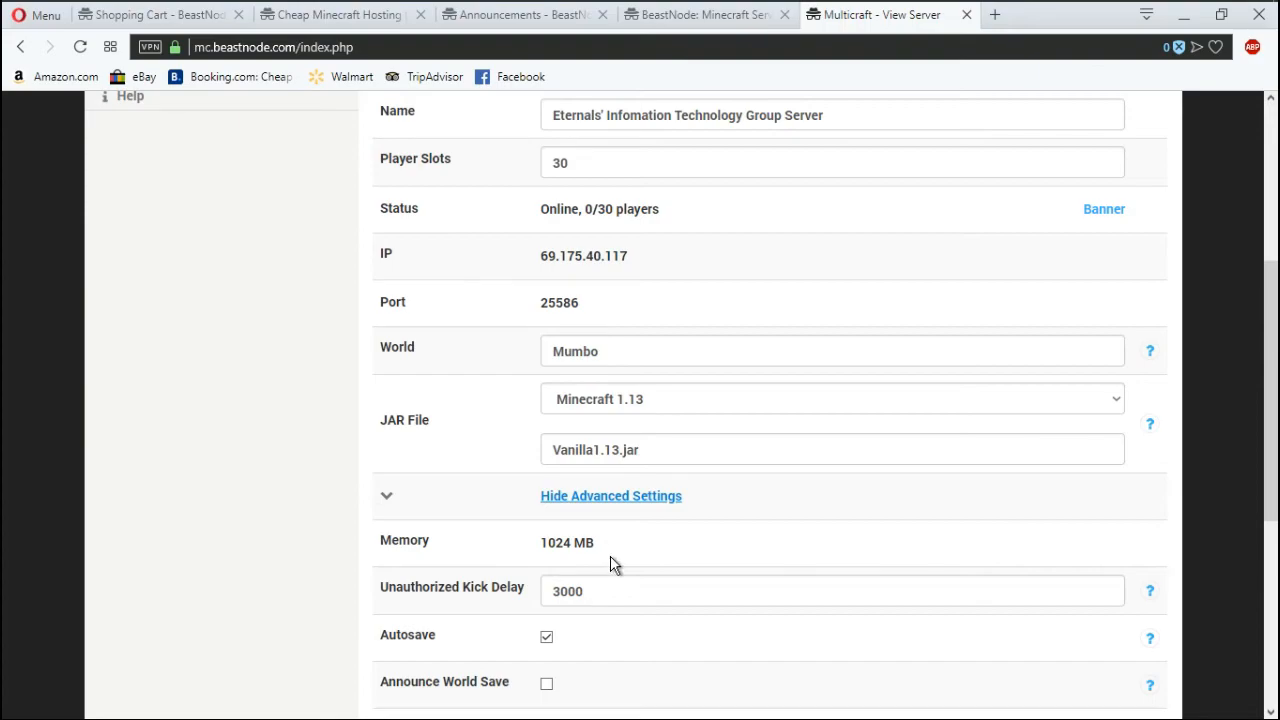
mouse_move(533, 615)
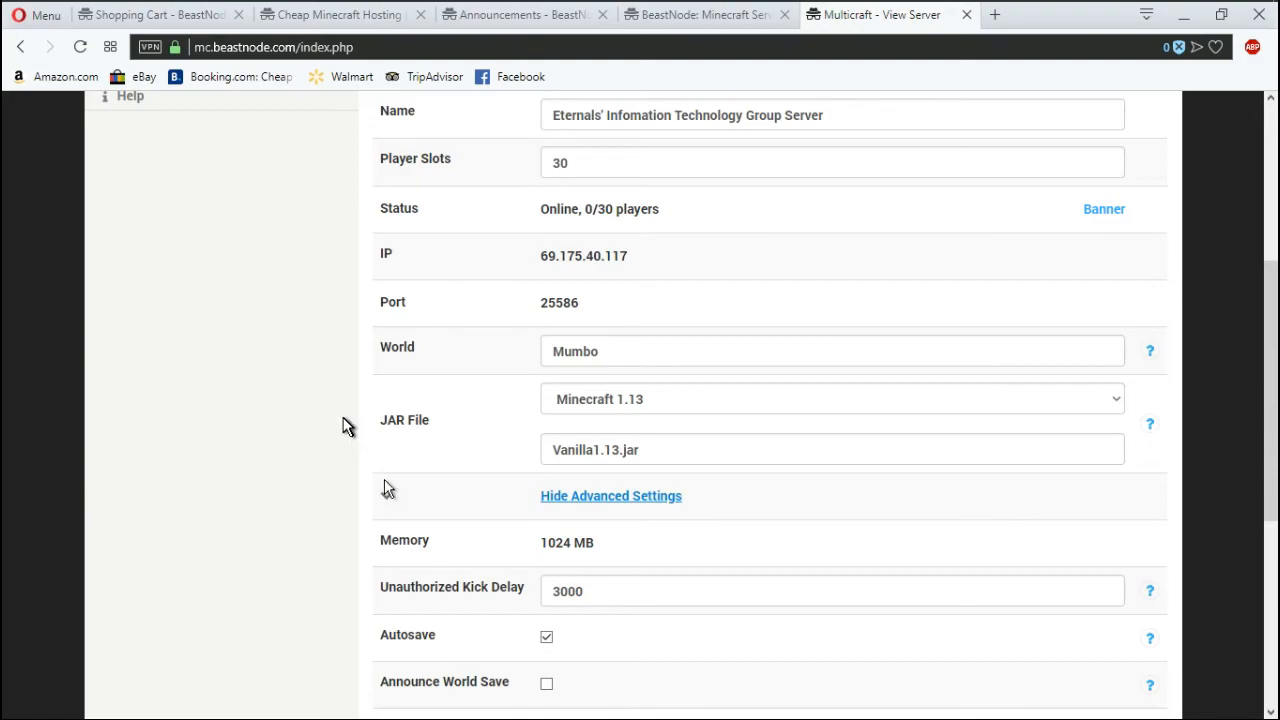
scroll("down", 3)
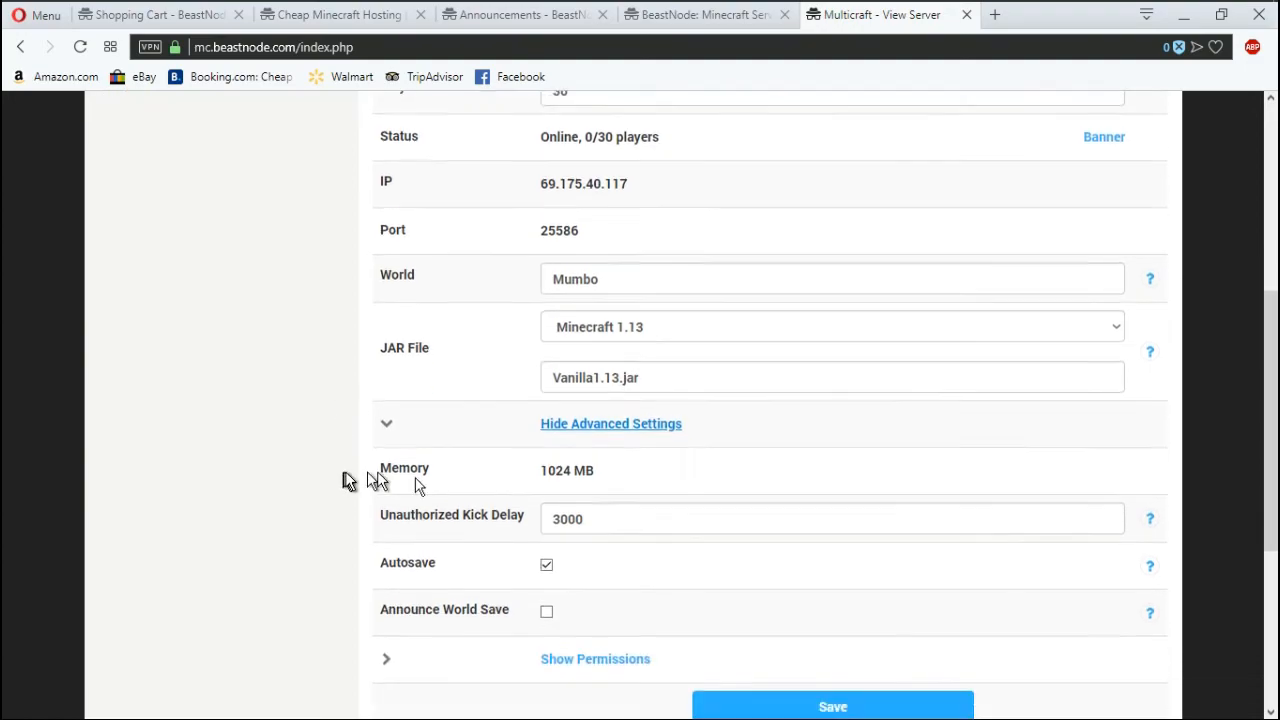
left_click(546, 590)
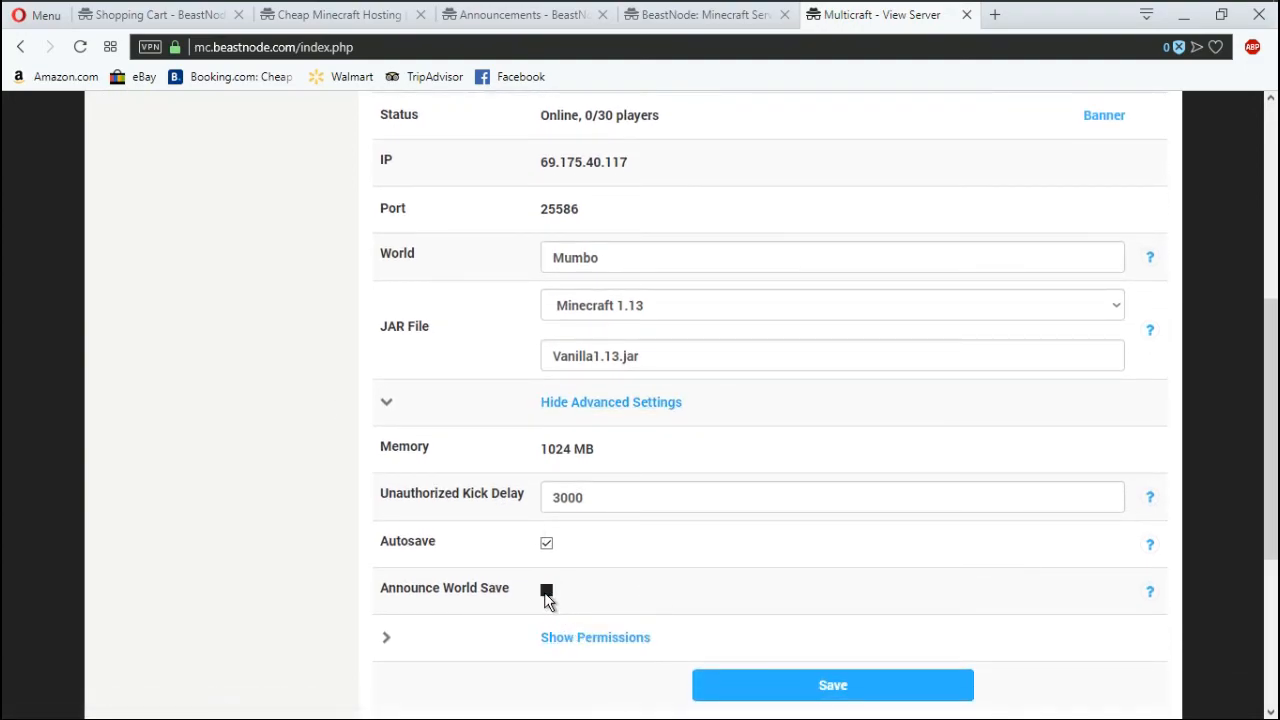
left_click(546, 589)
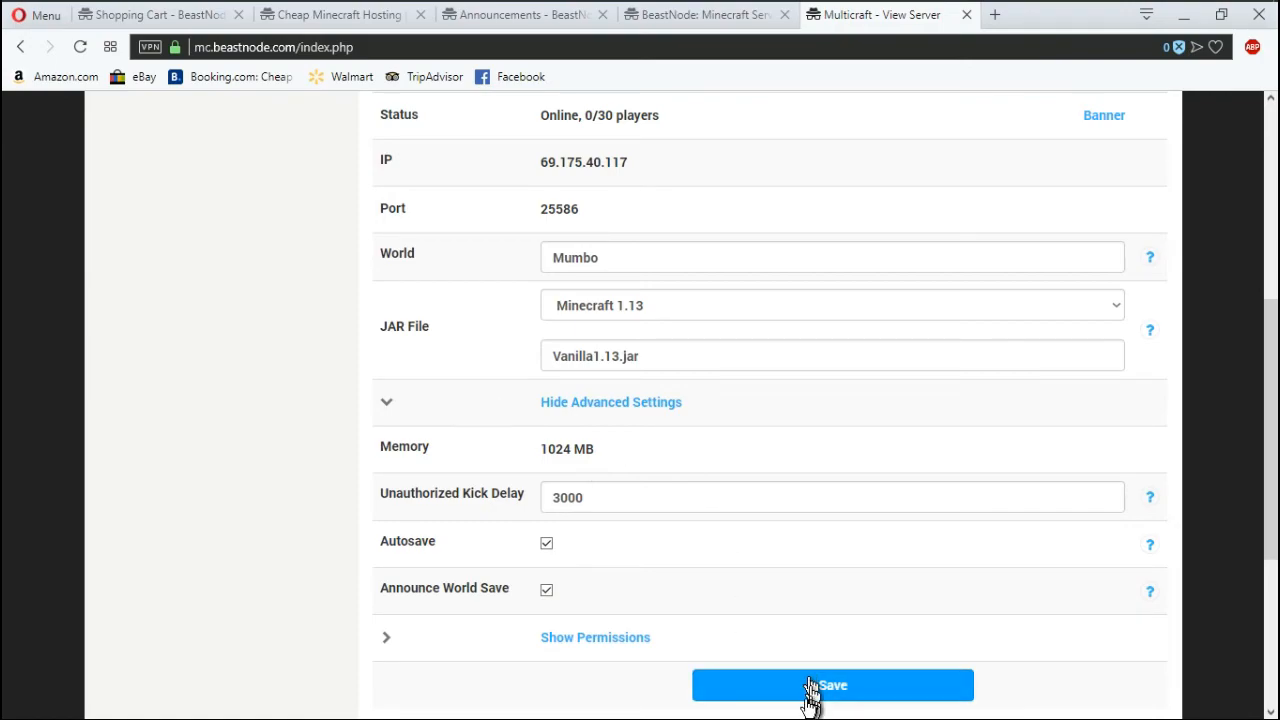
left_click(830, 686)
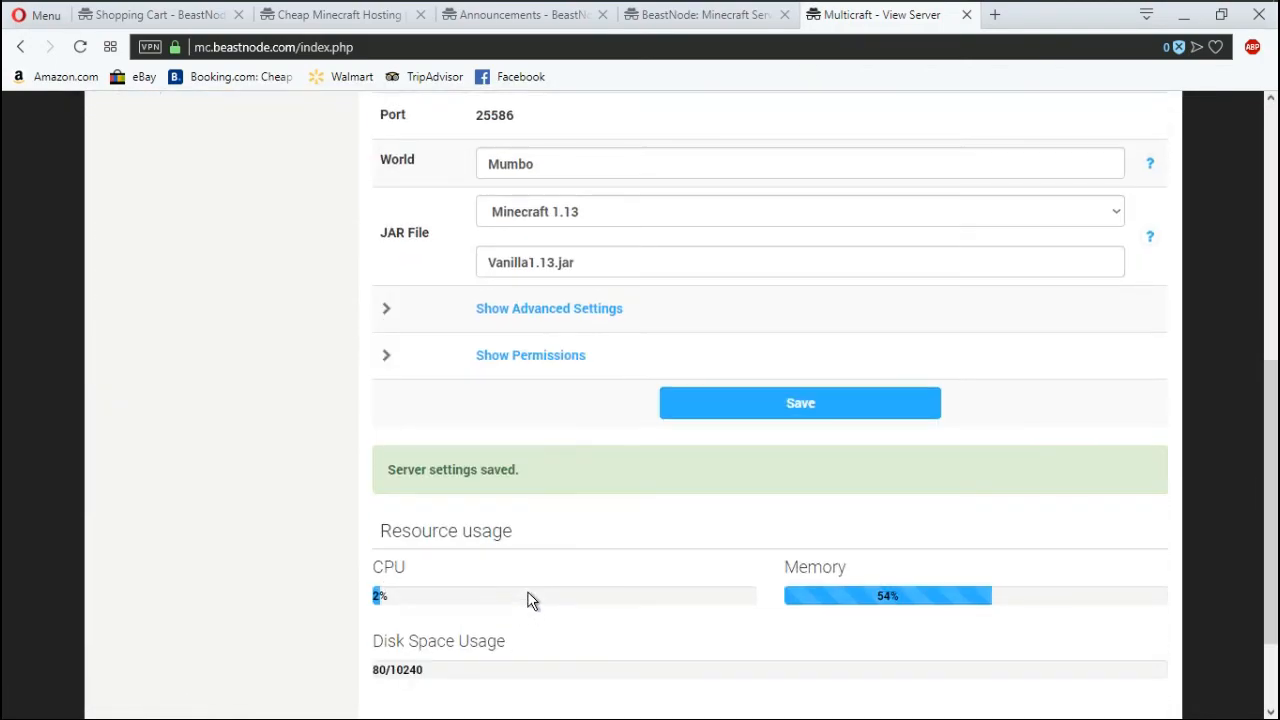
scroll("down", 3)
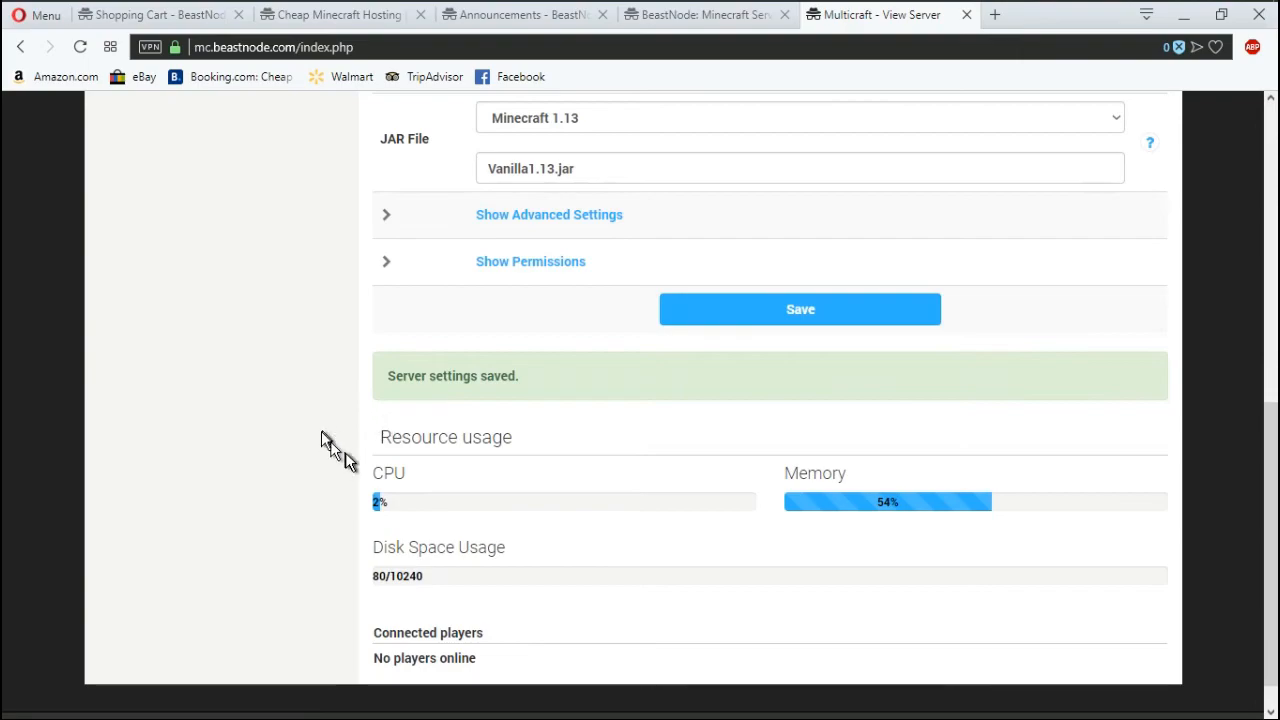
mouse_move(715, 575)
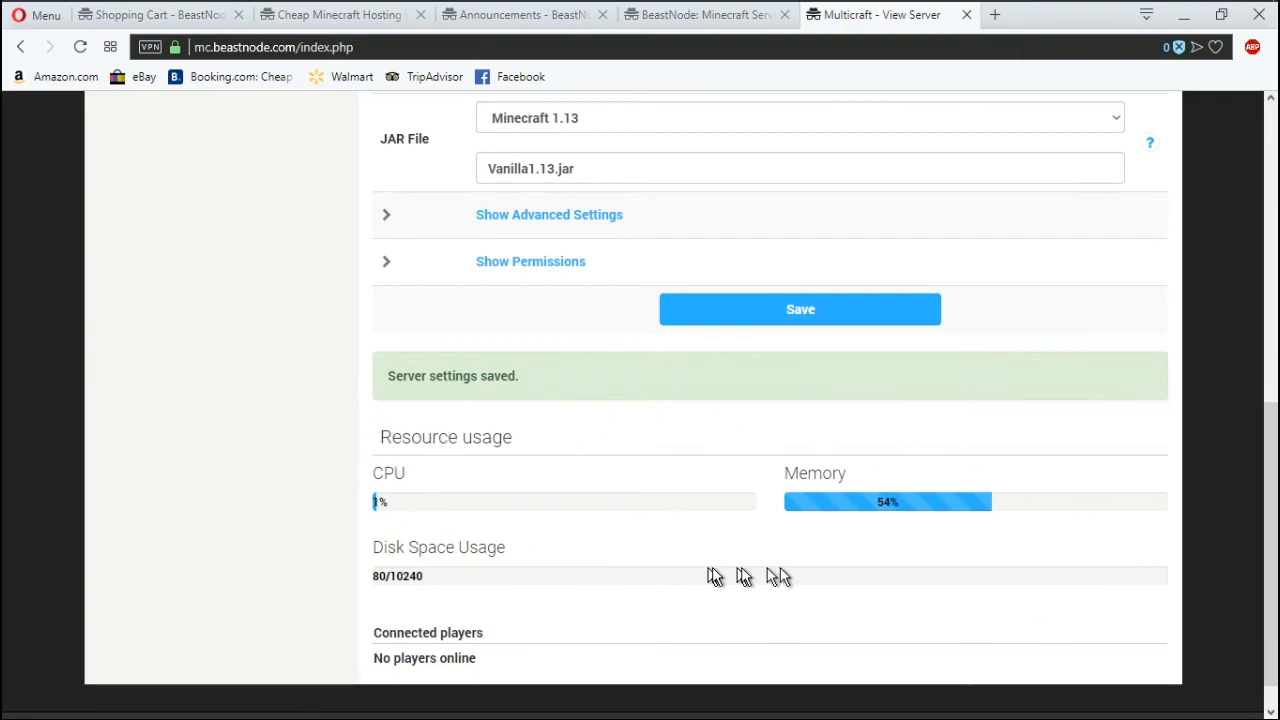
mouse_move(518, 594)
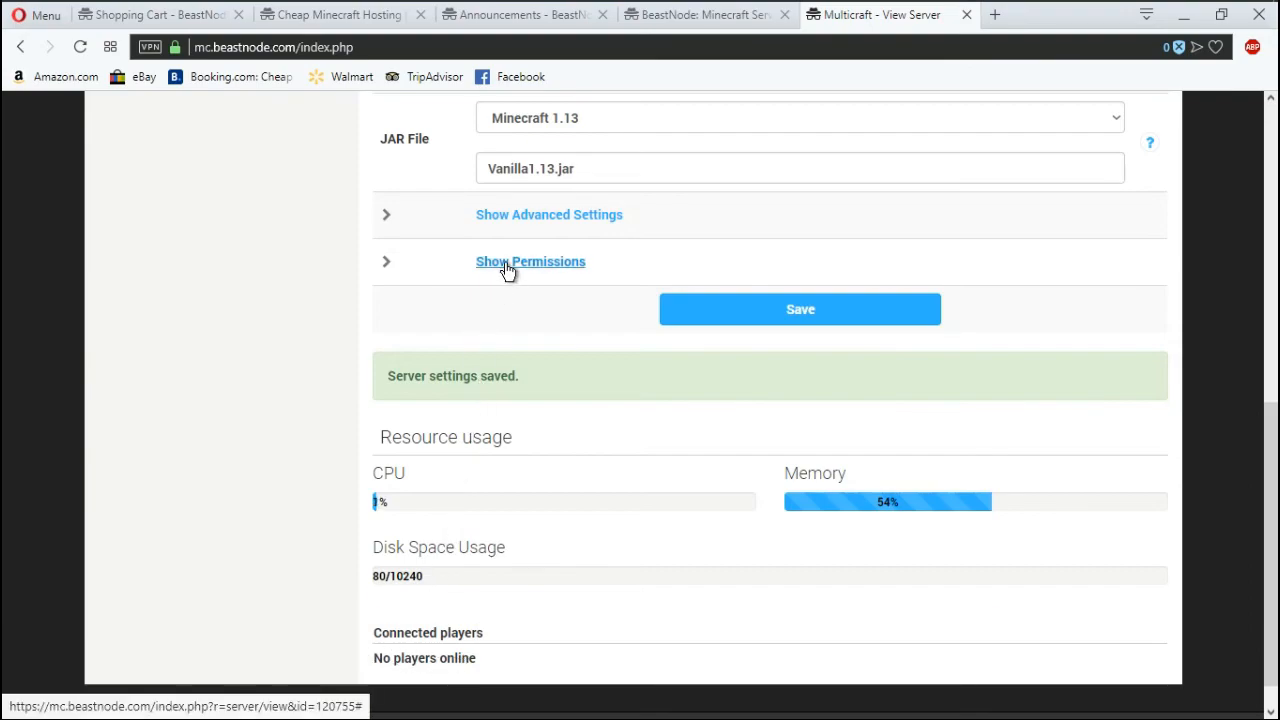
Step: Expand permissions to show IP Auth Role Guest and Cheat Role Moderator
left_click(530, 261)
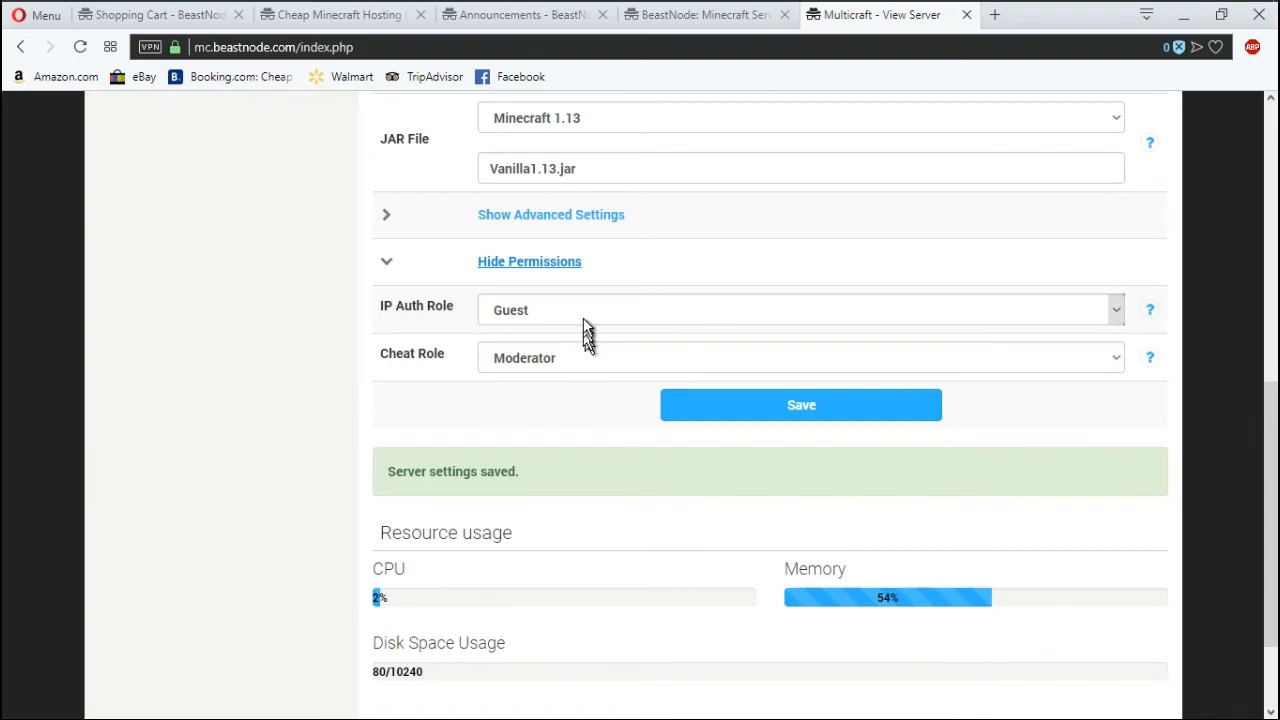
mouse_move(534, 445)
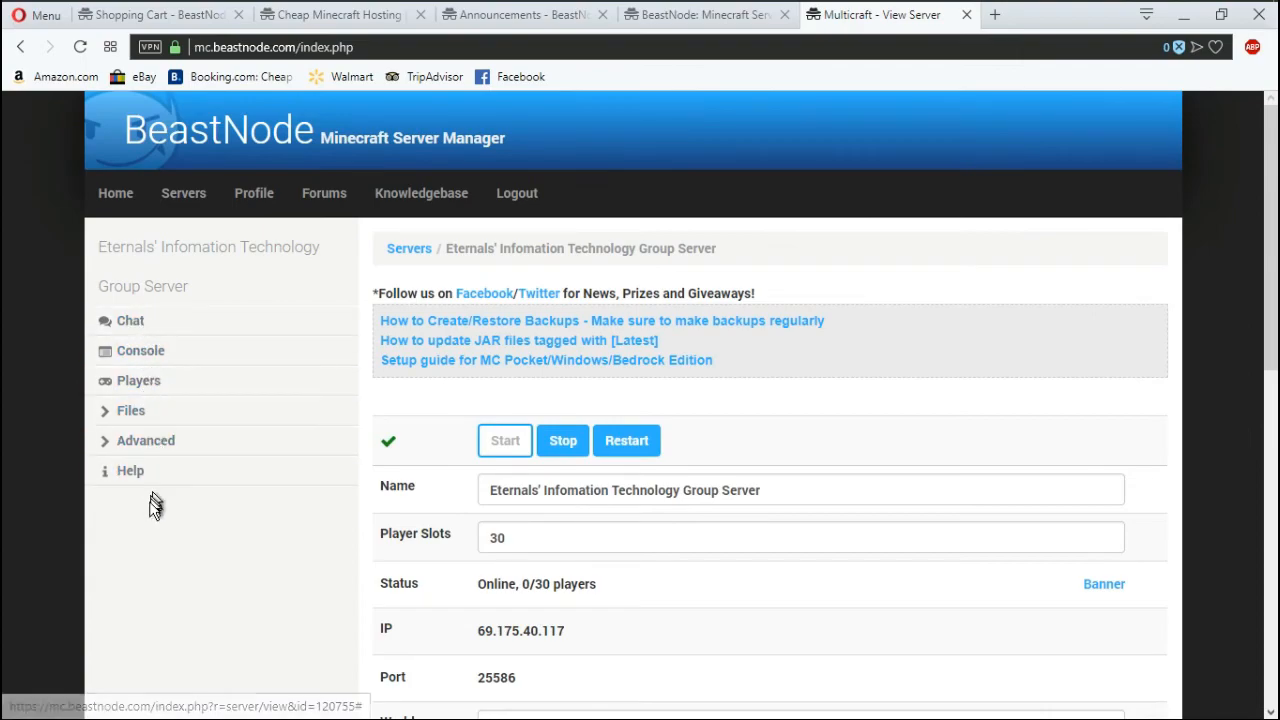
Step: Send 'Hello everyone' in the server chat and go back to the overview
left_click(130, 320)
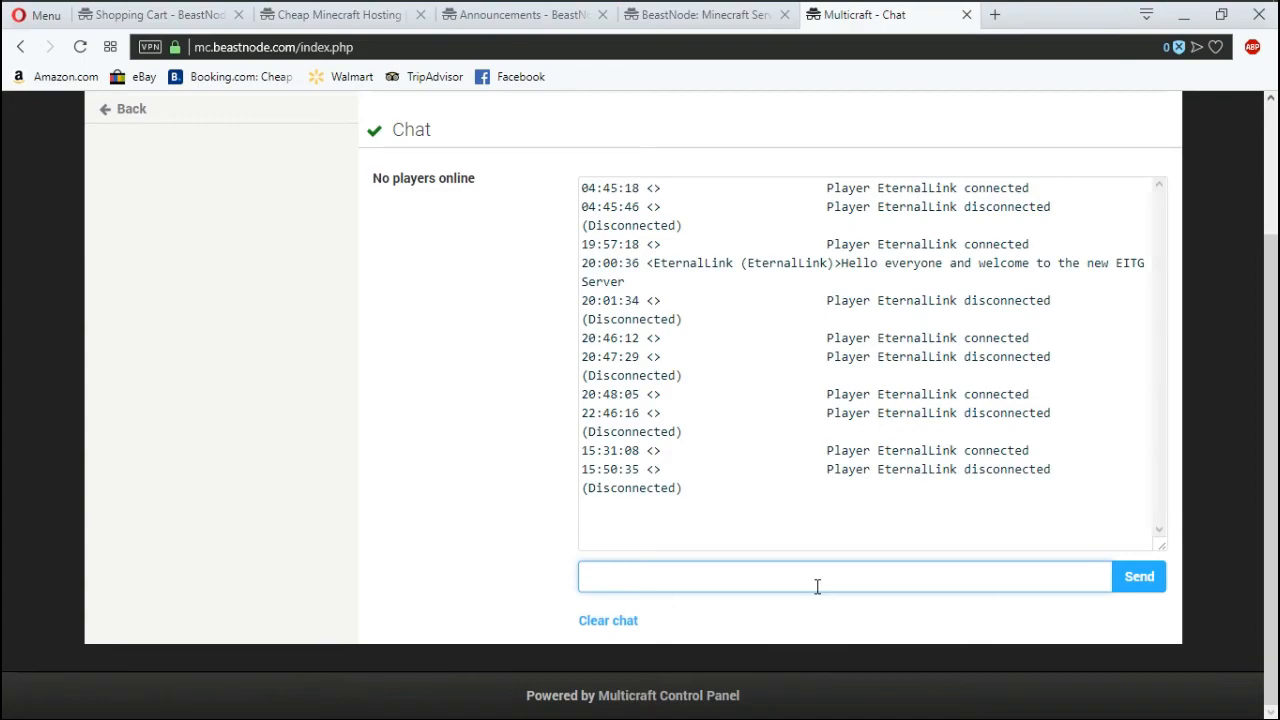
type("Hello everyo")
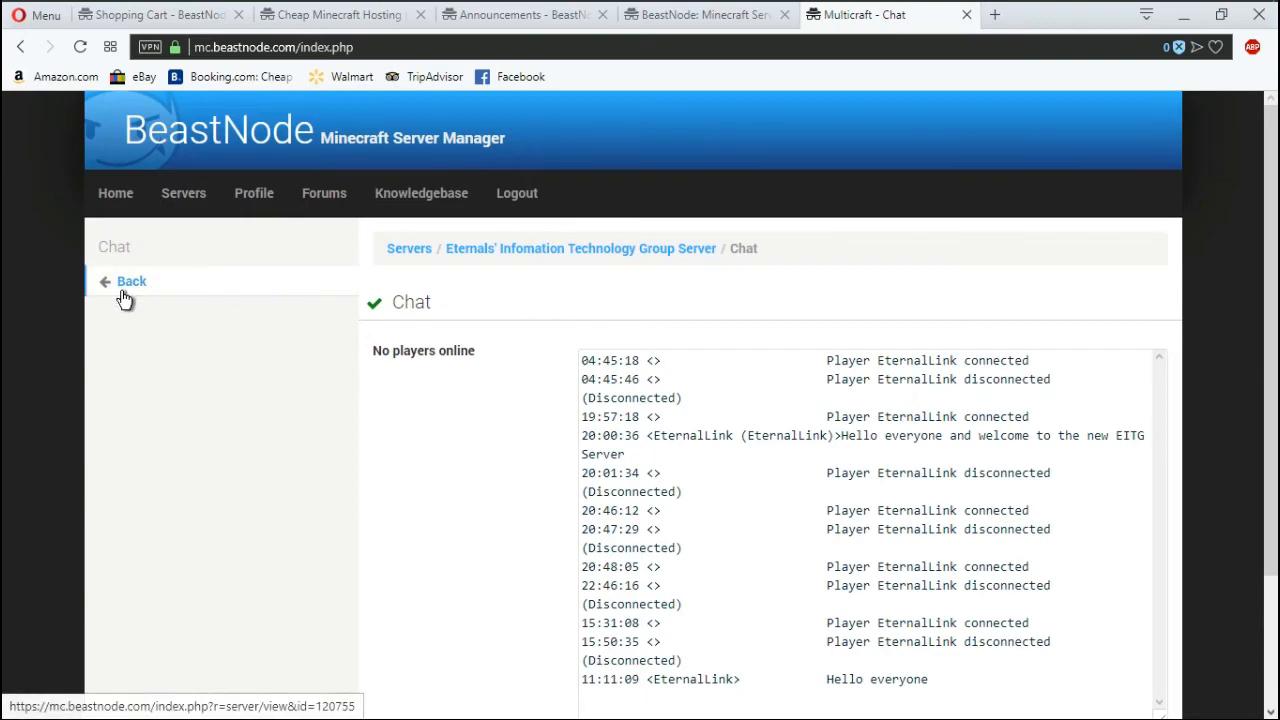
left_click(131, 281)
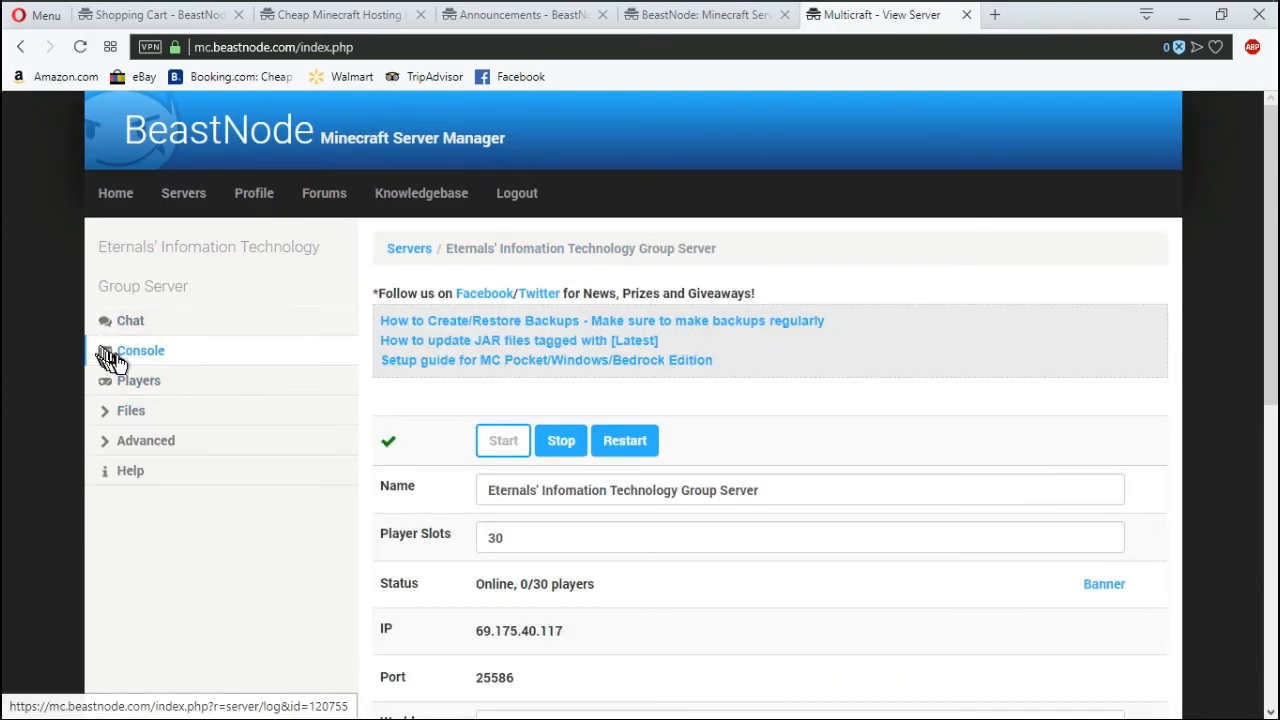
left_click(139, 380)
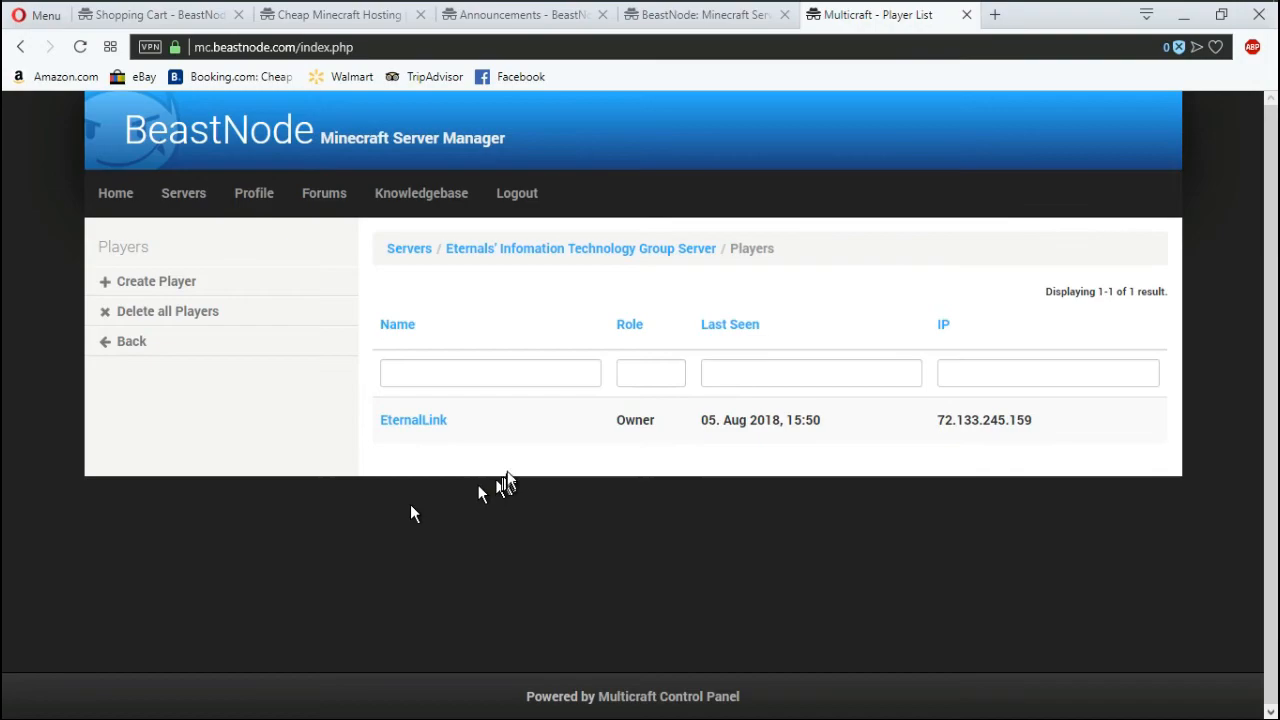
left_click(413, 420)
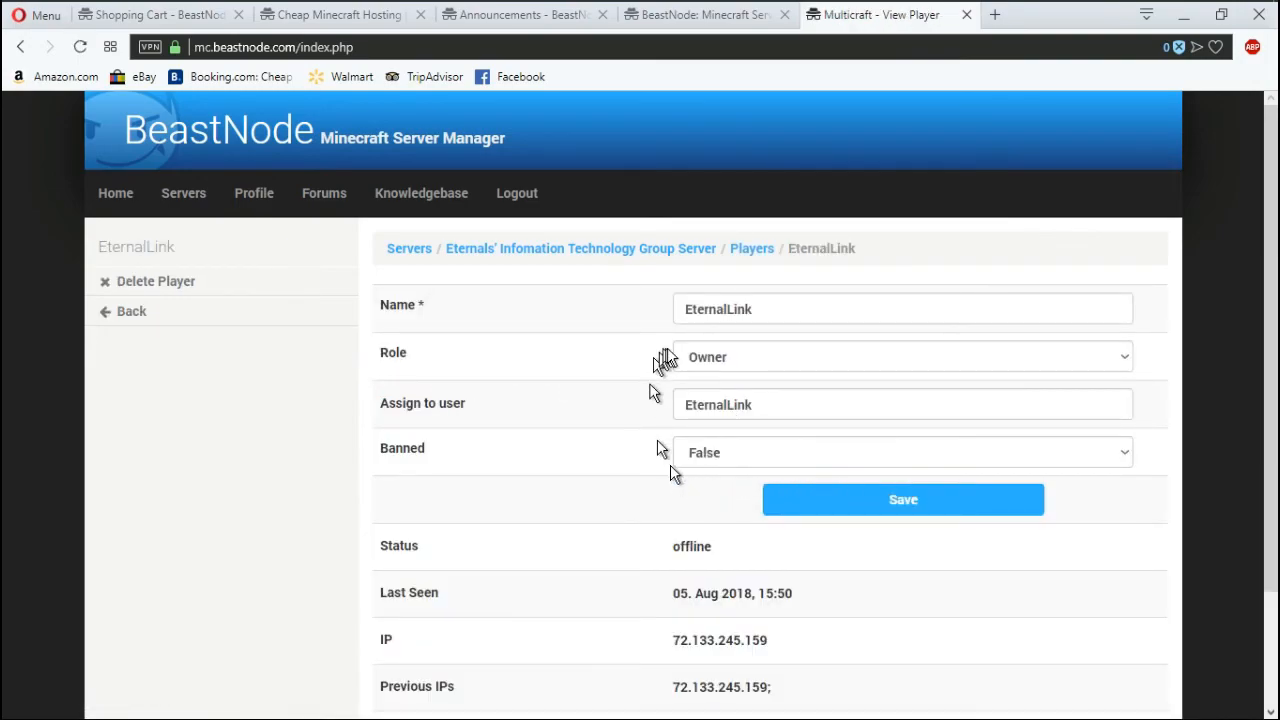
scroll("down", 3)
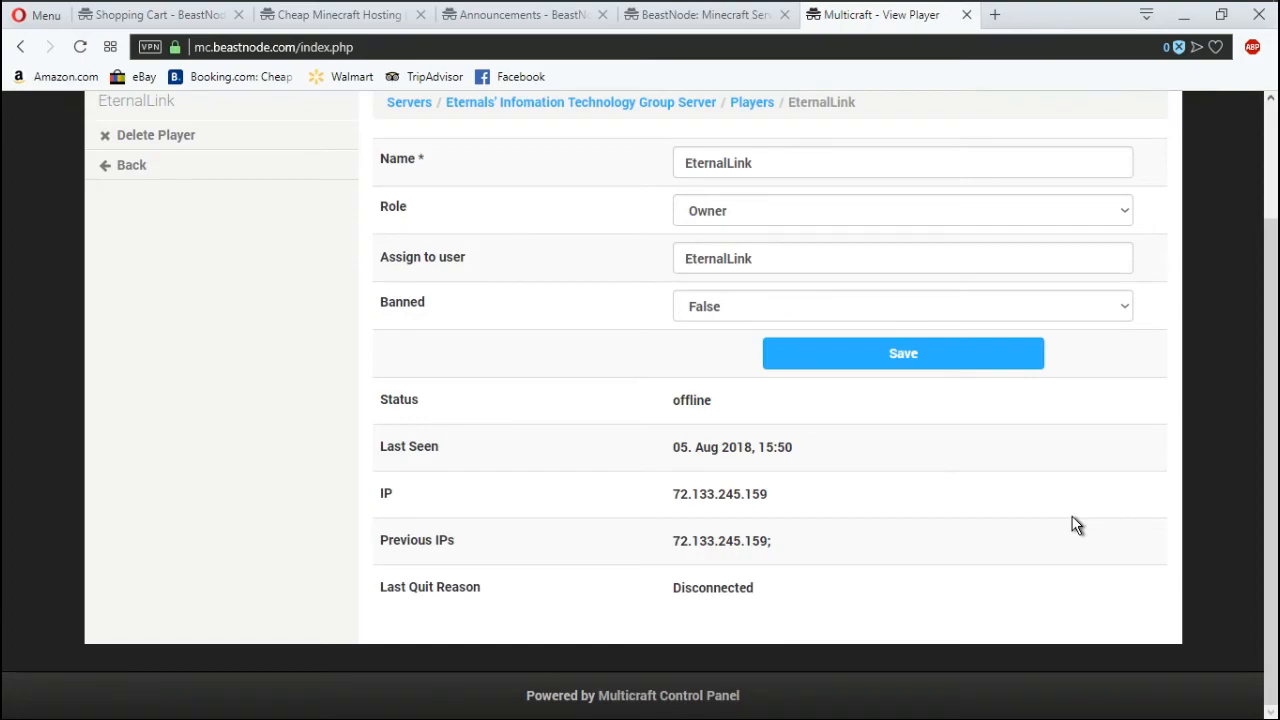
left_click(902, 306)
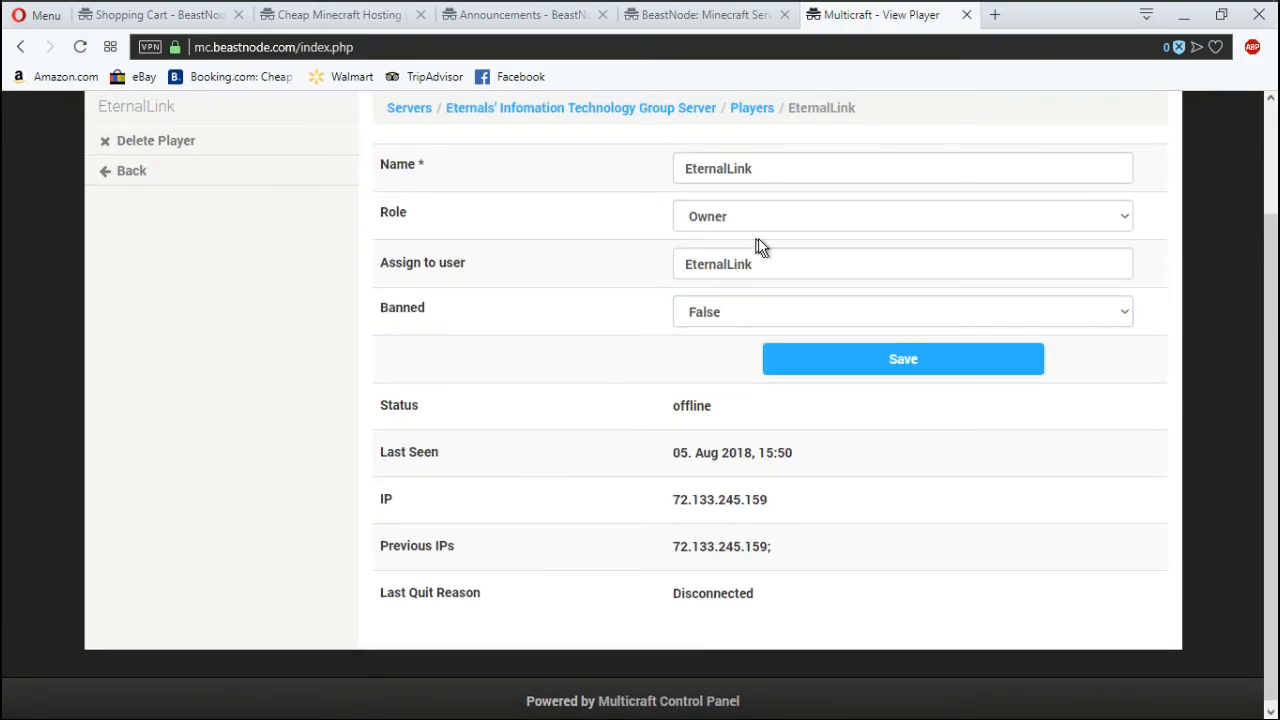
left_click(903, 216)
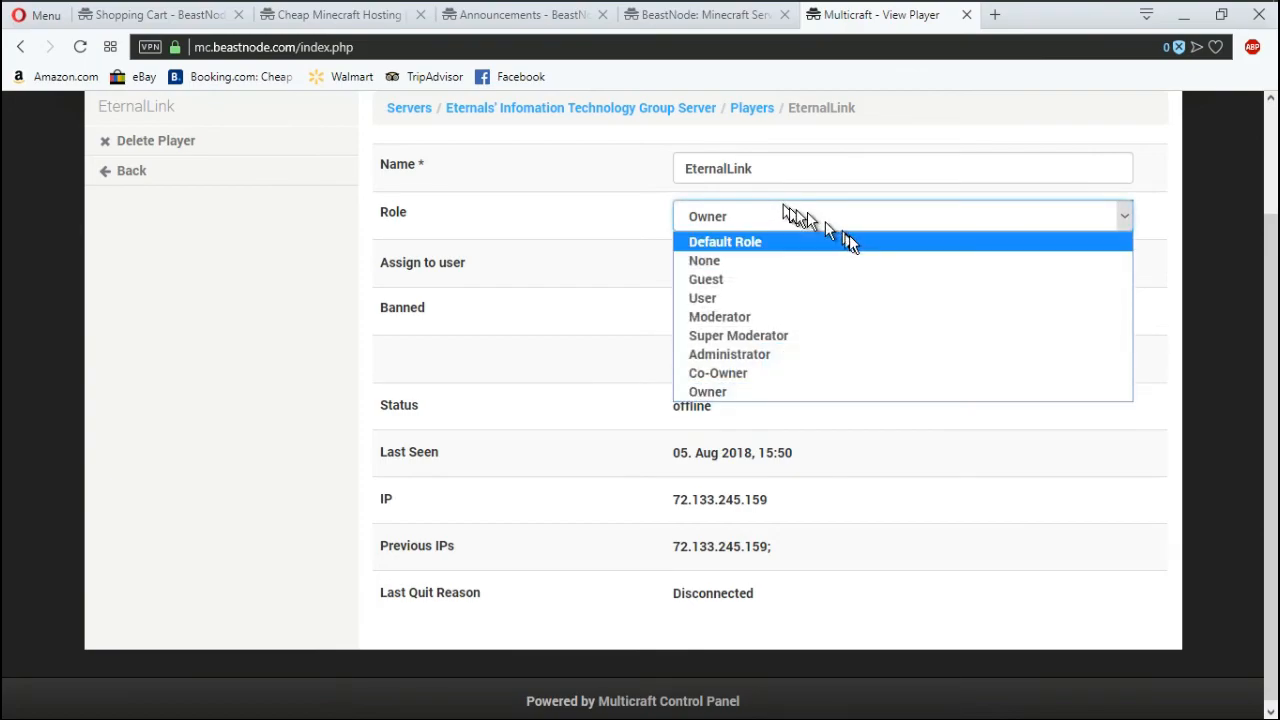
mouse_move(830, 354)
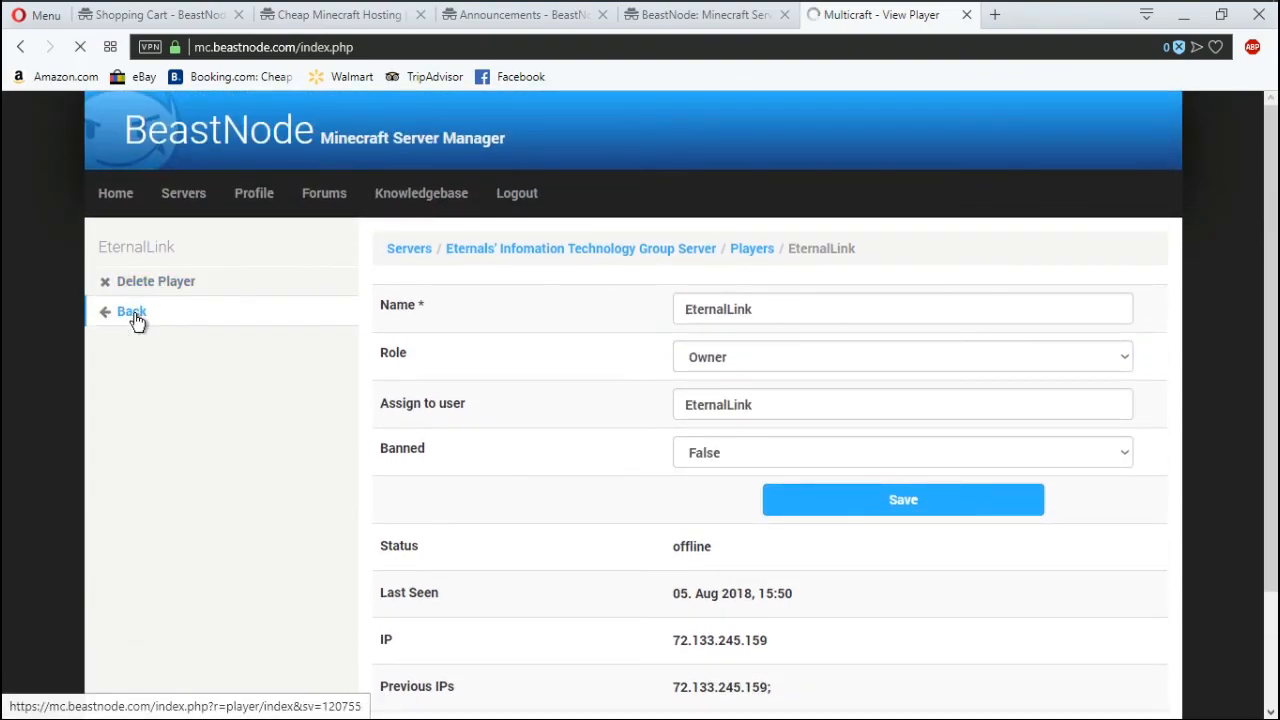
left_click(131, 311)
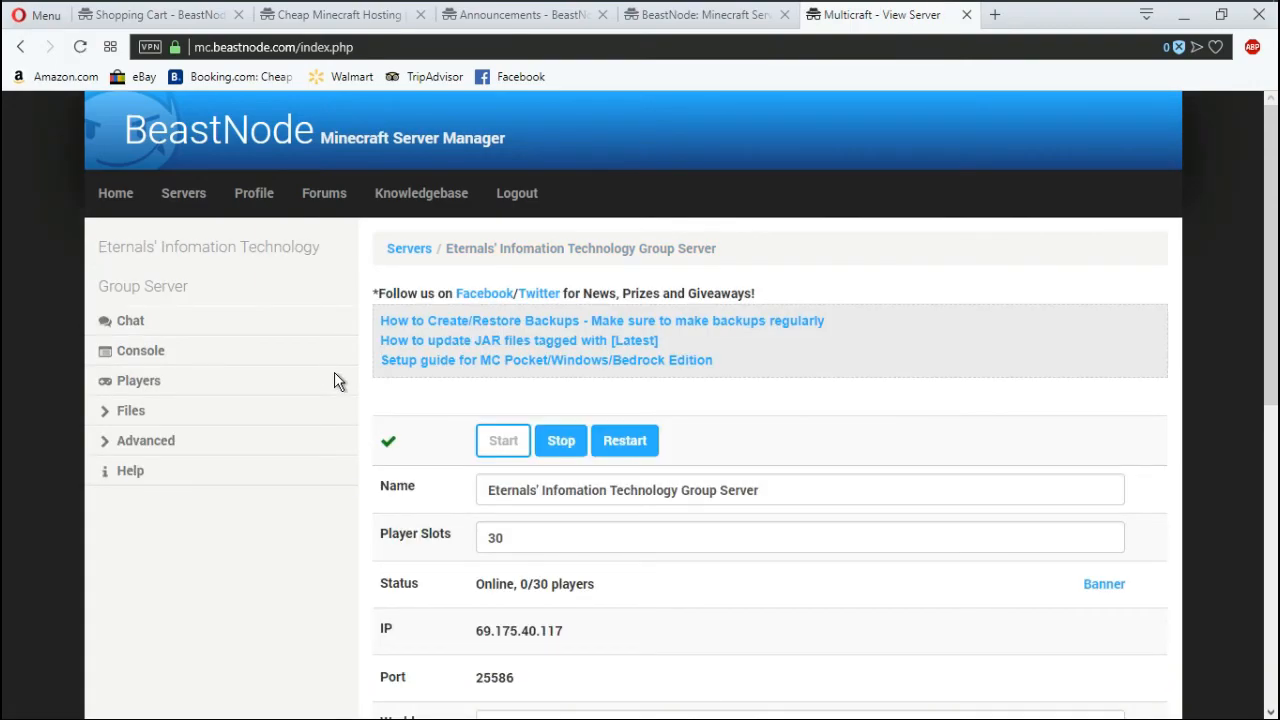
Step: Expand the Files and Advanced sidebar sections to list backup, FTP and task tools
left_click(130, 410)
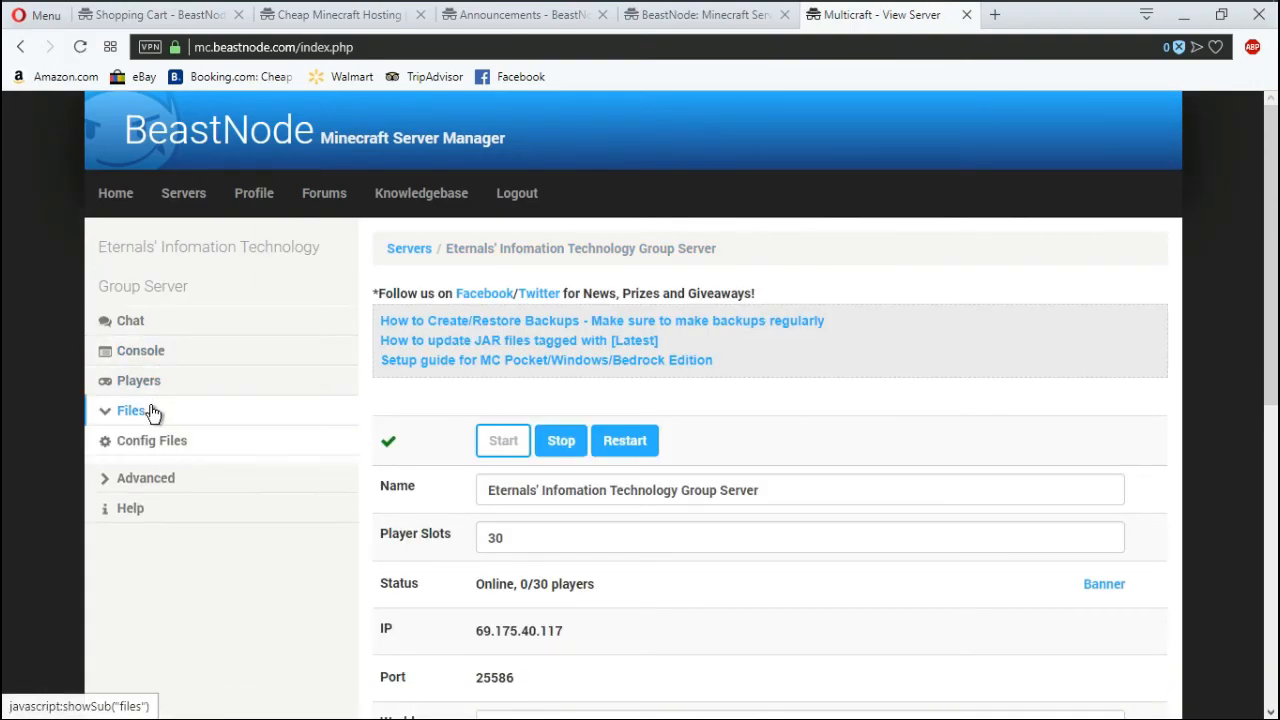
left_click(130, 411)
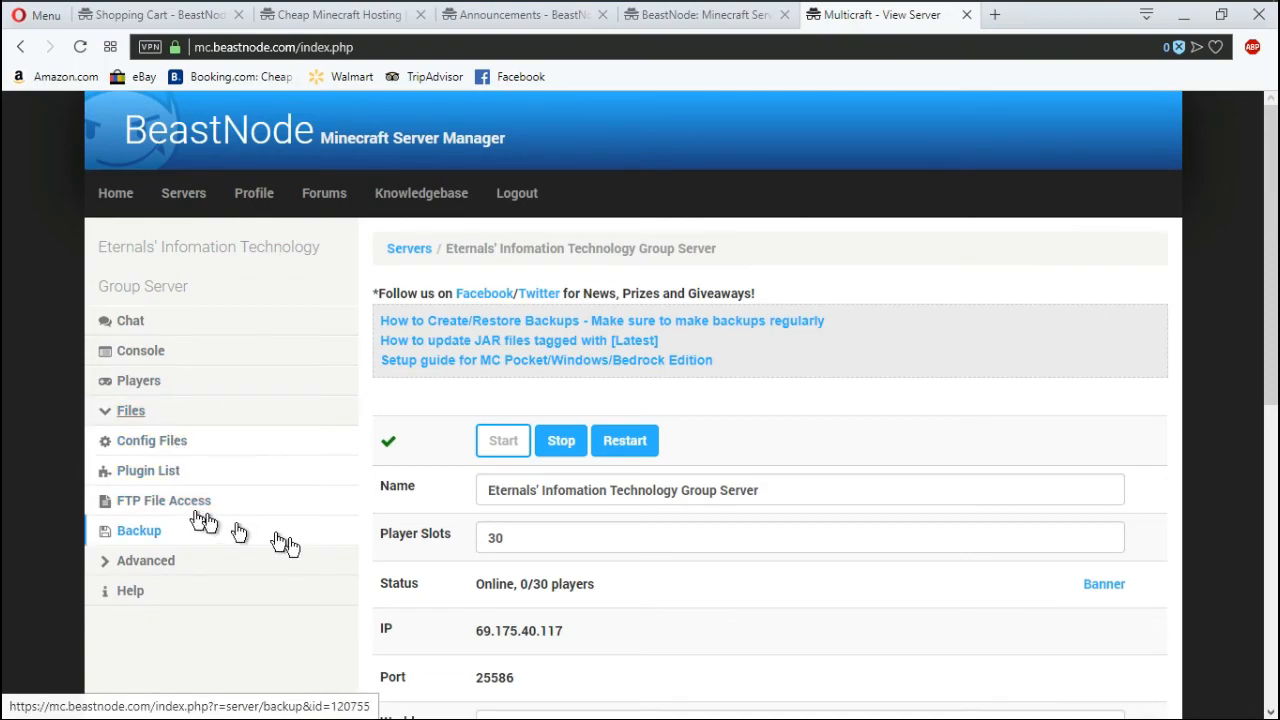
left_click(145, 560)
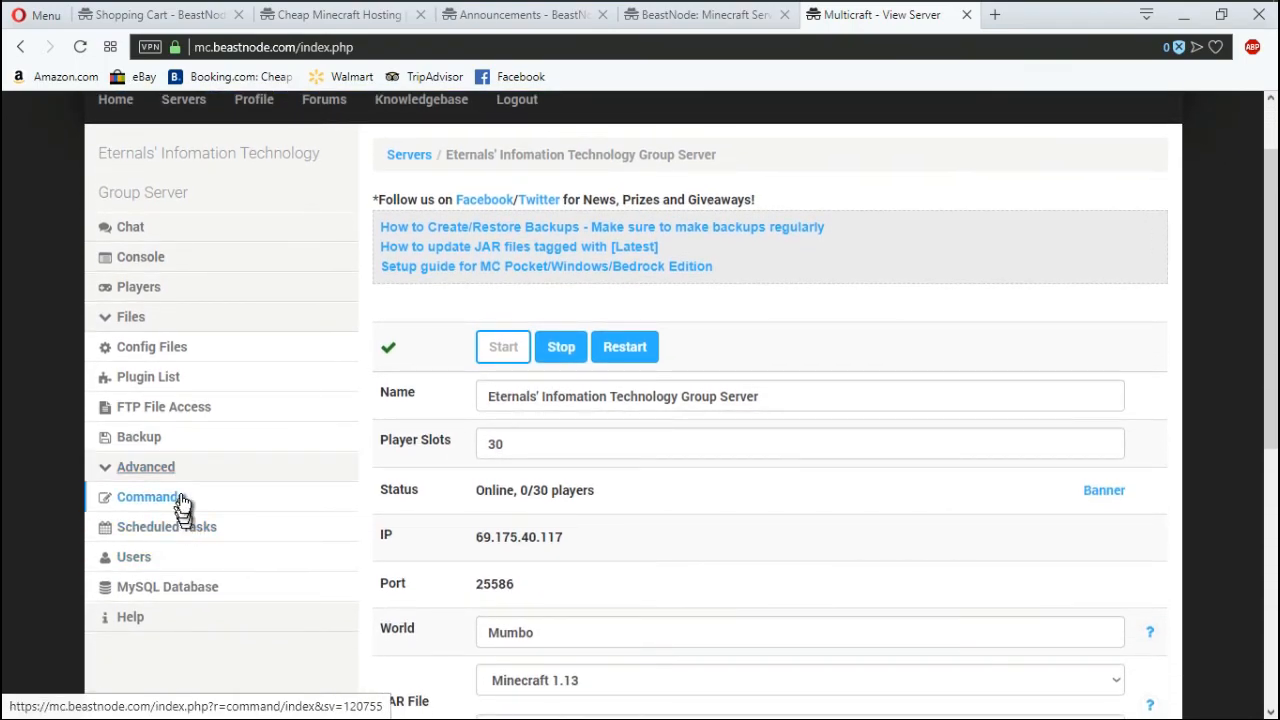
left_click(167, 527)
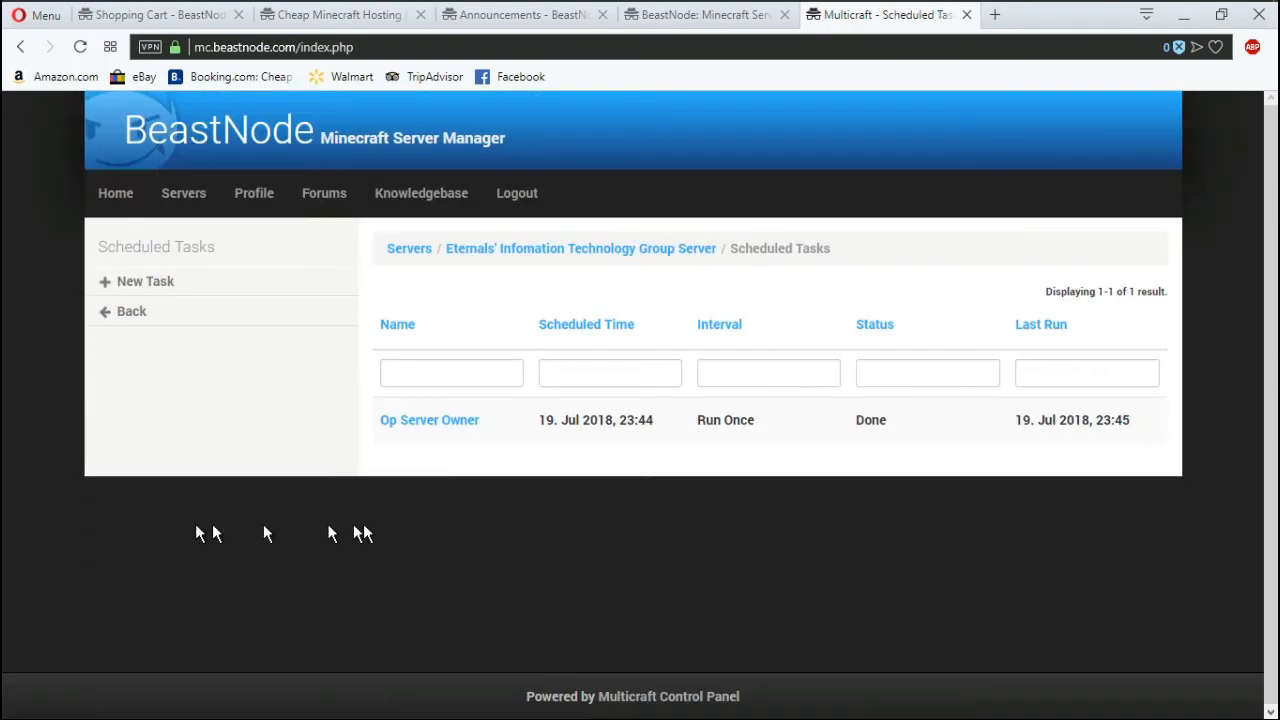
mouse_move(570, 453)
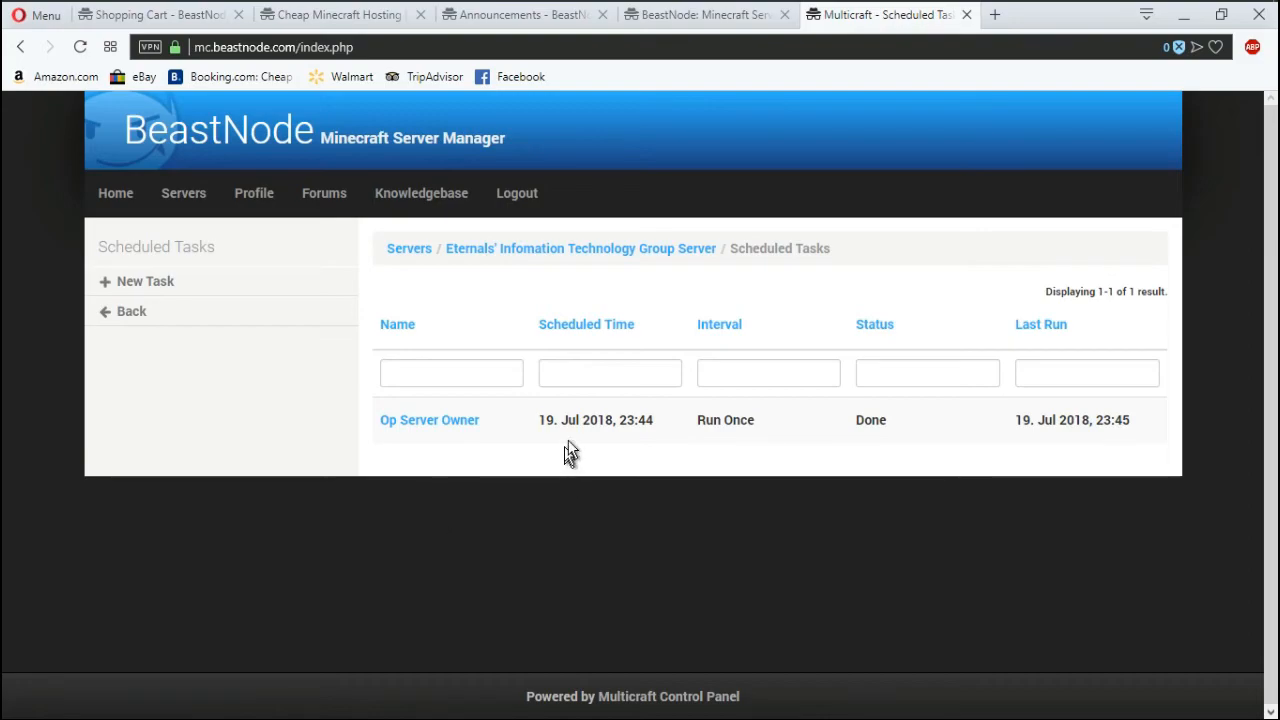
mouse_move(570, 377)
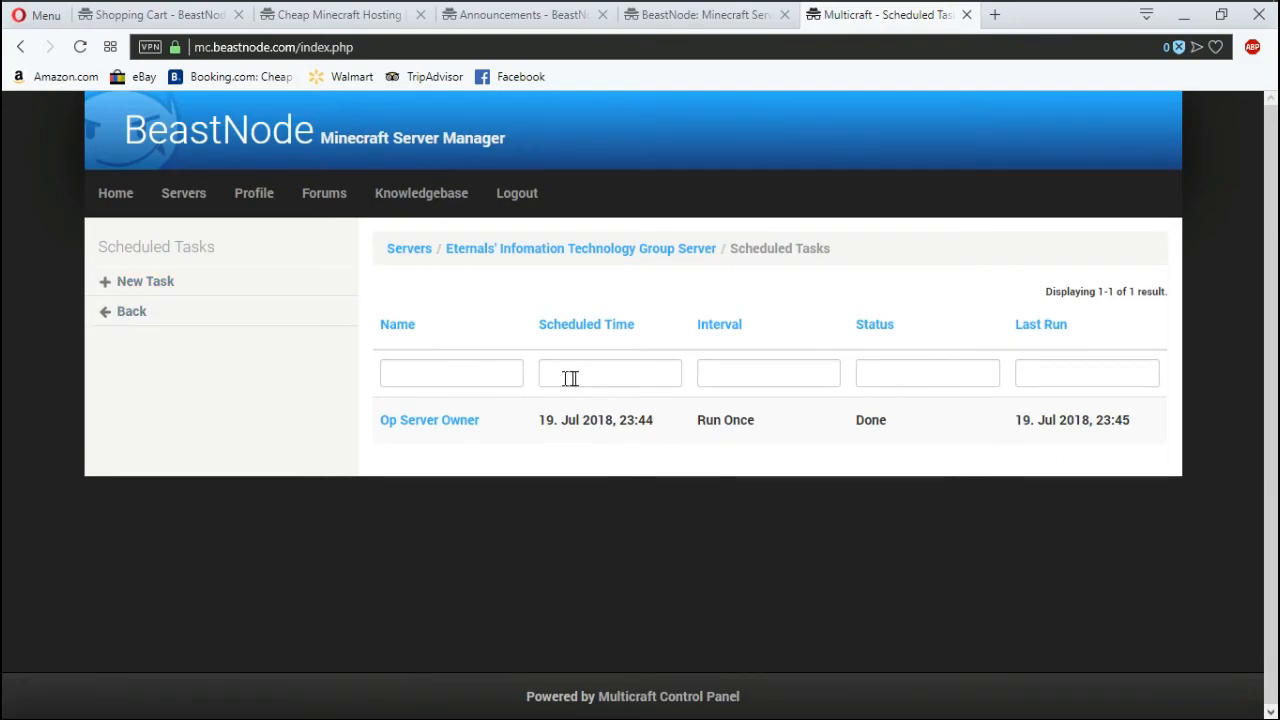
mouse_move(563, 379)
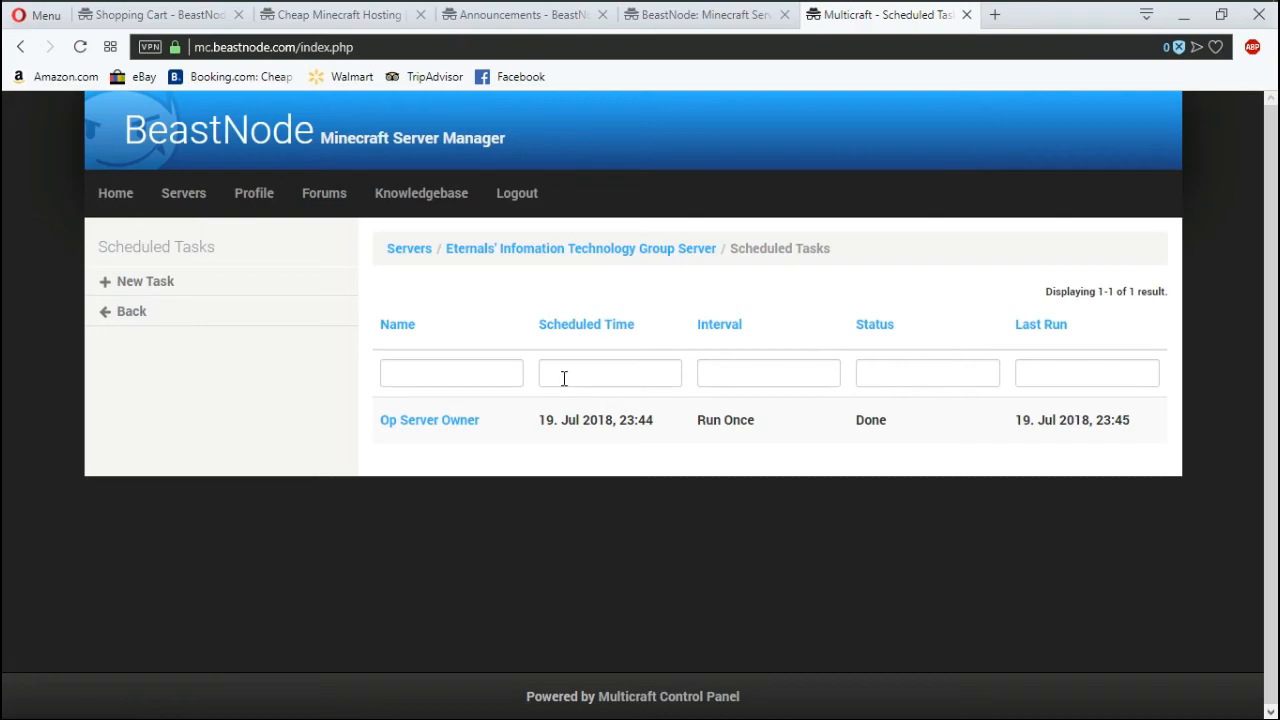
mouse_move(857, 320)
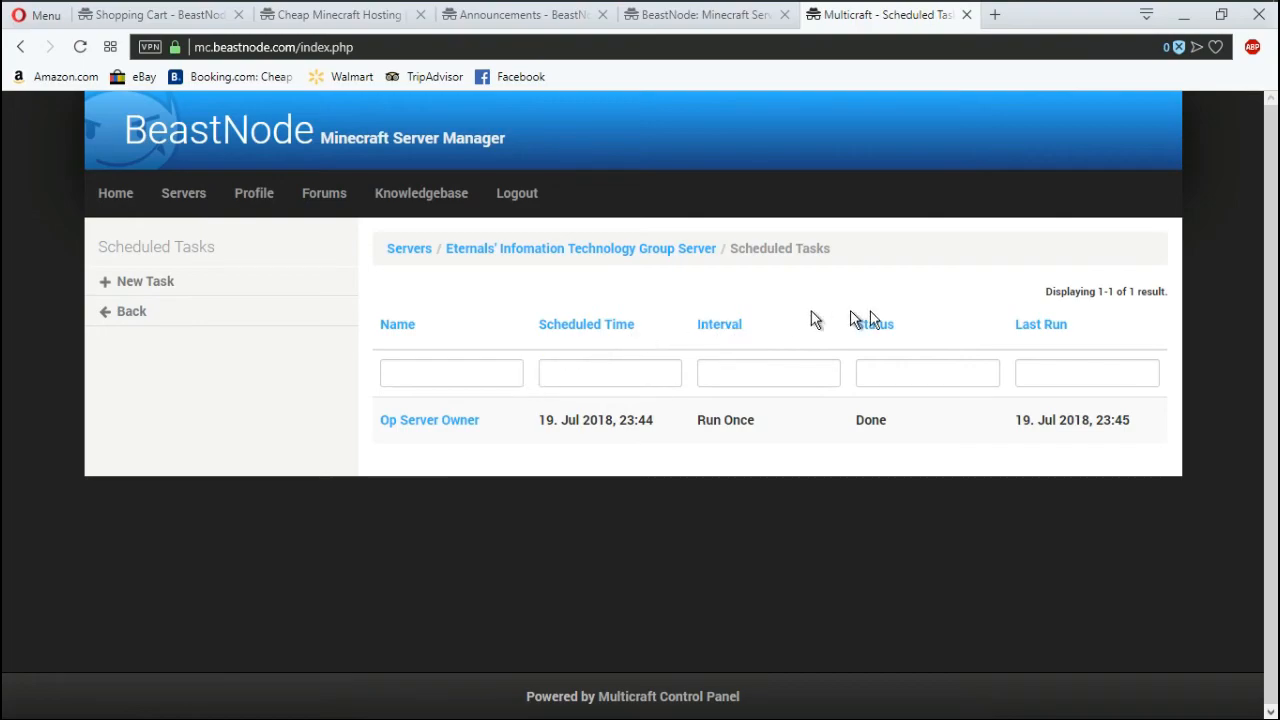
left_click(131, 311)
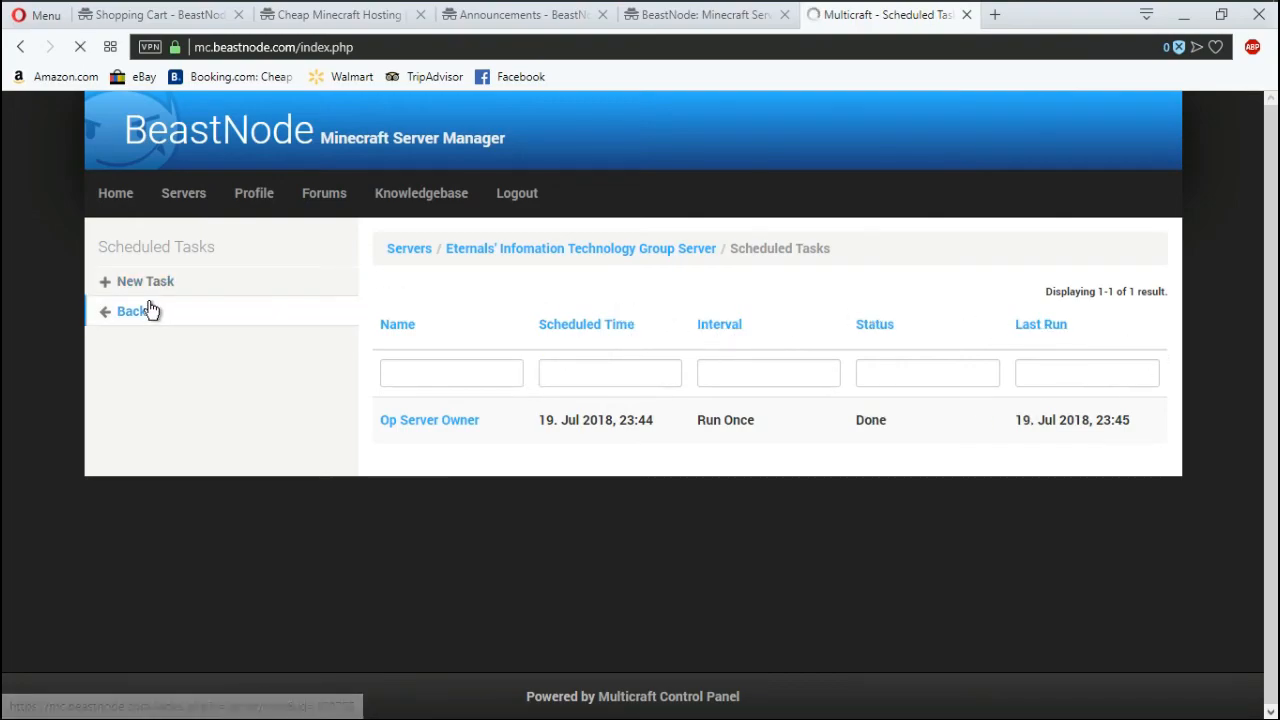
left_click(131, 311)
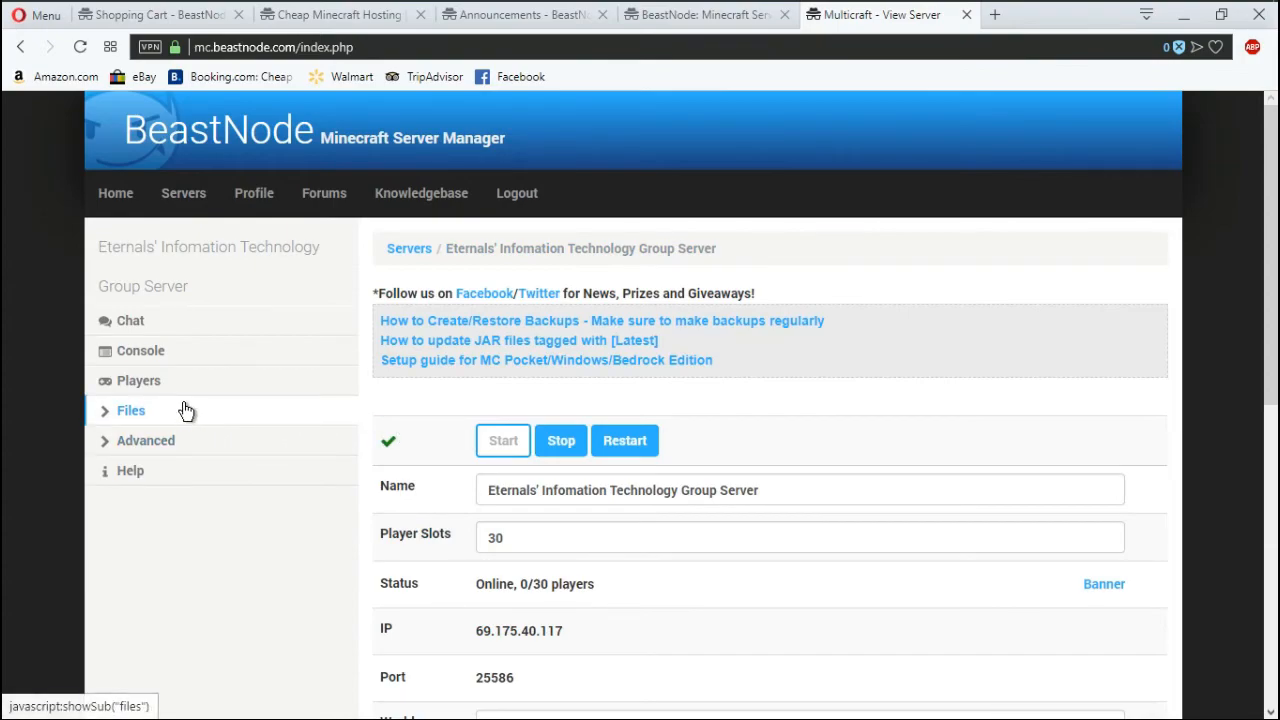
left_click(145, 440)
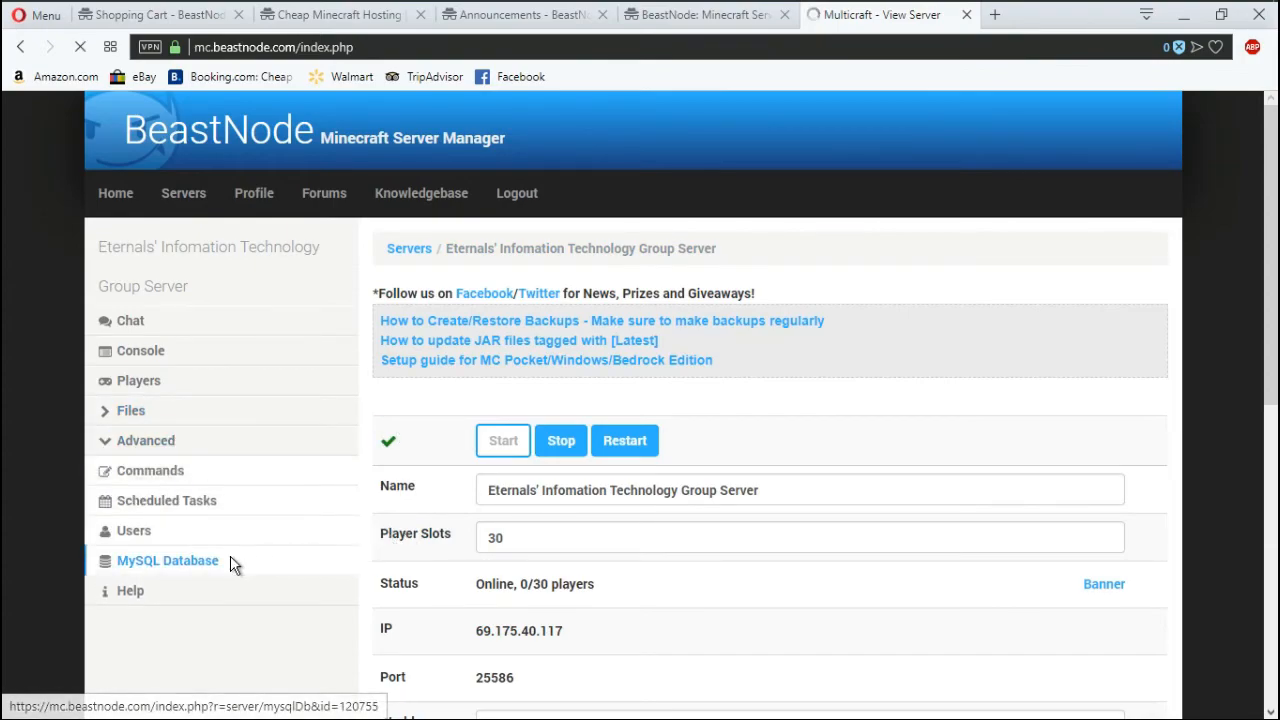
left_click(167, 560)
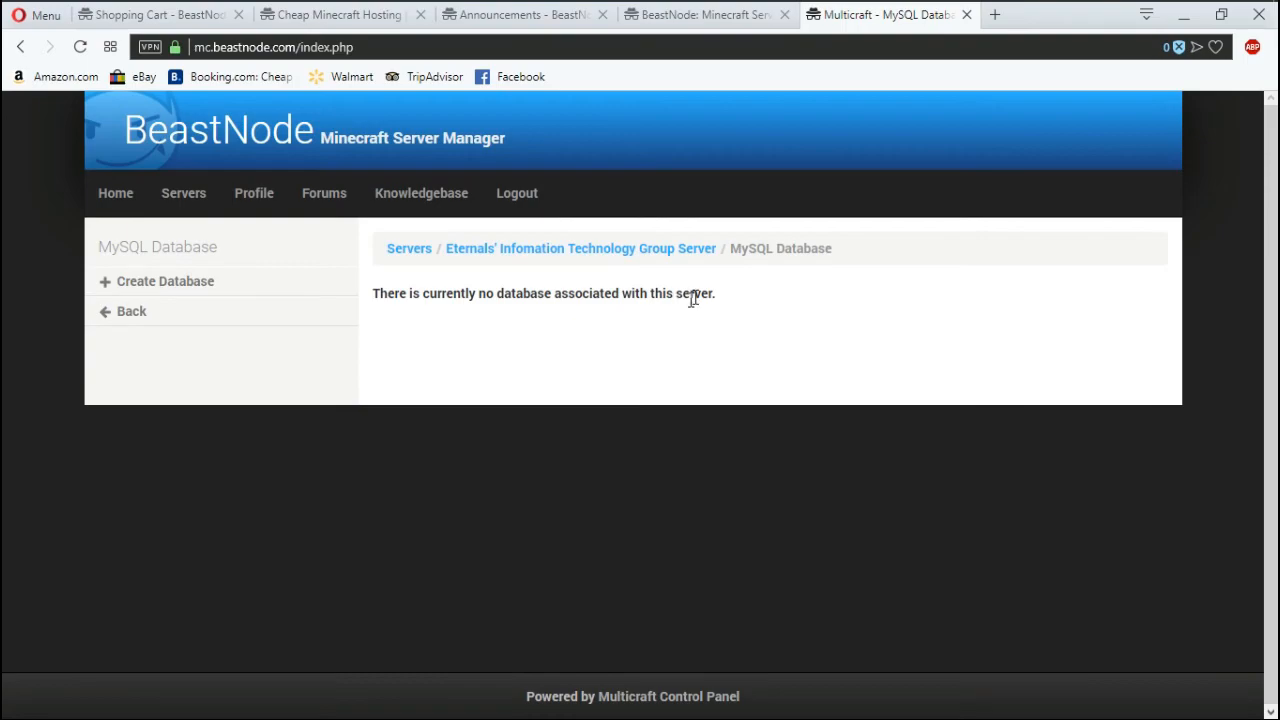
mouse_move(99, 316)
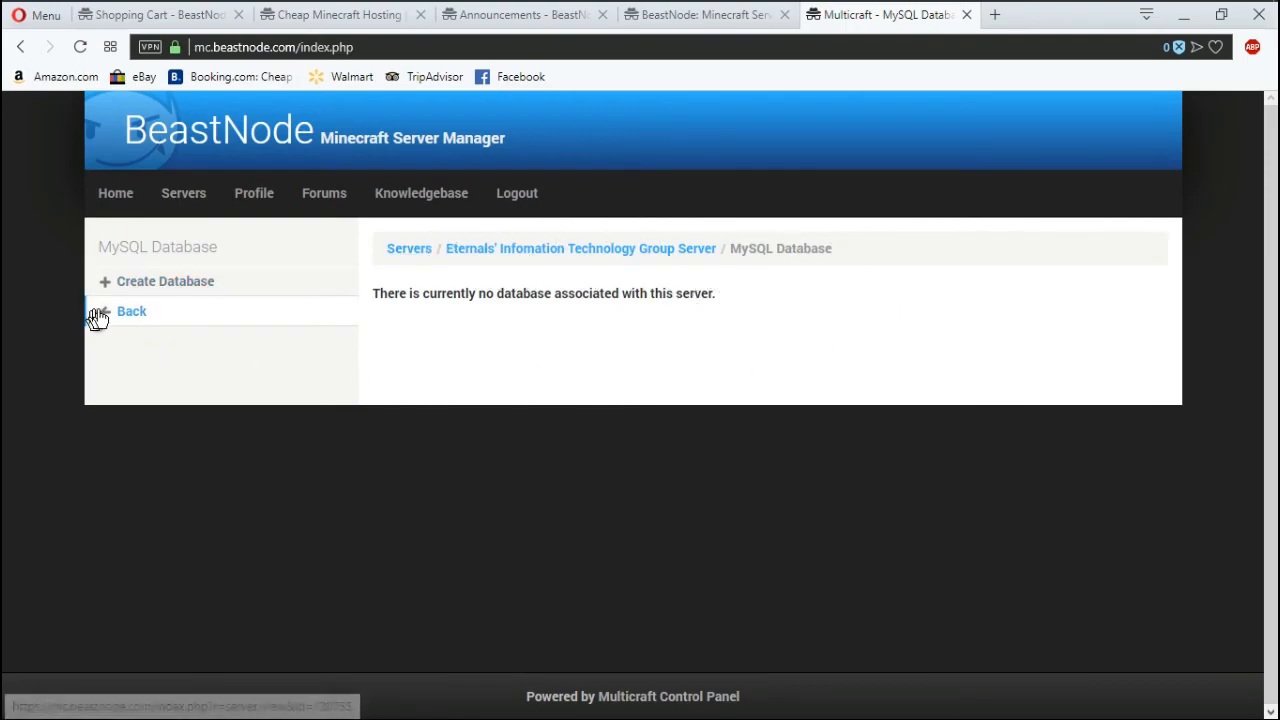
left_click(130, 311)
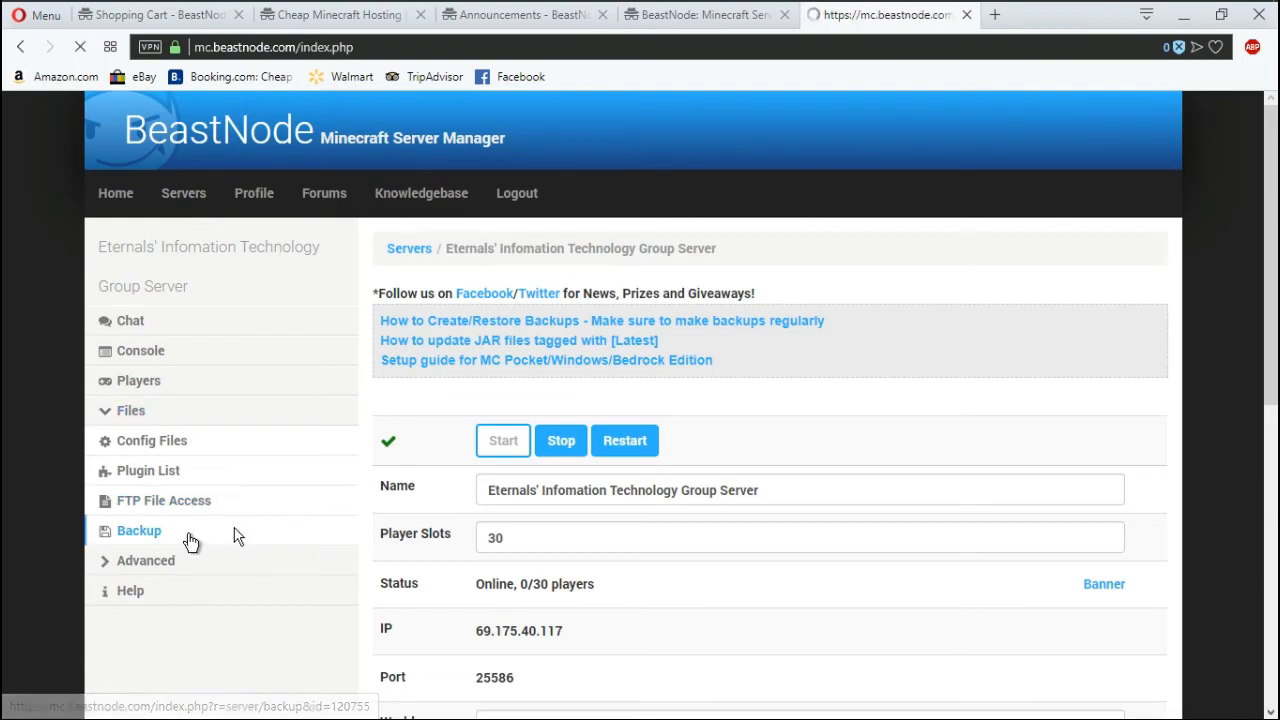
left_click(139, 531)
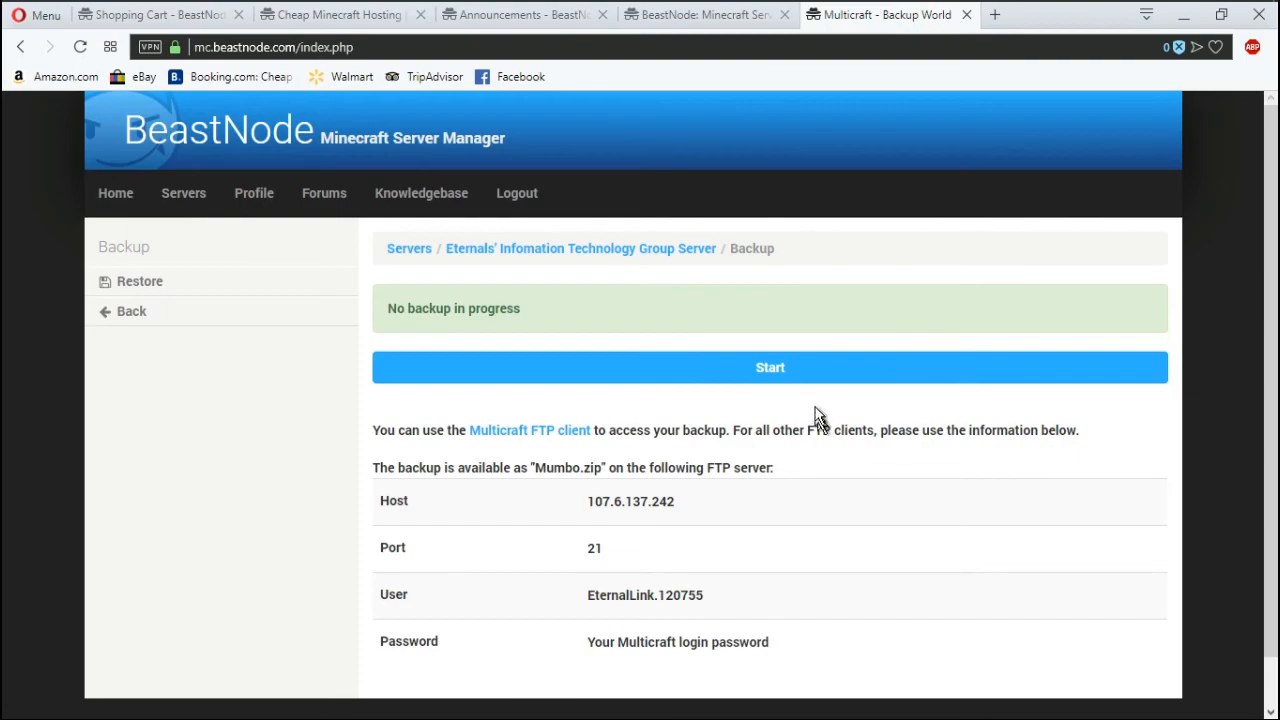
mouse_move(840, 470)
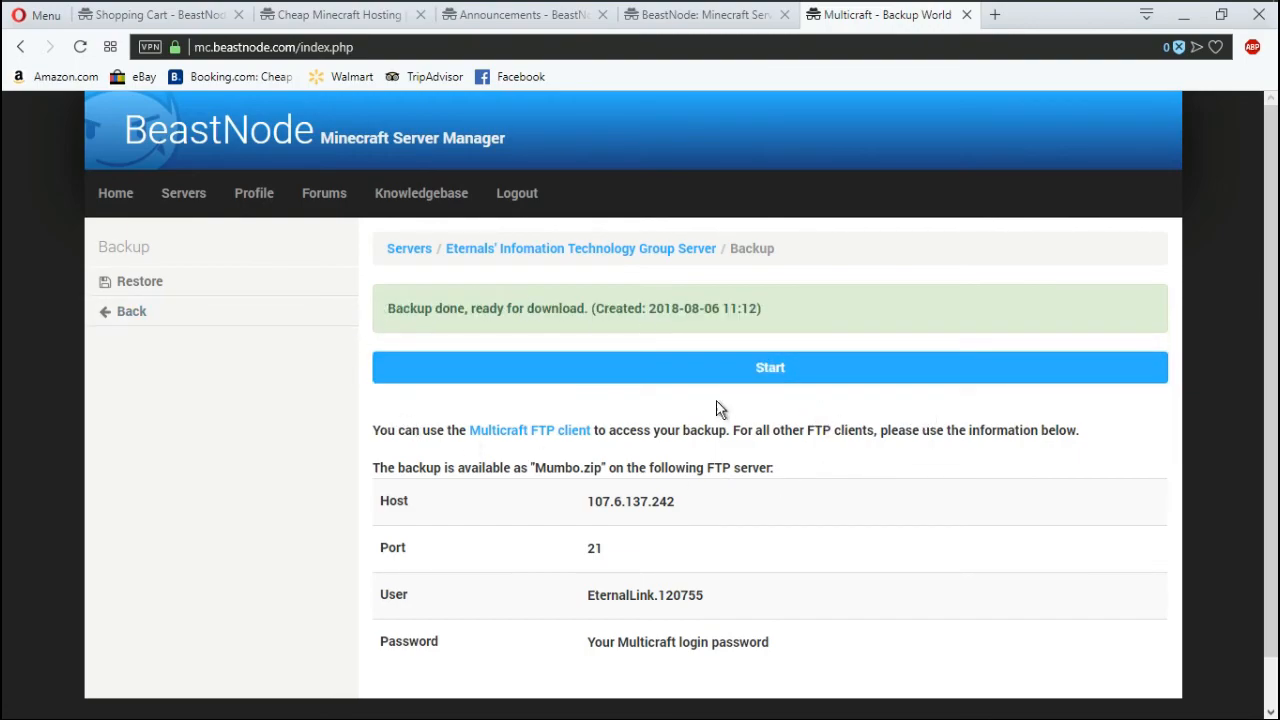
mouse_move(521, 448)
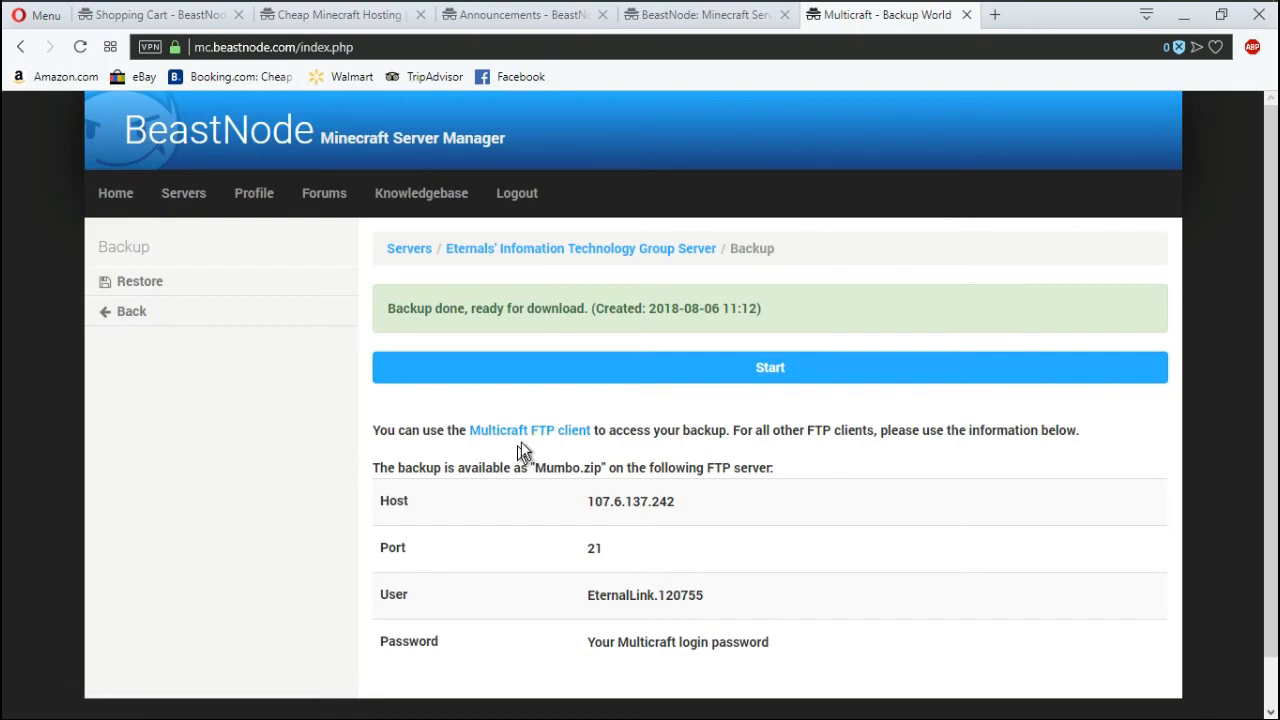
Step: Open the Multicraft web FTP client from the backup page and log in
left_click(529, 430)
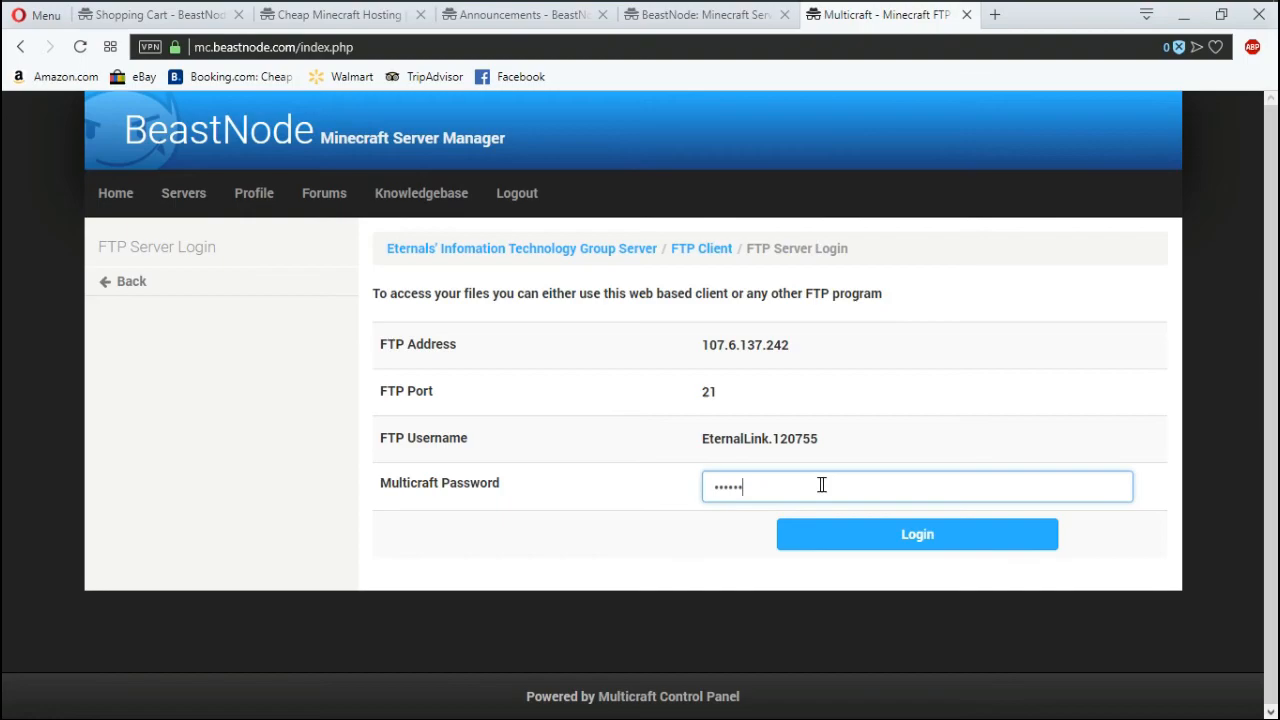
left_click(917, 534)
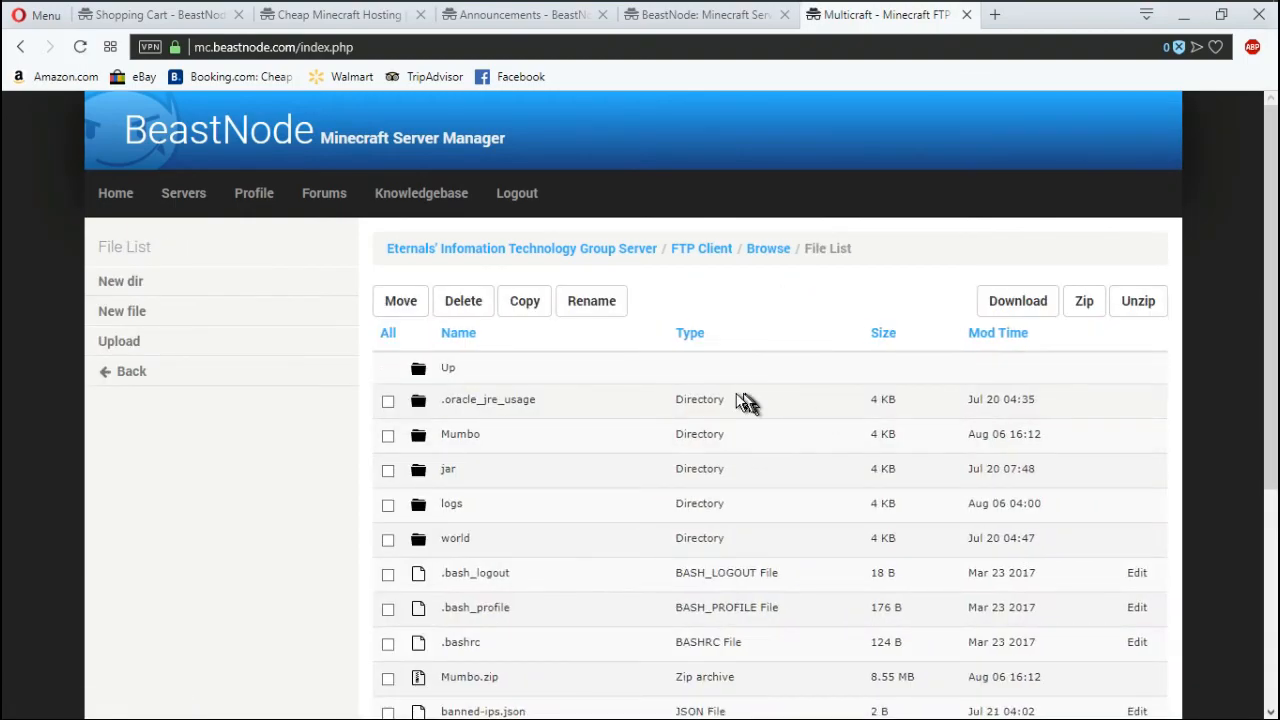
Step: Compress the Mumbo world folder into a zip archive on the FTP server
scroll("down", 3)
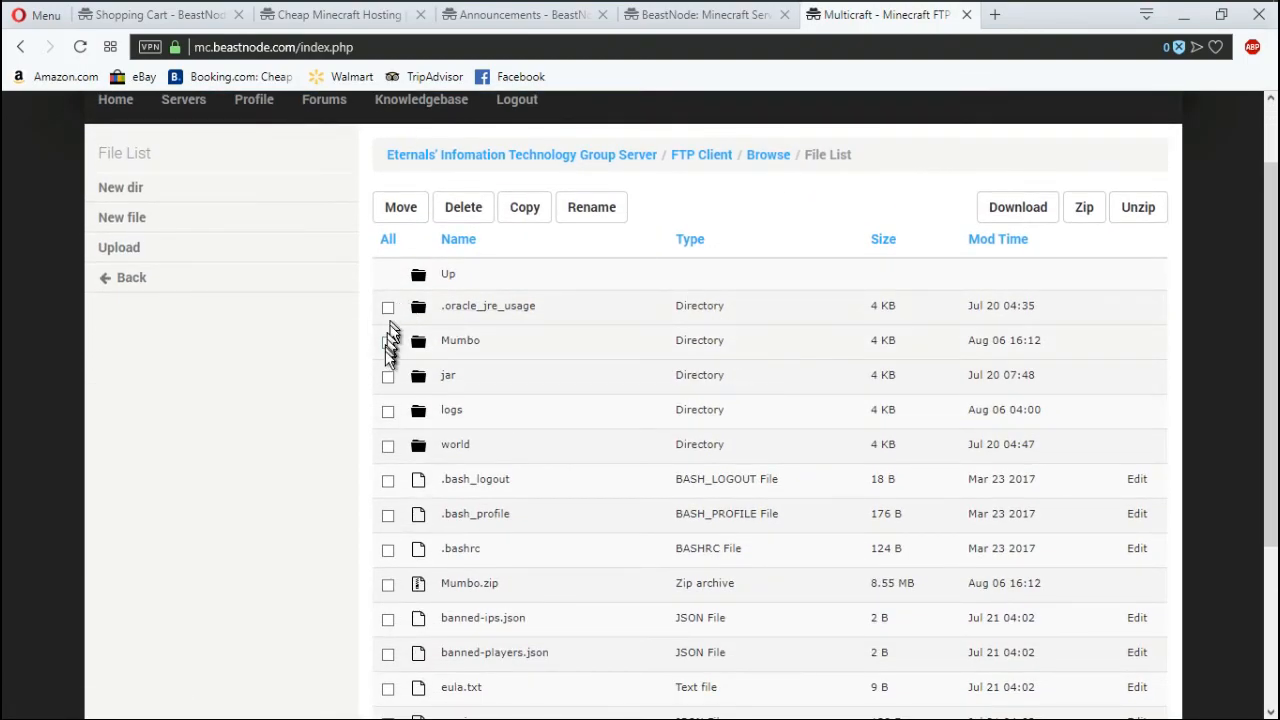
scroll("up", 3)
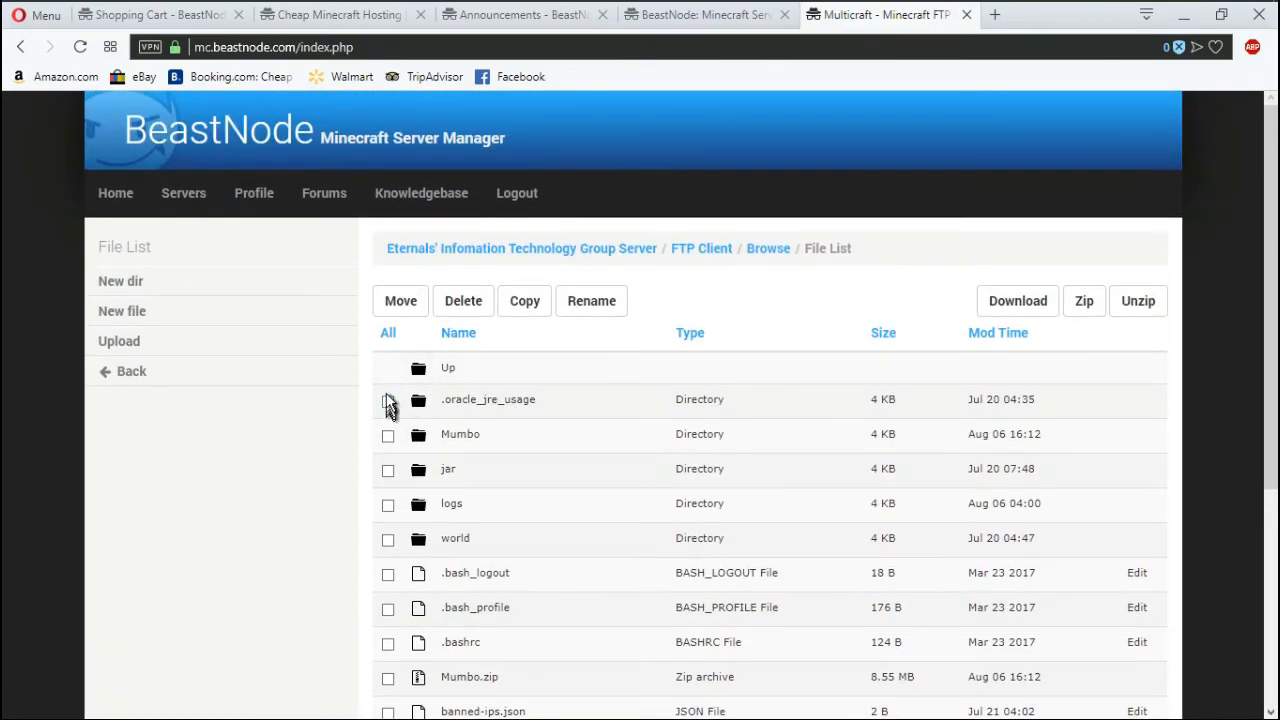
left_click(387, 400)
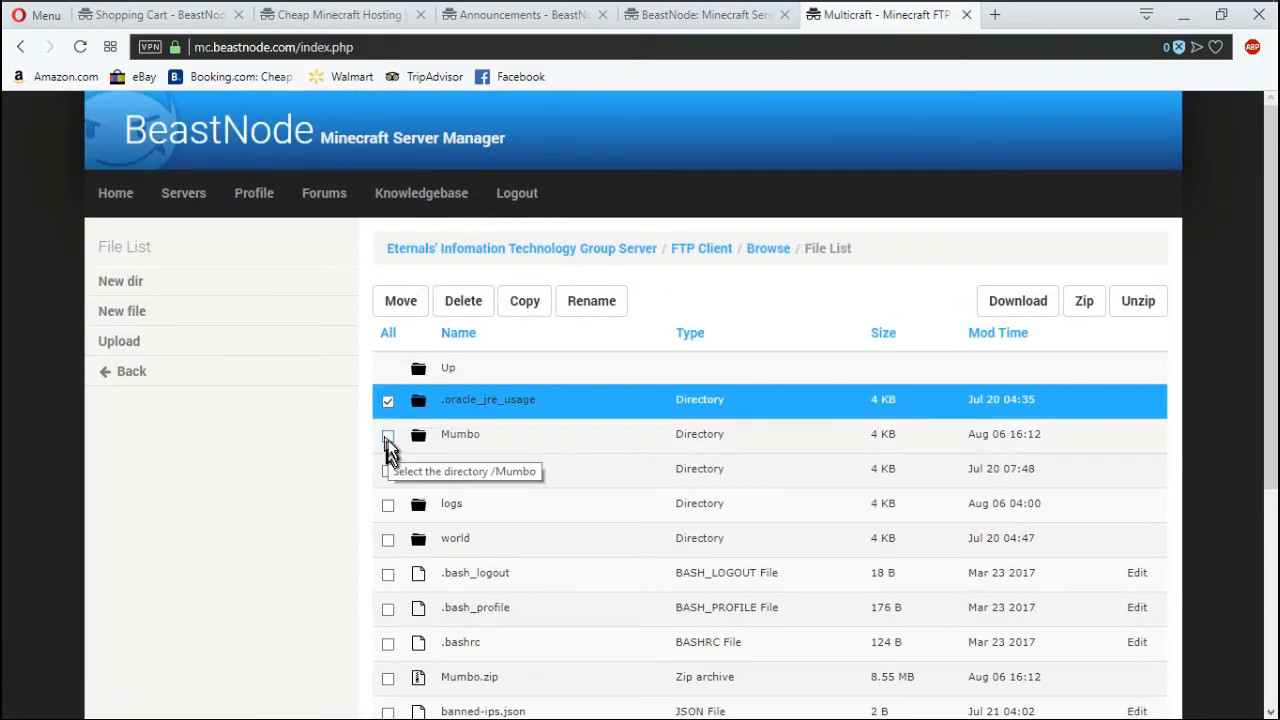
left_click(387, 434)
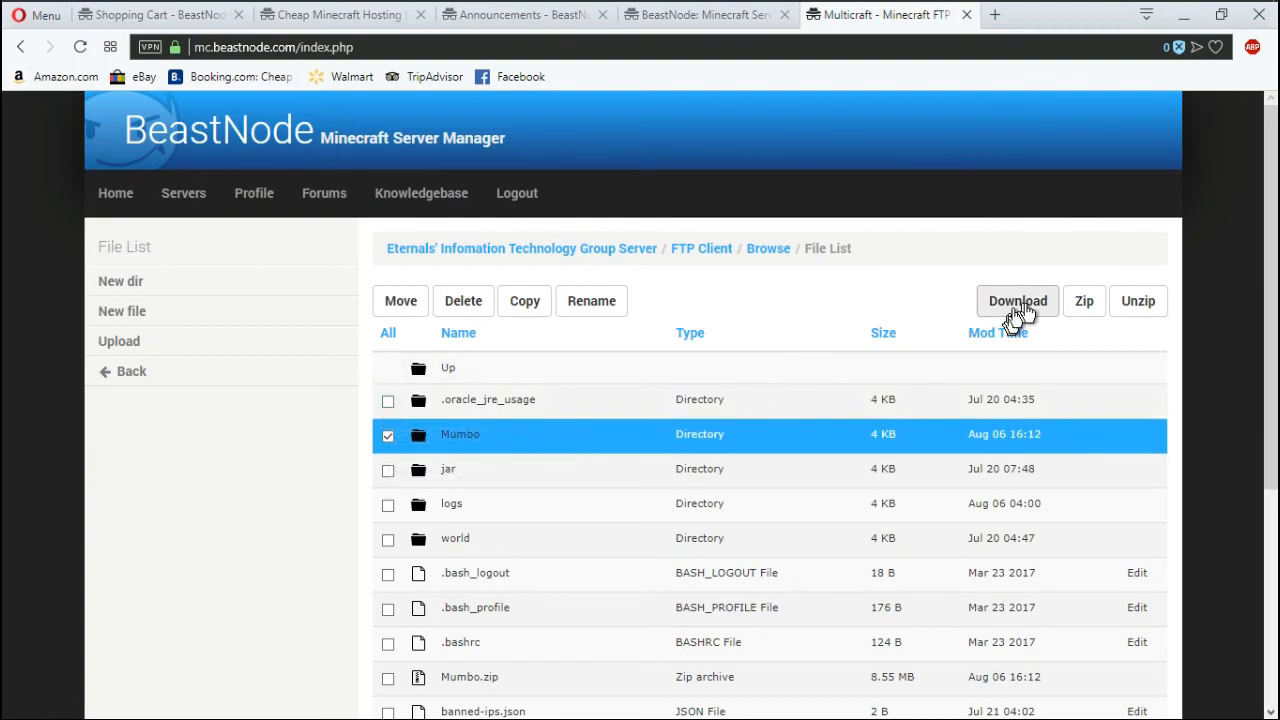
left_click(1084, 301)
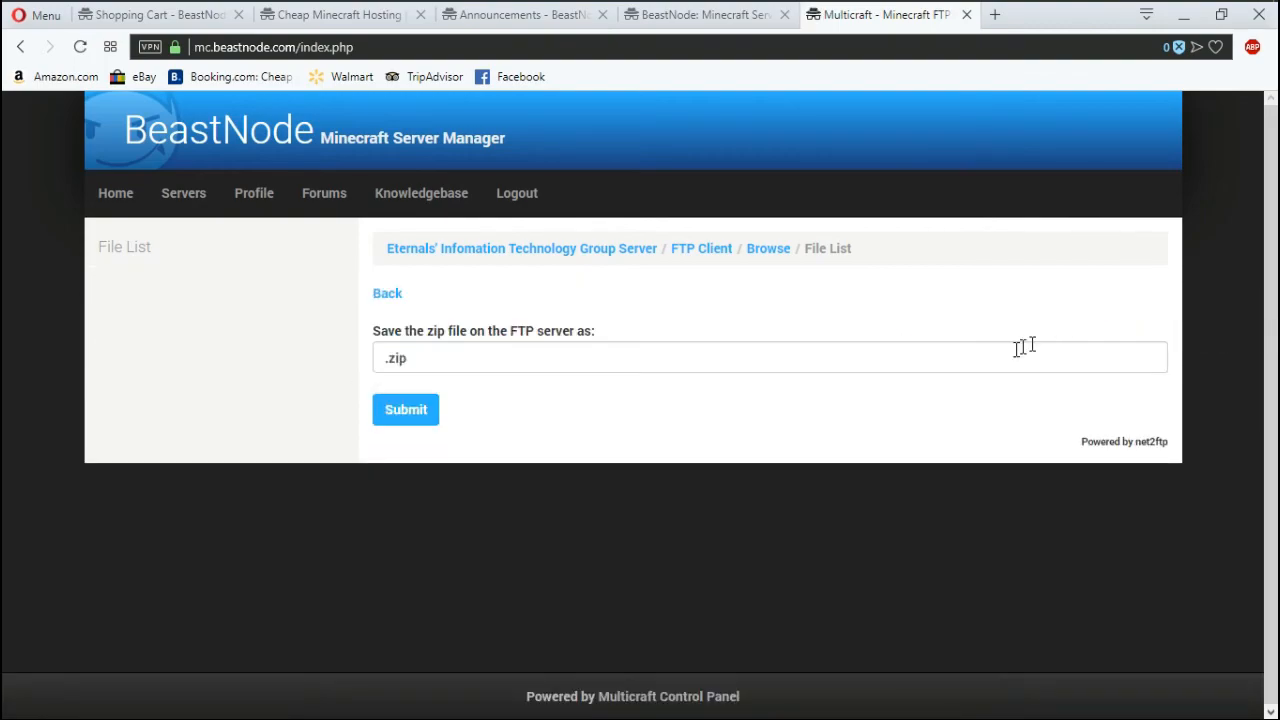
mouse_move(405, 409)
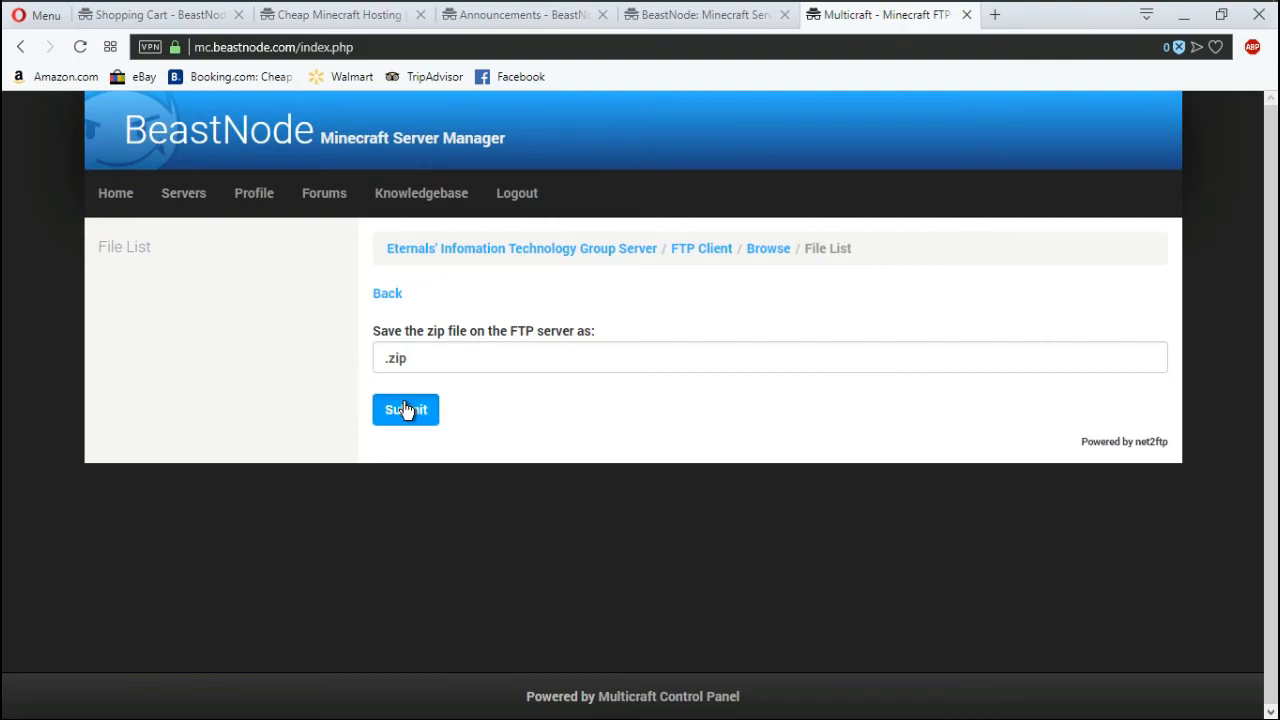
left_click(405, 409)
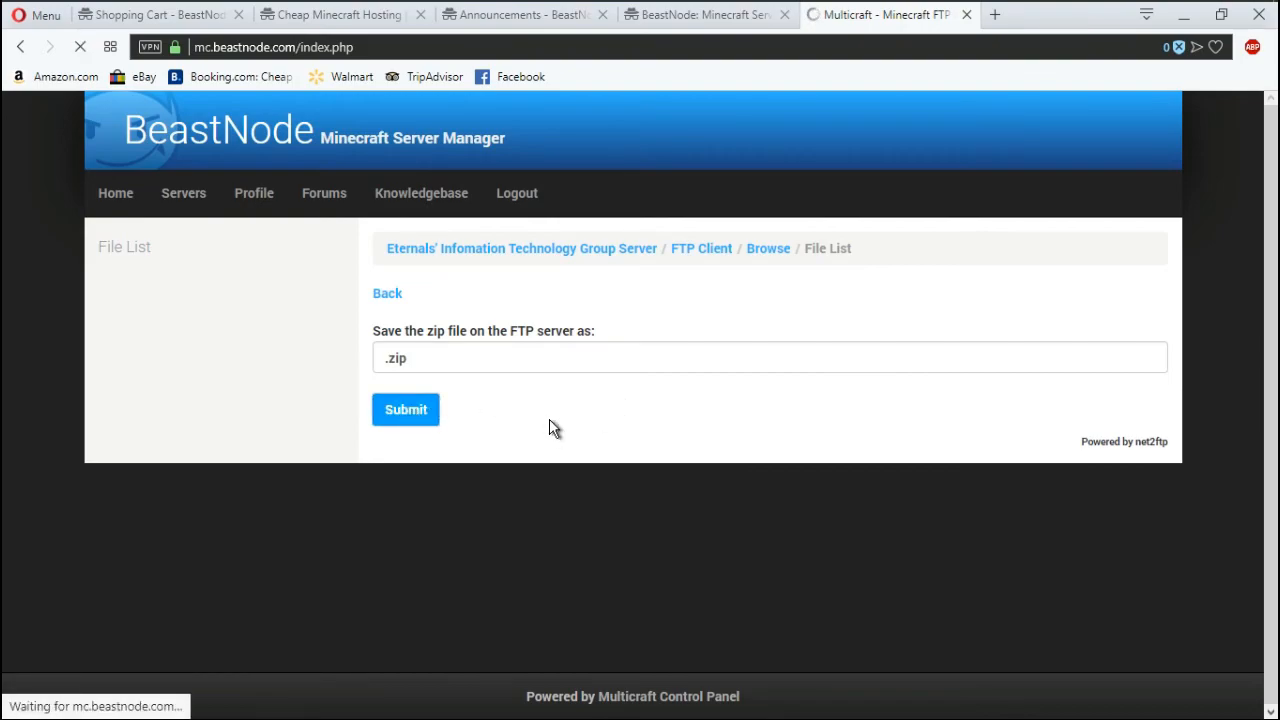
left_click(405, 409)
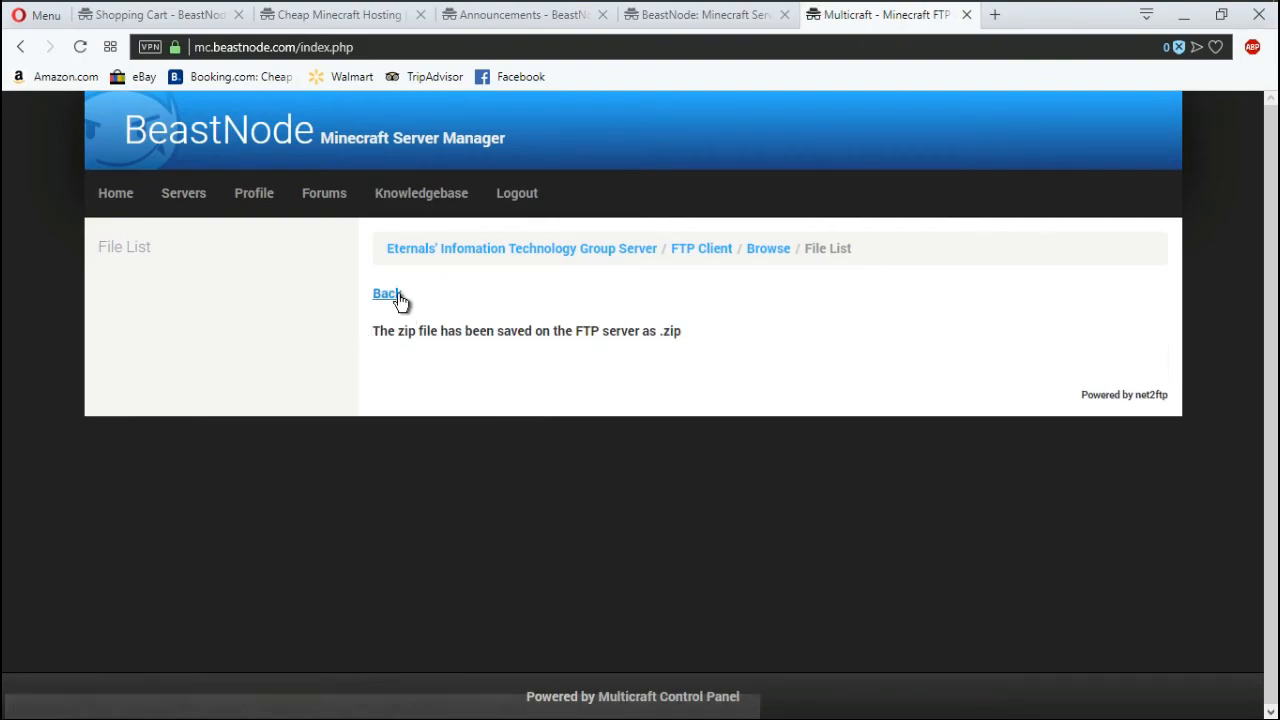
Step: Download the Mumbo.zip archive to the computer and close the file manager
left_click(386, 293)
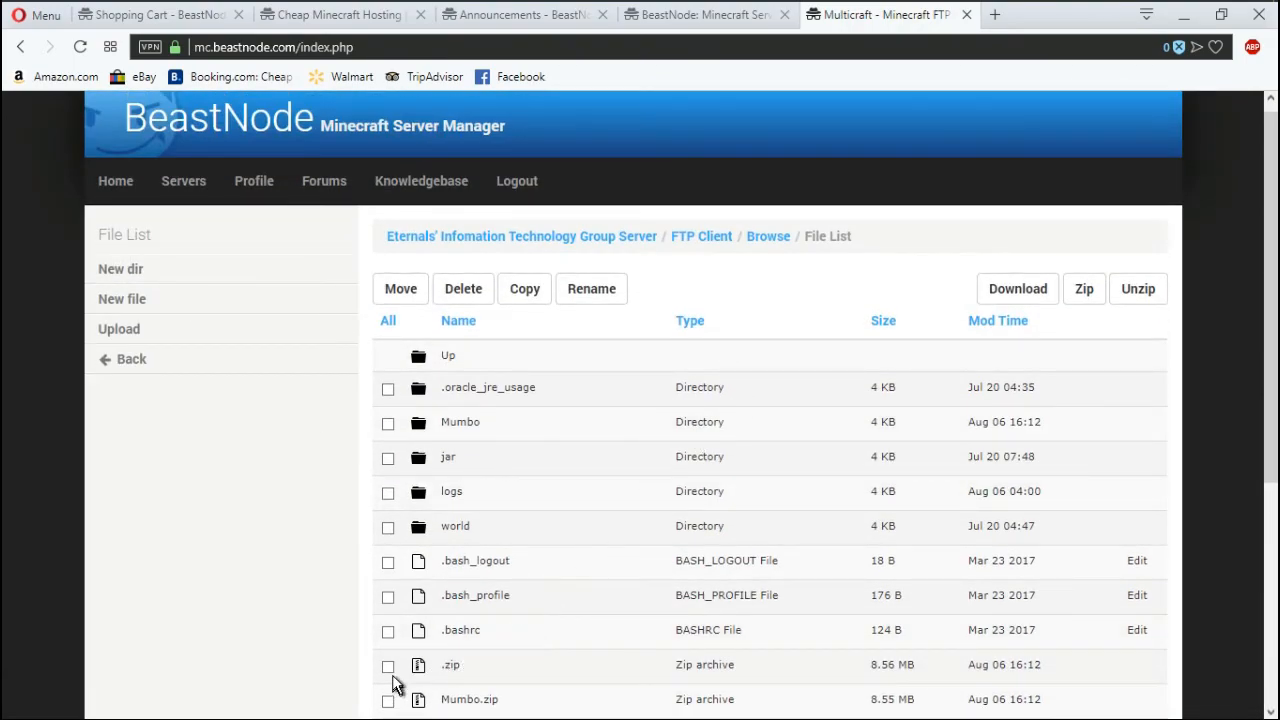
left_click(388, 700)
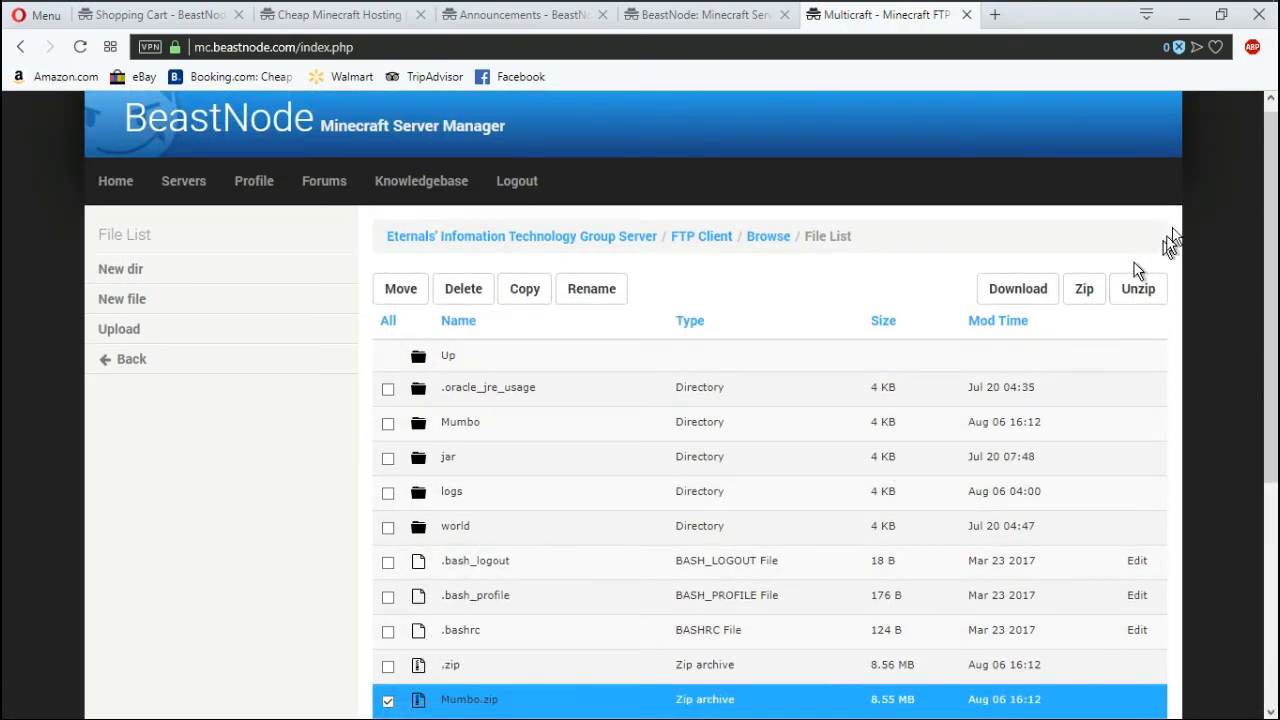
left_click(1017, 288)
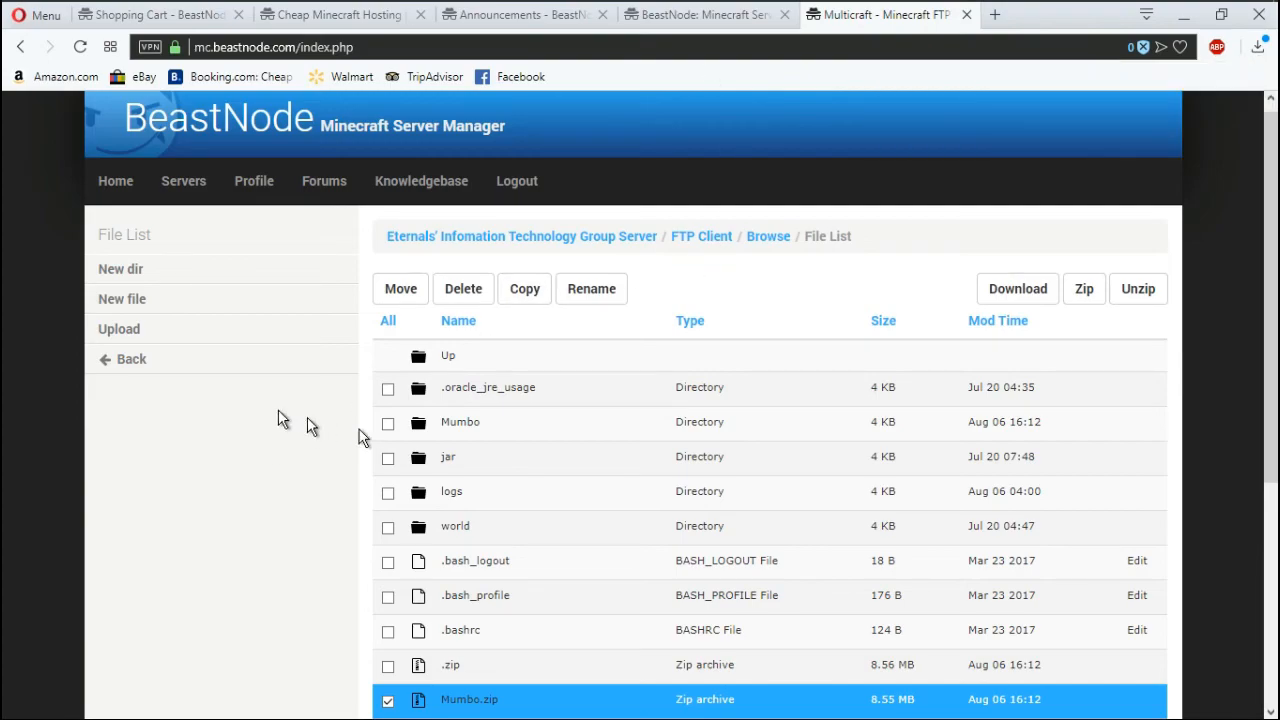
mouse_move(972, 17)
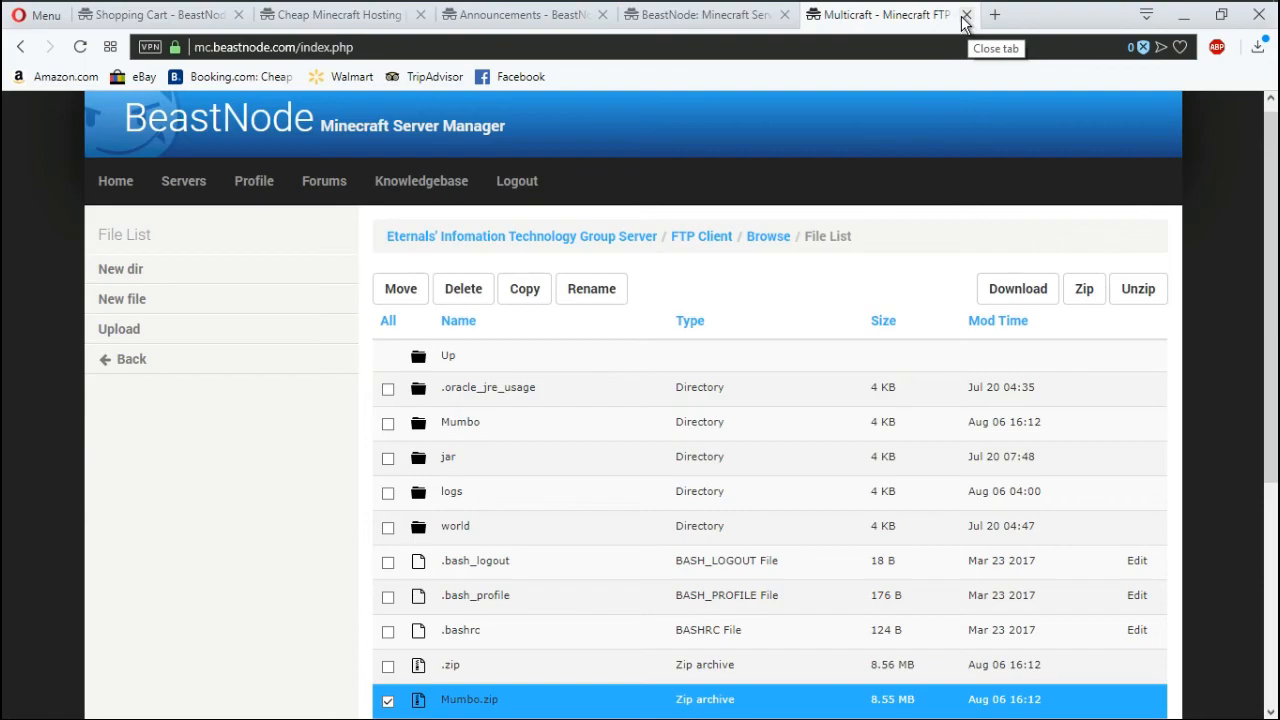
left_click(978, 16)
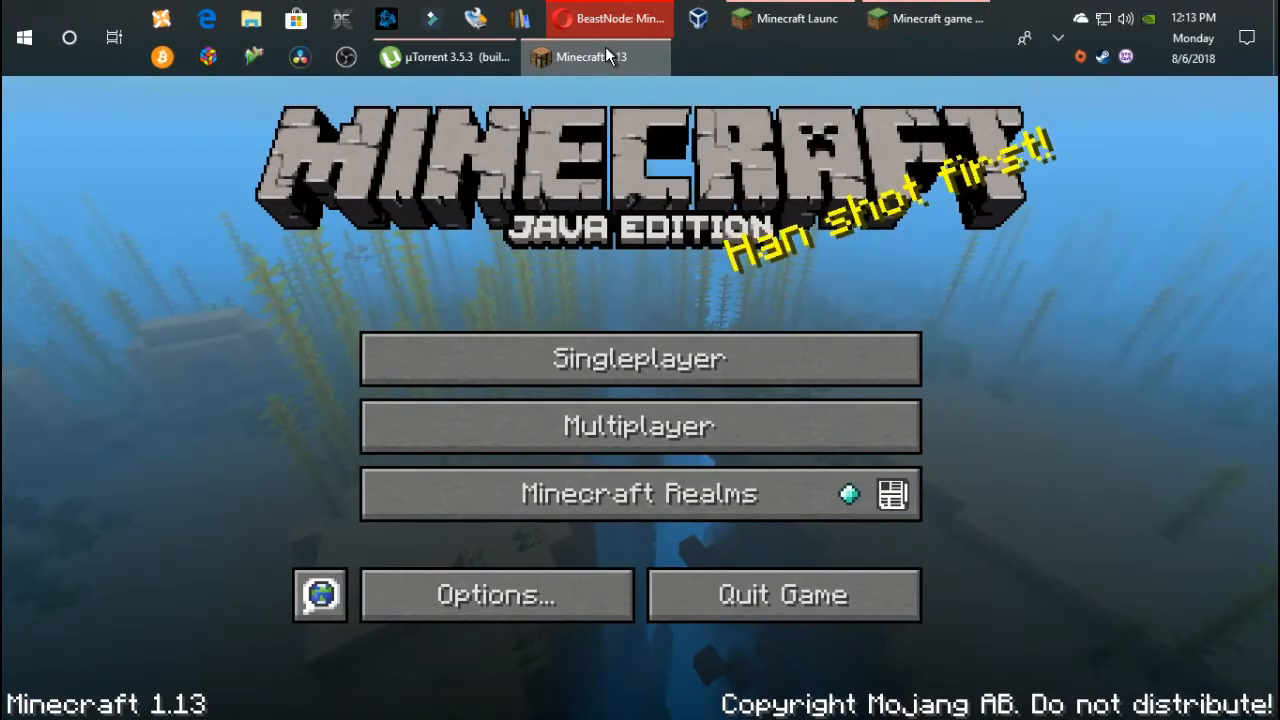
Step: Open Minecraft's Multiplayer server list showing EITG Server
left_click(639, 426)
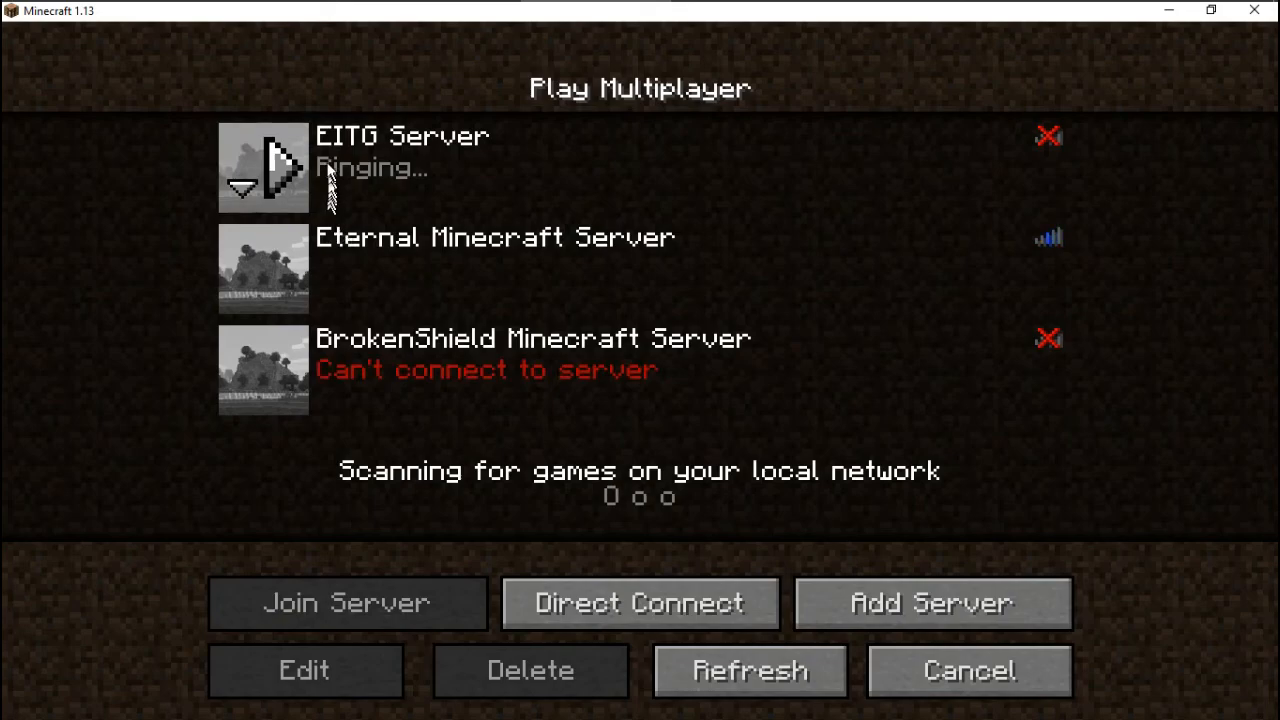
mouse_move(413, 152)
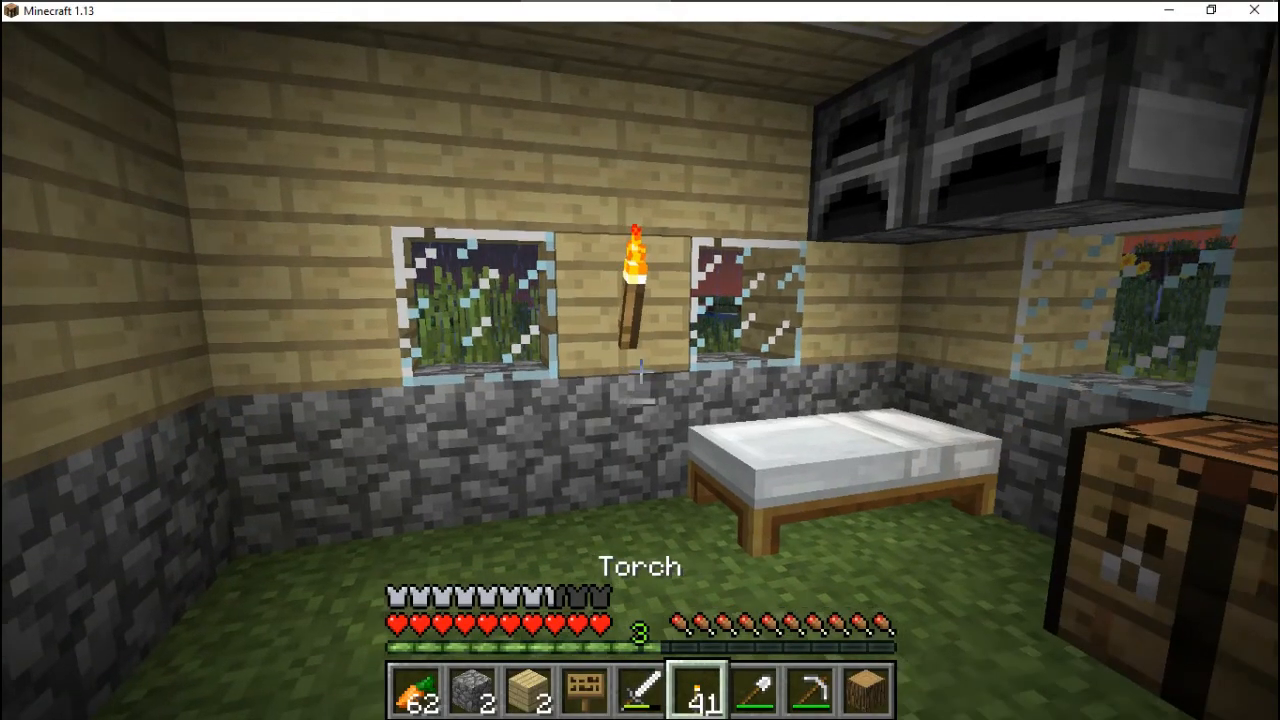
mouse_move(640, 360)
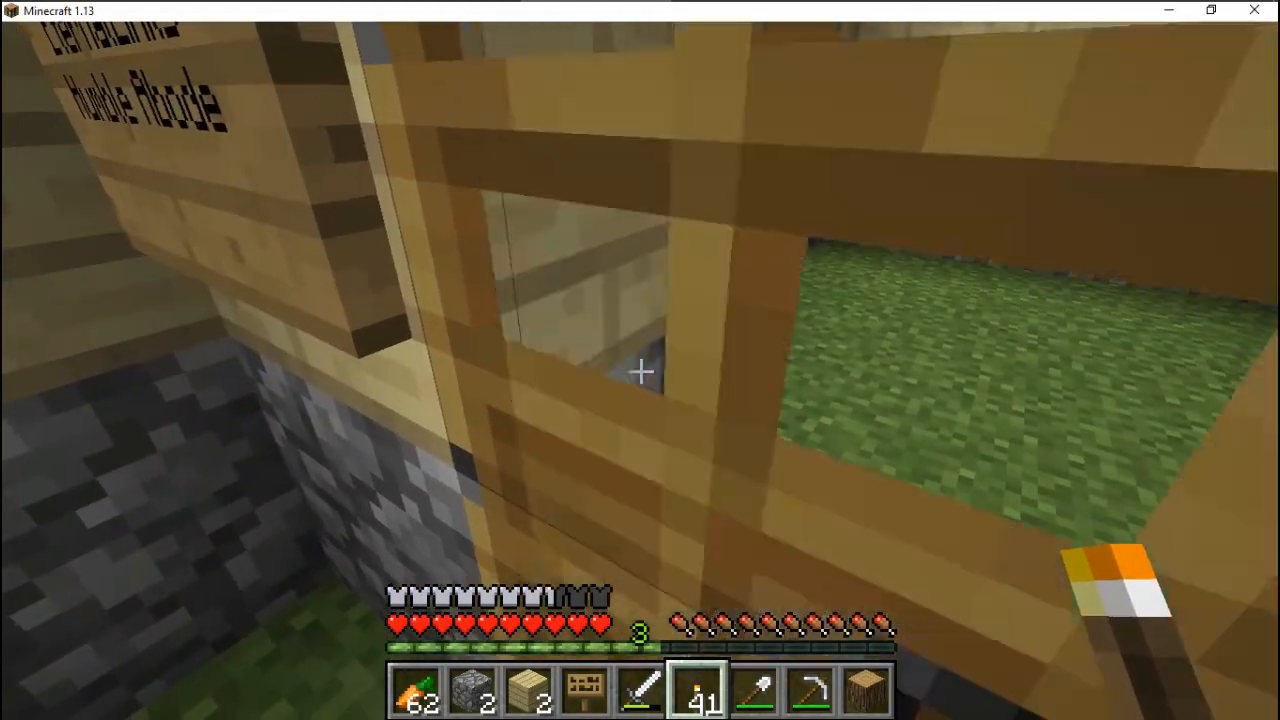
mouse_move(640, 375)
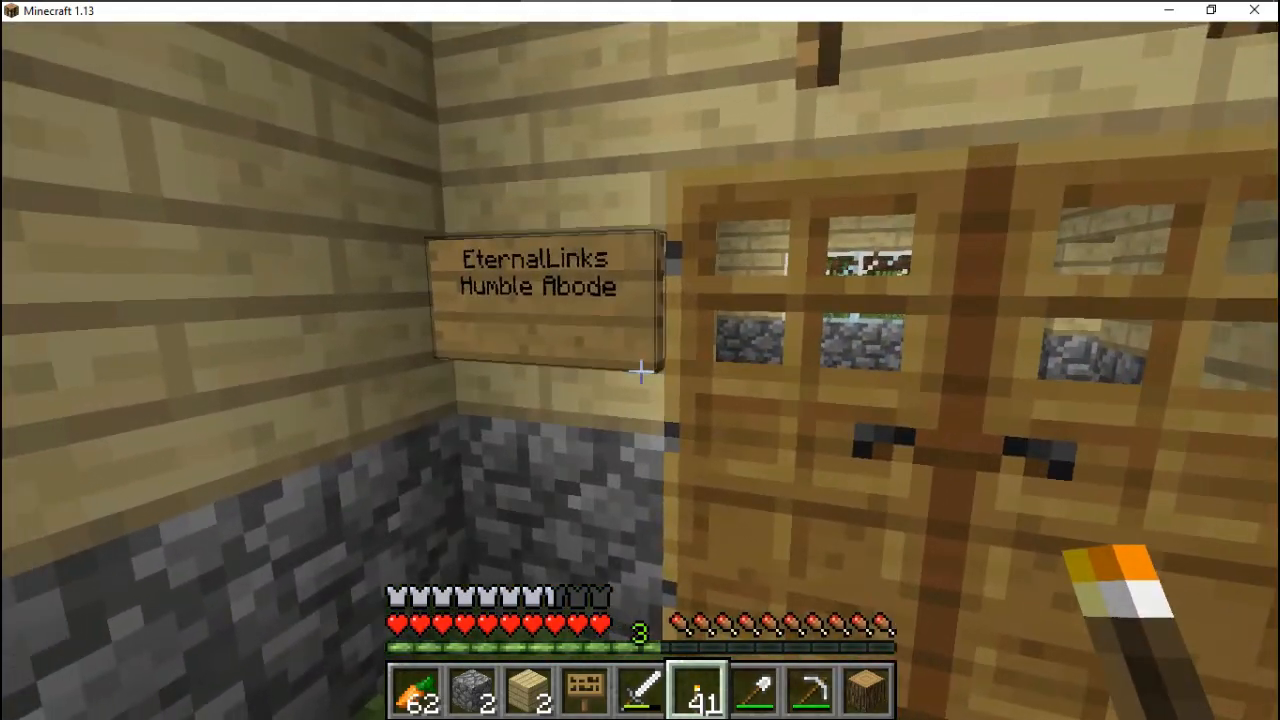
mouse_move(640, 375)
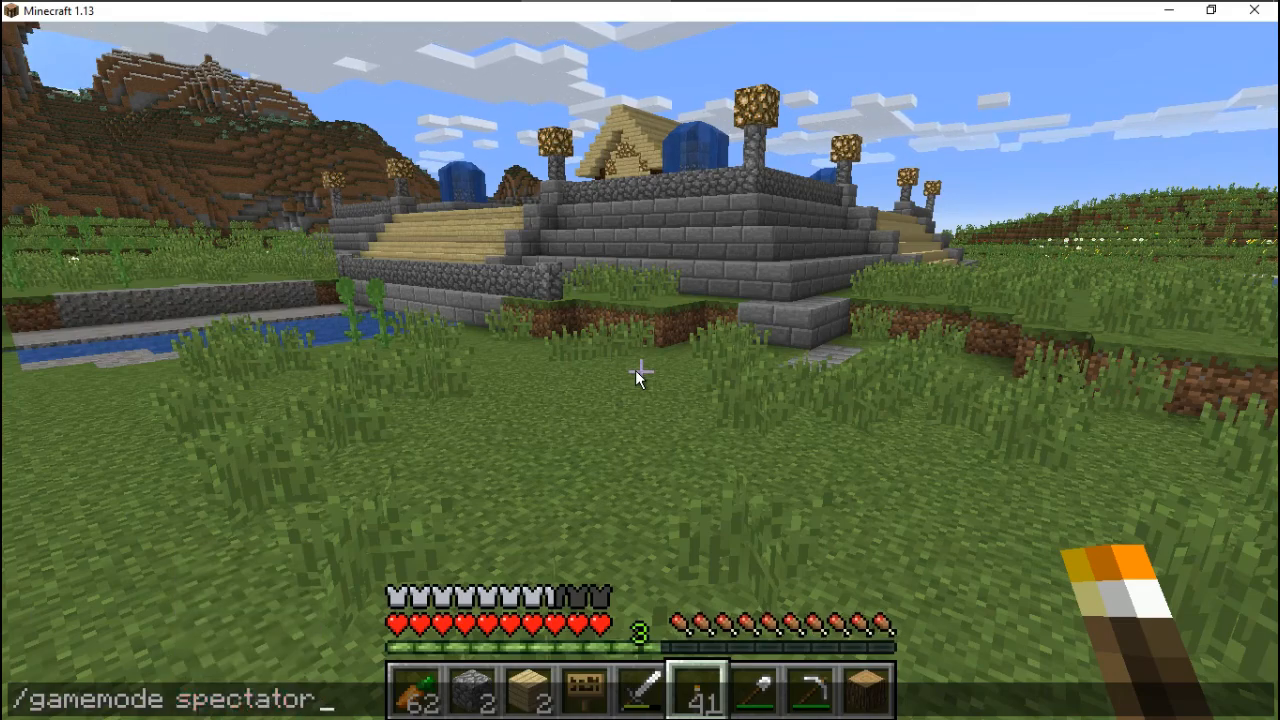
Step: Run /gamemode spectator to switch into spectator mode
key("Enter")
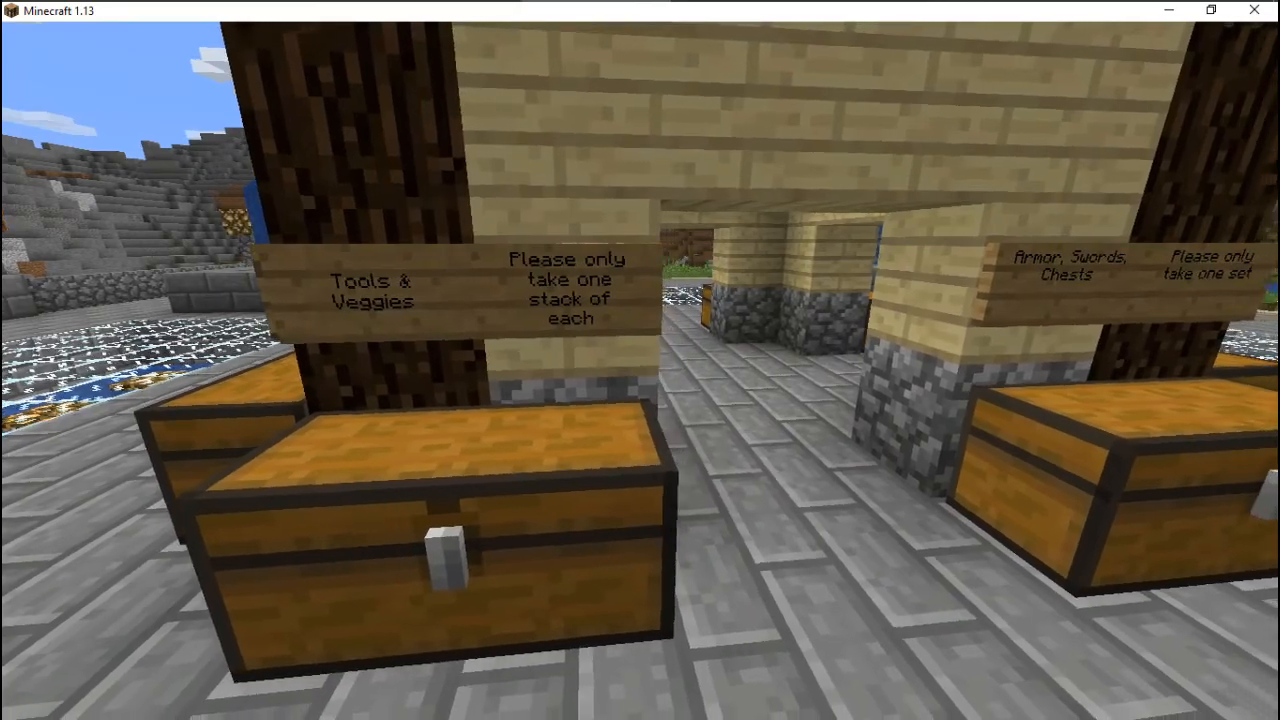
mouse_move(640, 360)
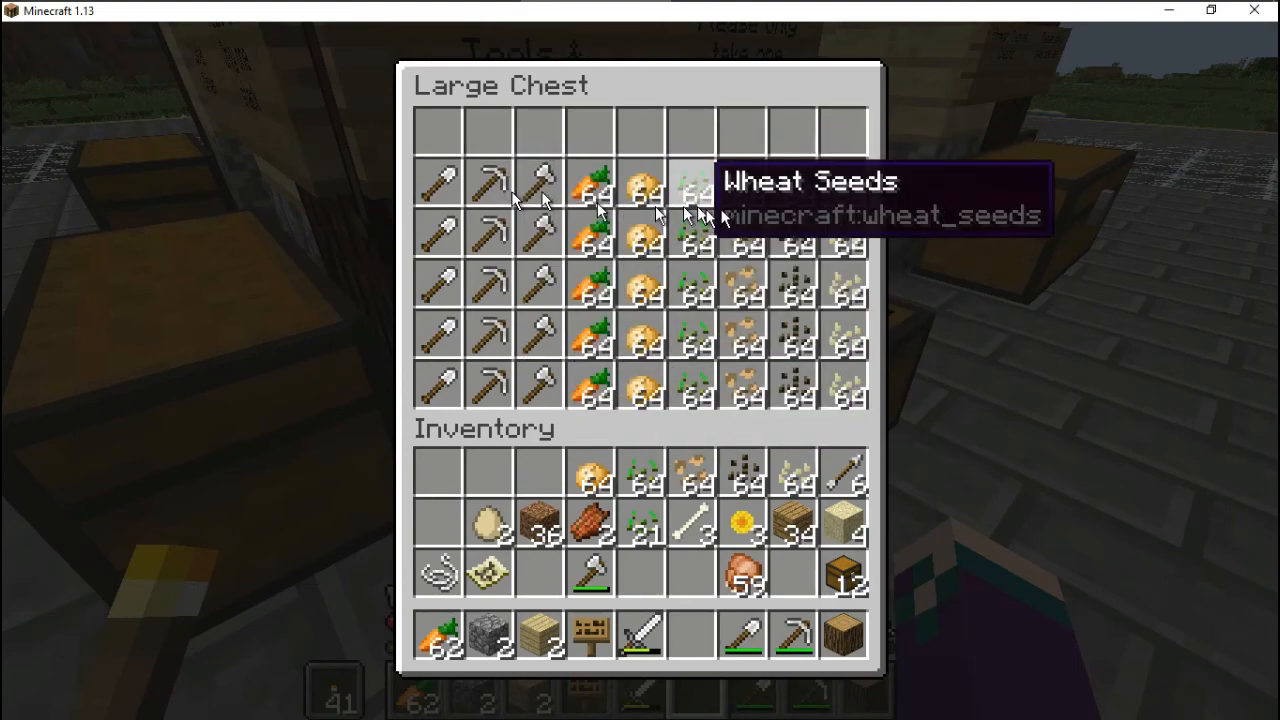
Step: Close the Tools & Veggies, Armor & Swords, and Beds & Torches chests after viewing
key("Escape")
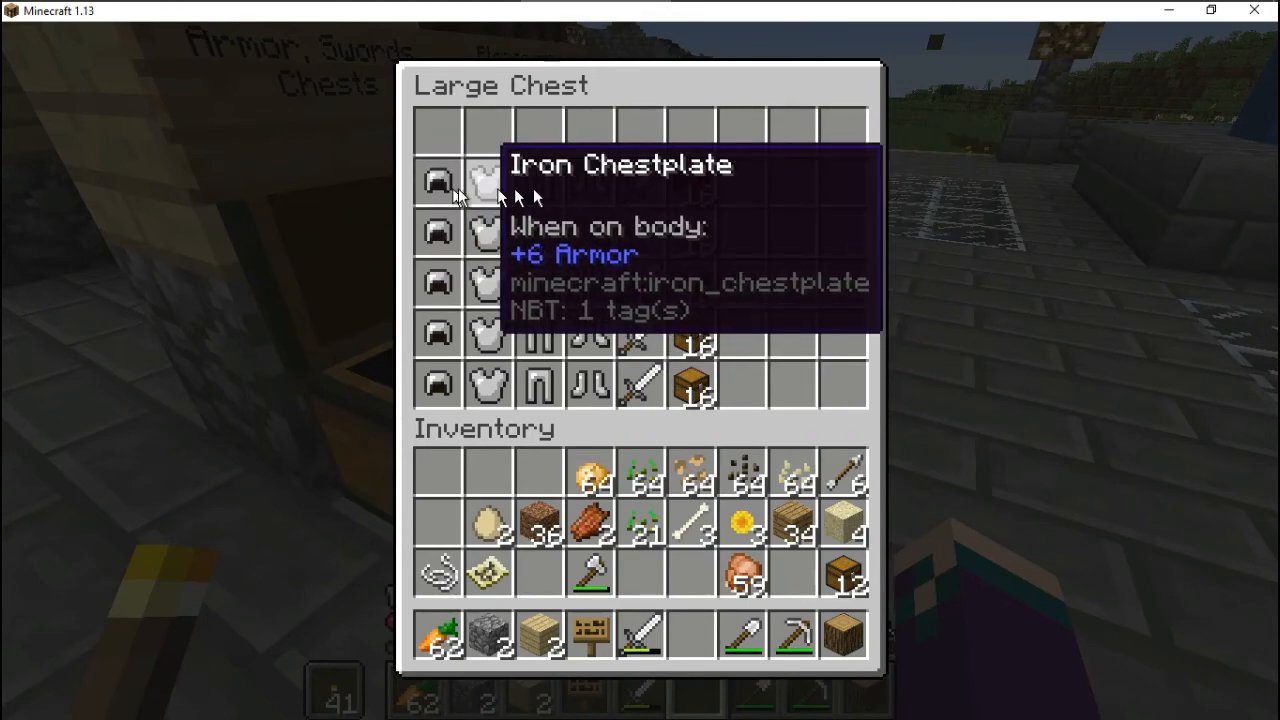
key("Escape")
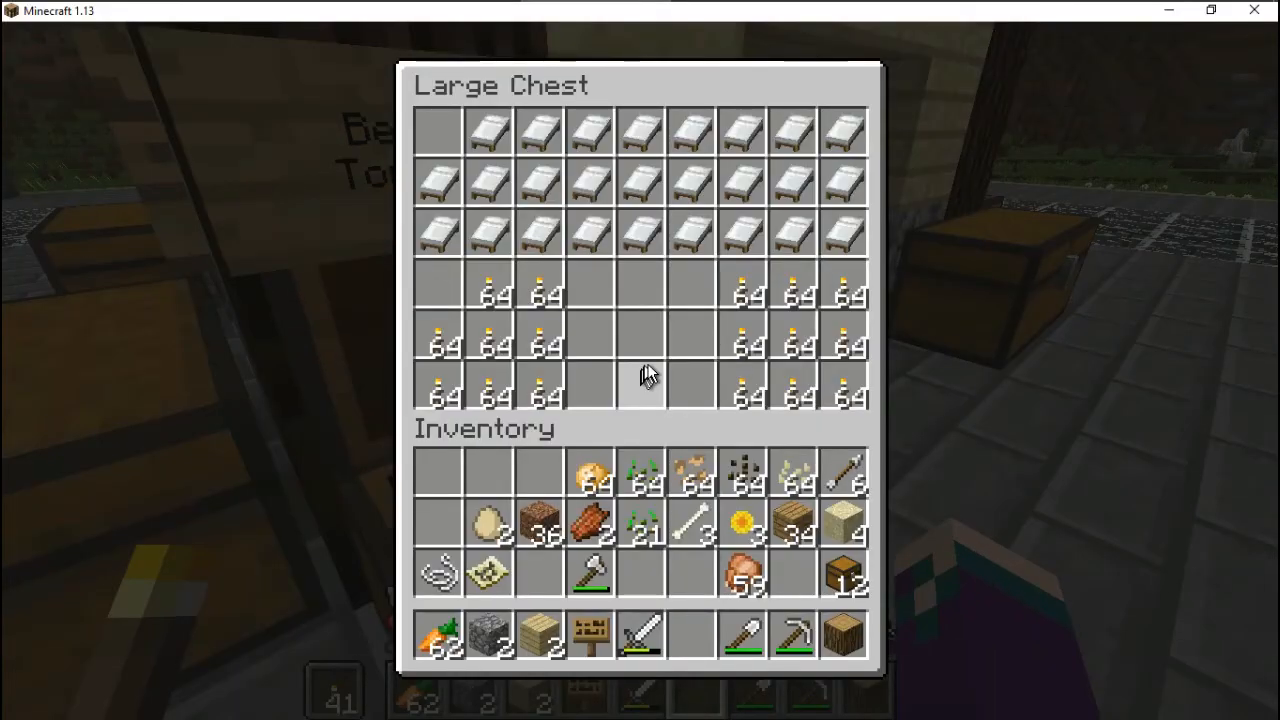
key("Escape")
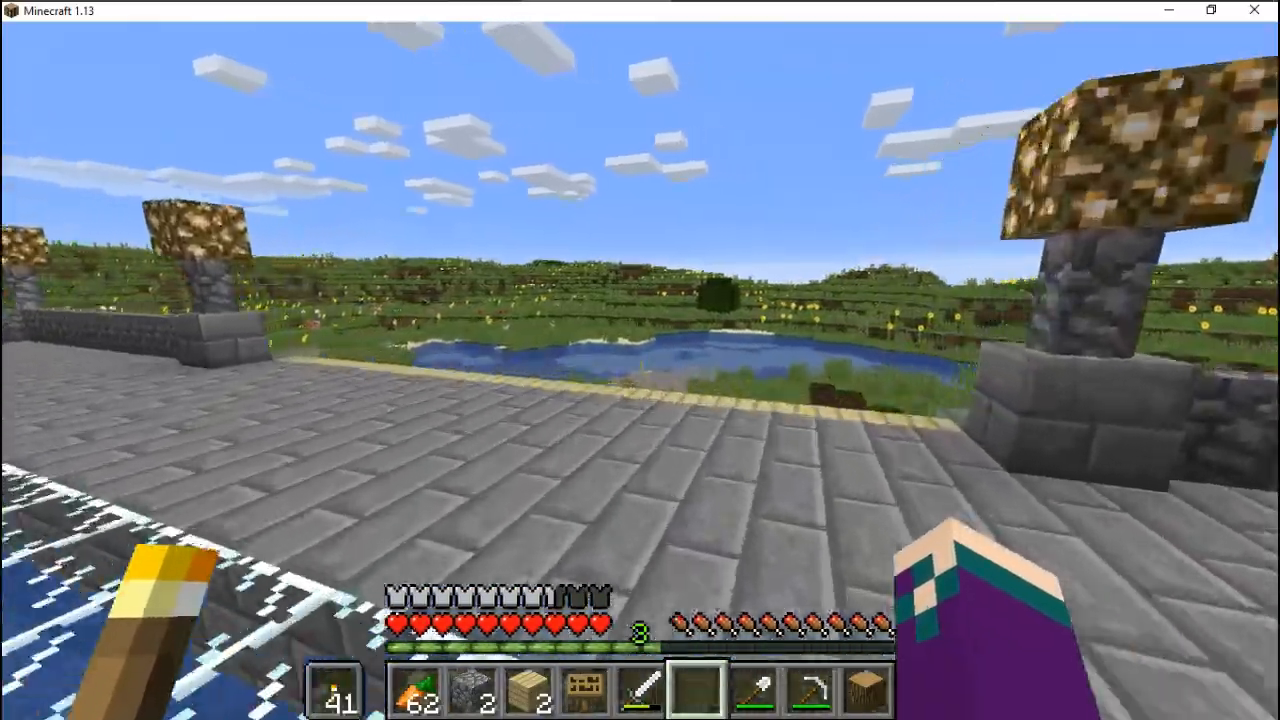
mouse_move(640, 360)
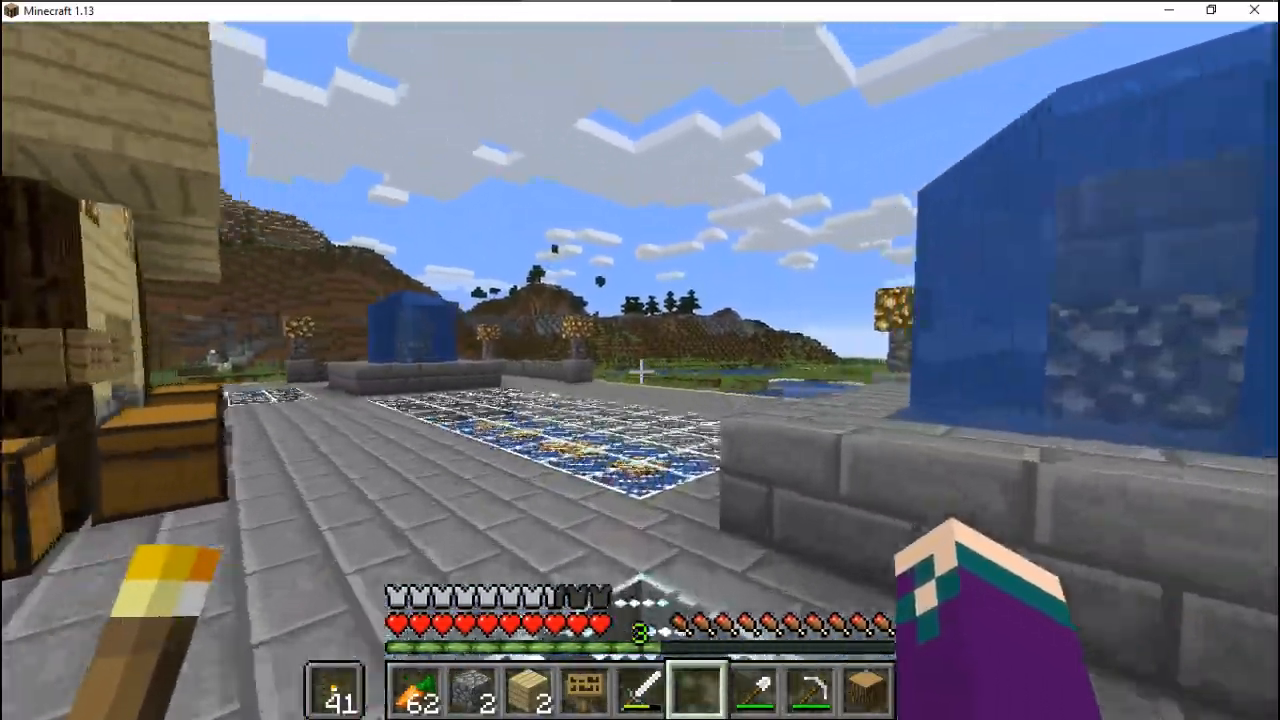
mouse_move(640, 360)
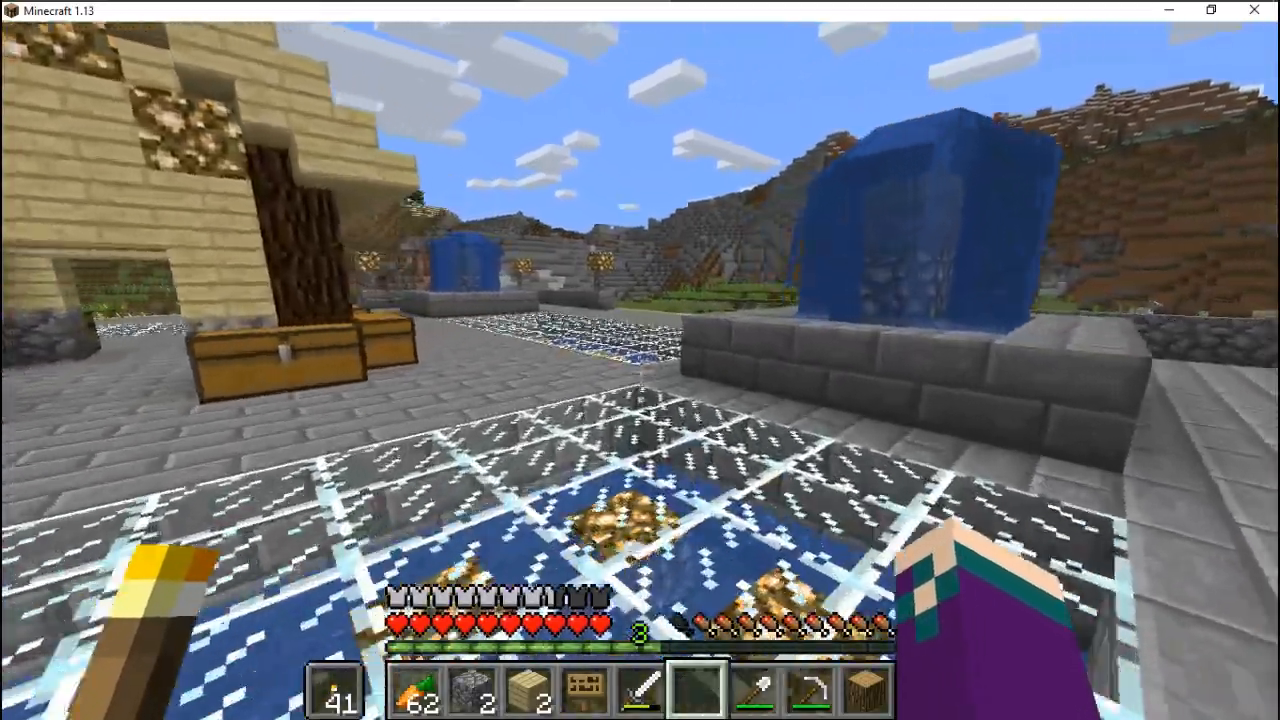
mouse_move(640, 360)
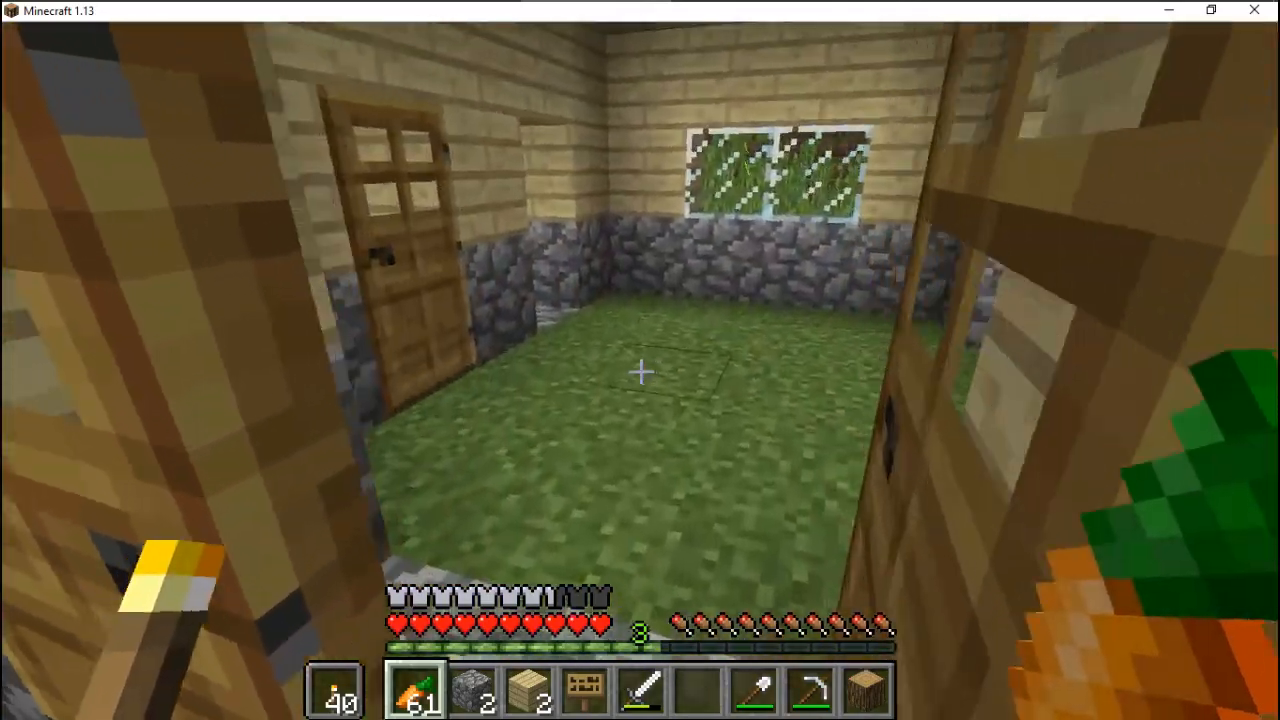
mouse_move(640, 373)
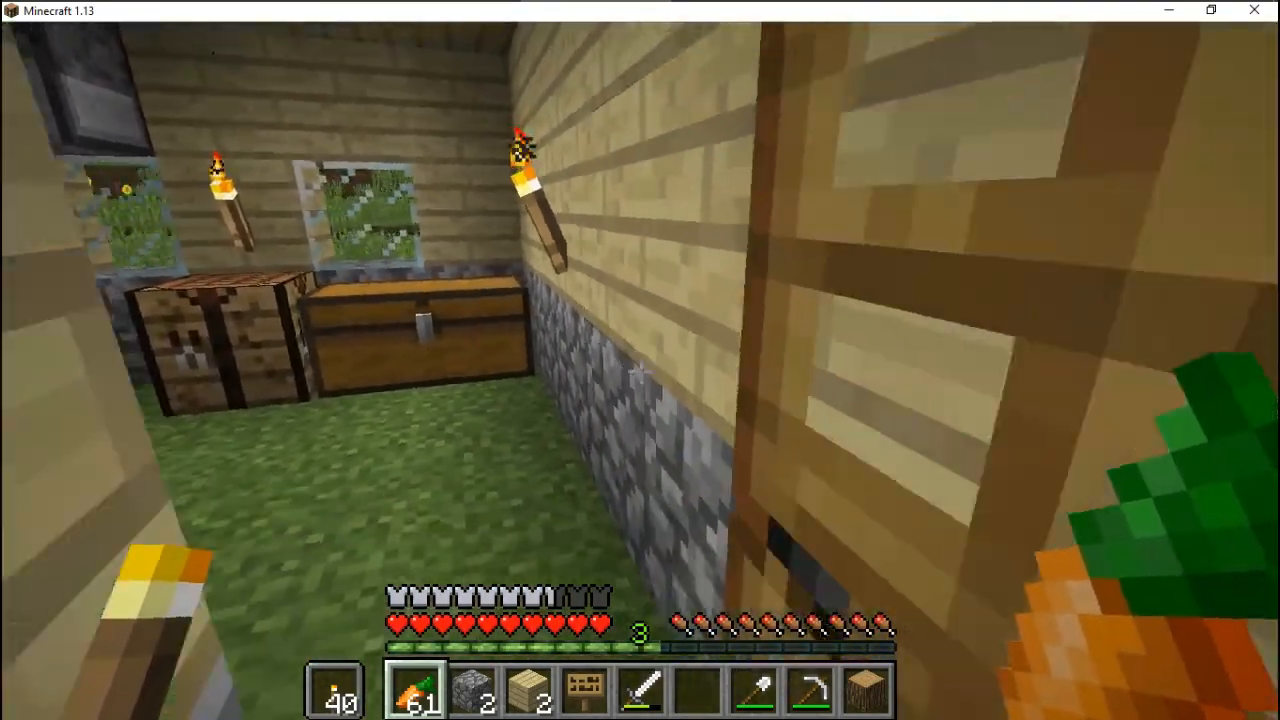
mouse_move(640, 360)
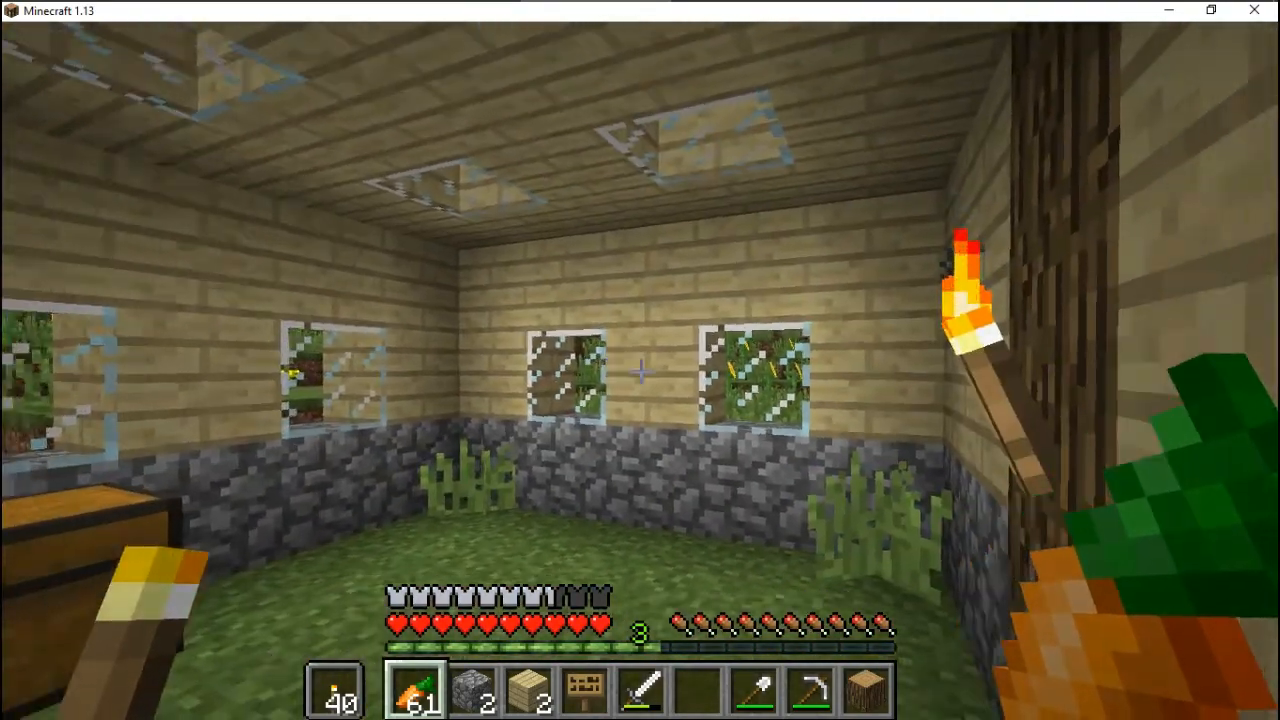
mouse_move(640, 375)
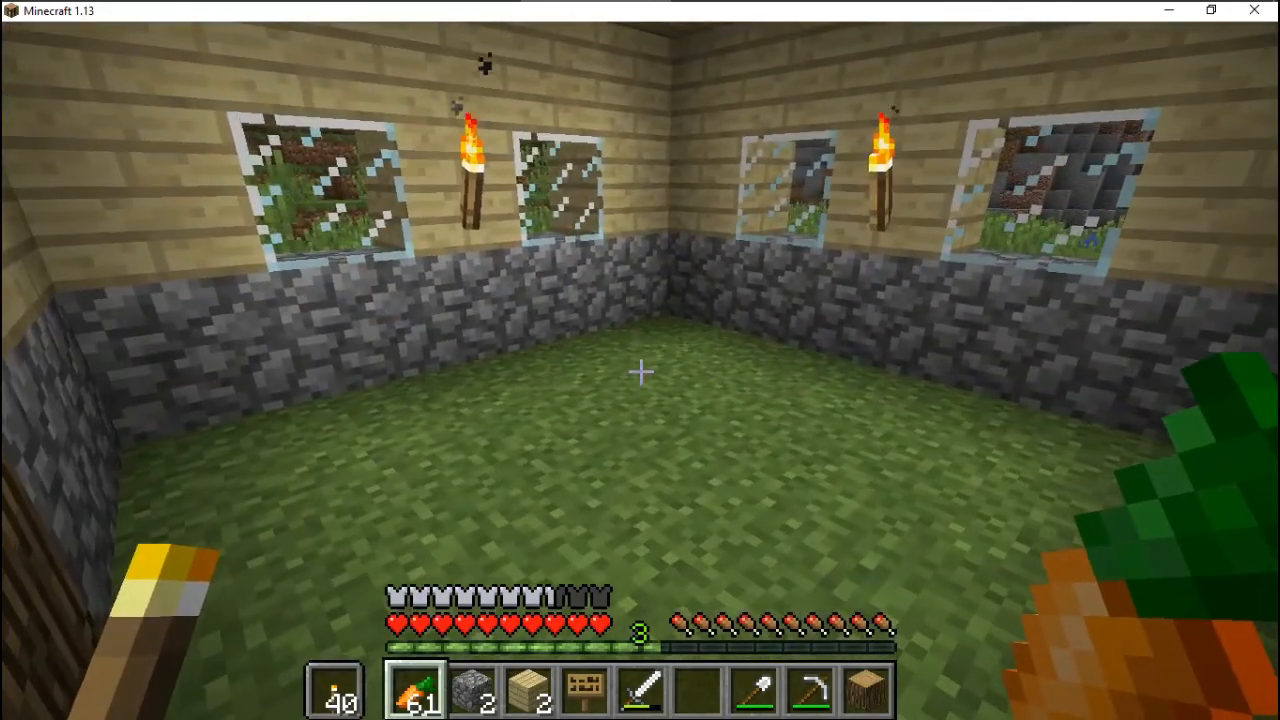
mouse_move(640, 375)
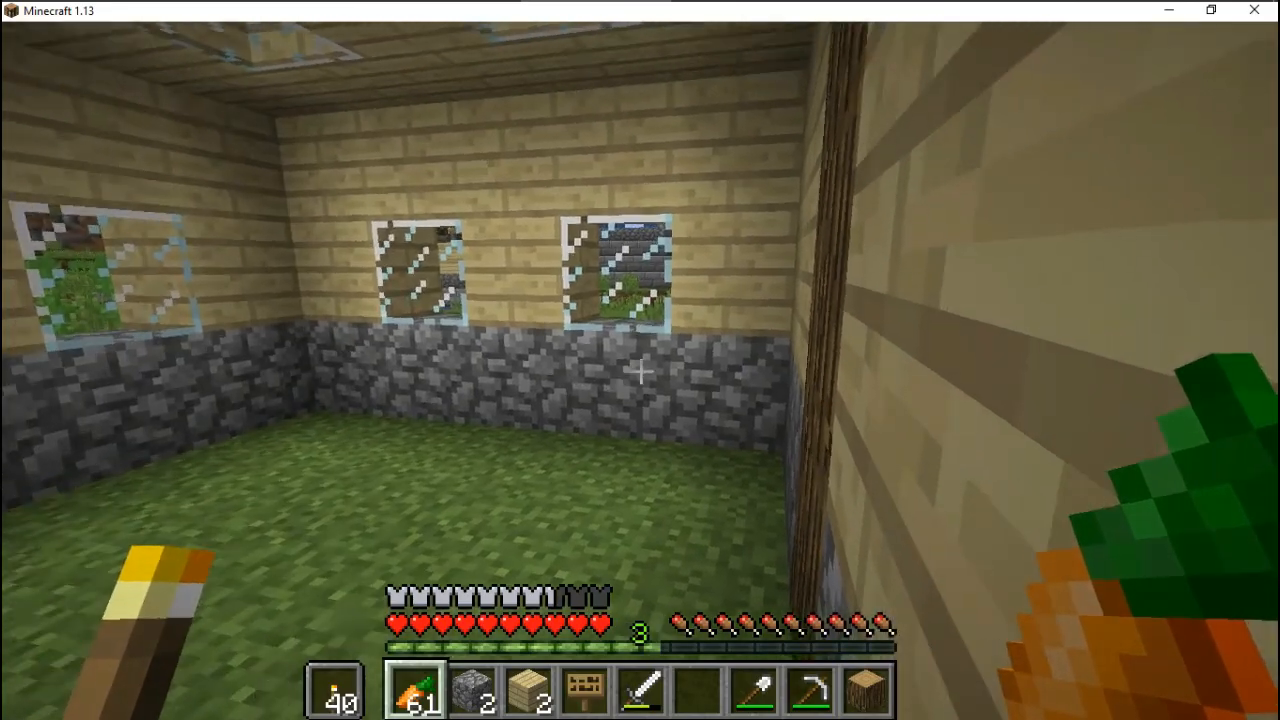
mouse_move(640, 375)
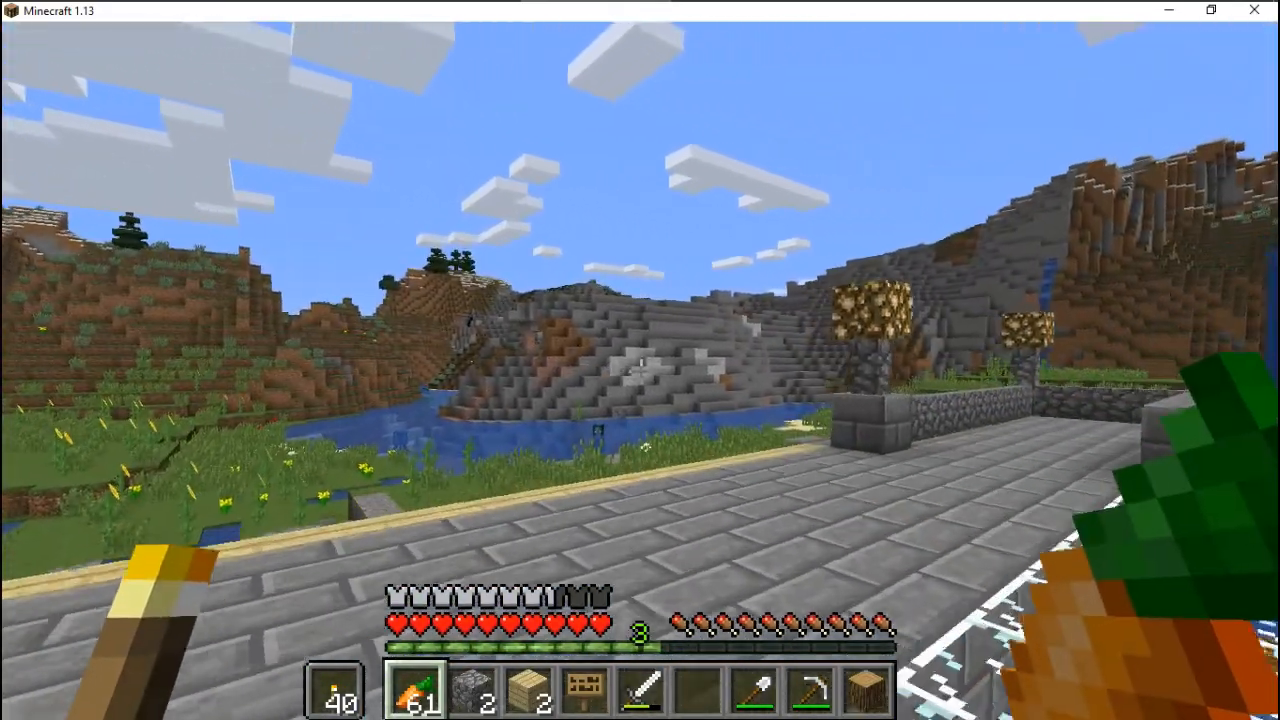
mouse_move(640, 360)
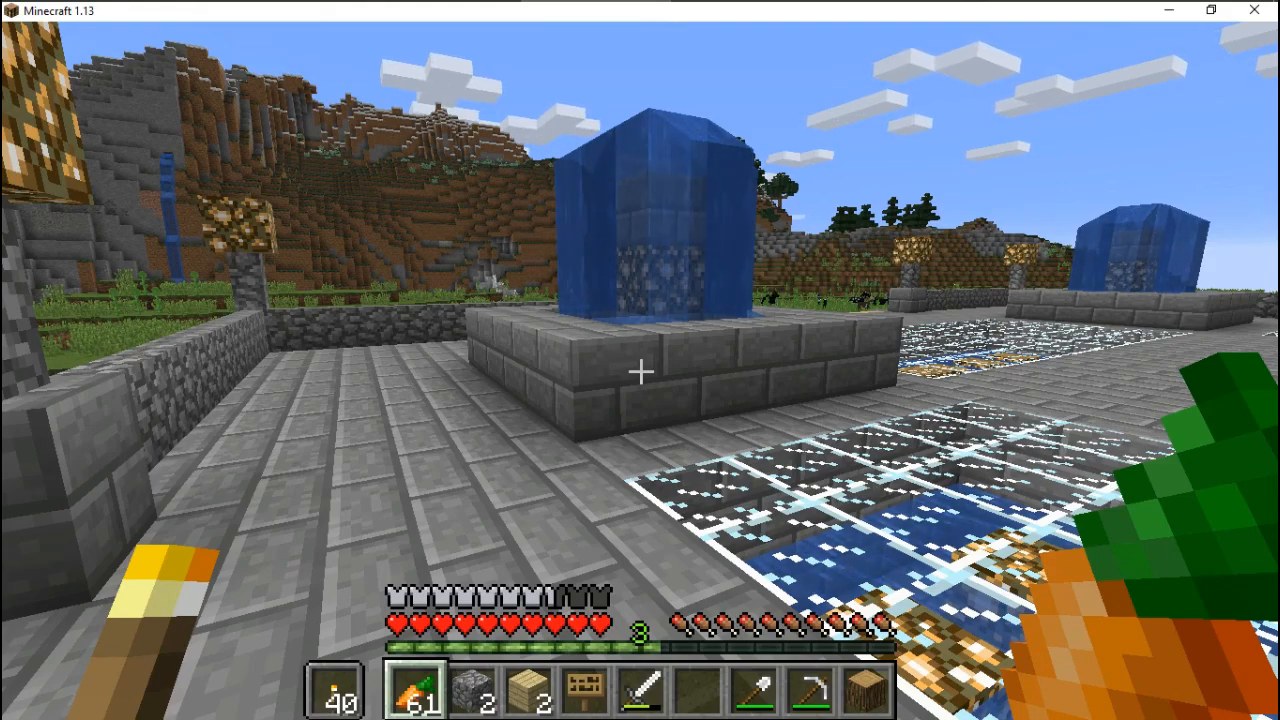
Step: Pause the game to bring up the Game Menu
key("Escape")
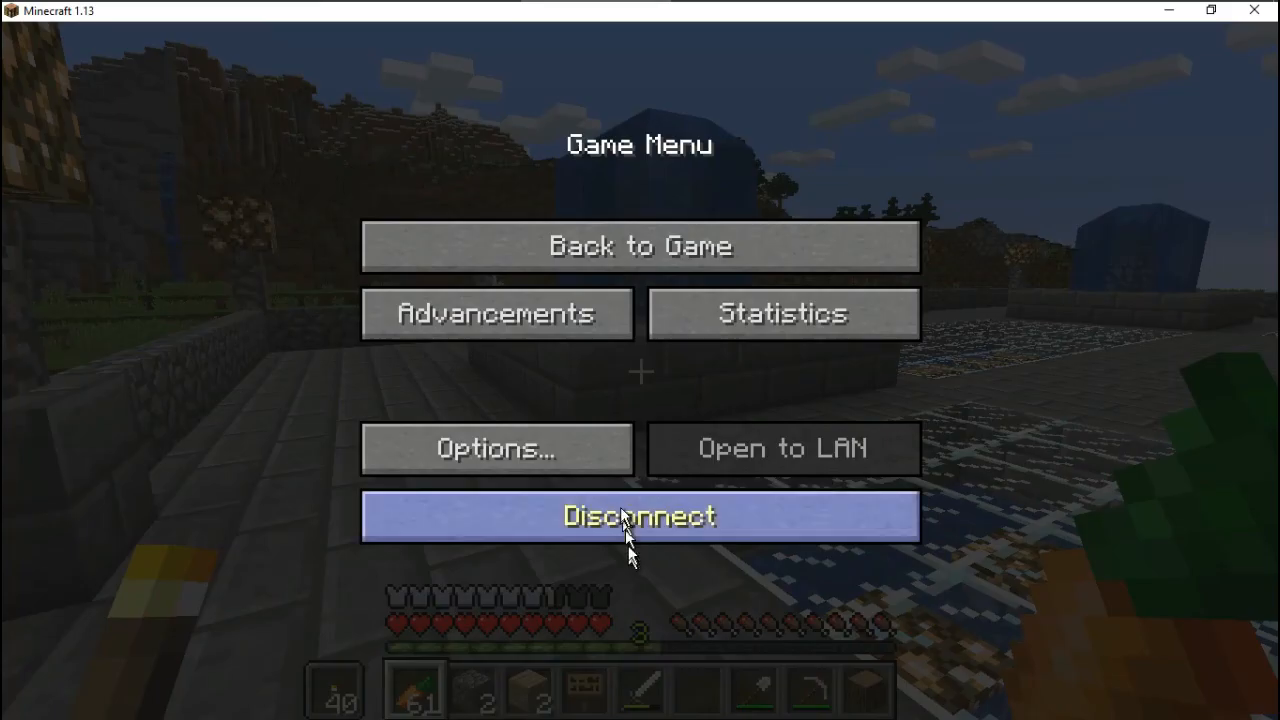